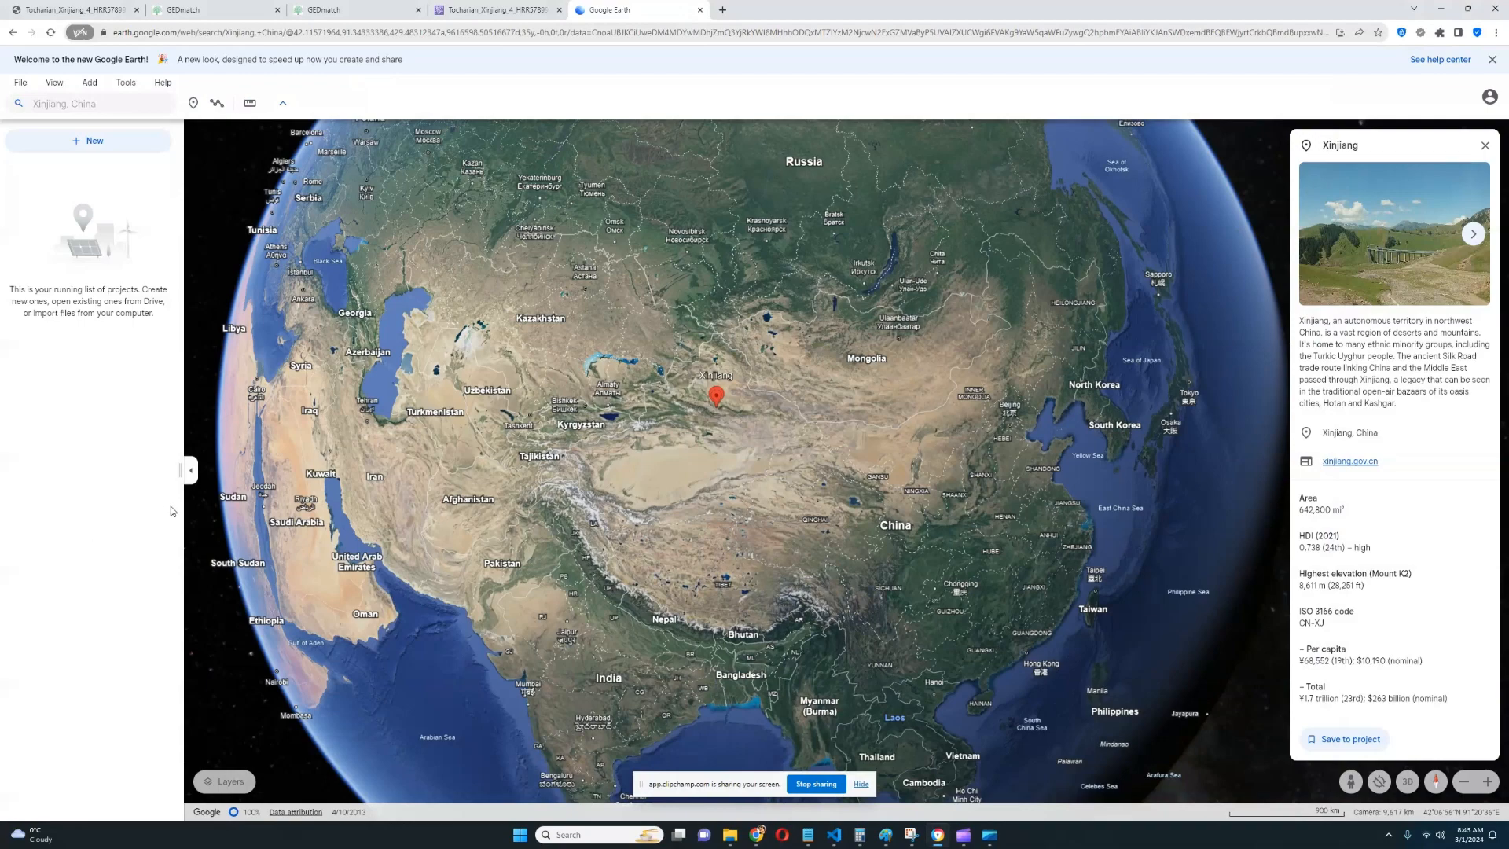
{"action": "mouse_move", "coordinate": [729, 443]}
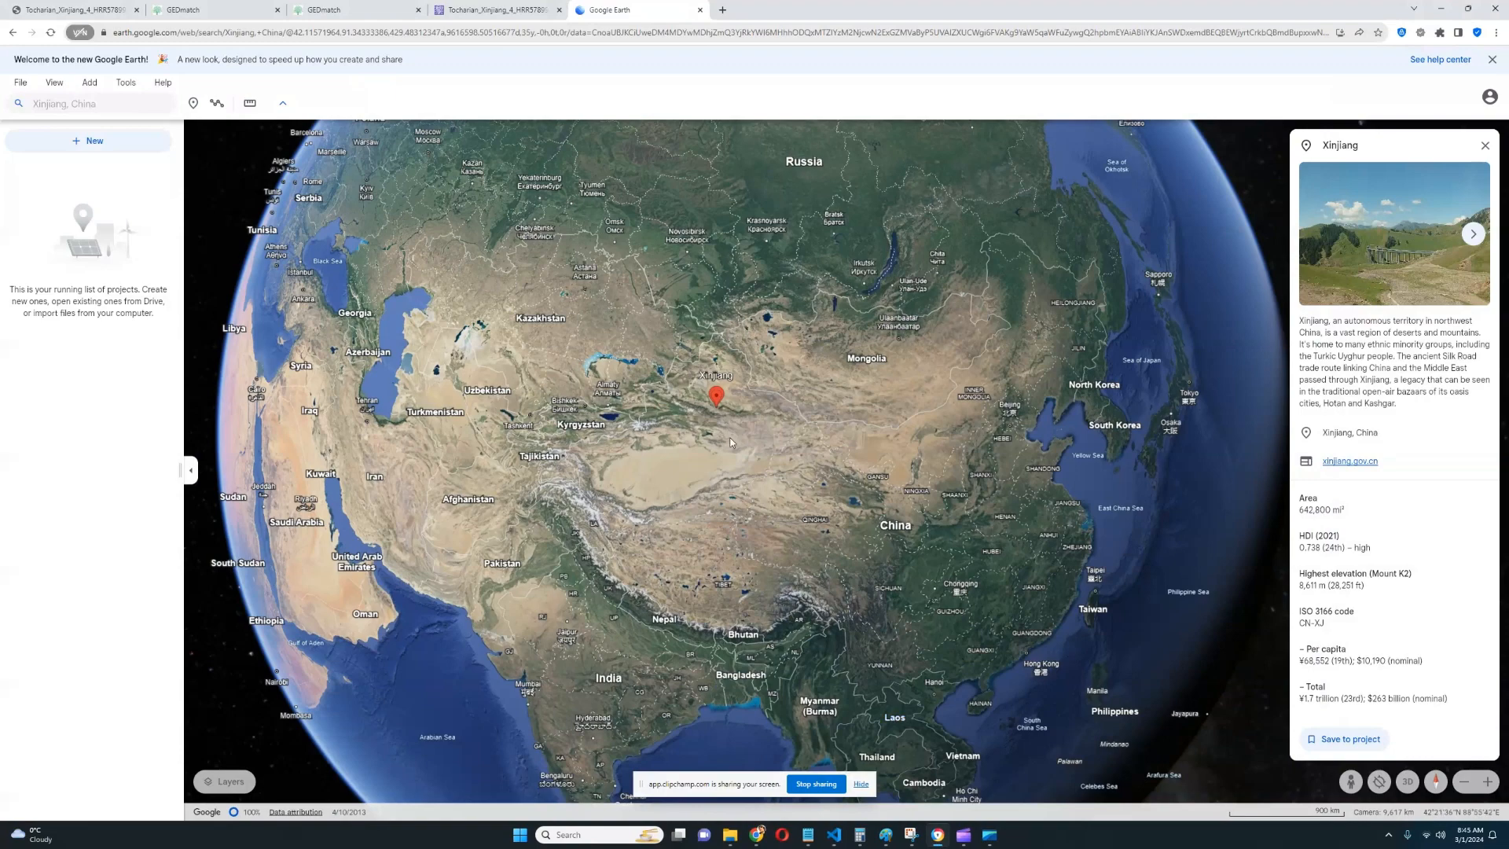
{"action": "mouse_move", "coordinate": [729, 443]}
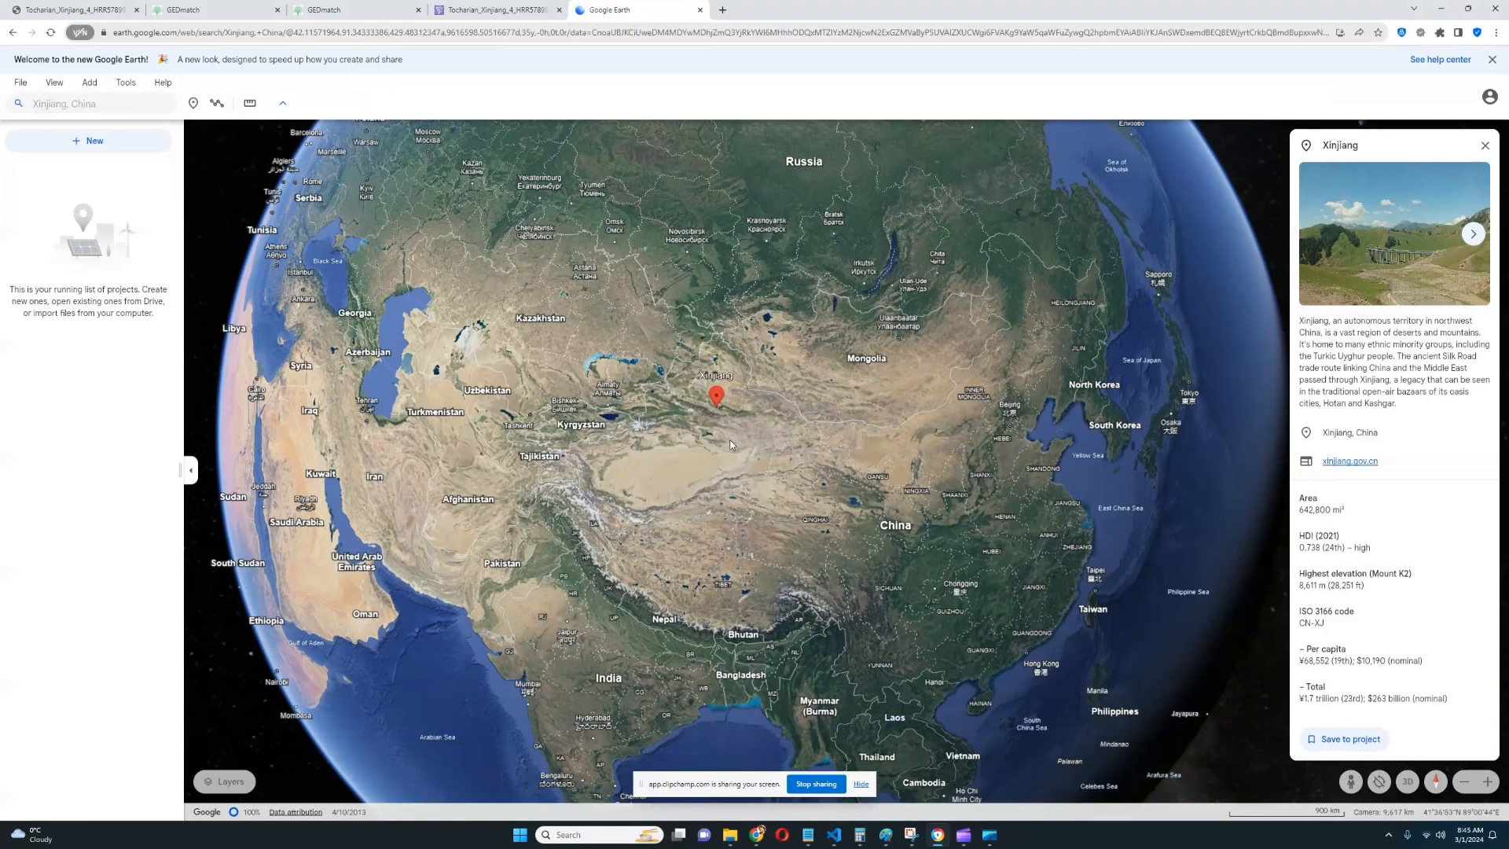
{"action": "mouse_move", "coordinate": [820, 383]}
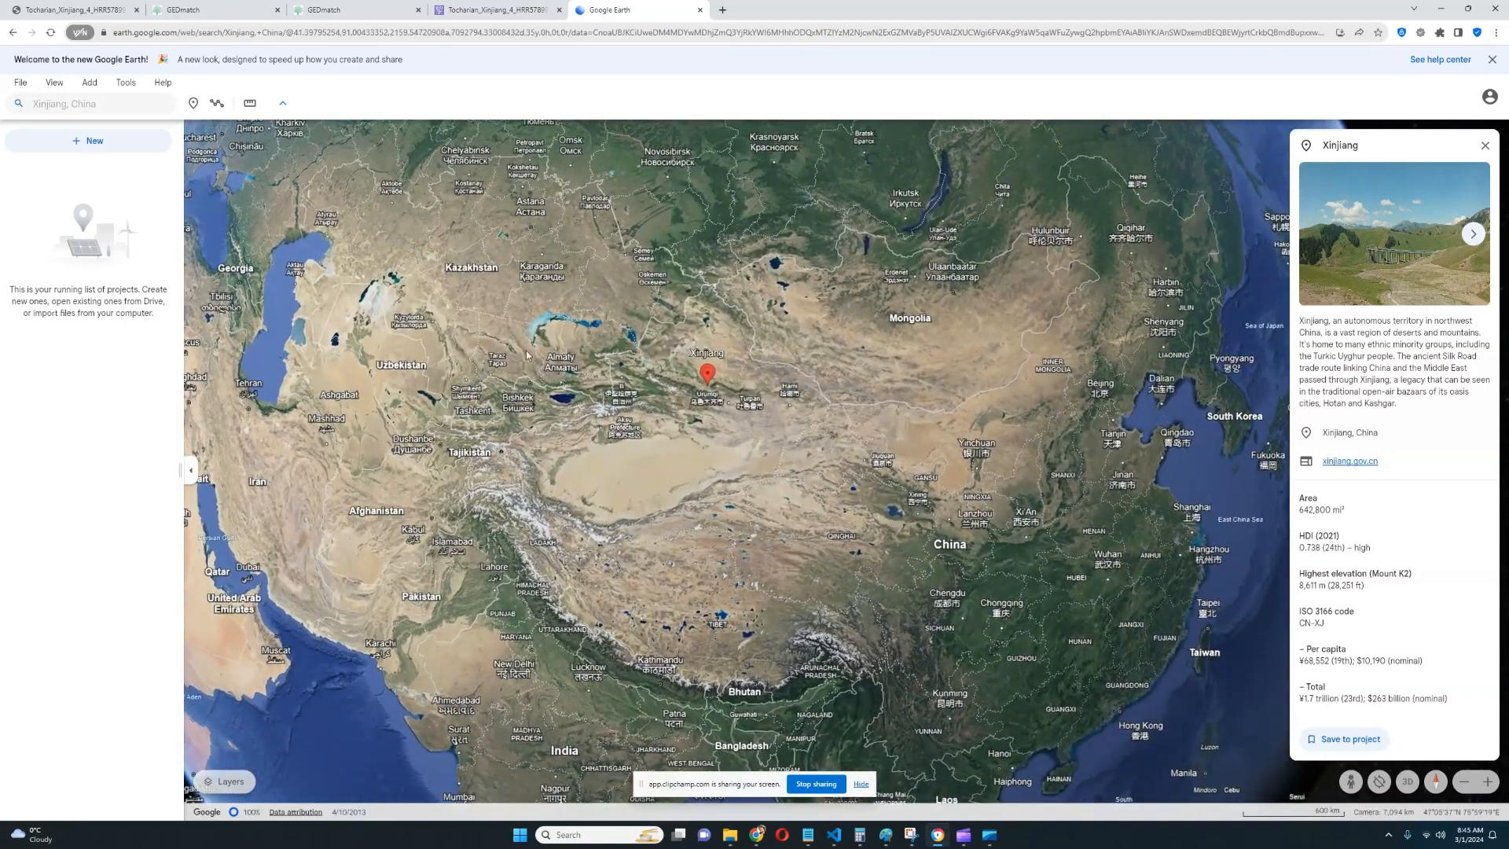
{"action": "mouse_move", "coordinate": [620, 470]}
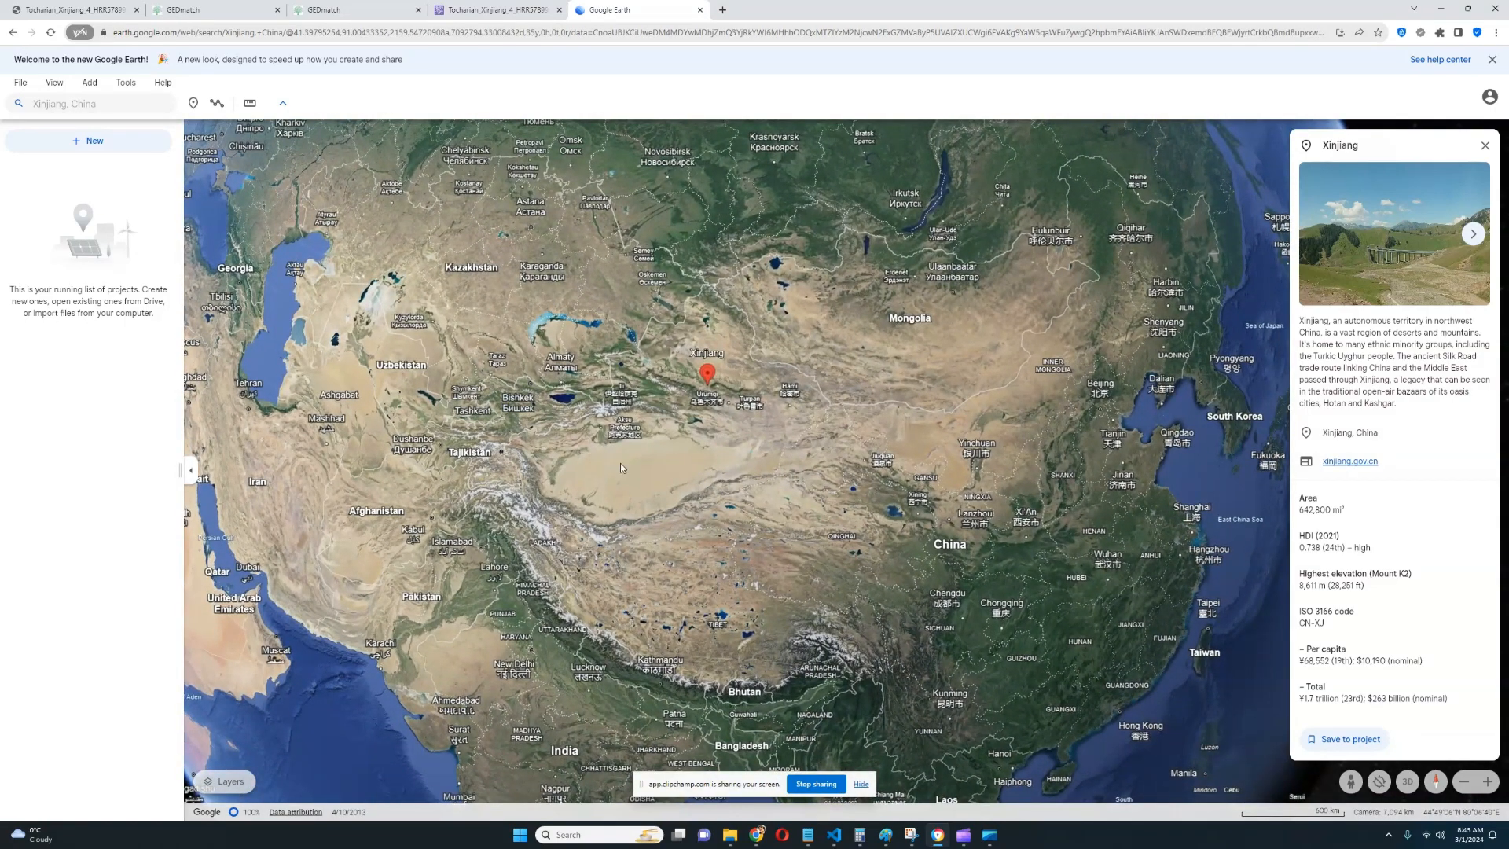
{"action": "mouse_move", "coordinate": [757, 483]}
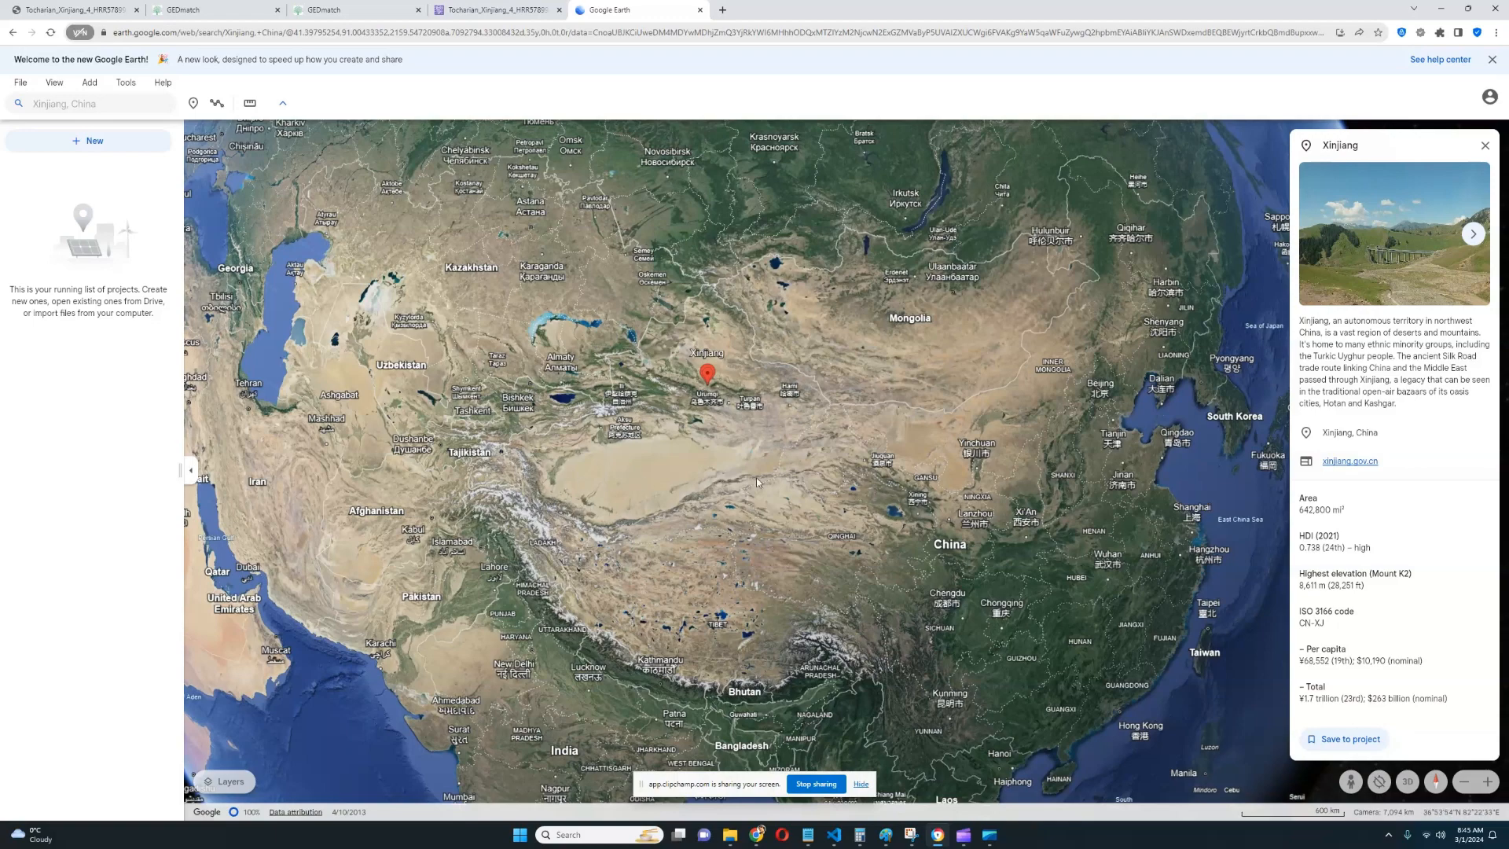
{"action": "mouse_move", "coordinate": [787, 456]}
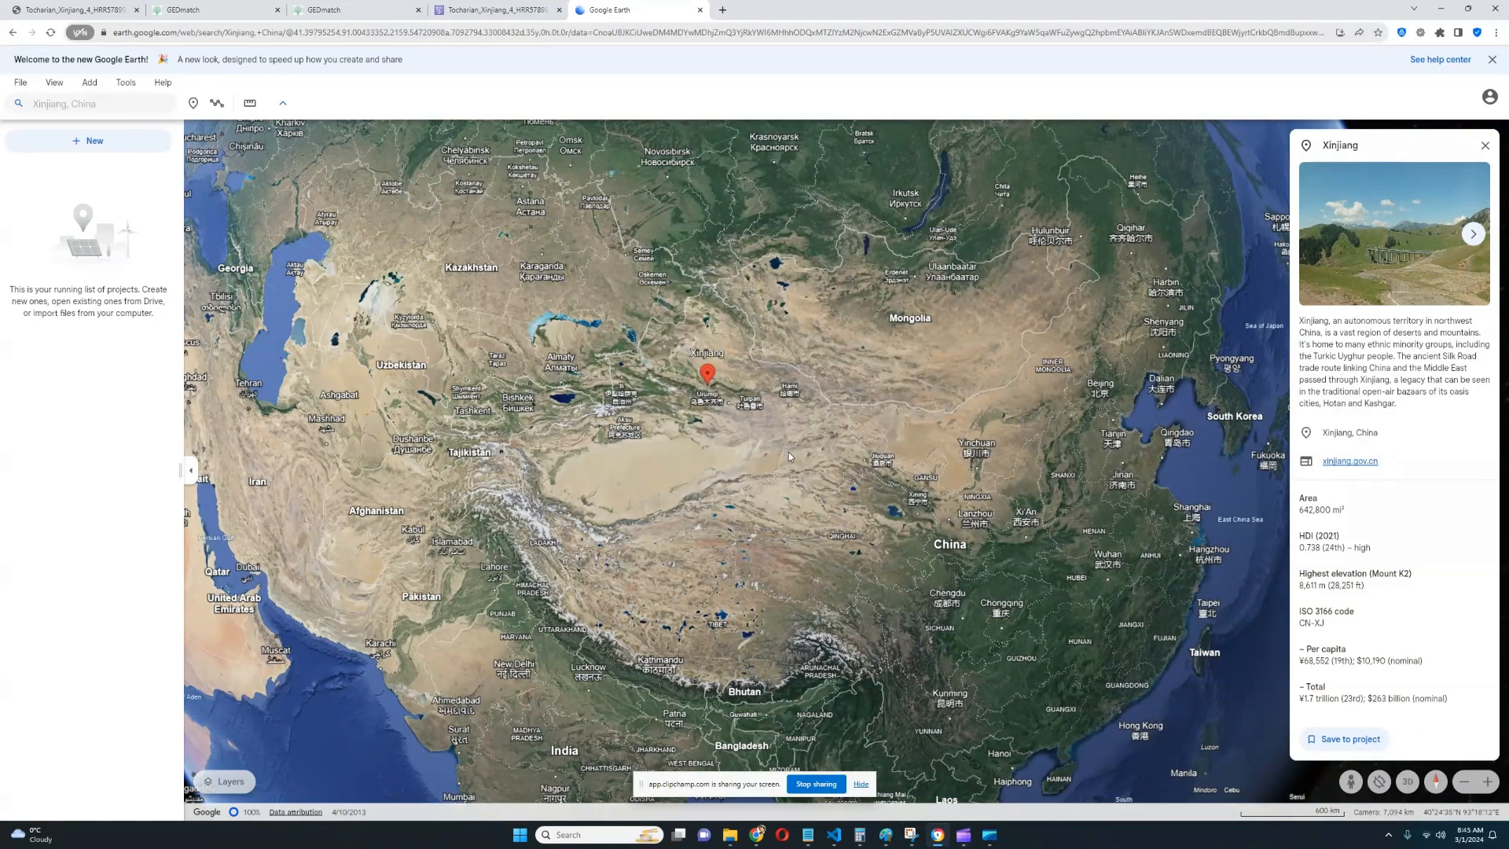
{"action": "mouse_move", "coordinate": [780, 459]}
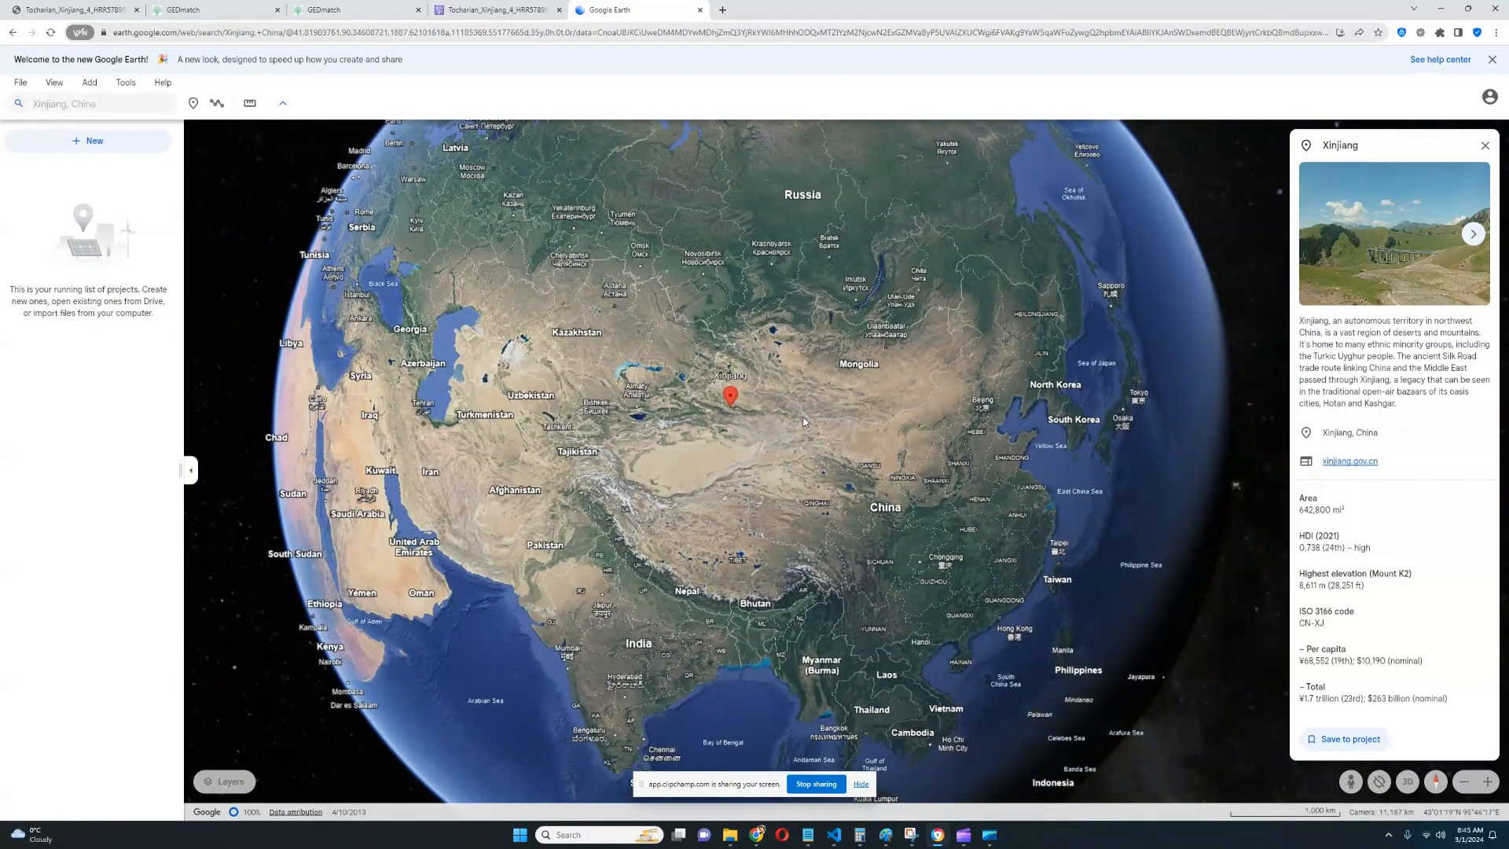
{"action": "mouse_move", "coordinate": [833, 407]}
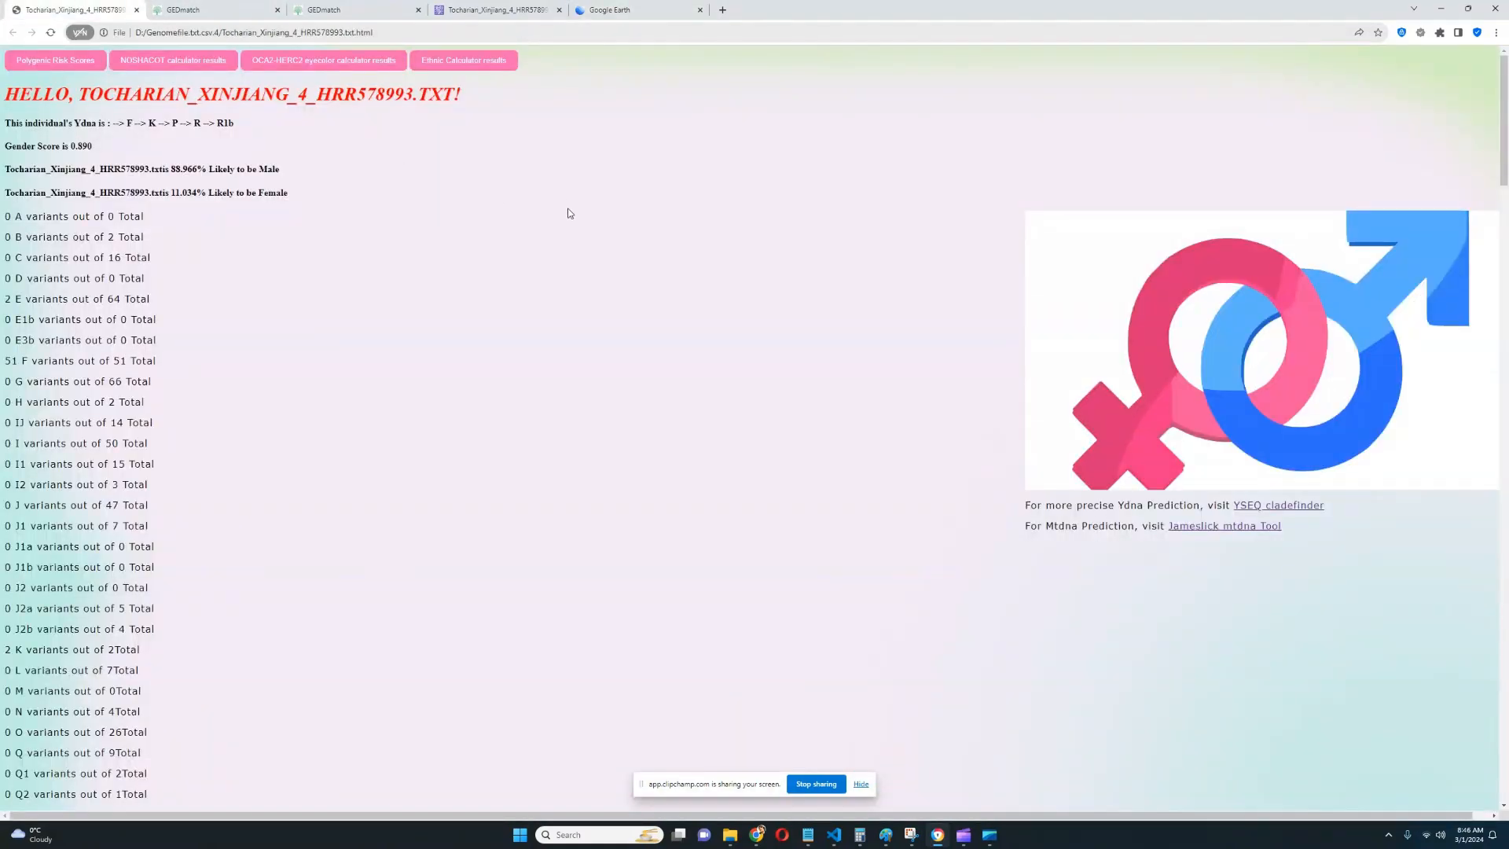
{"action": "mouse_move", "coordinate": [254, 149]}
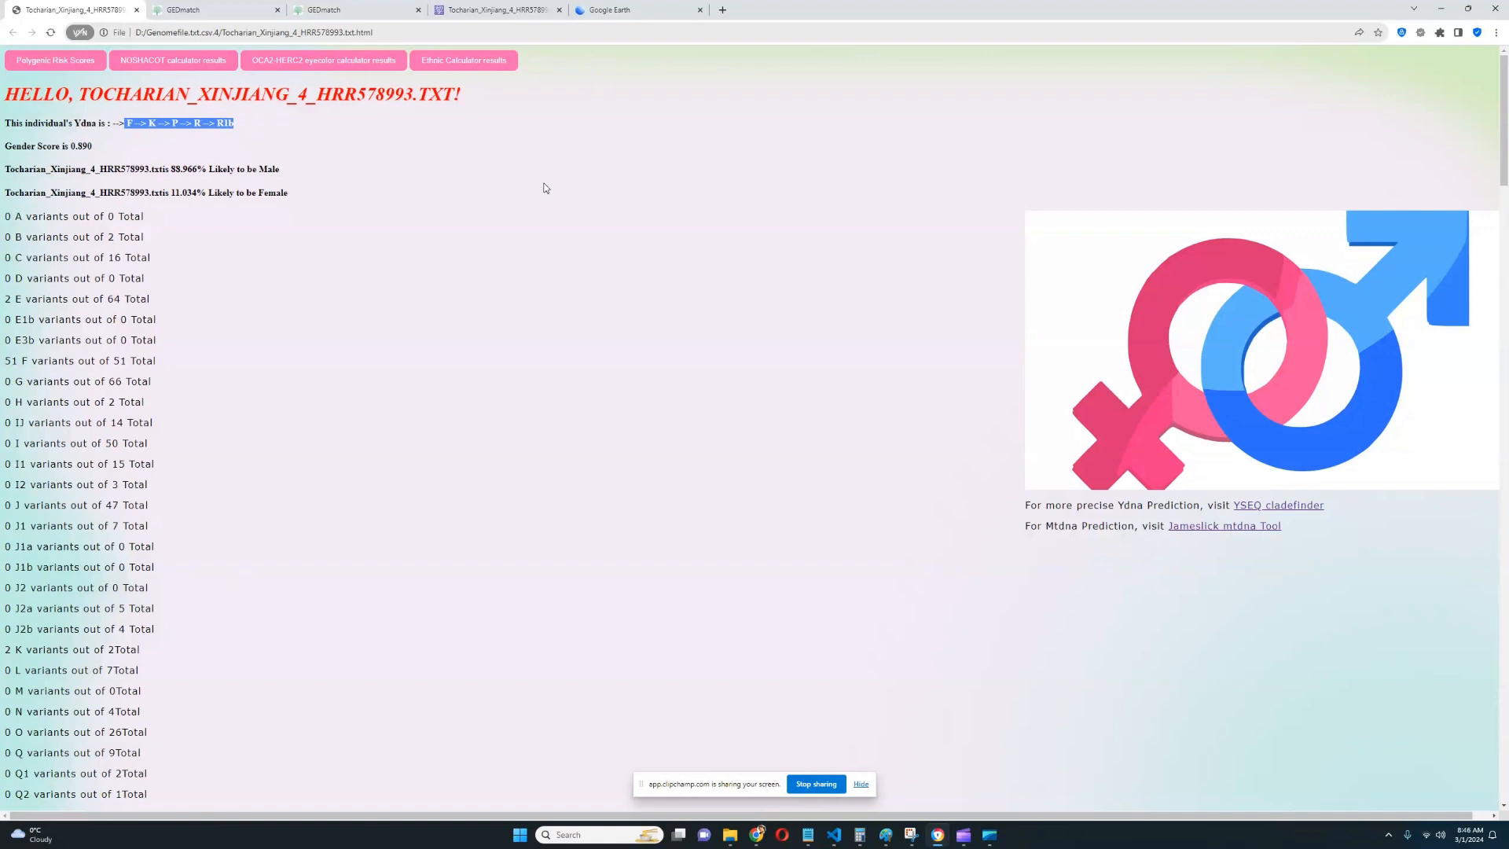
{"action": "mouse_move", "coordinate": [561, 157]}
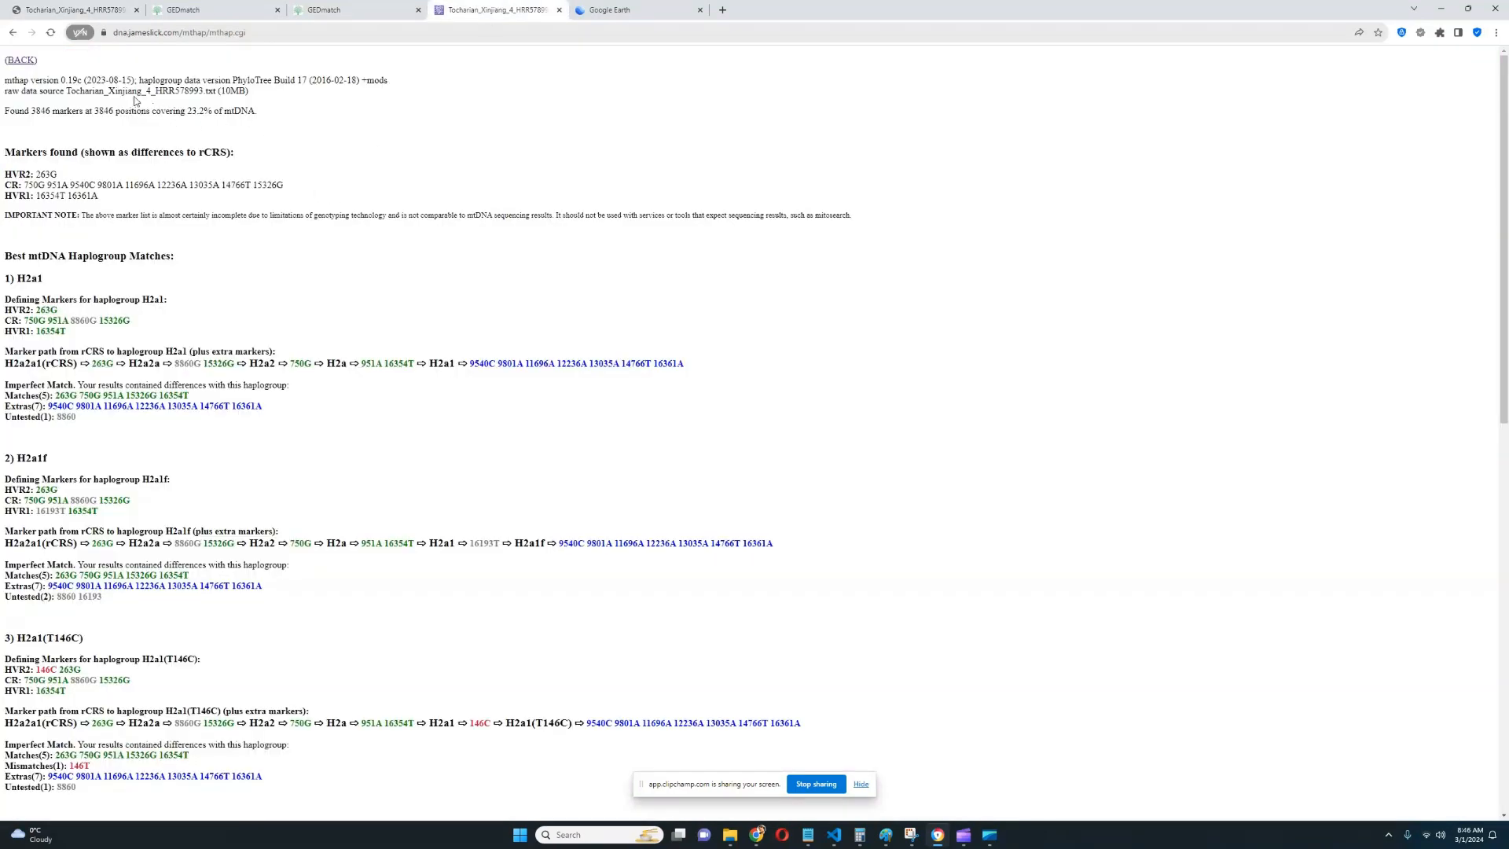
- Highlight the Y-DNA lineage path text in the TOCHARIAN_XINJIANG_4_HRR578993.TXT report
{"action": "double_click", "coordinate": [28, 279]}
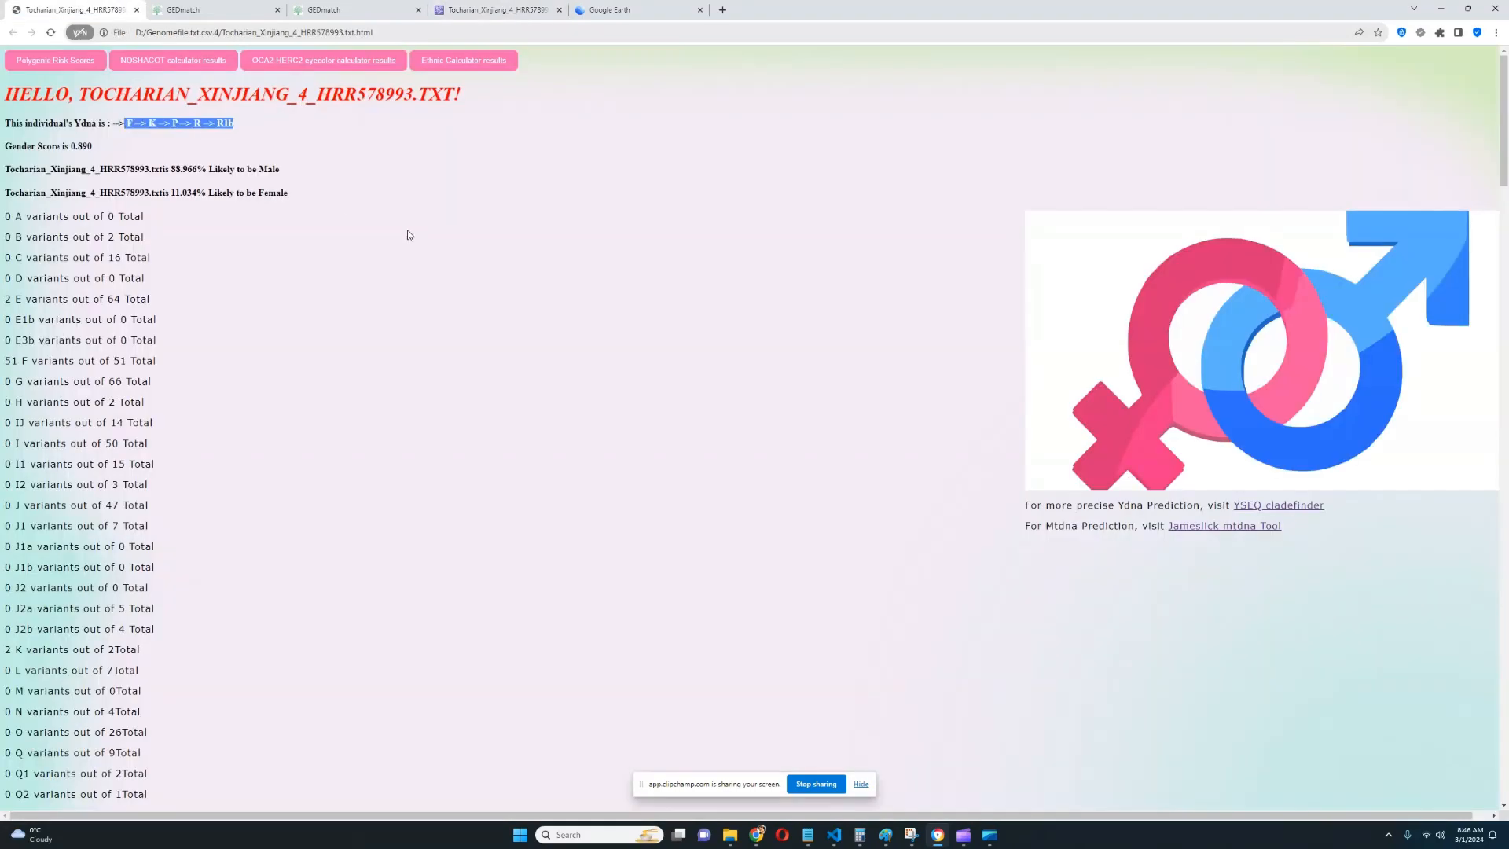
{"action": "mouse_move", "coordinate": [531, 86]}
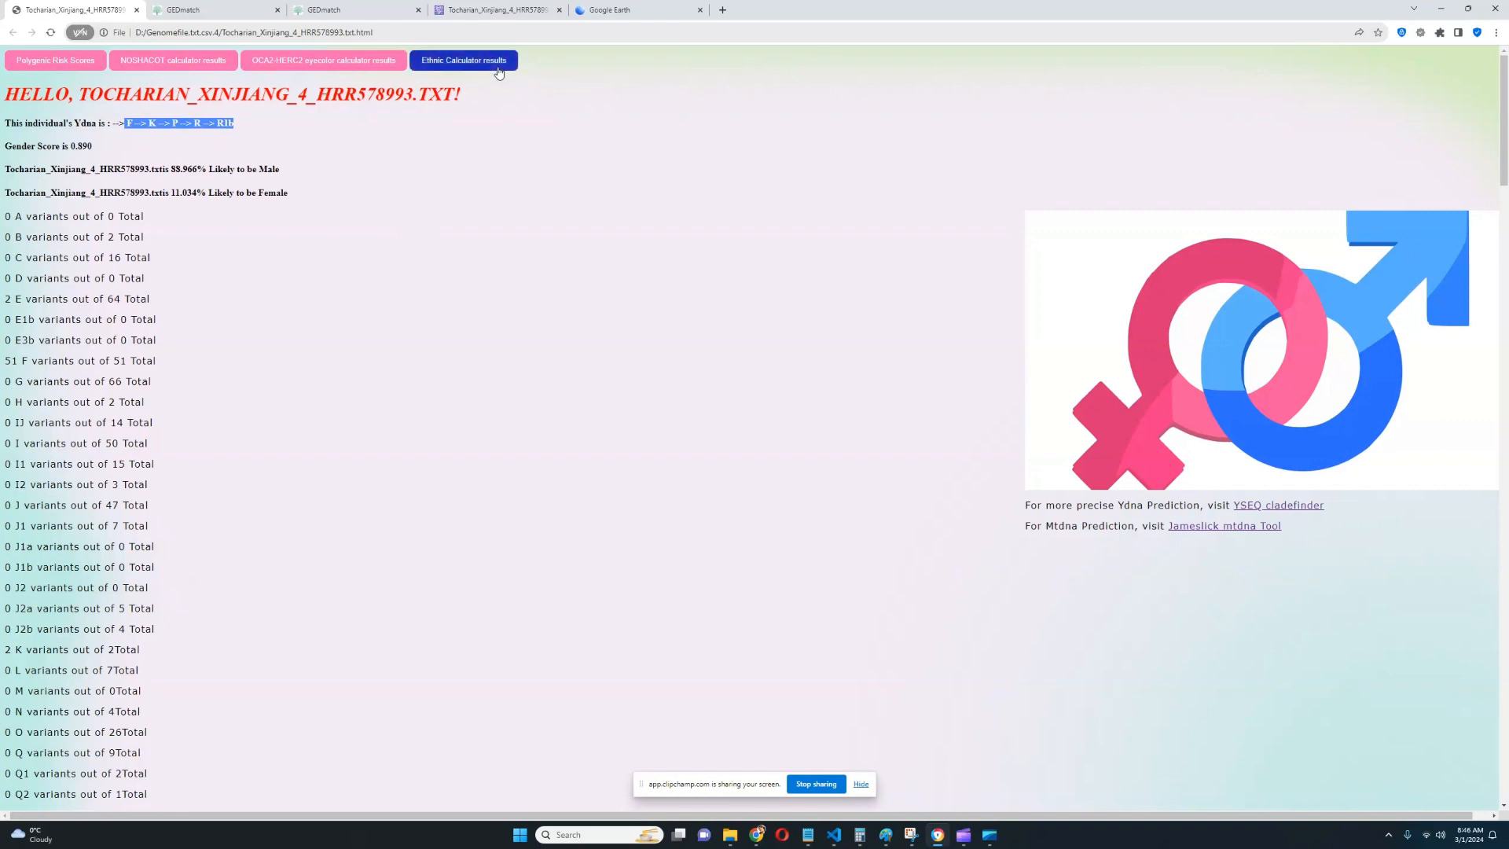
- Show ethnicity results and highlight Sarmatian_Urals plus the best, MA1_MaltaBoy and Punjabi_Jatt + Livonian two-way models
{"action": "left_click", "coordinate": [463, 60]}
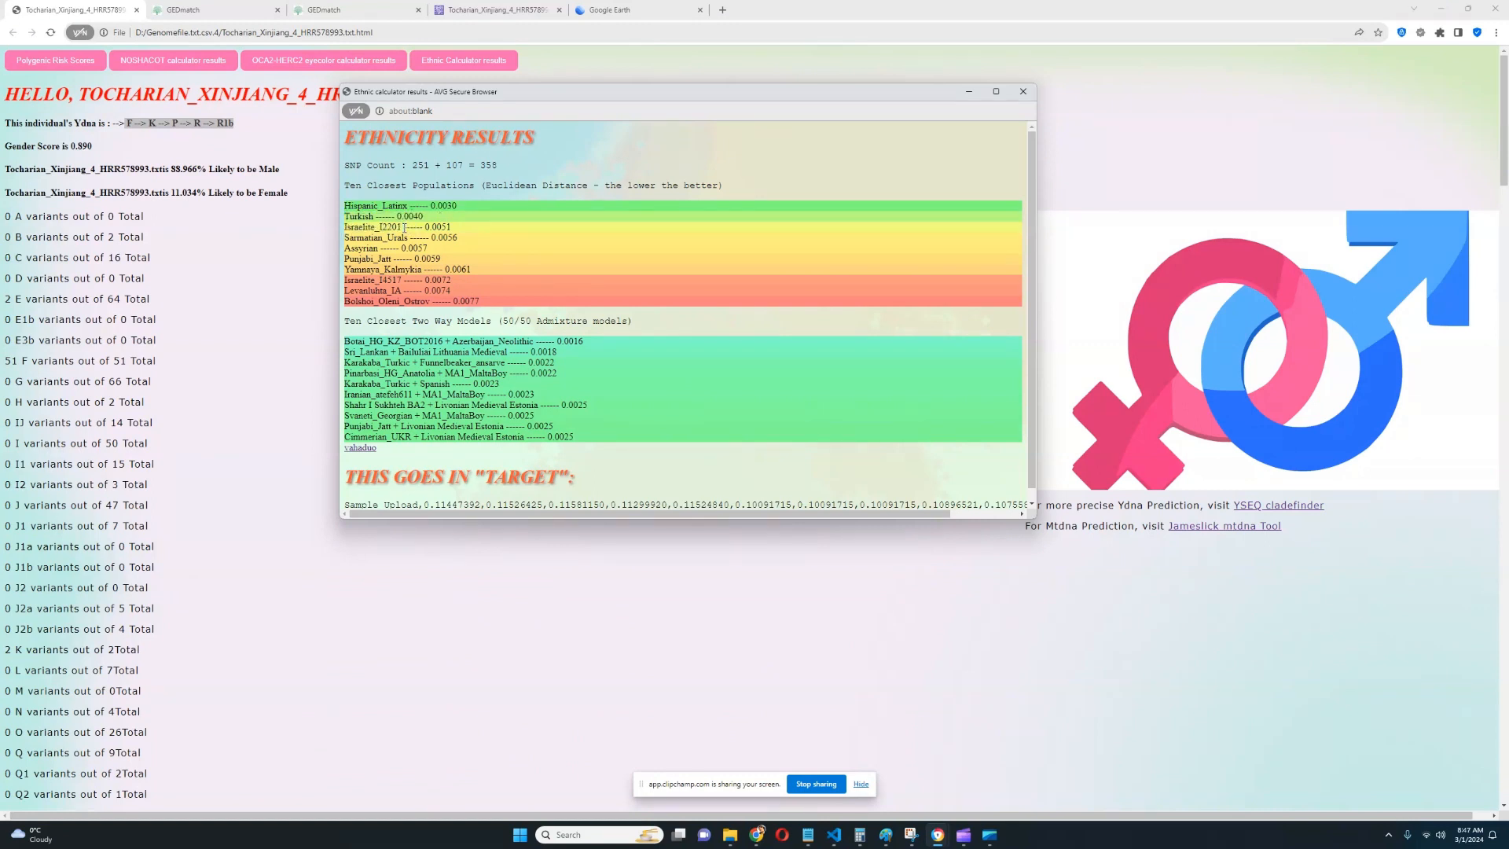
{"action": "double_click", "coordinate": [376, 237]}
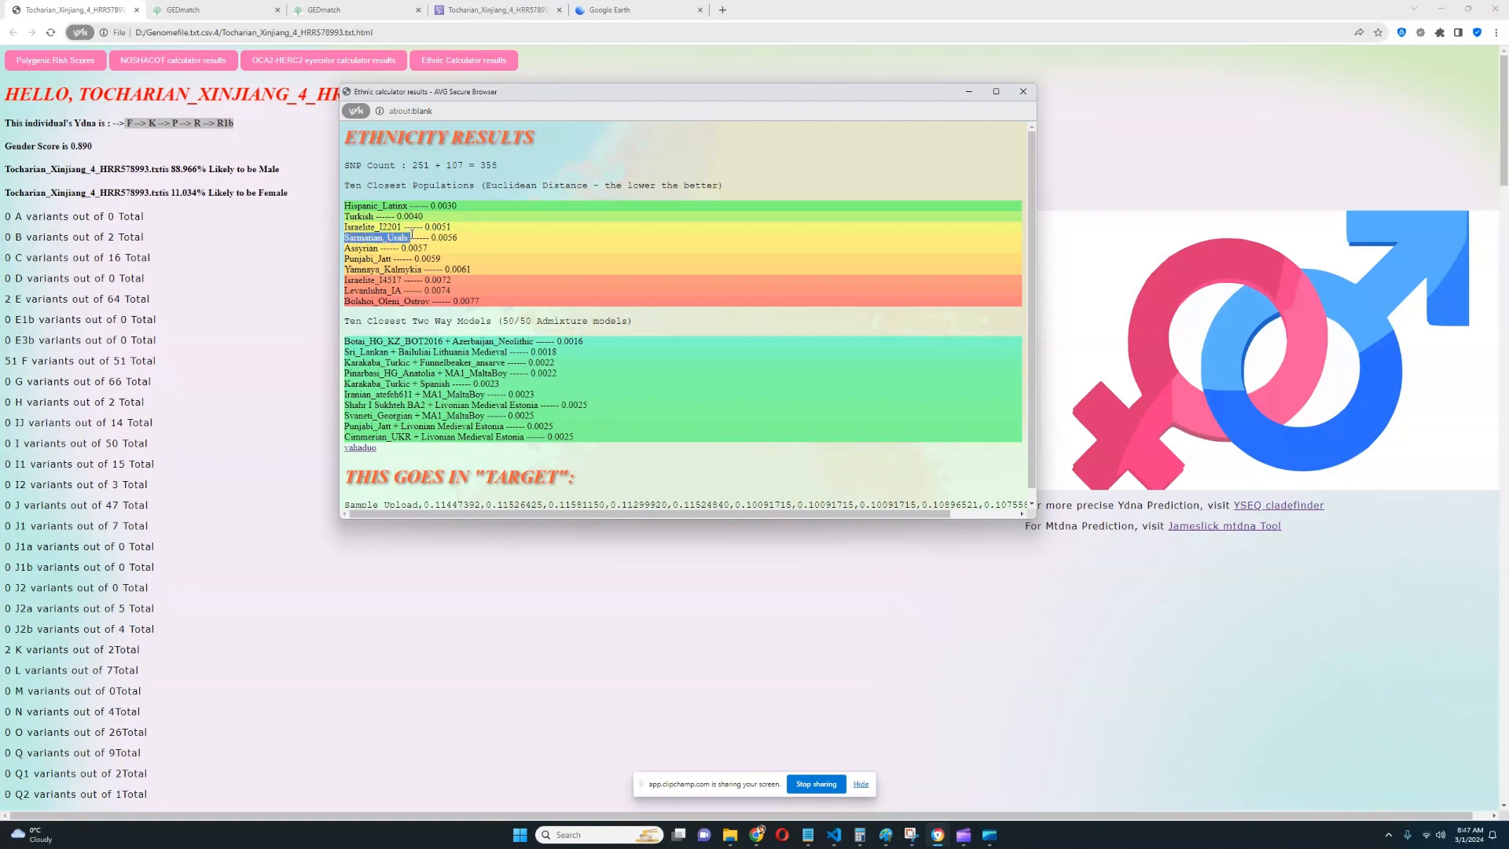
{"action": "mouse_move", "coordinate": [584, 294]}
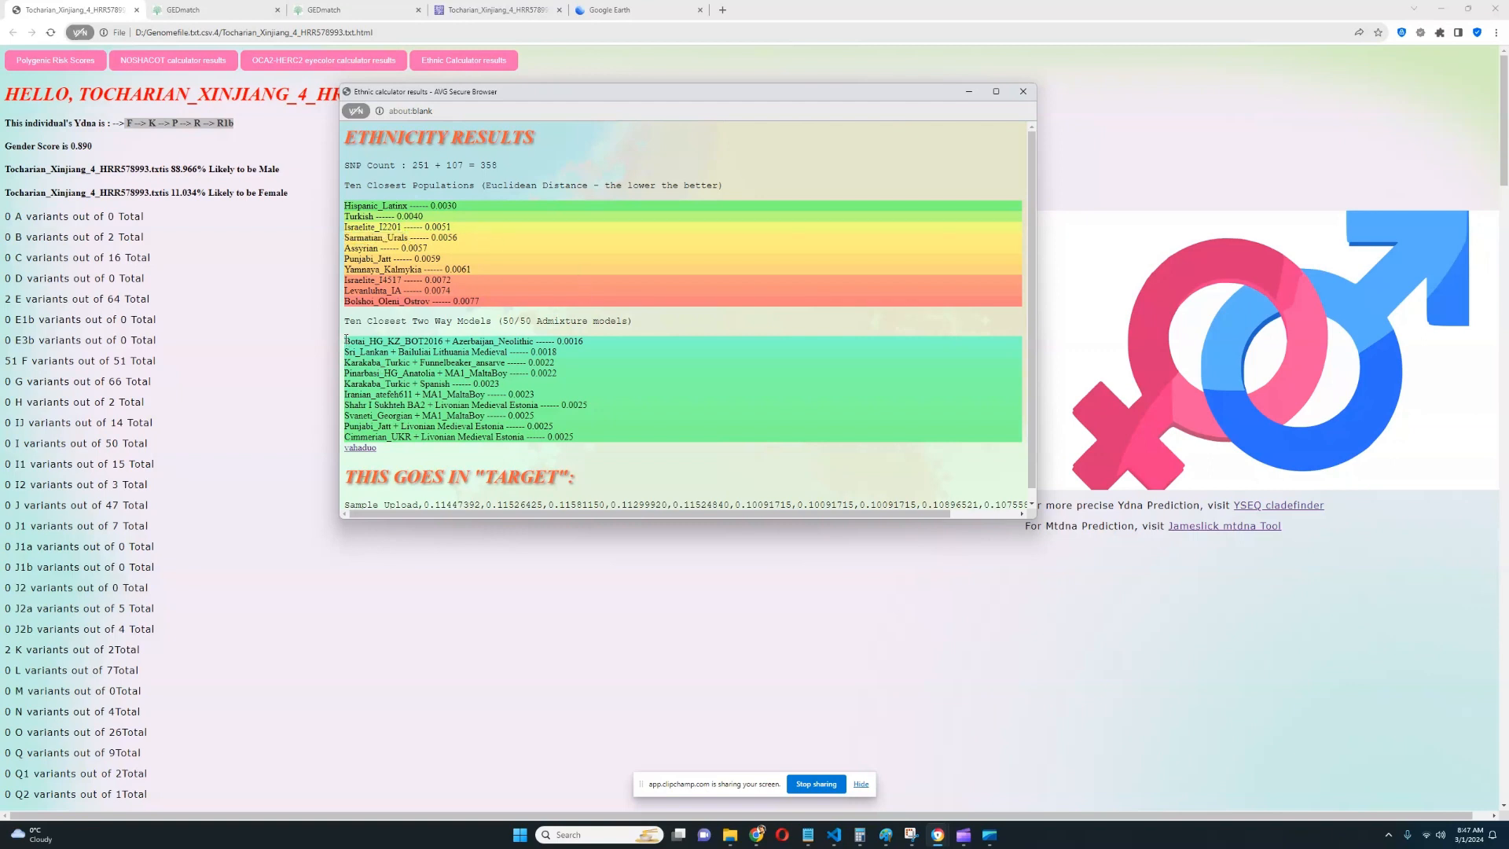
{"action": "double_click", "coordinate": [435, 341]}
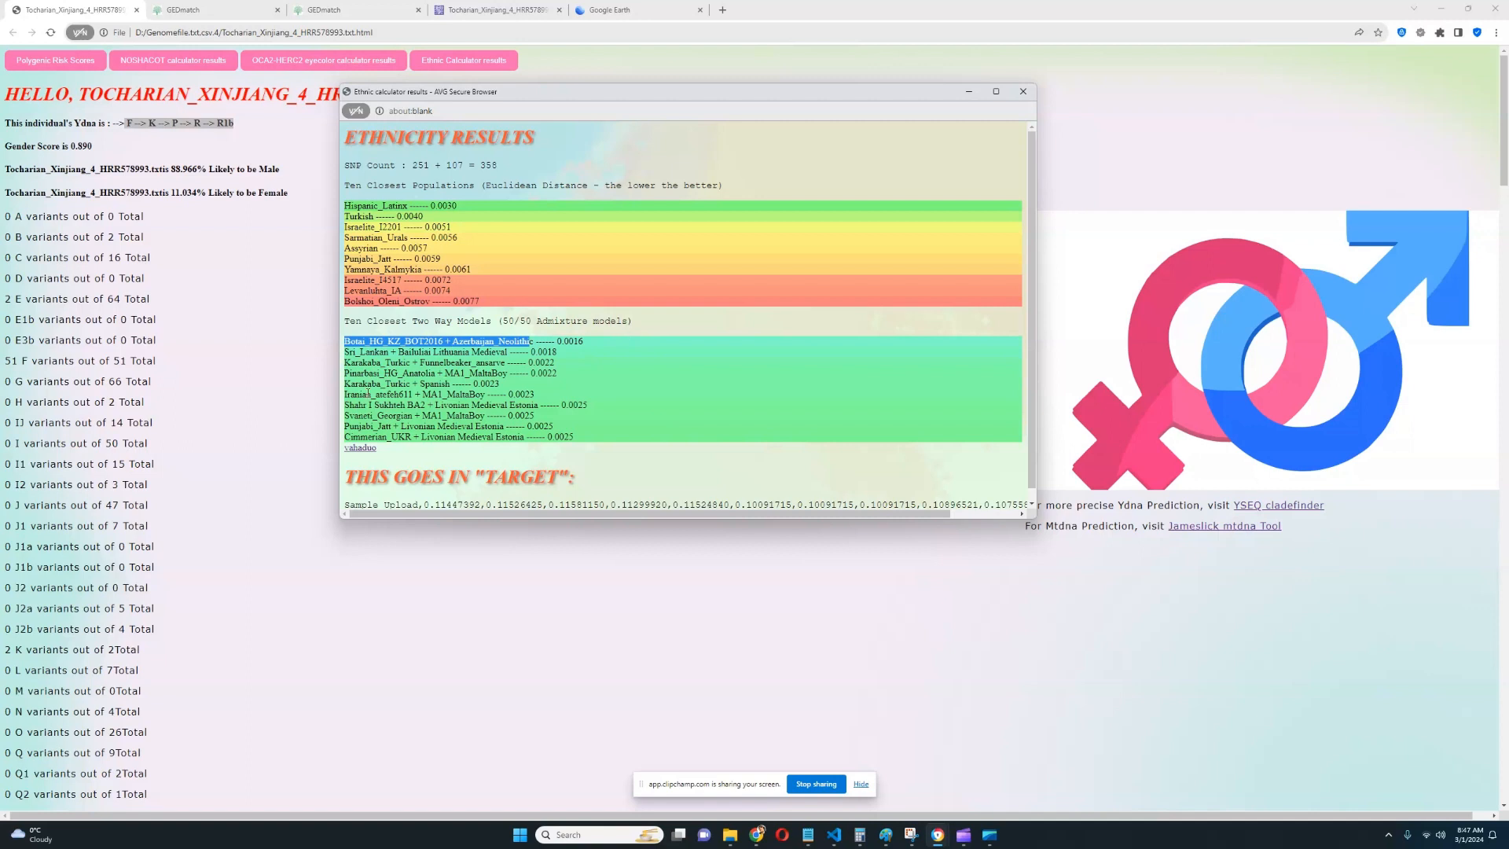
{"action": "left_click", "coordinate": [413, 393]}
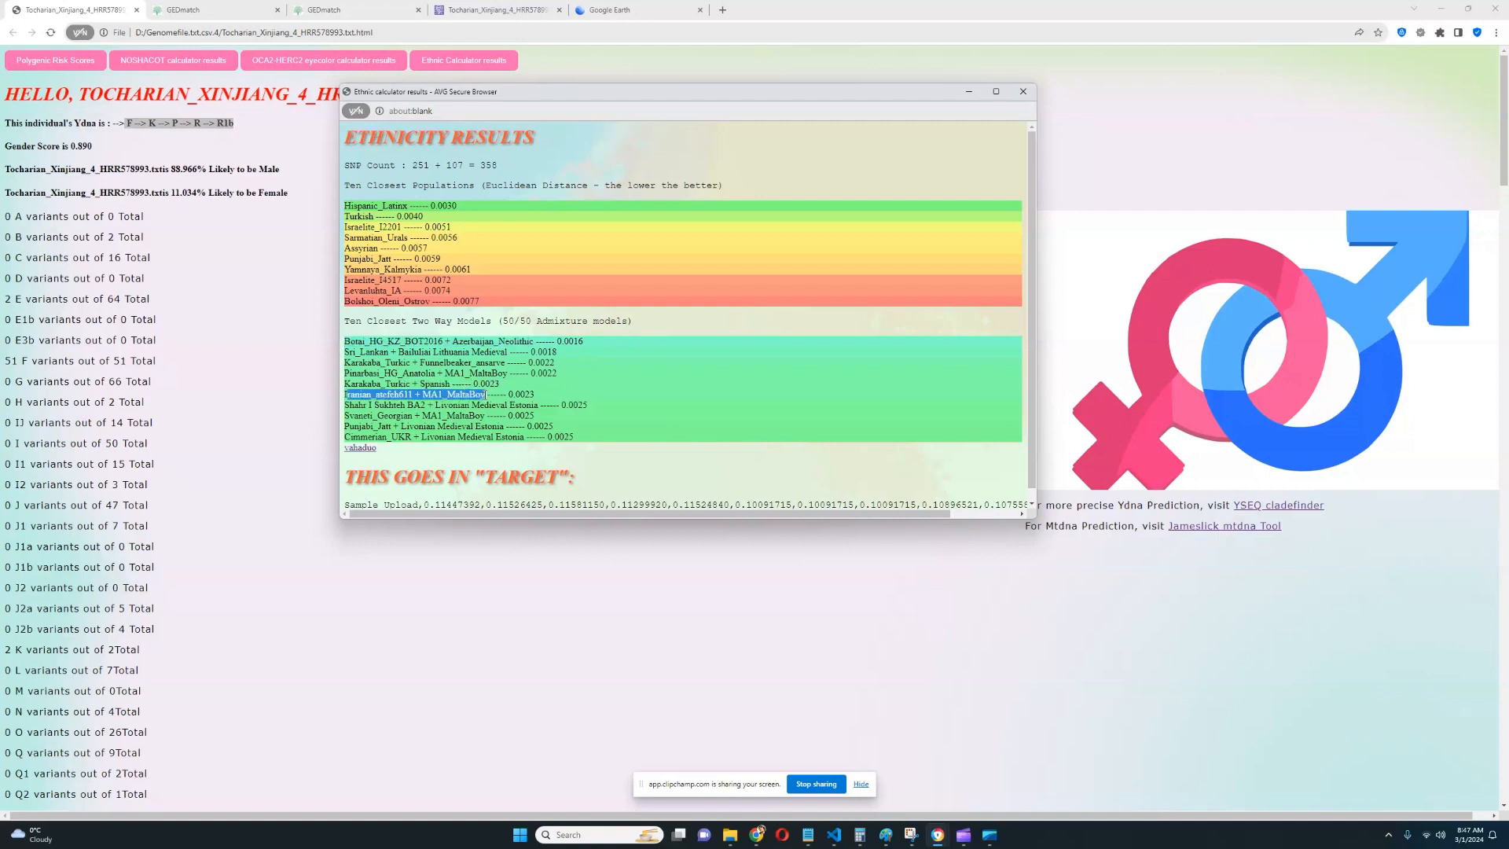
{"action": "mouse_move", "coordinate": [557, 360]}
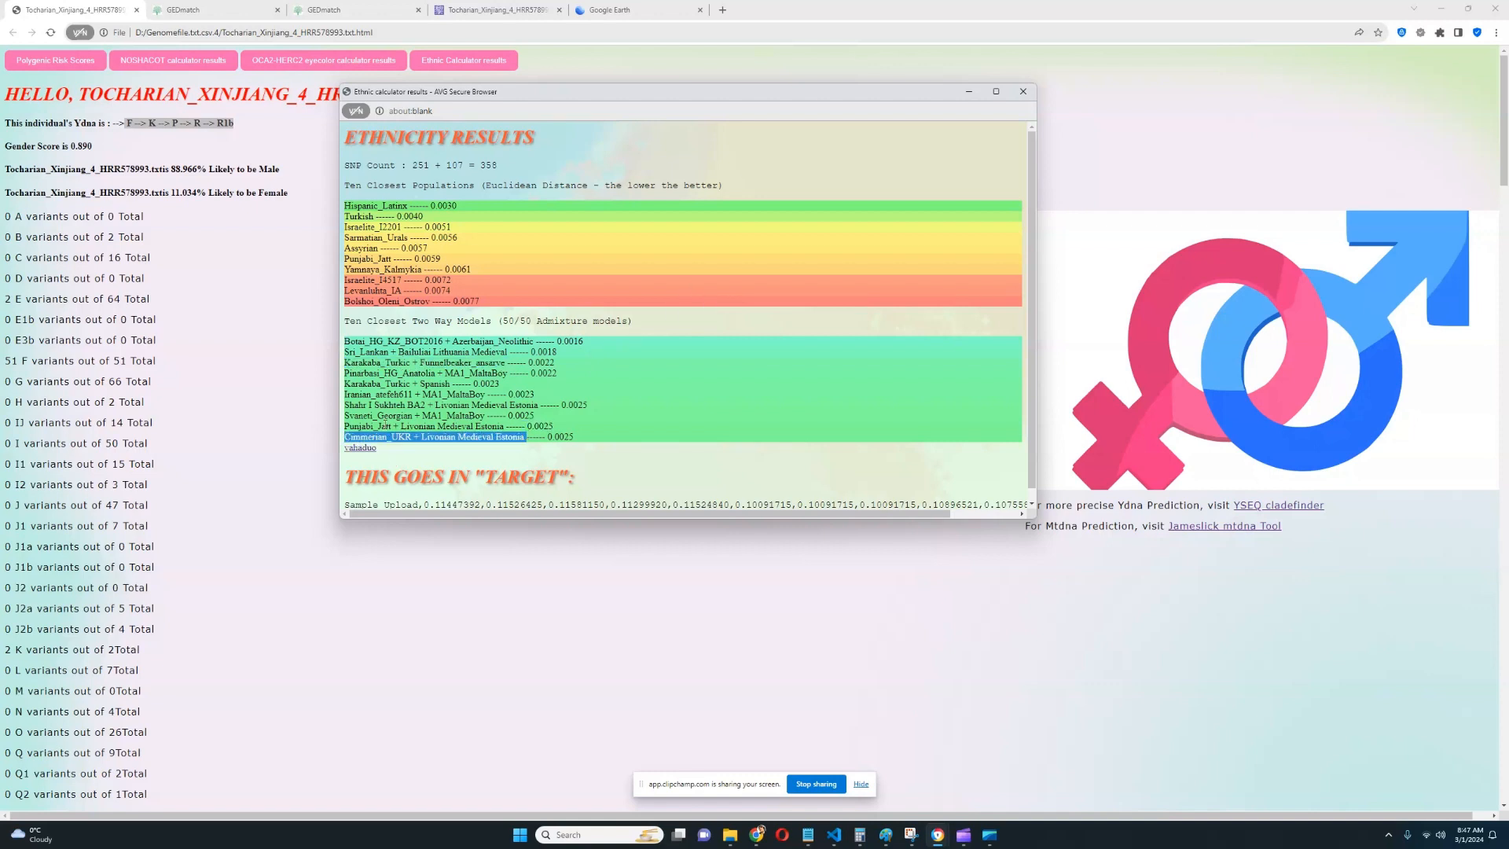
{"action": "left_click", "coordinate": [423, 426]}
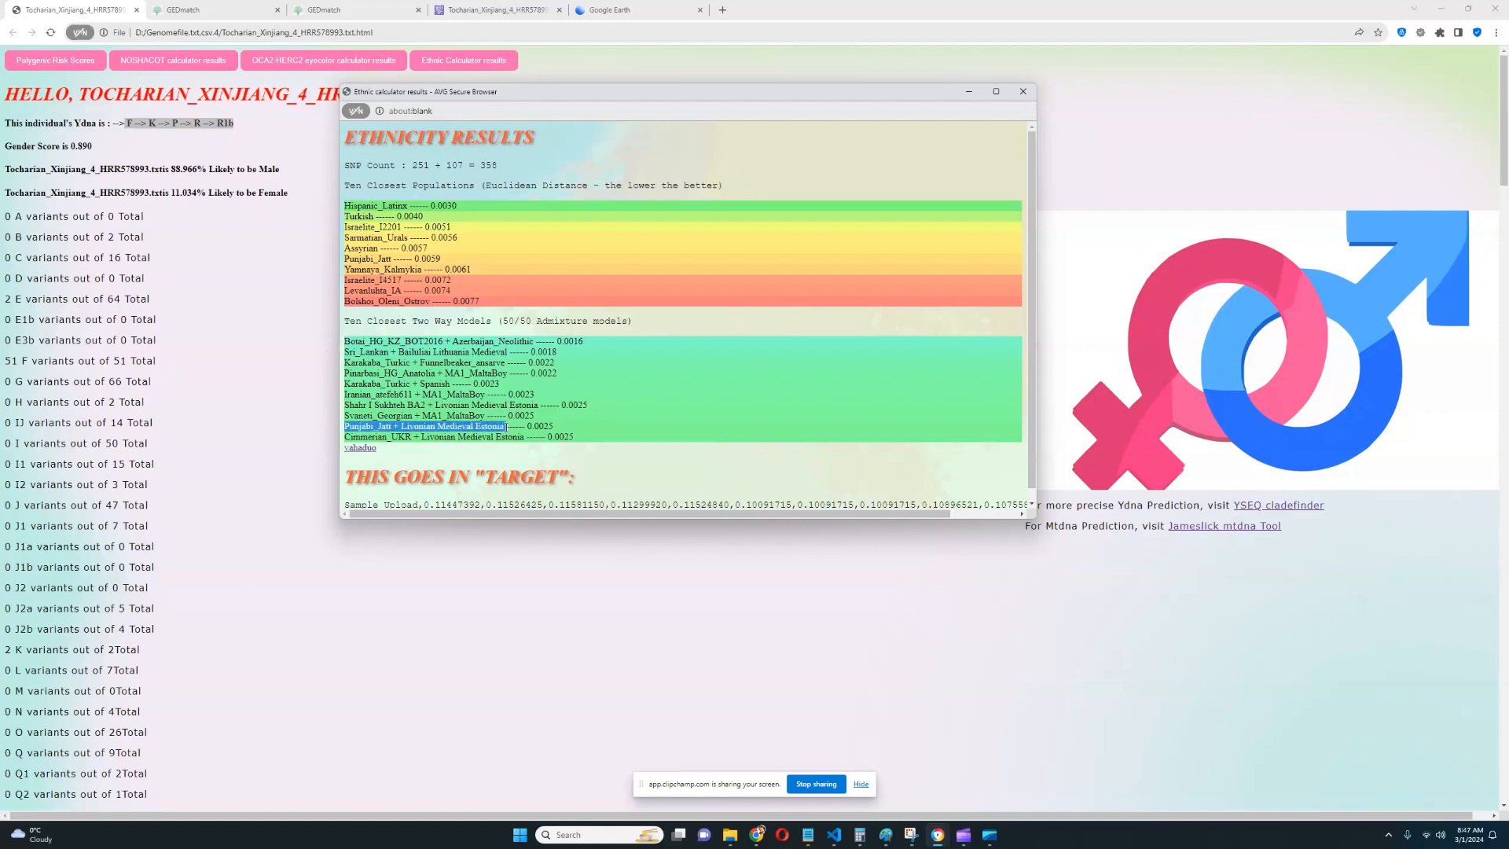
{"action": "mouse_move", "coordinate": [705, 369]}
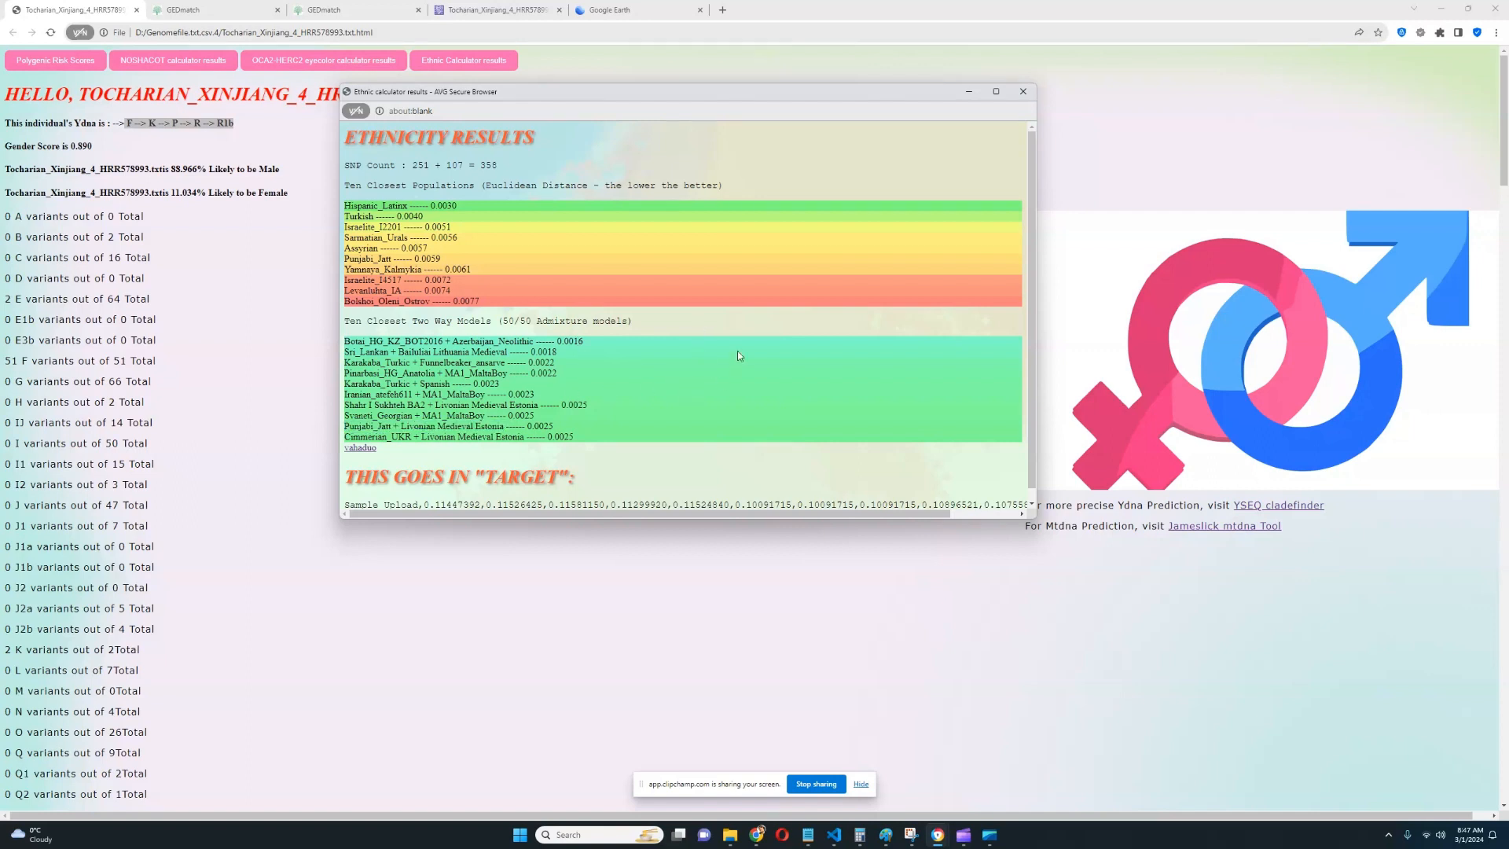
{"action": "mouse_move", "coordinate": [811, 299]}
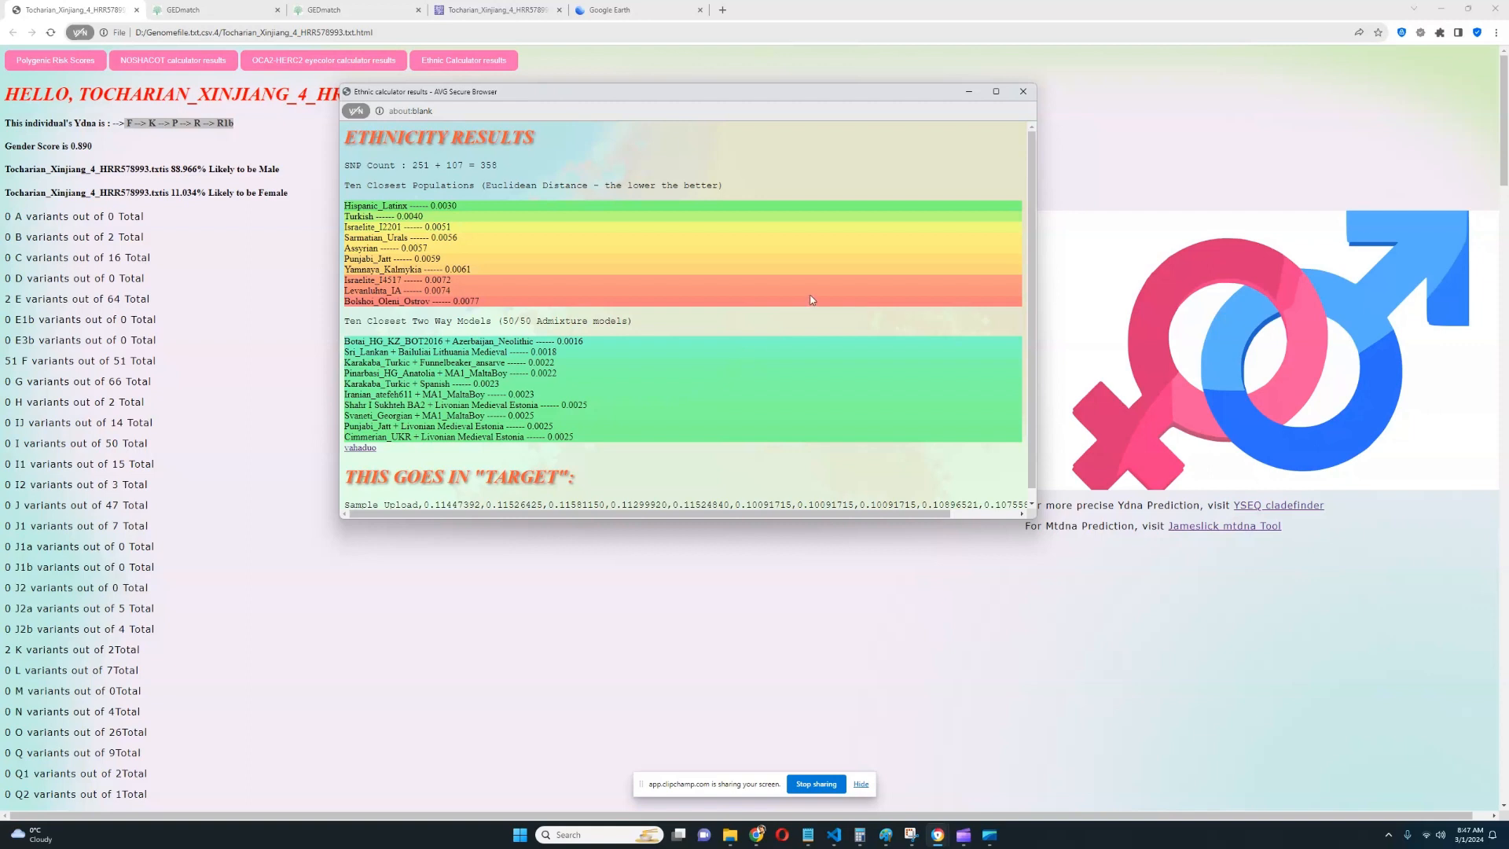
{"action": "mouse_move", "coordinate": [888, 202]}
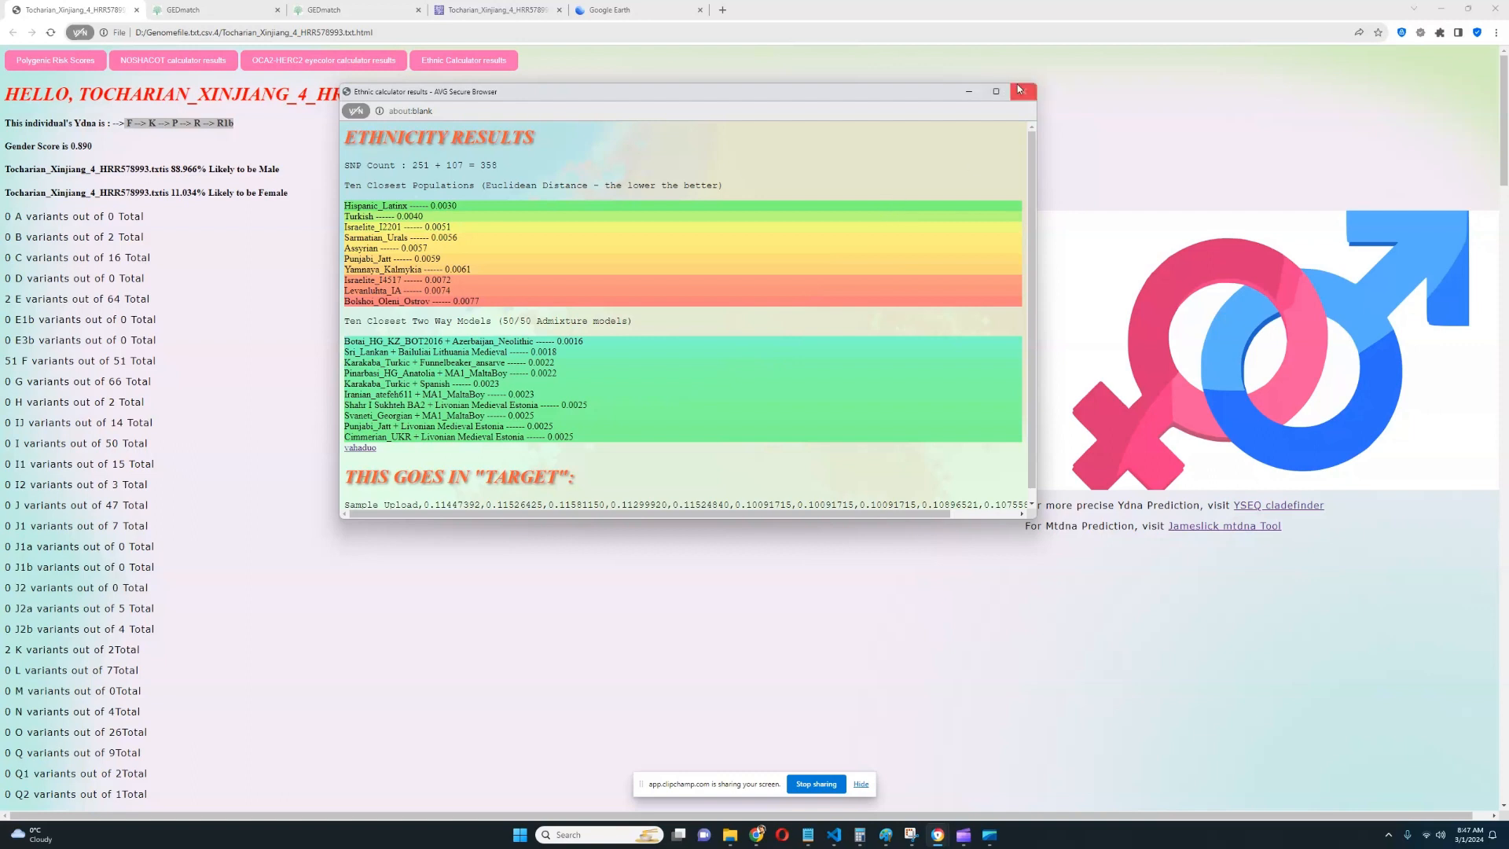
{"action": "left_click", "coordinate": [1018, 91]}
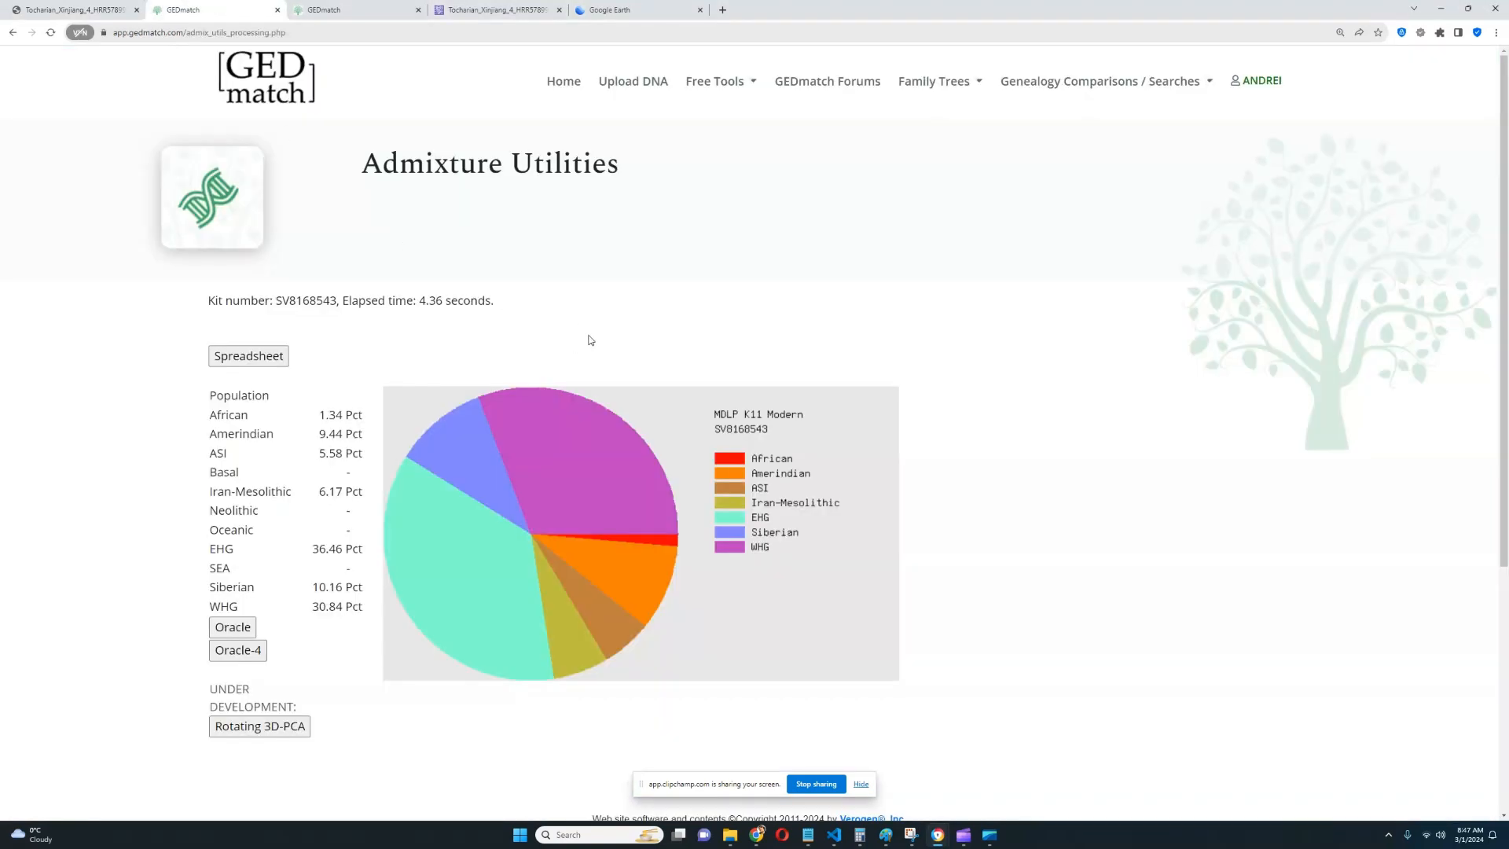
{"action": "mouse_move", "coordinate": [646, 392]}
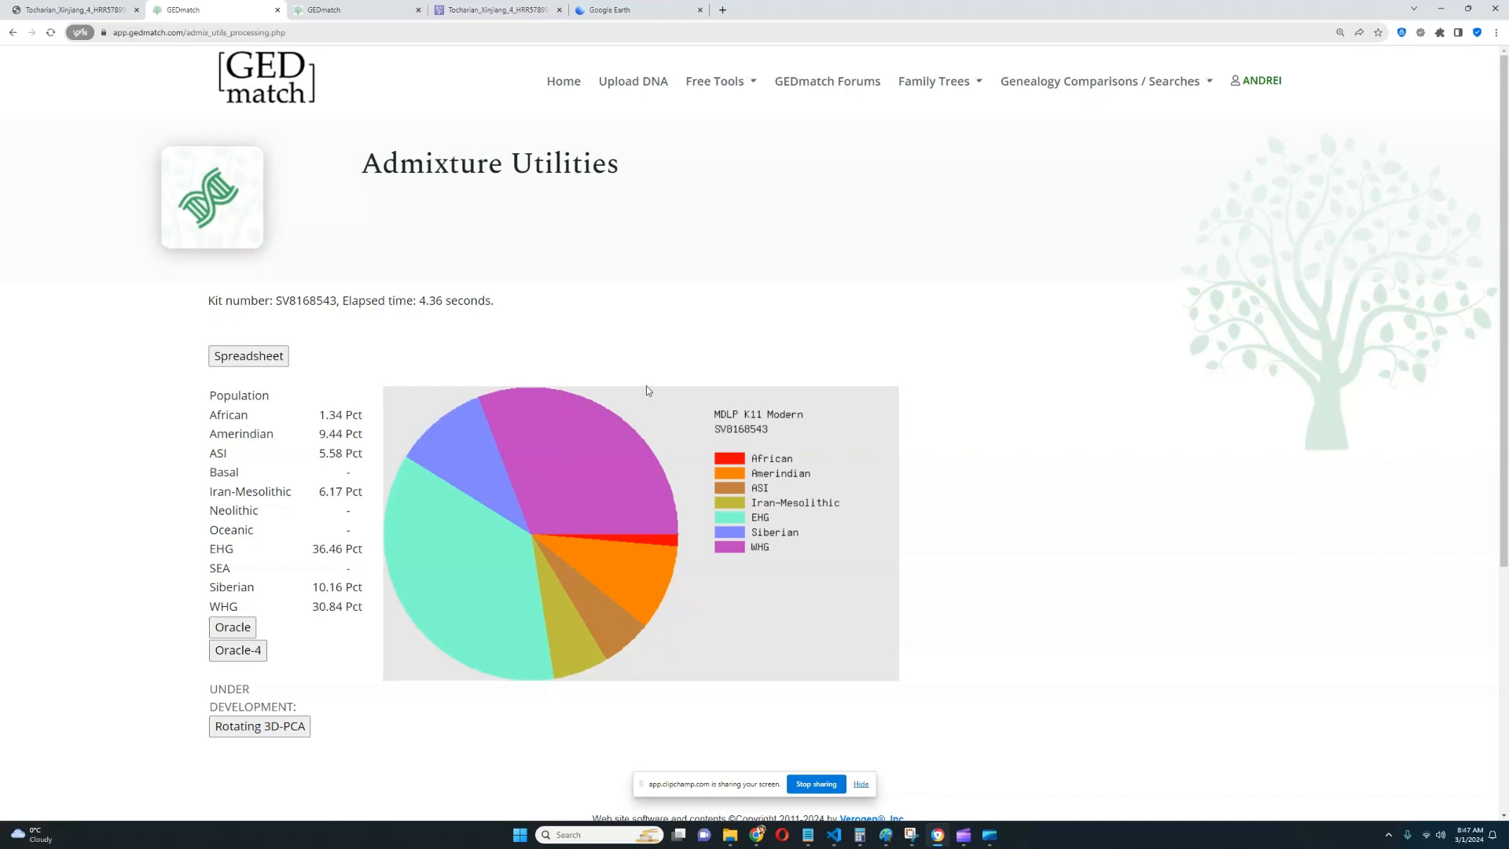
{"action": "scroll", "scroll_direction": "down", "scroll_amount": 3}
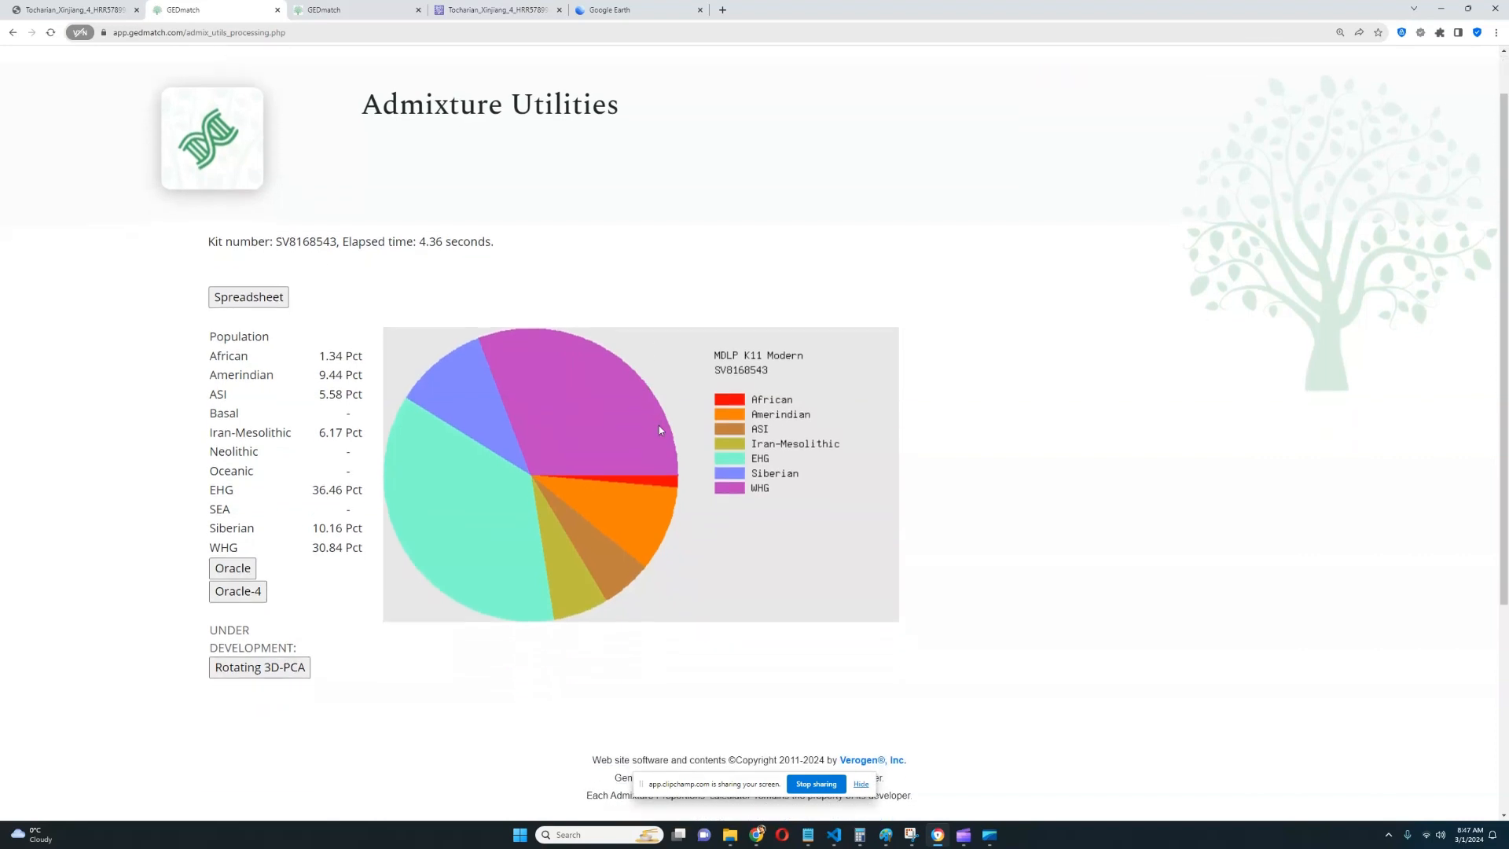
{"action": "mouse_move", "coordinate": [420, 462]}
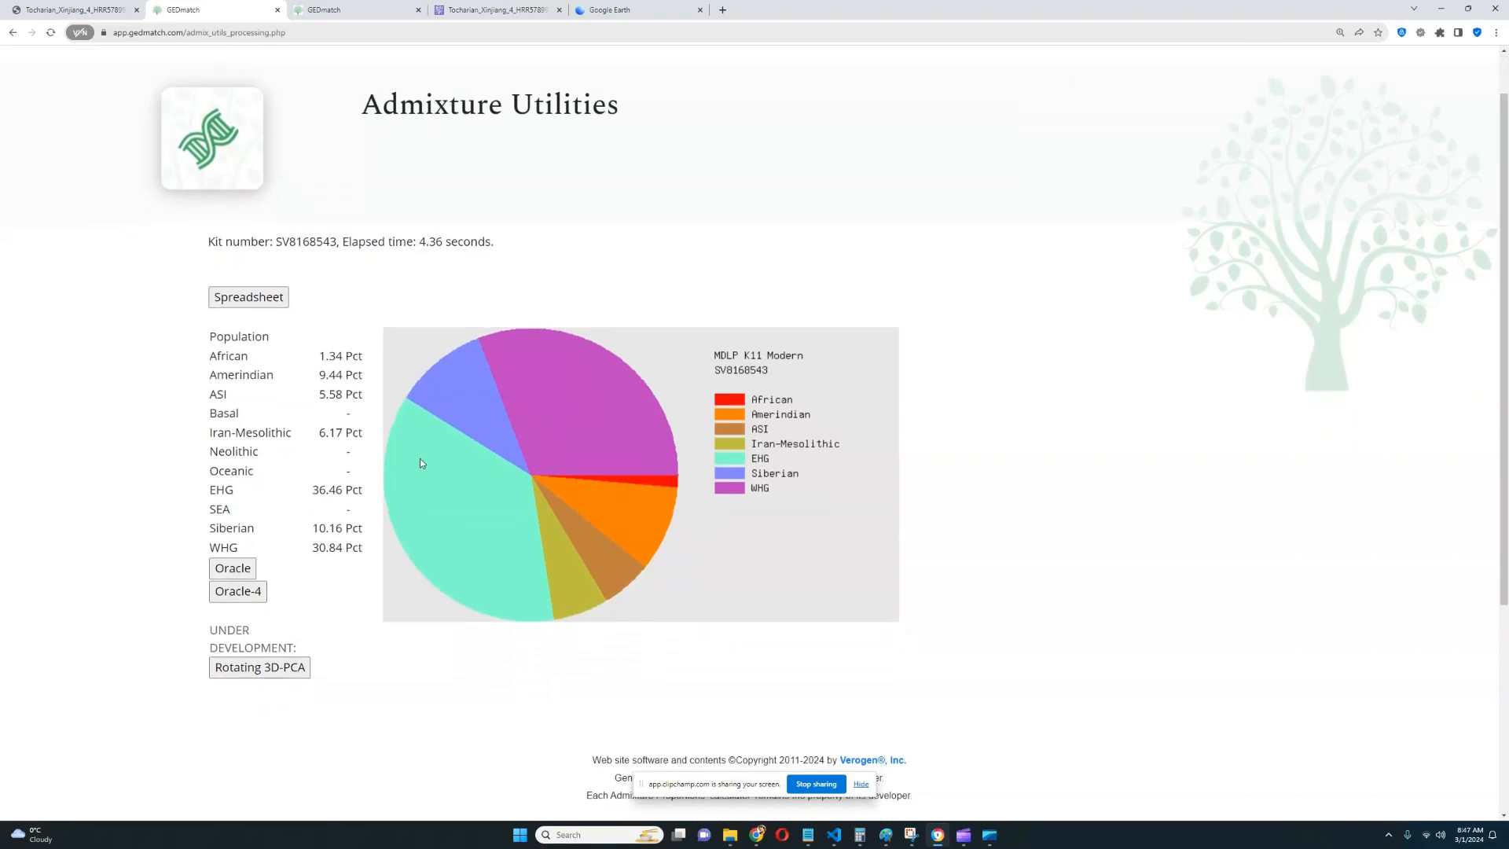
{"action": "double_click", "coordinate": [327, 490]}
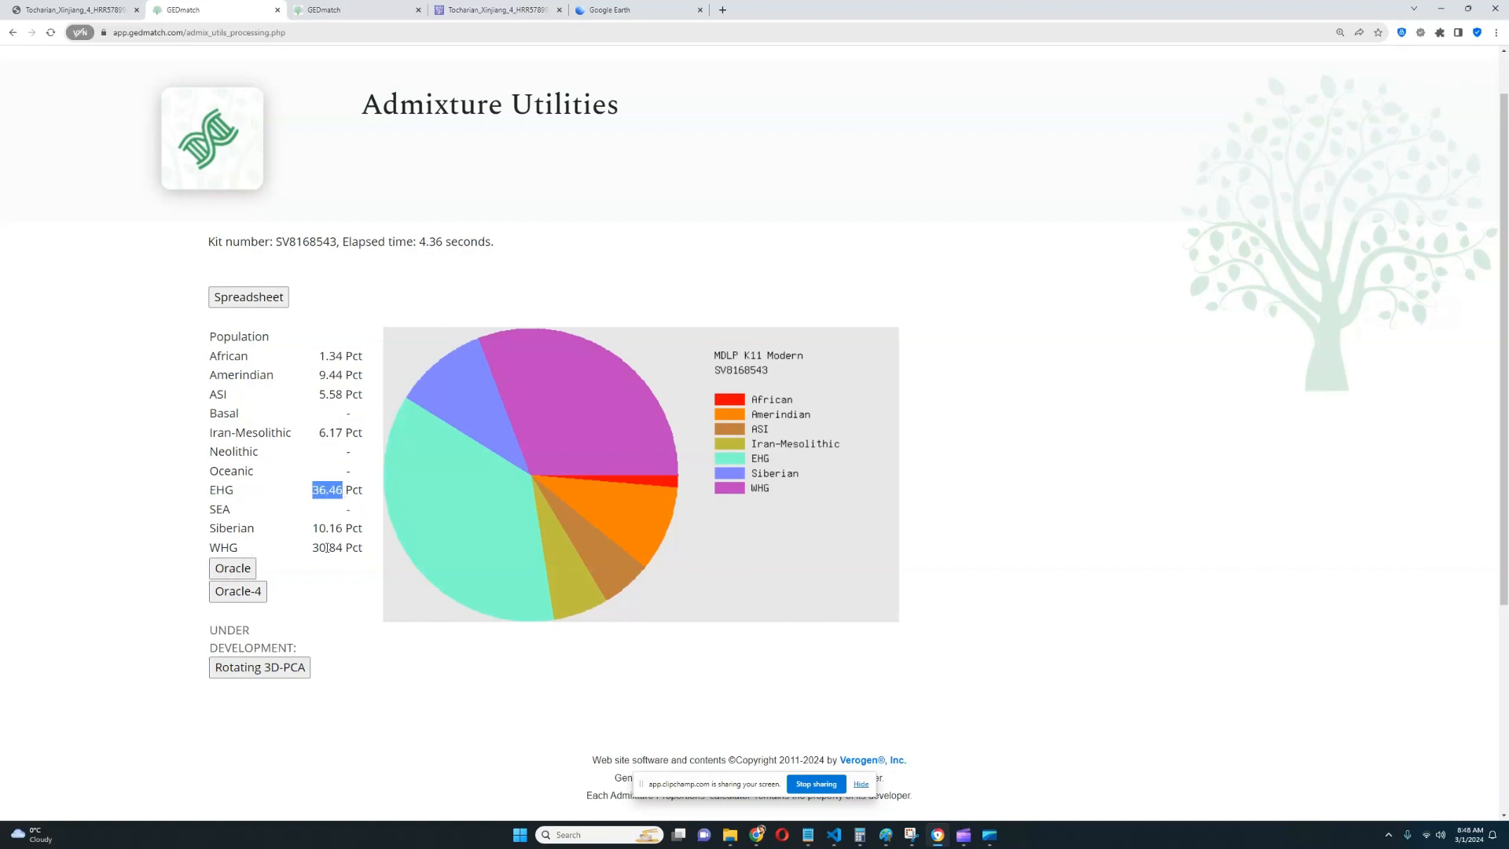
{"action": "double_click", "coordinate": [327, 547]}
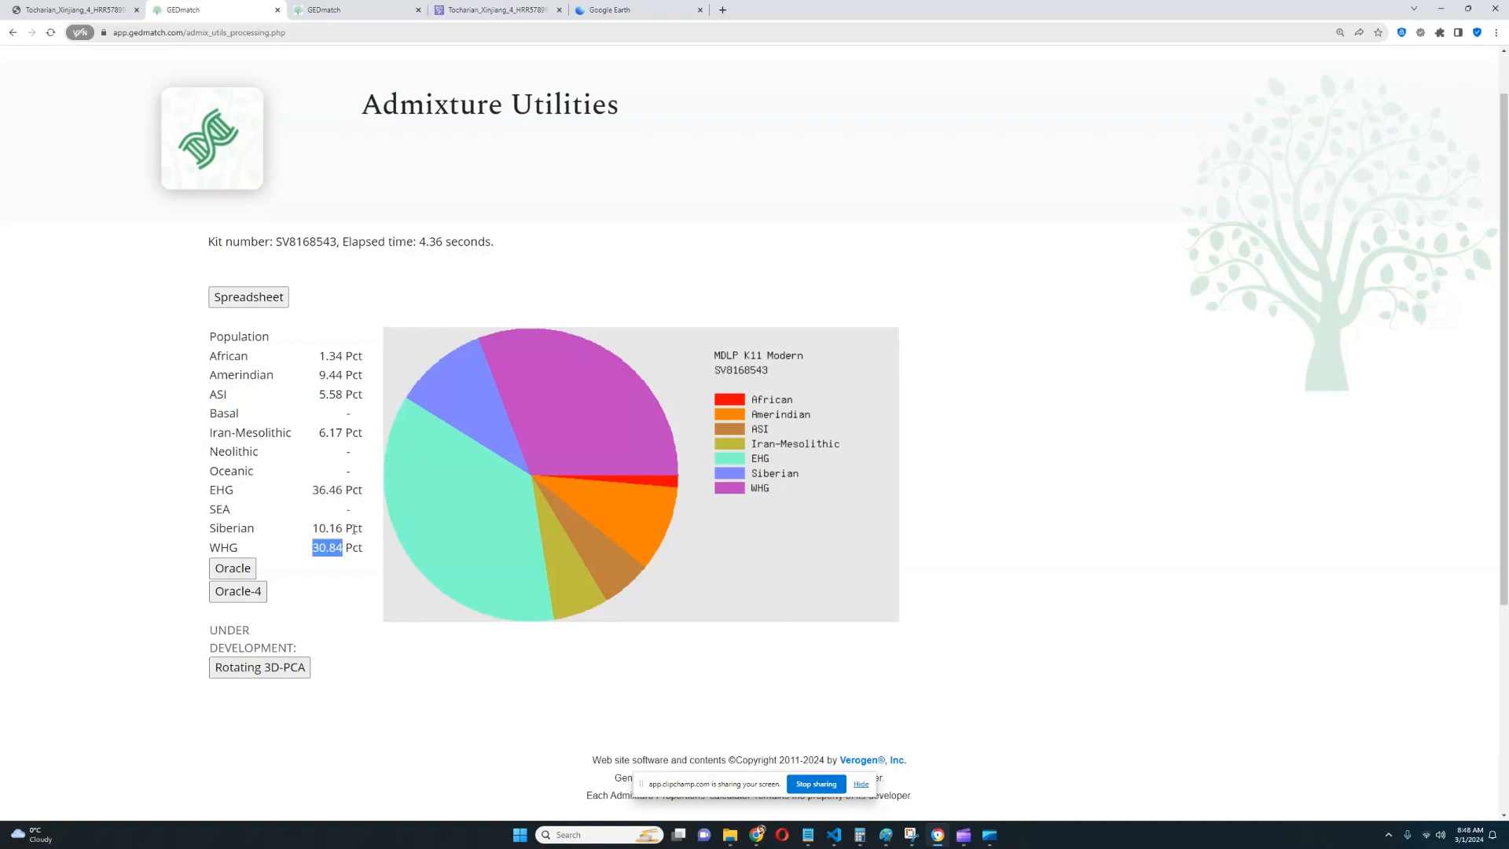
{"action": "mouse_move", "coordinate": [255, 547]}
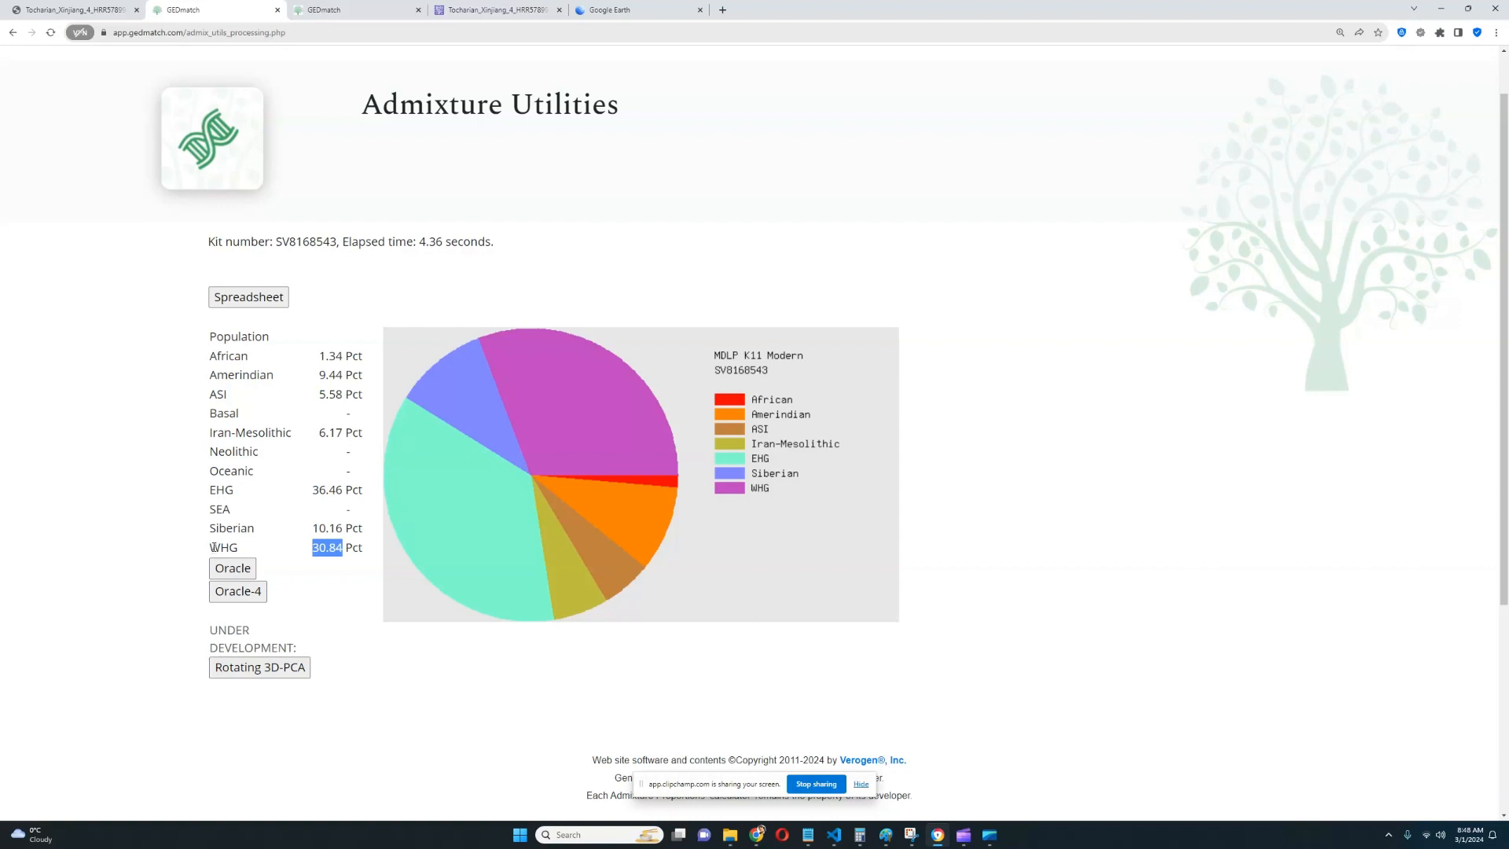
{"action": "double_click", "coordinate": [223, 547]}
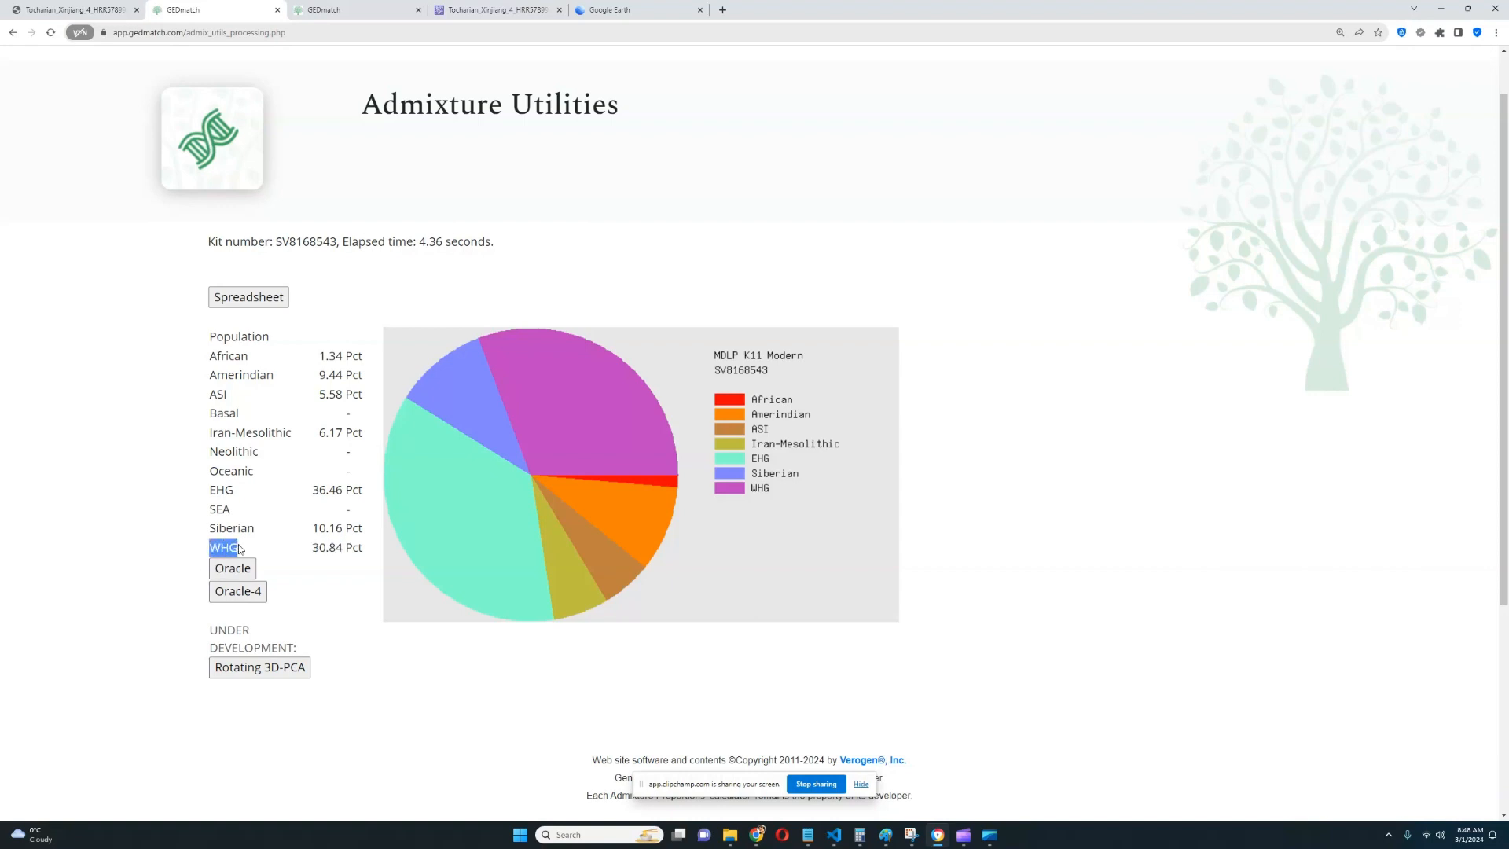
{"action": "mouse_move", "coordinate": [283, 528]}
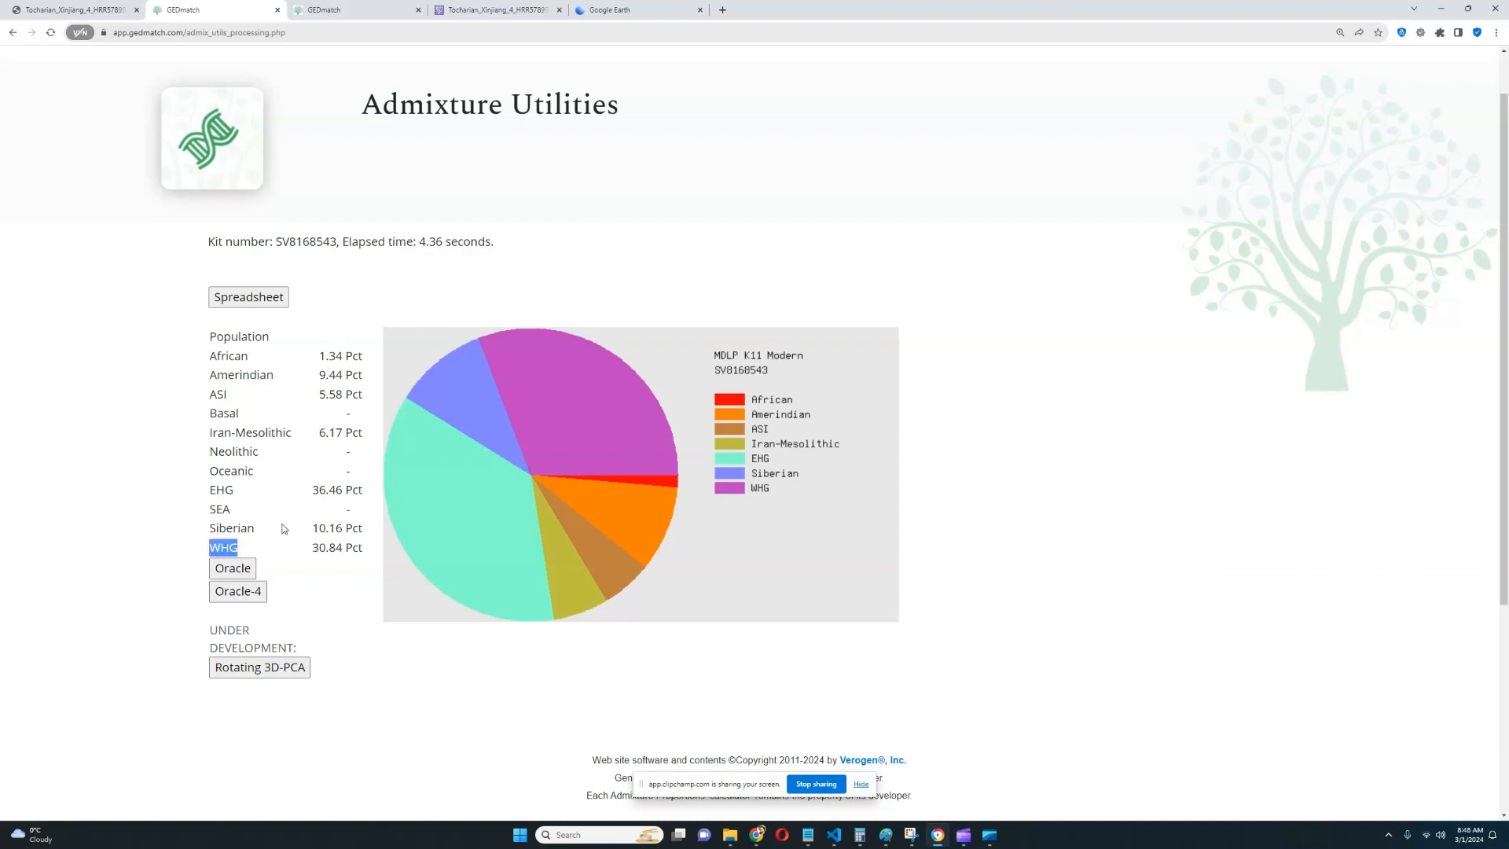
{"action": "mouse_move", "coordinate": [344, 486]}
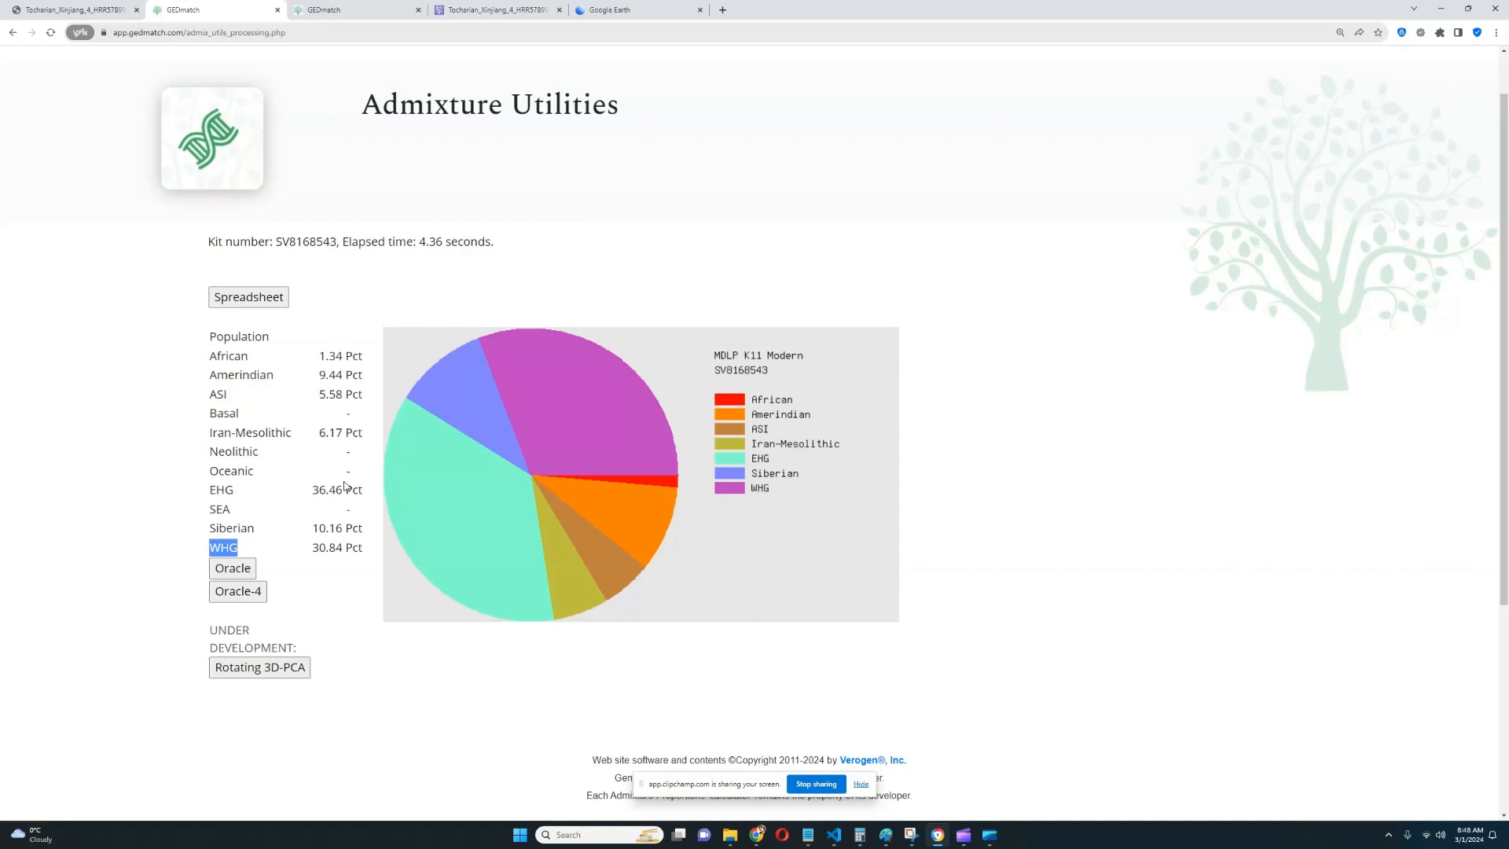
{"action": "mouse_move", "coordinate": [363, 551]}
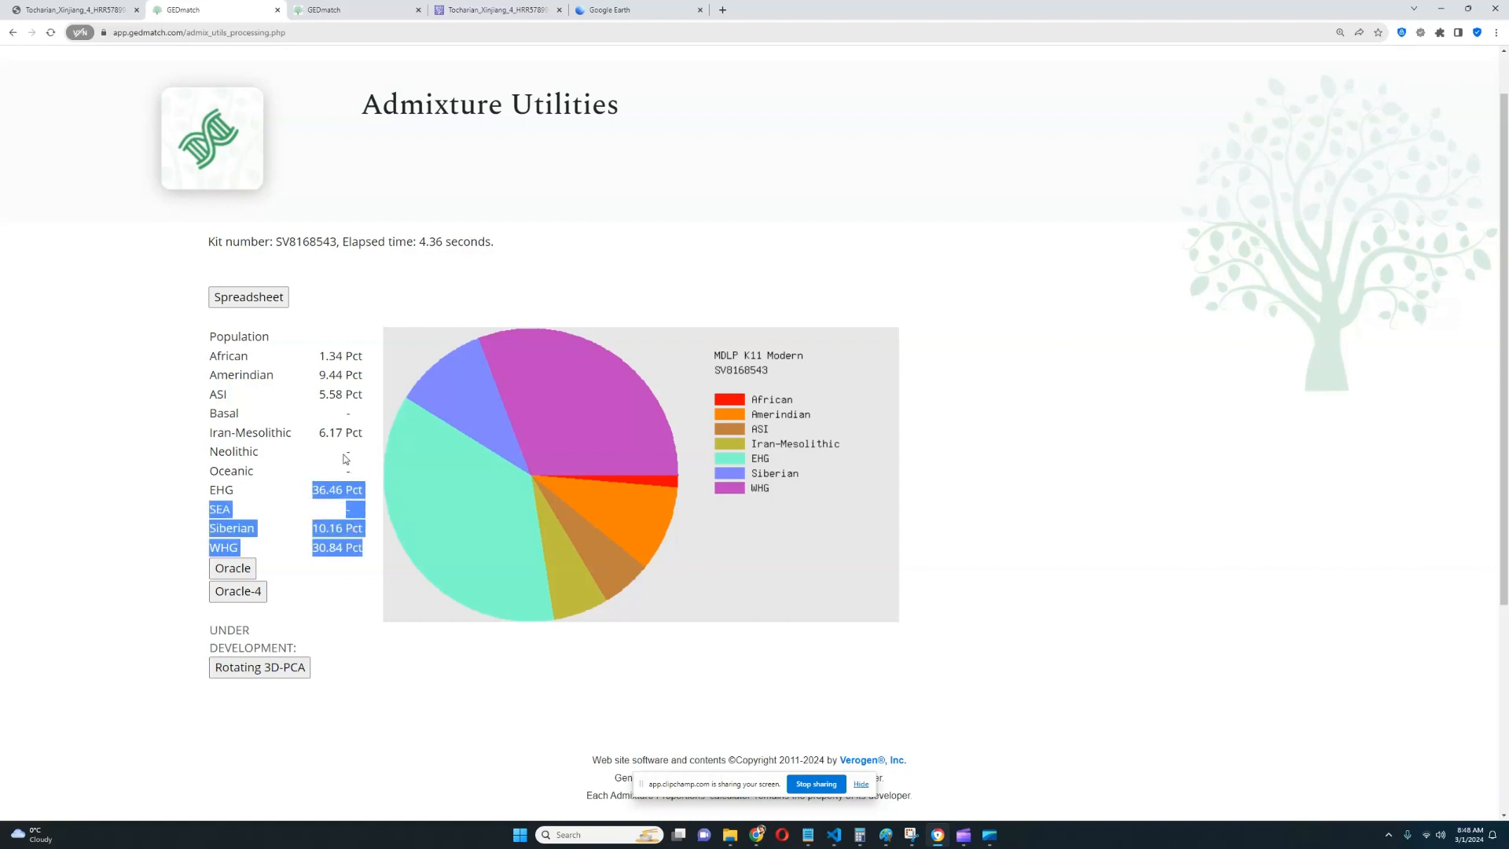
{"action": "left_click", "coordinate": [349, 451]}
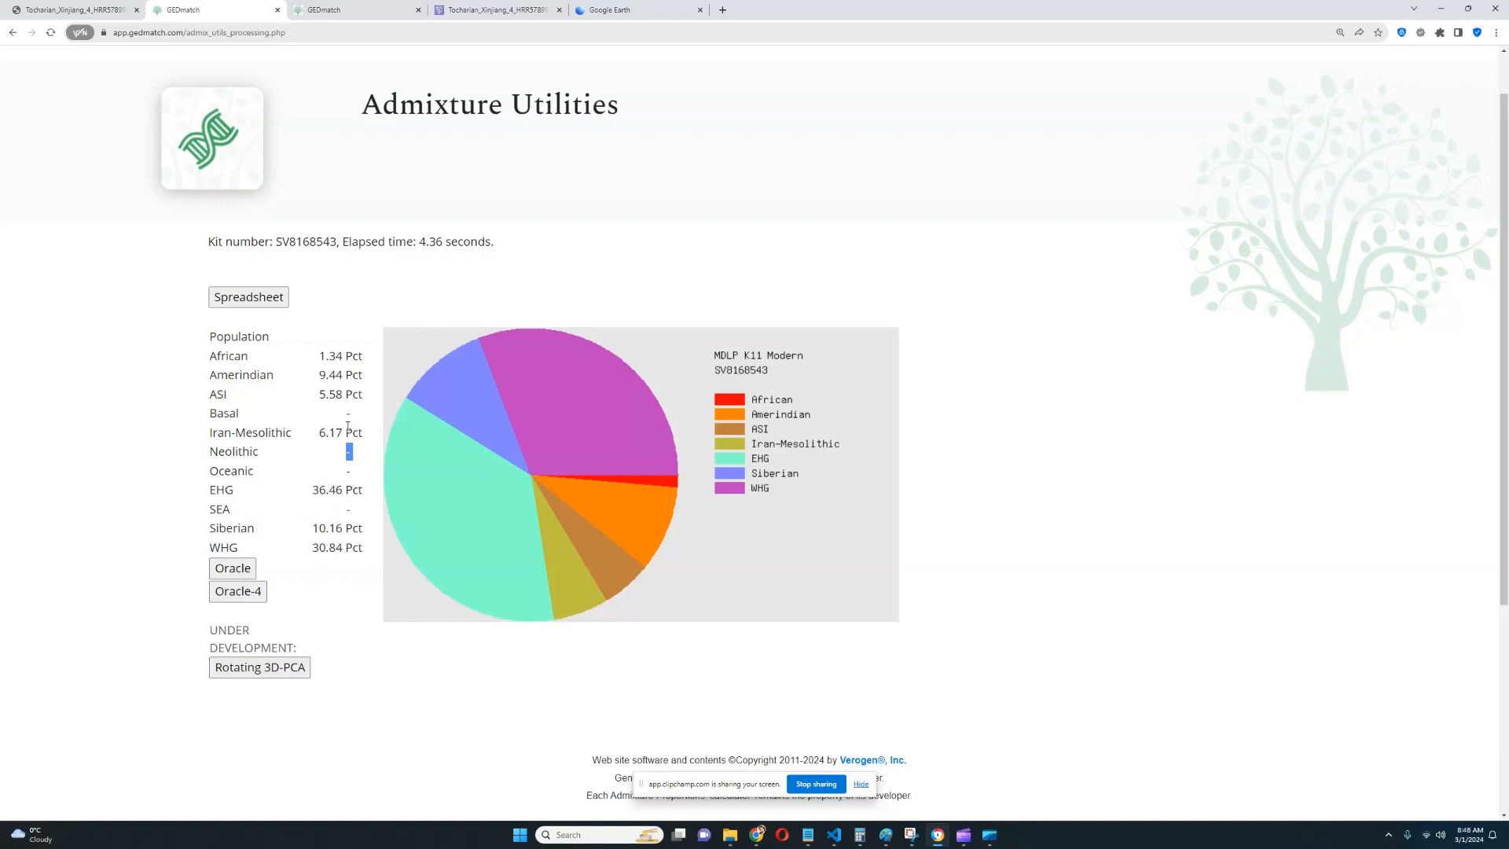
{"action": "double_click", "coordinate": [330, 374]}
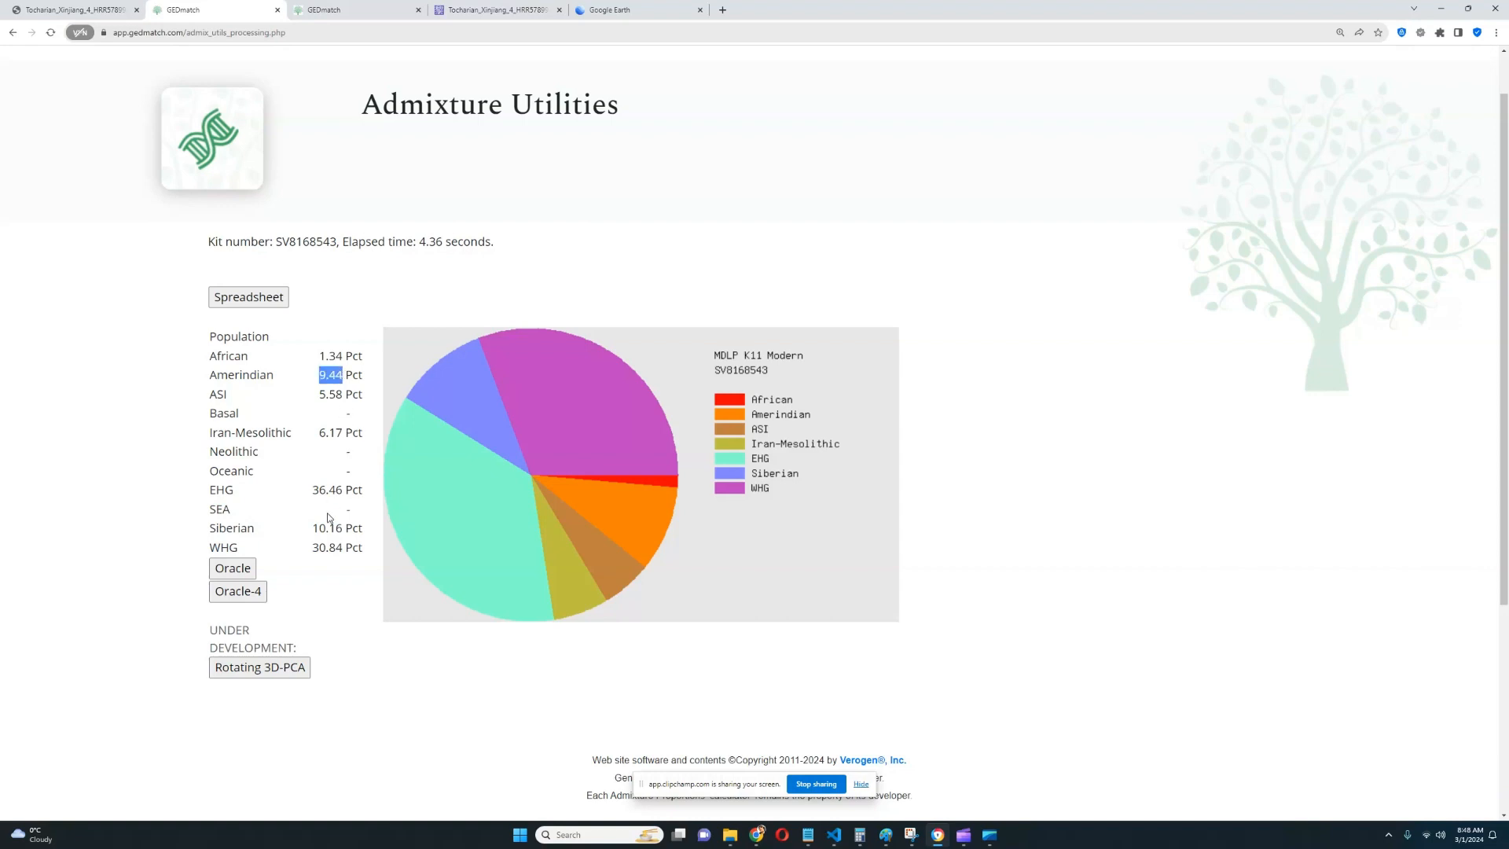
{"action": "double_click", "coordinate": [327, 528]}
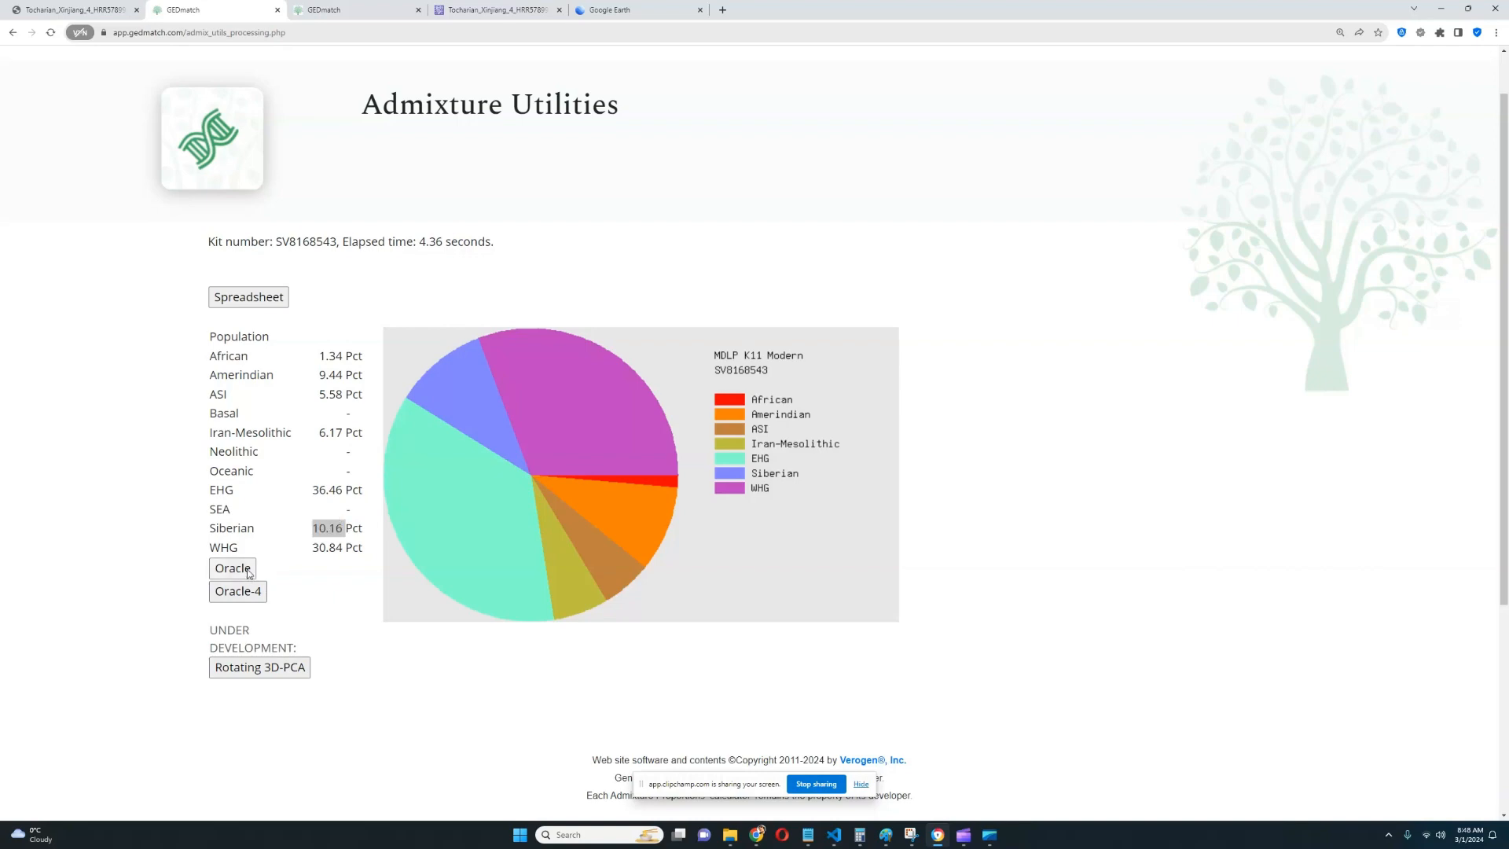
- Run Oracle for MDLP K11 Modern and review the Mixed Mode Population Sharing table
{"action": "left_click", "coordinate": [232, 567]}
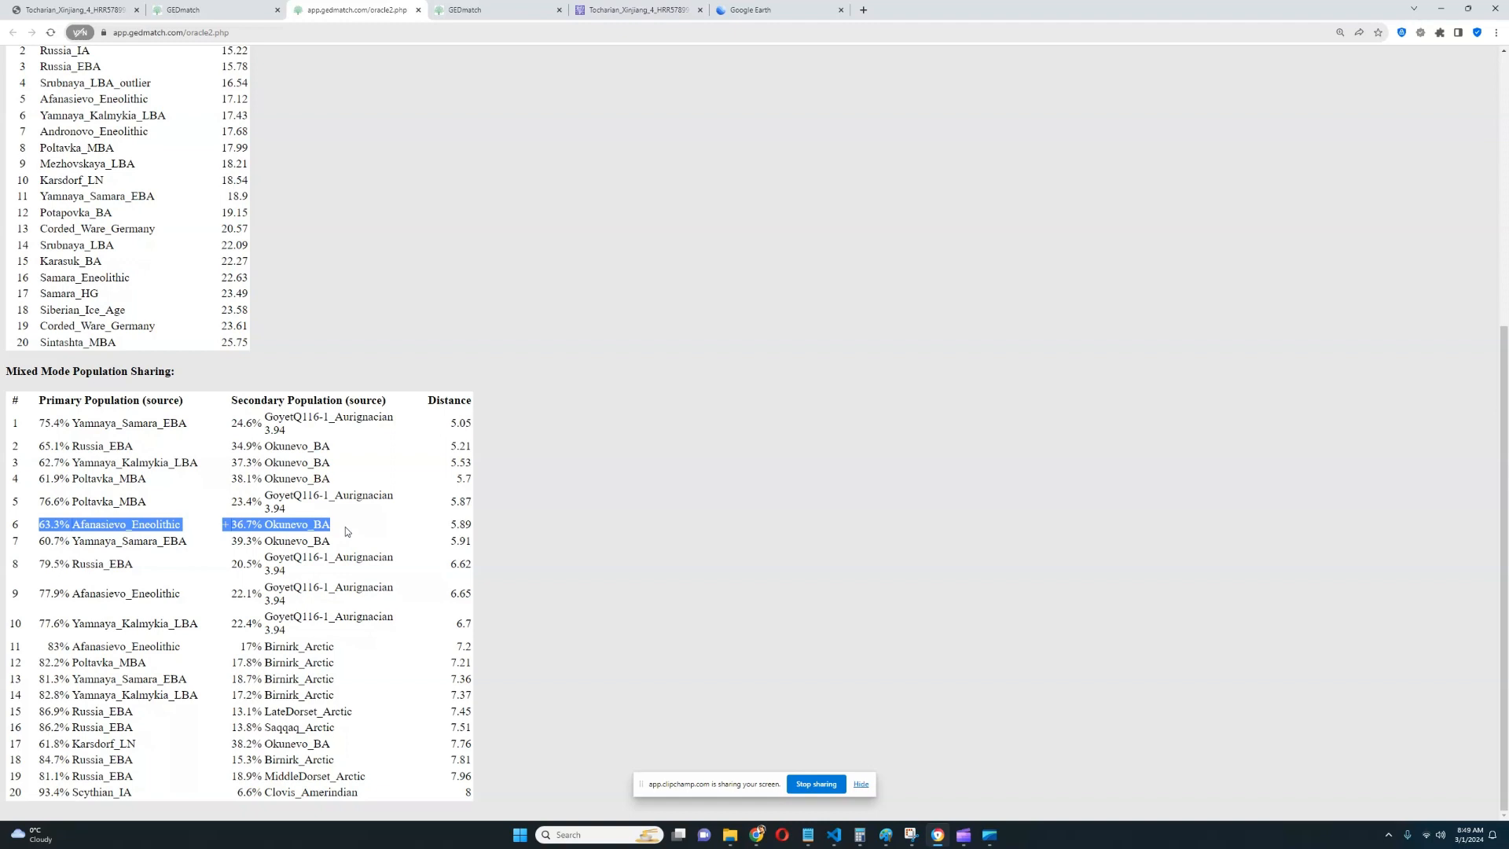
{"action": "mouse_move", "coordinate": [355, 528]}
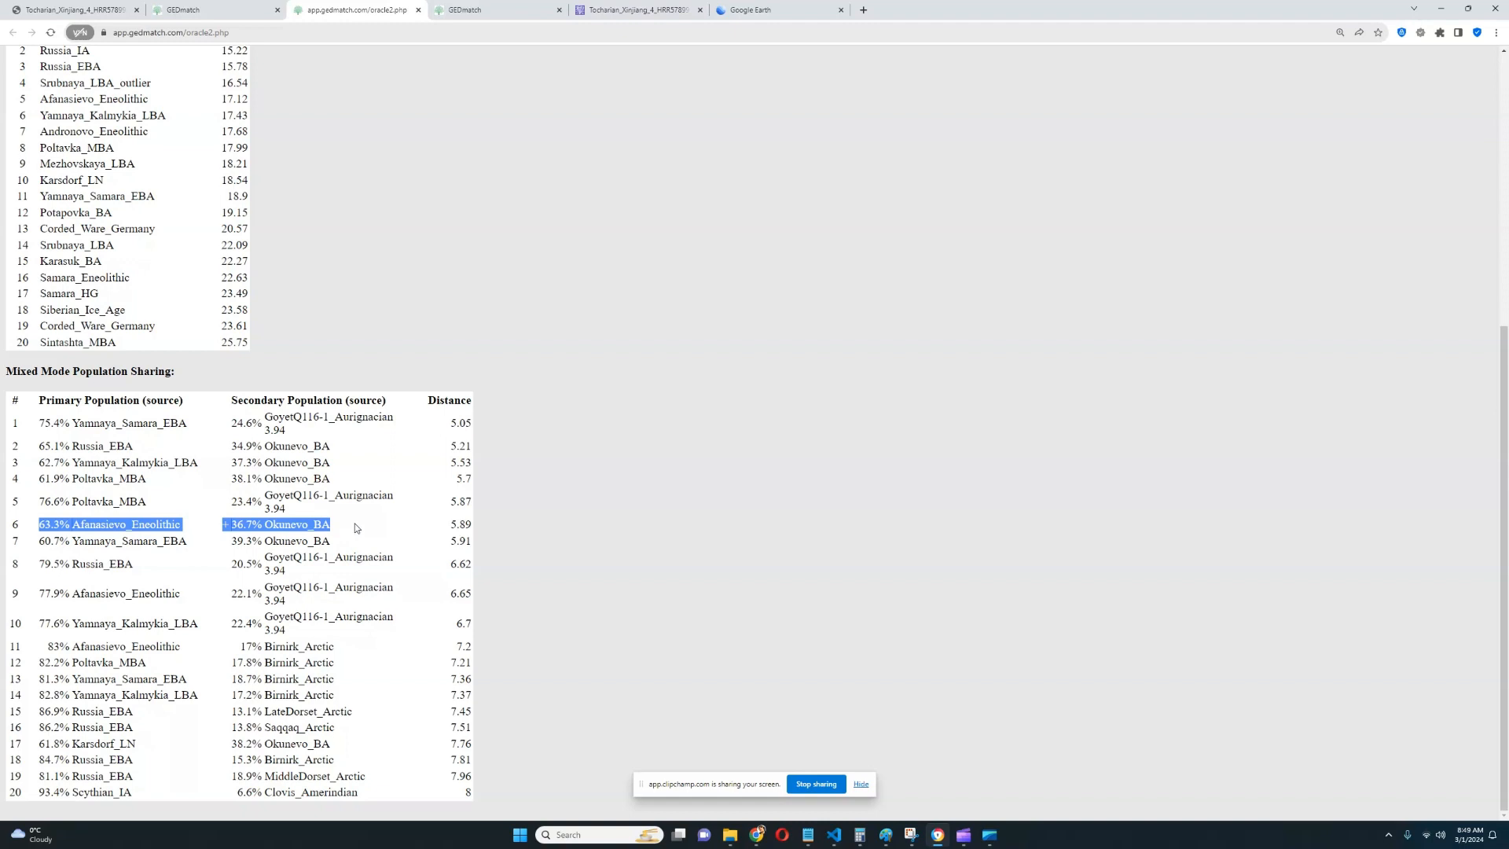
{"action": "mouse_move", "coordinate": [362, 526]}
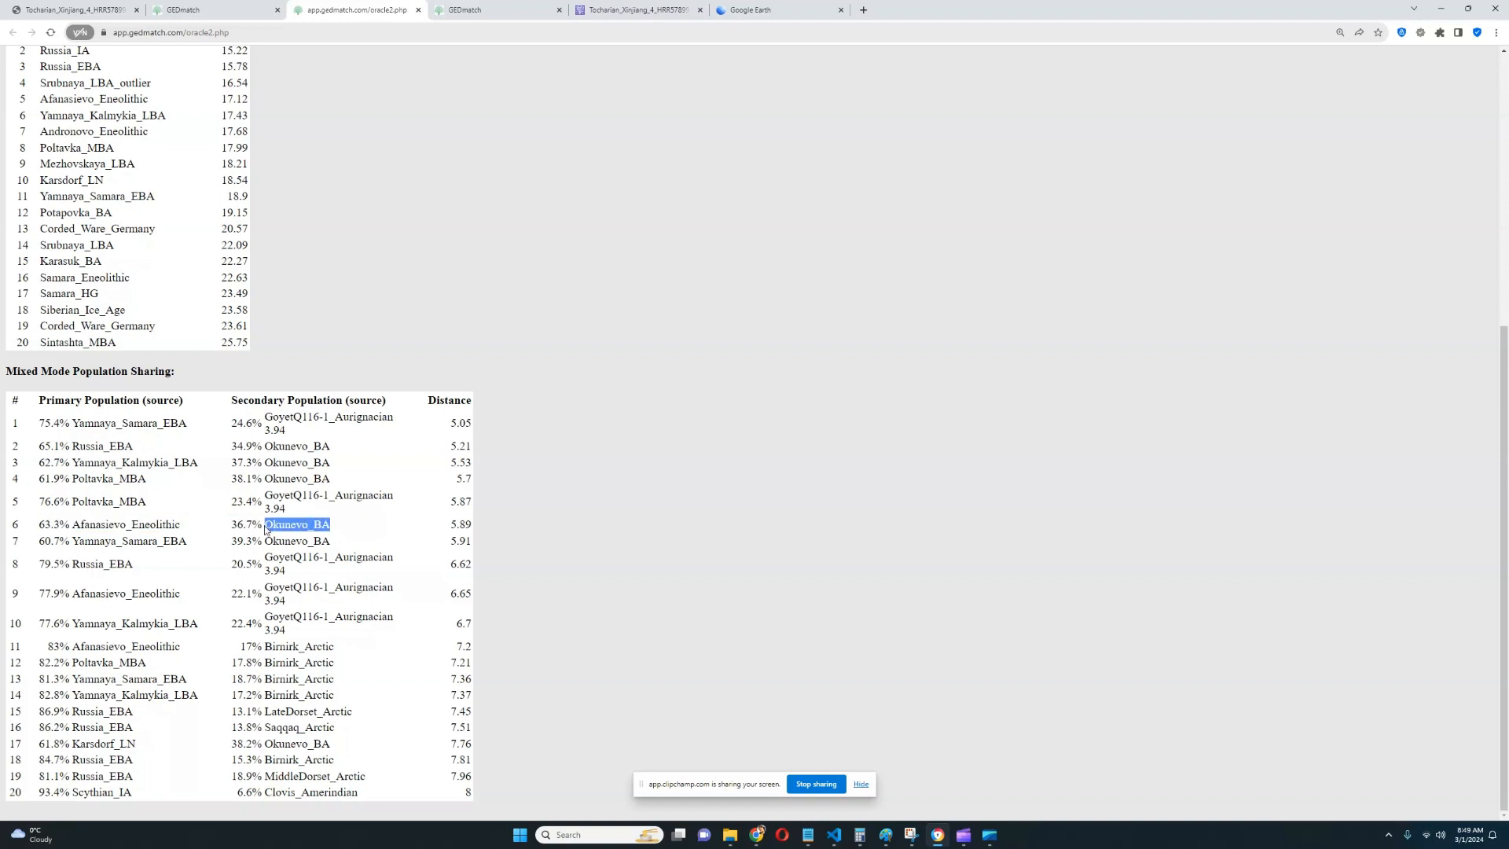
{"action": "mouse_move", "coordinate": [408, 517]}
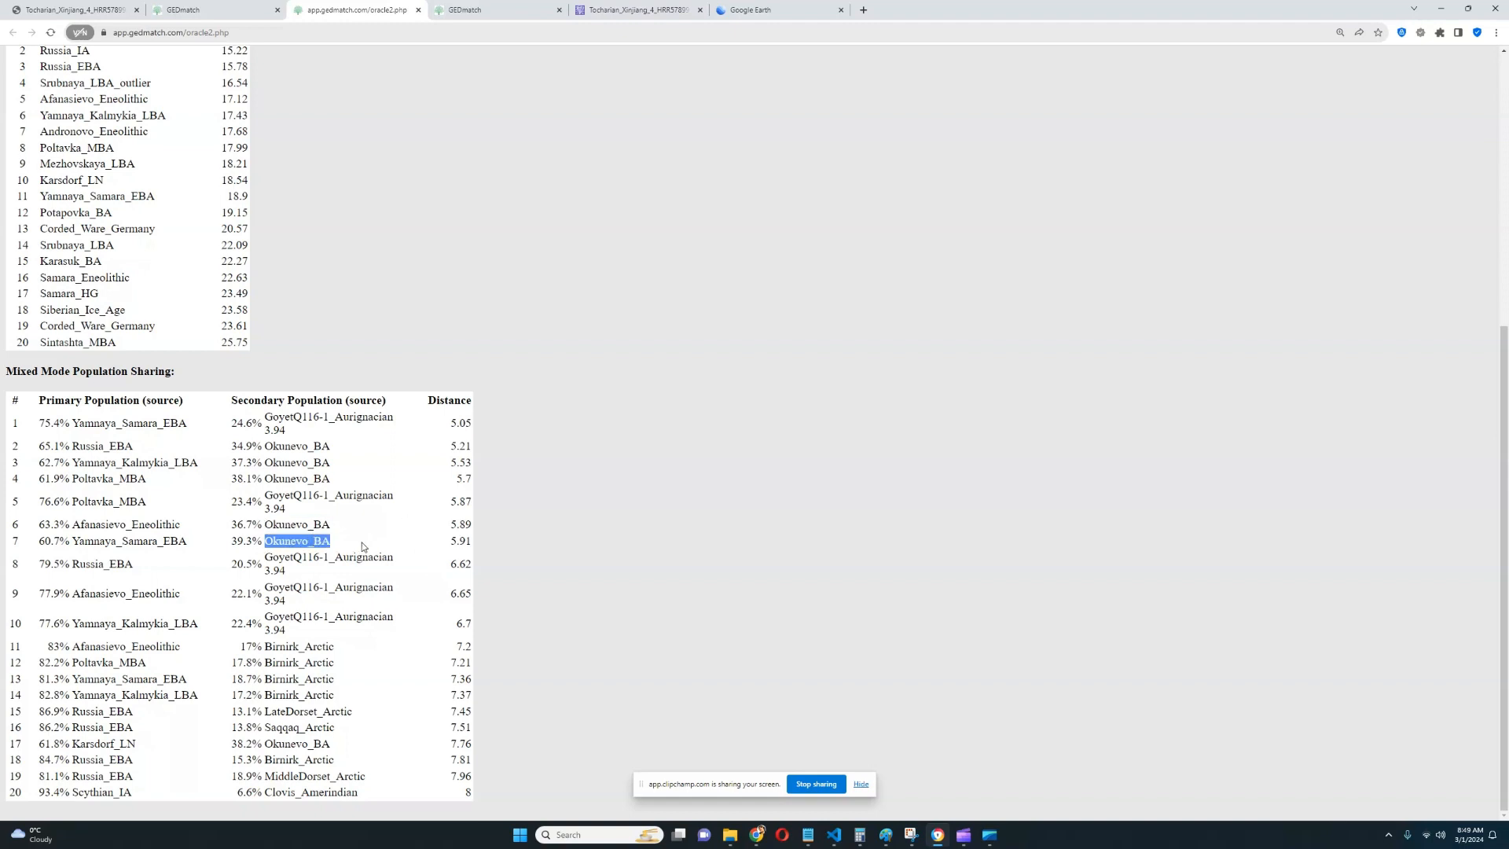
{"action": "mouse_move", "coordinate": [29, 528]}
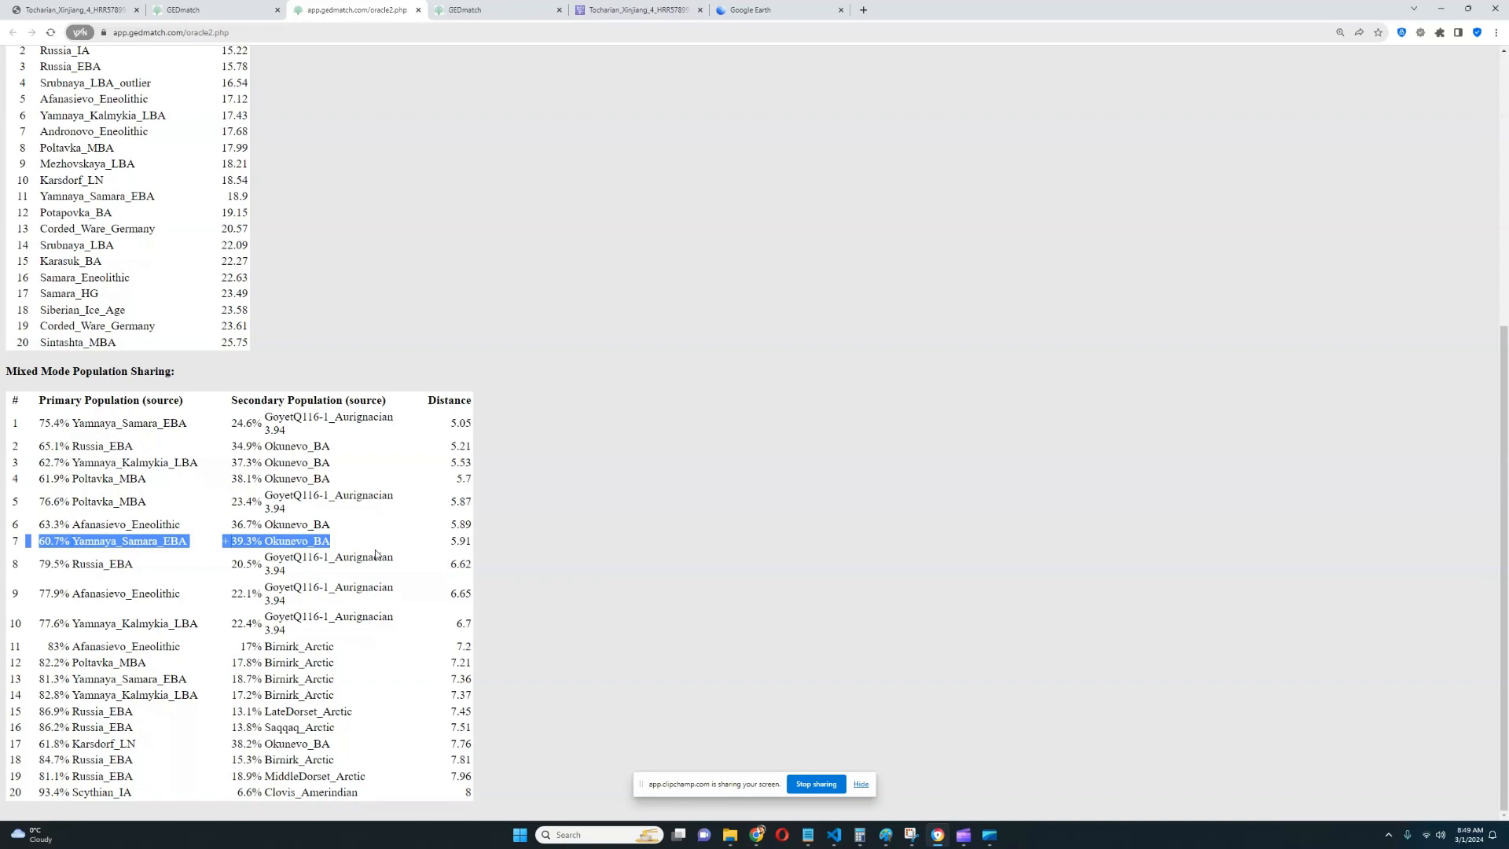
{"action": "scroll", "scroll_direction": "up", "scroll_amount": 3}
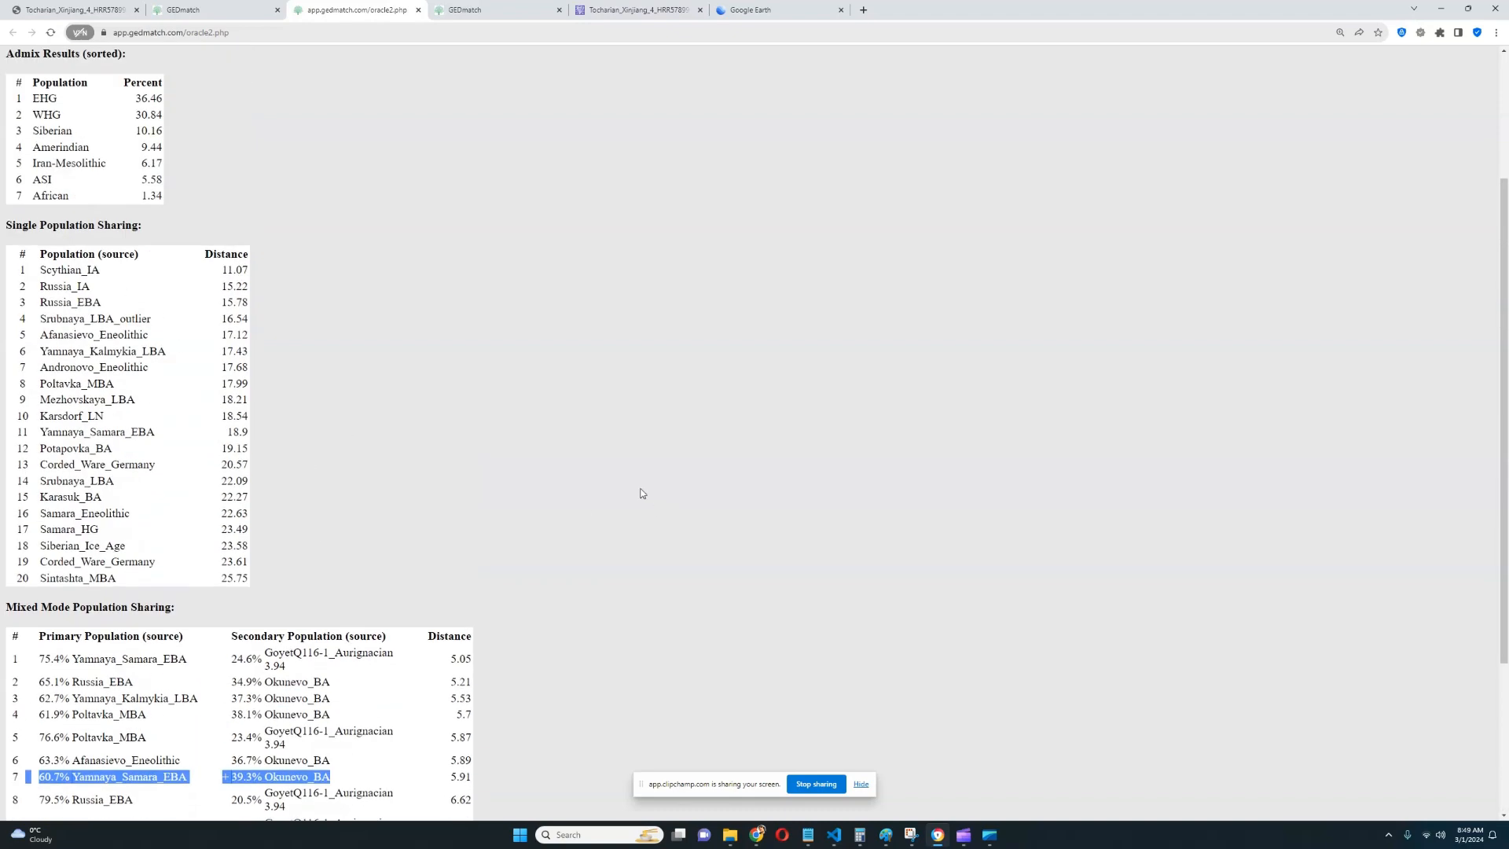
{"action": "scroll", "scroll_direction": "down", "scroll_amount": 3}
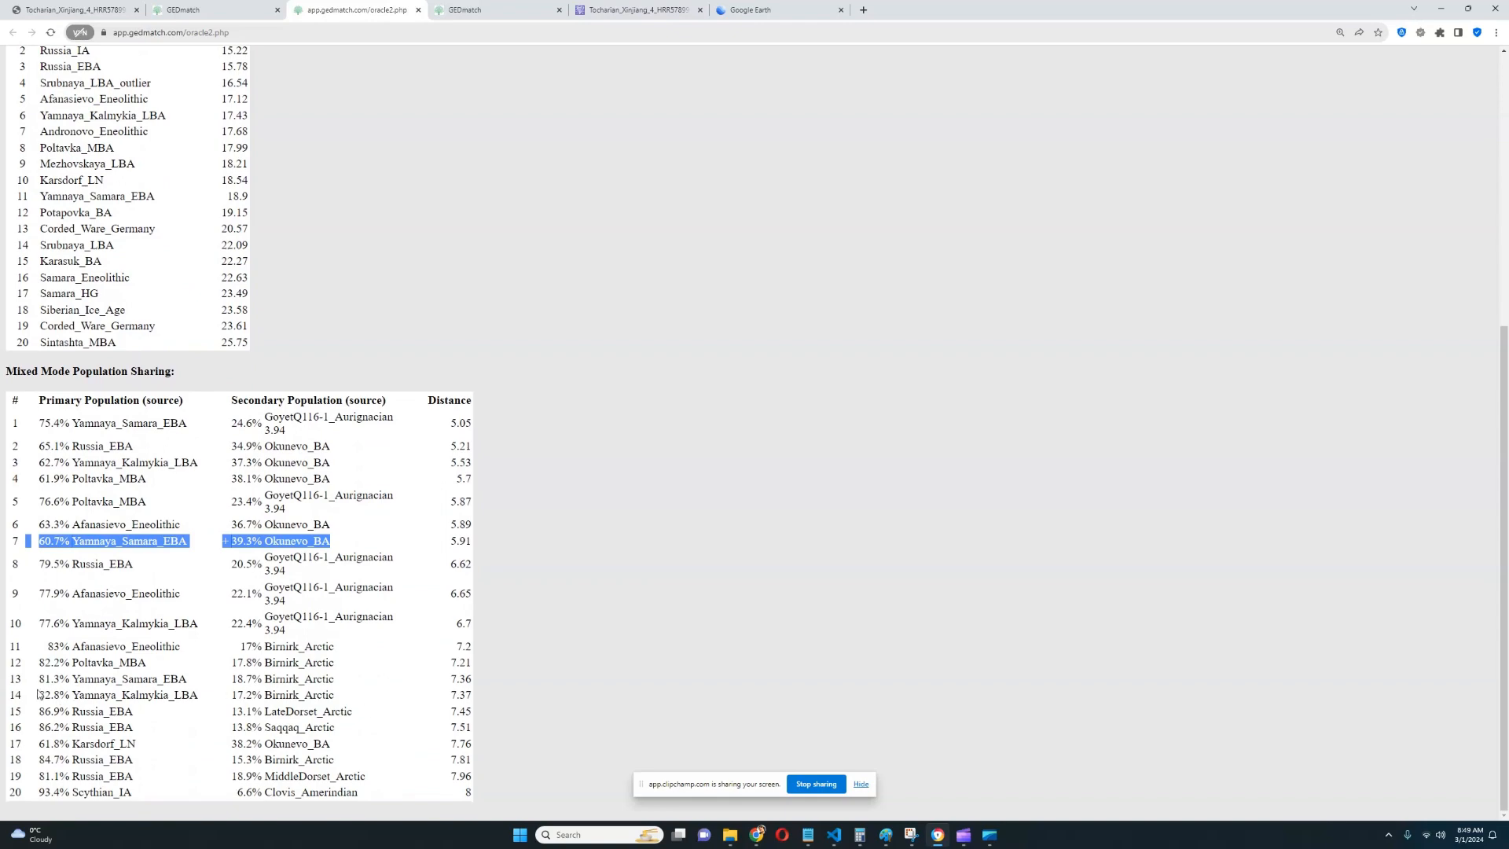
{"action": "scroll", "scroll_direction": "up", "scroll_amount": 3}
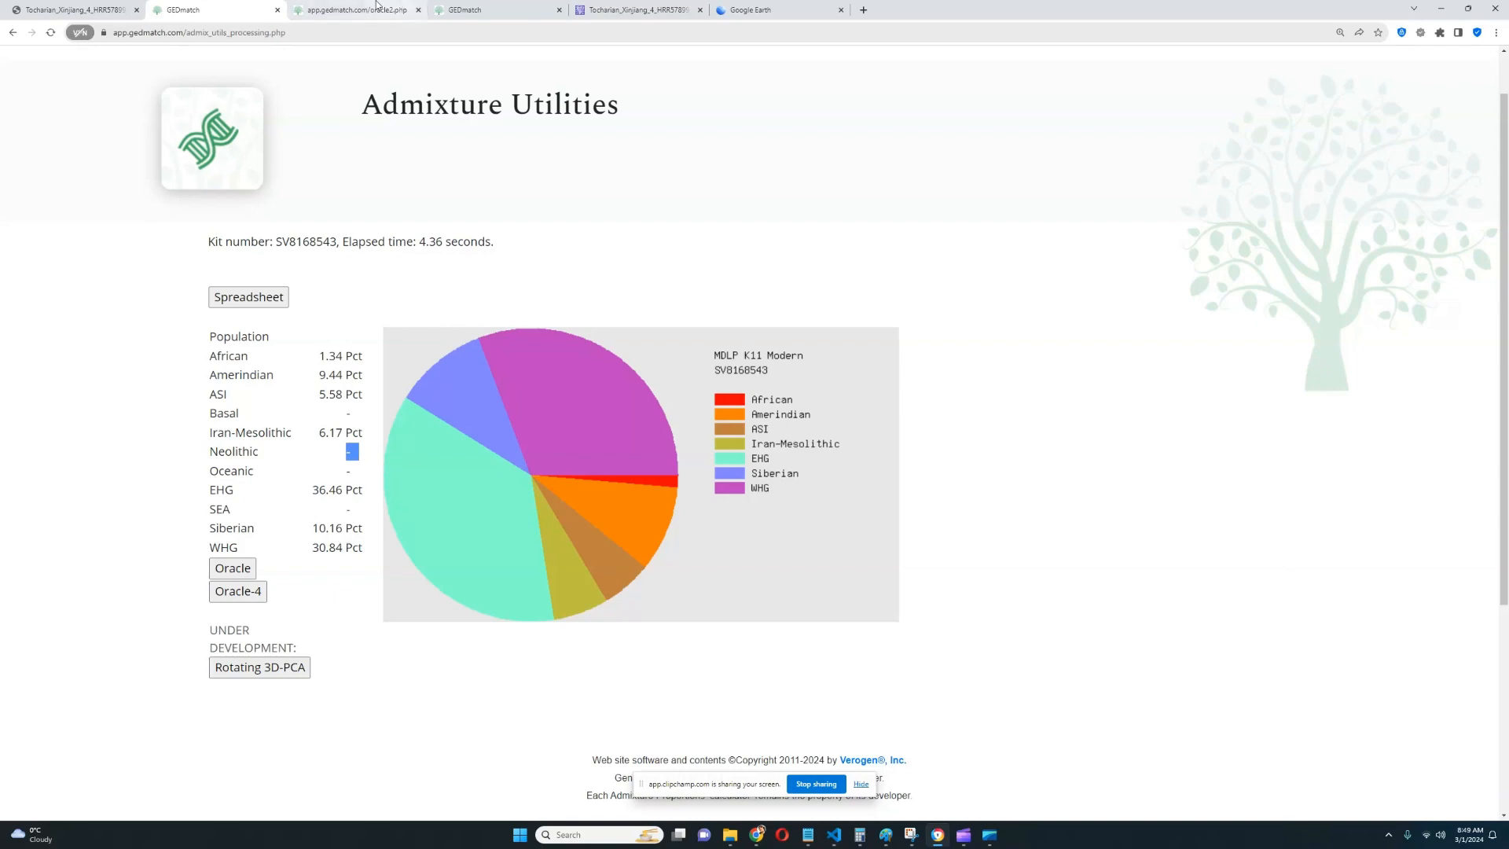
{"action": "mouse_move", "coordinate": [366, 466]}
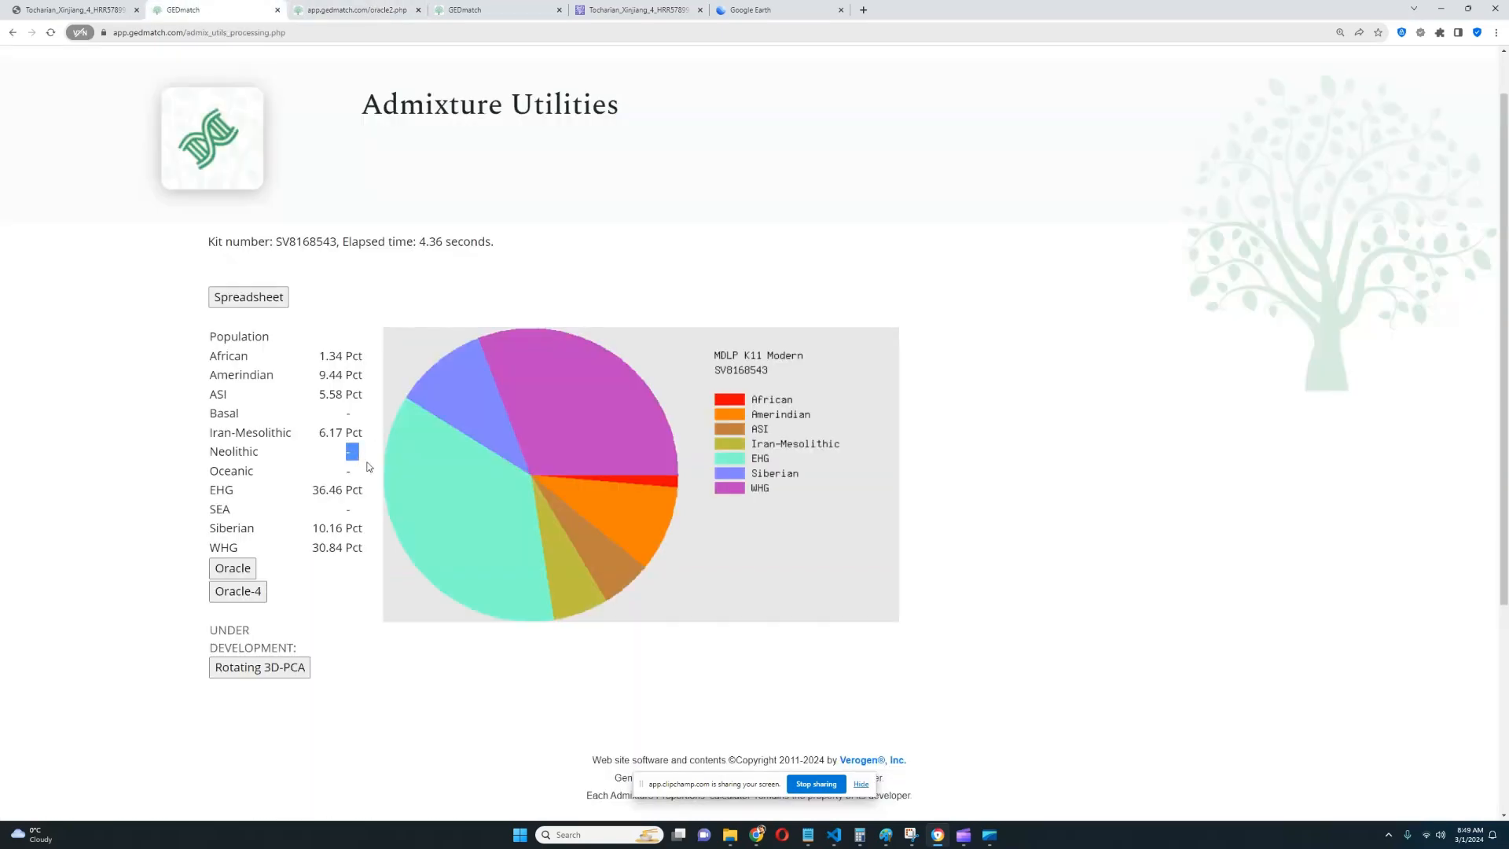
{"action": "mouse_move", "coordinate": [379, 409]}
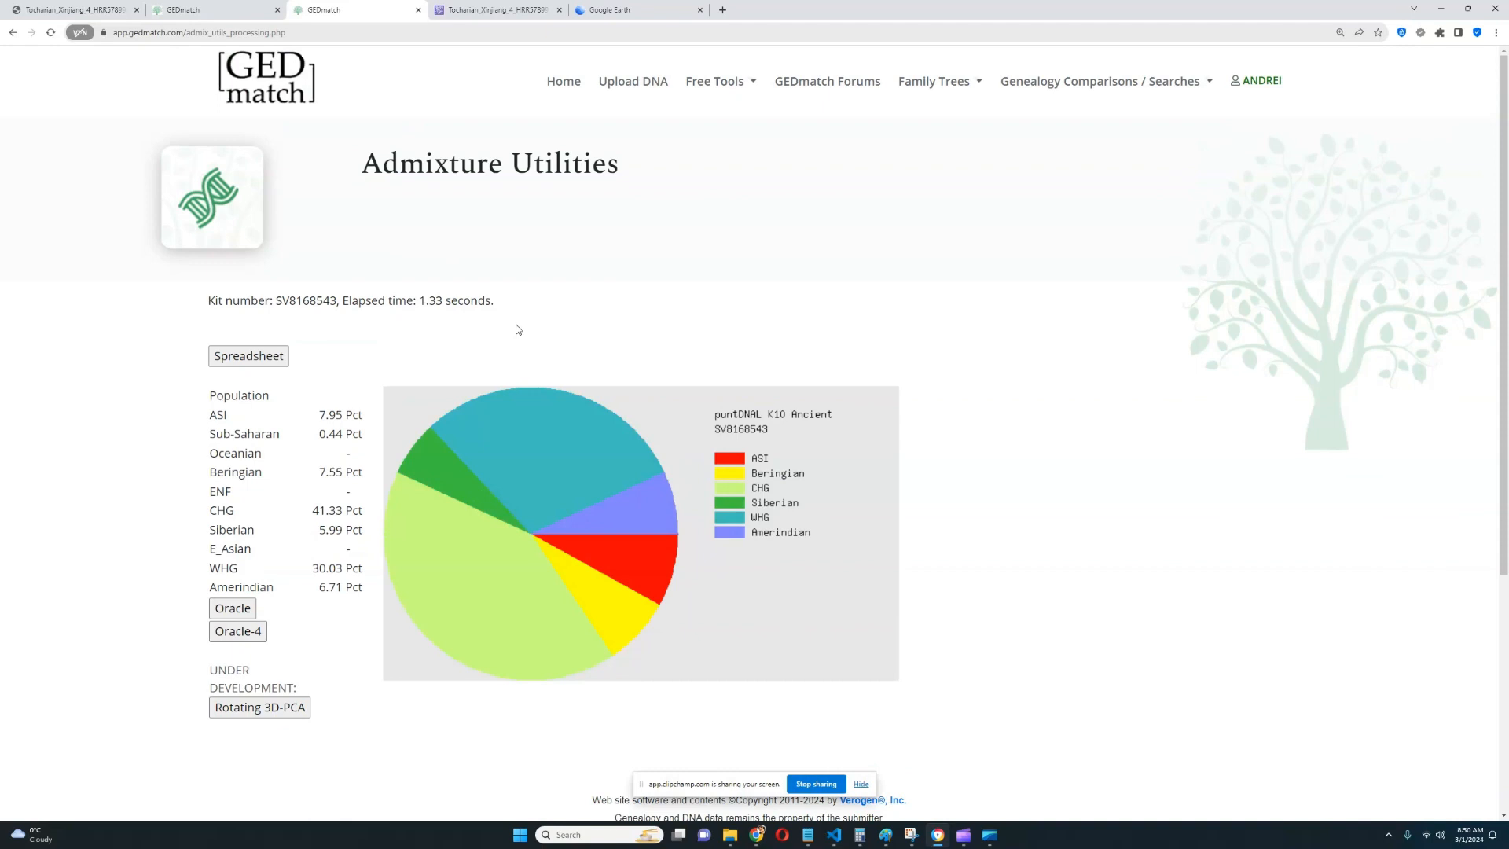
{"action": "mouse_move", "coordinate": [539, 322]}
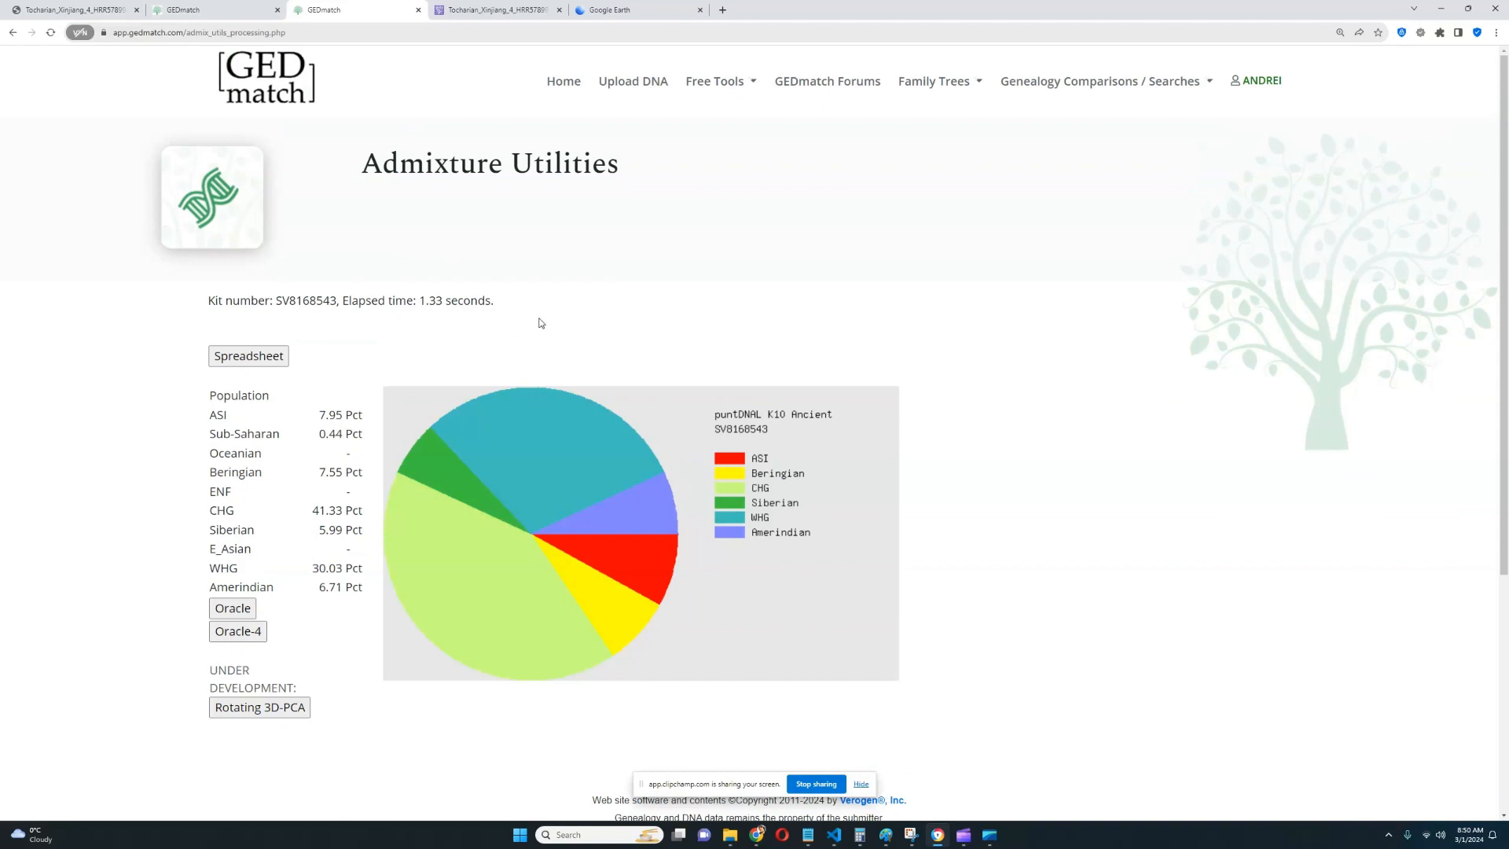
- Scroll the puntDNAL K10 Ancient breakdown to the 25,107 SNPs-used line
{"action": "scroll", "scroll_direction": "down", "scroll_amount": 3}
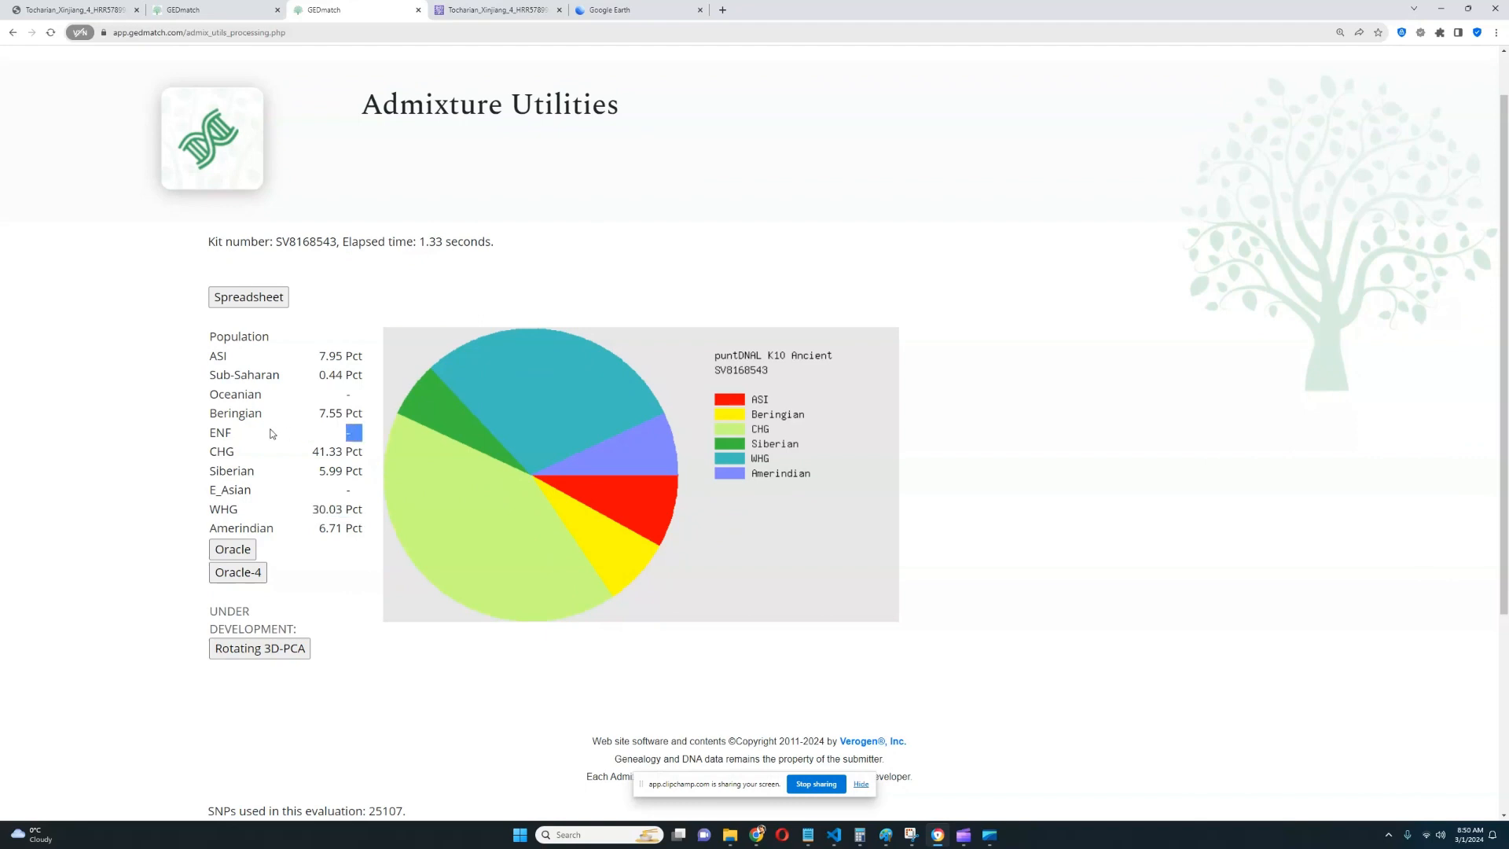
{"action": "mouse_move", "coordinate": [444, 422]}
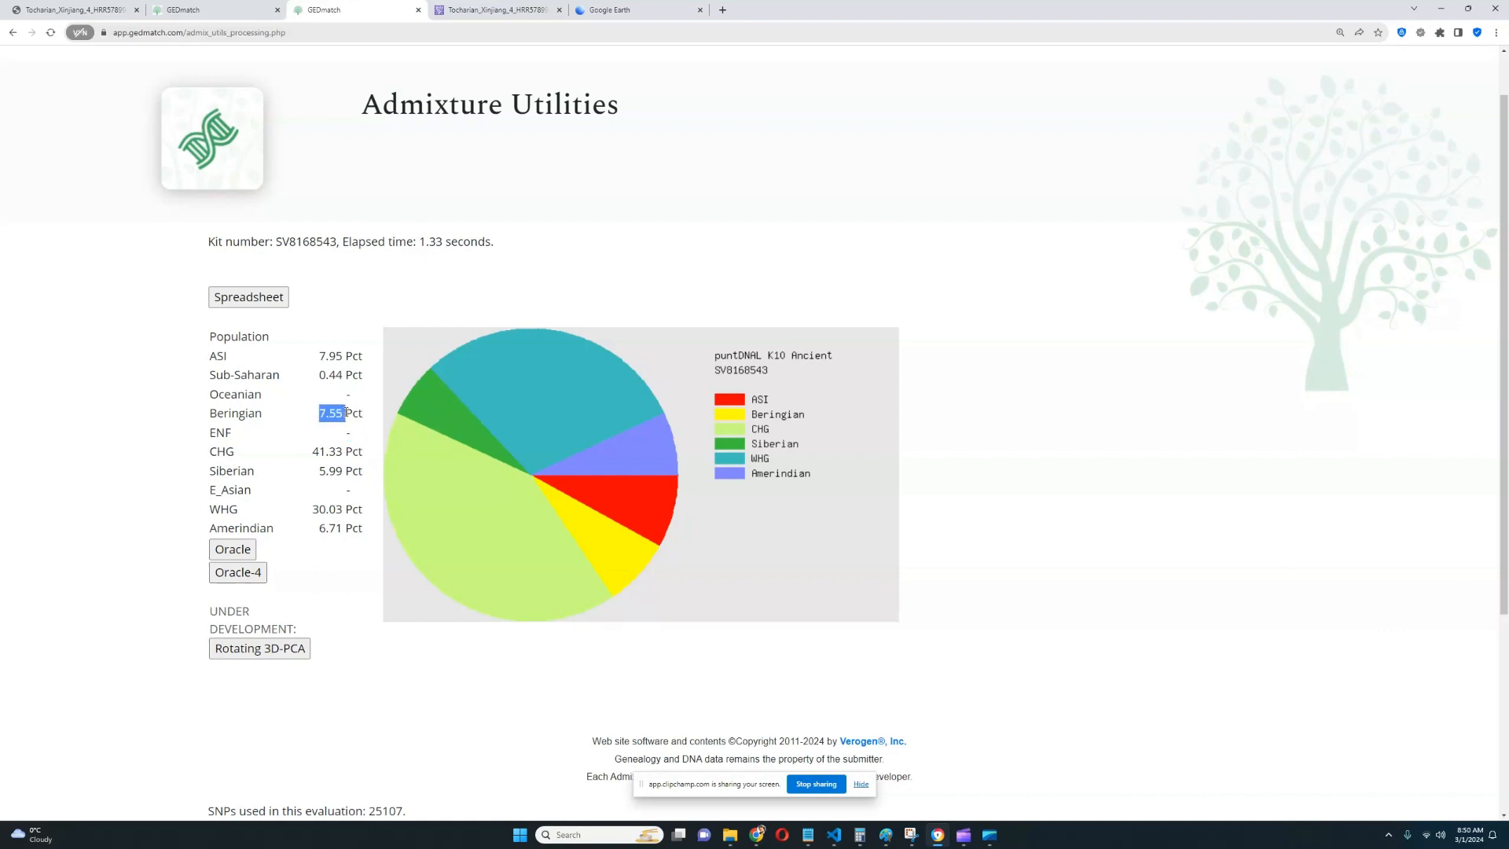
{"action": "mouse_move", "coordinate": [334, 528]}
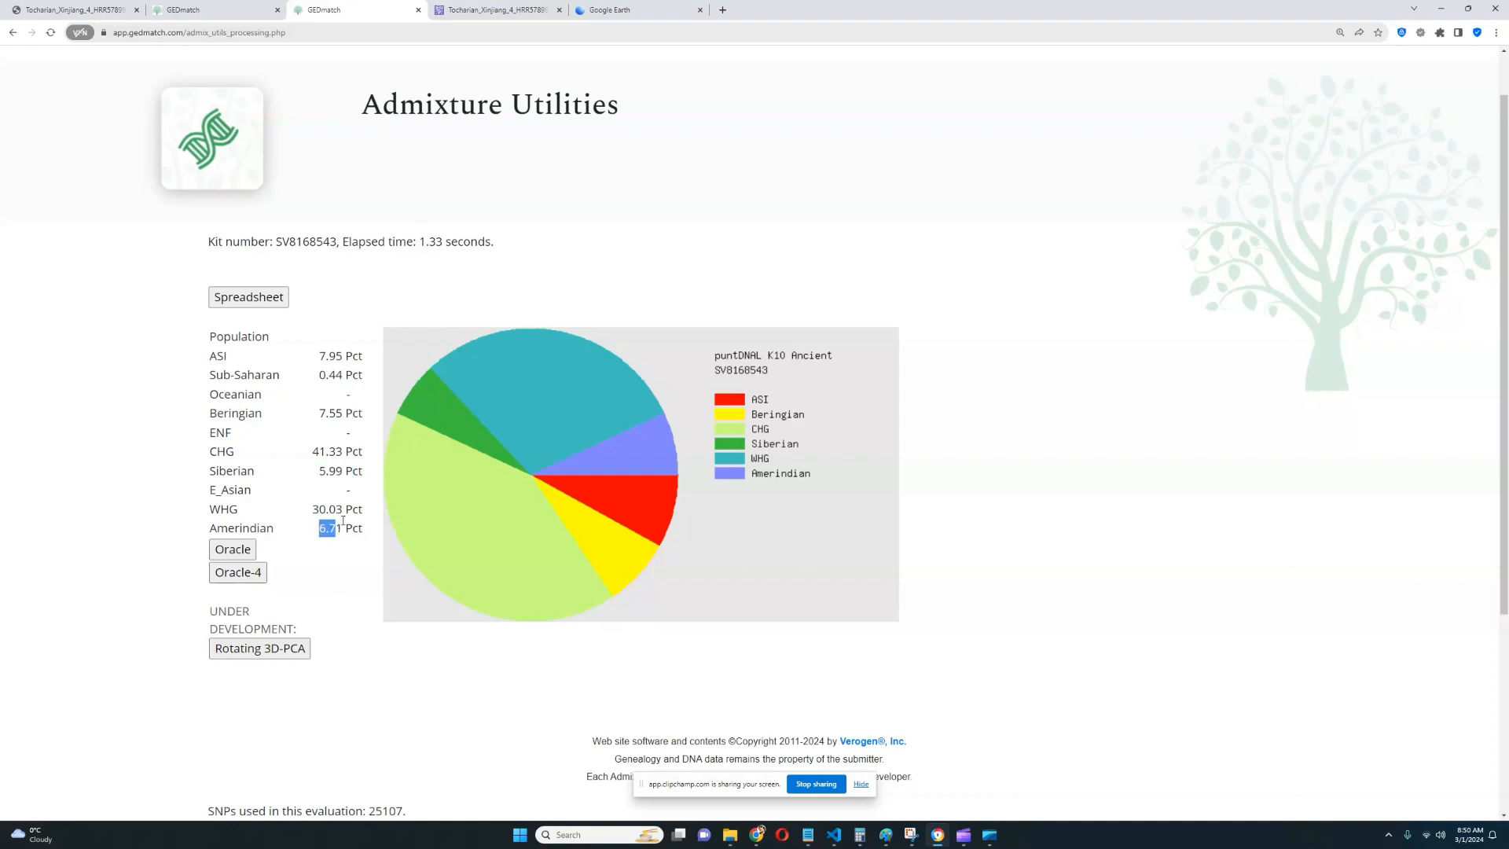
{"action": "mouse_move", "coordinate": [363, 495]}
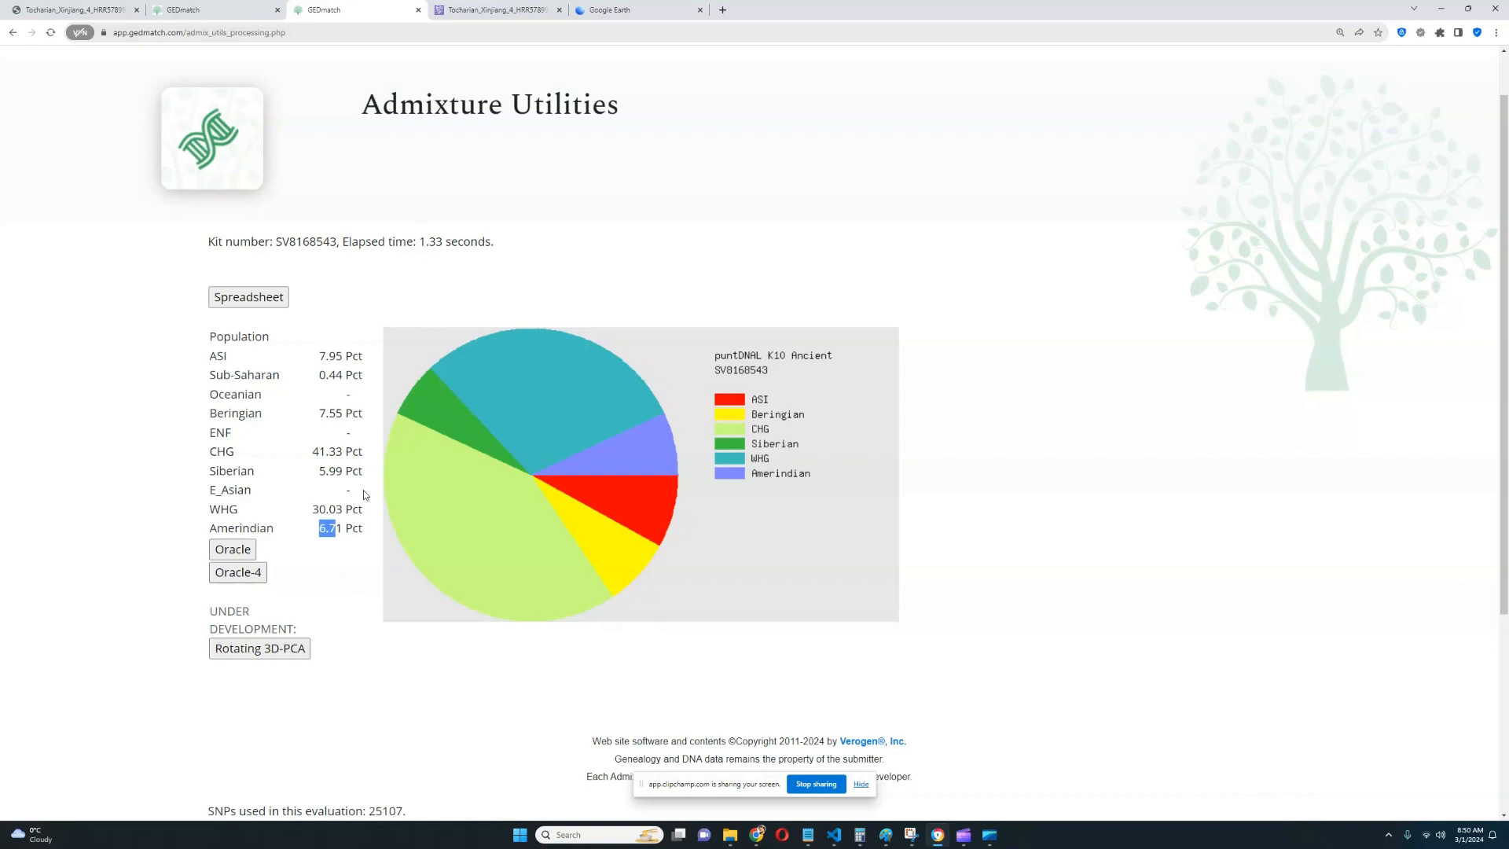
{"action": "mouse_move", "coordinate": [374, 391]}
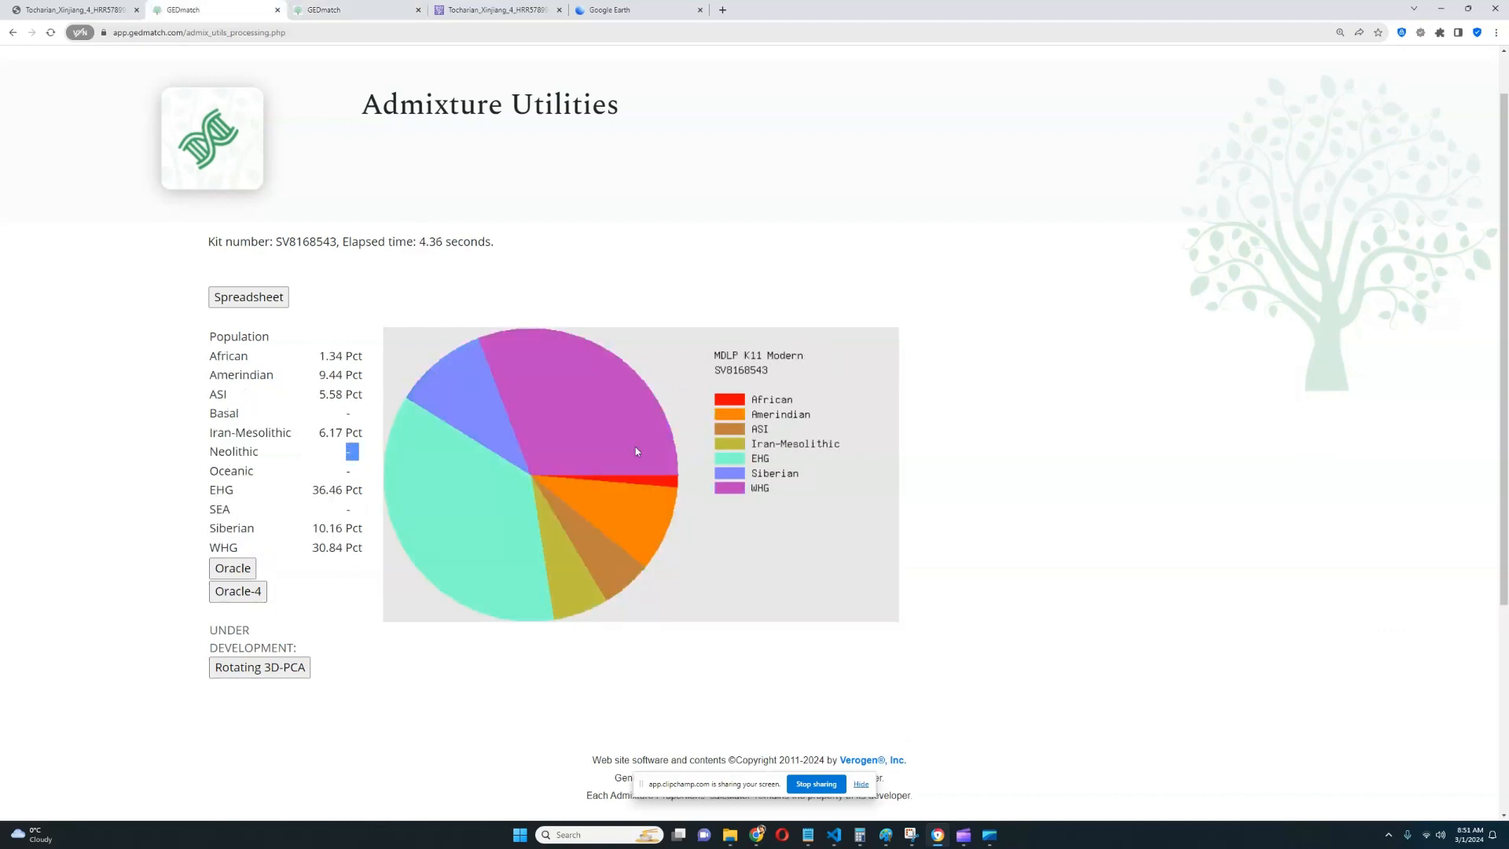
- Highlight the Amerindian 9.44% value and a lower row in the MDLP K11 table
{"action": "double_click", "coordinate": [327, 374]}
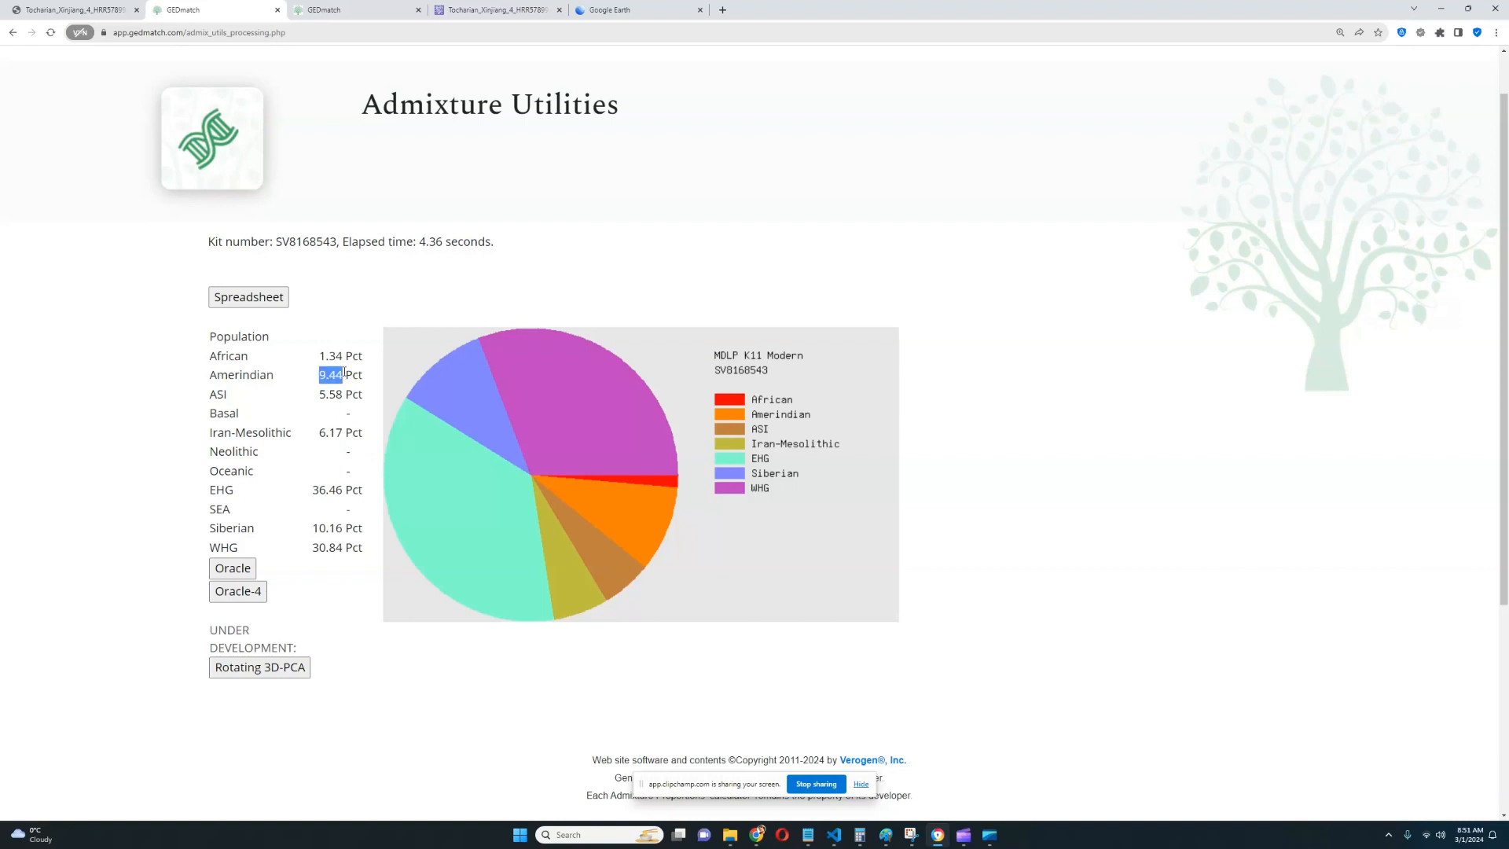
{"action": "double_click", "coordinate": [329, 528]}
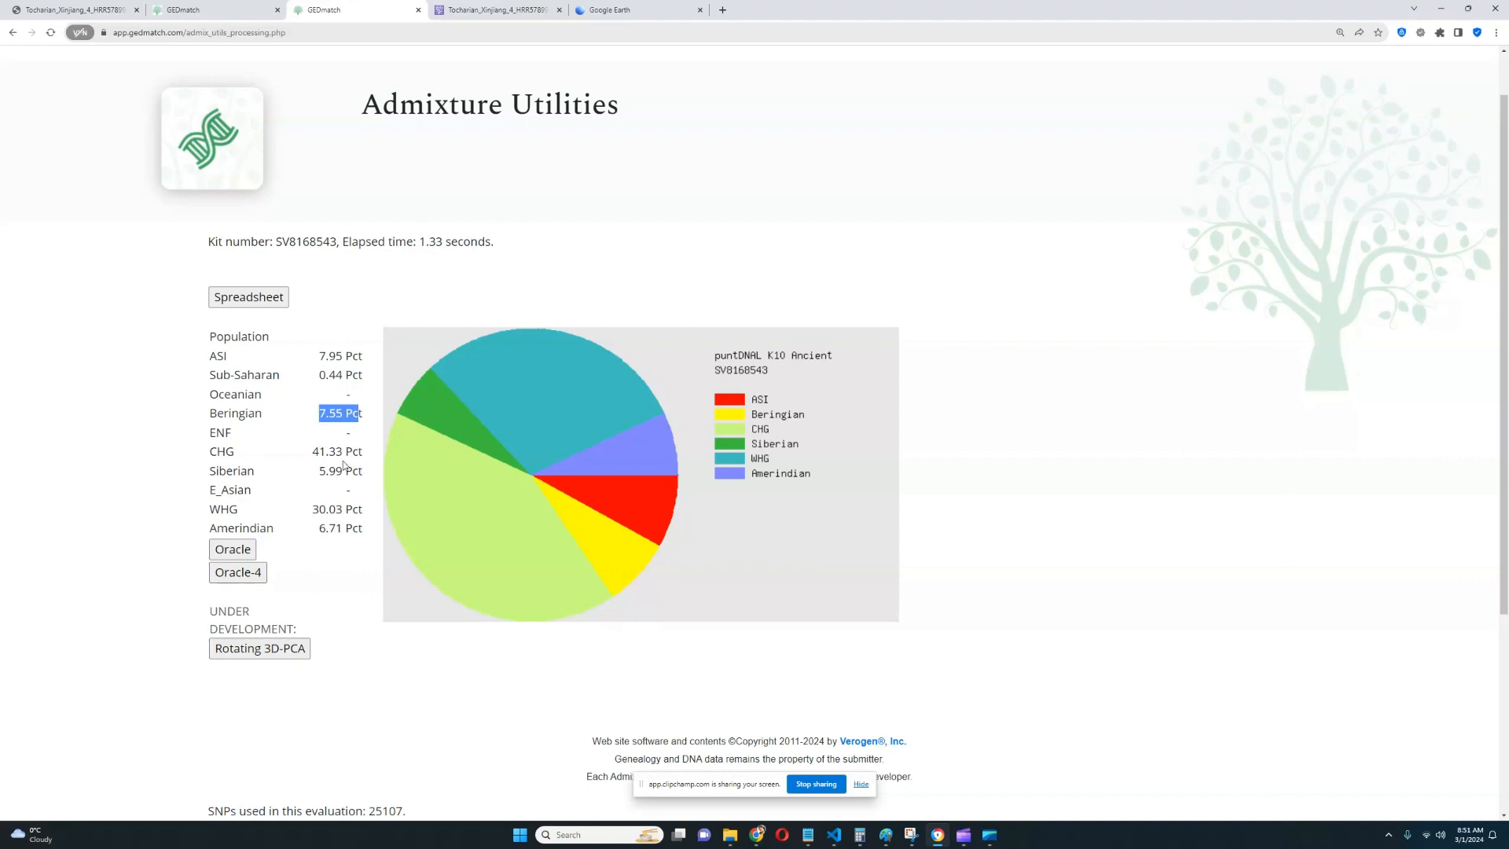
{"action": "mouse_move", "coordinate": [341, 487]}
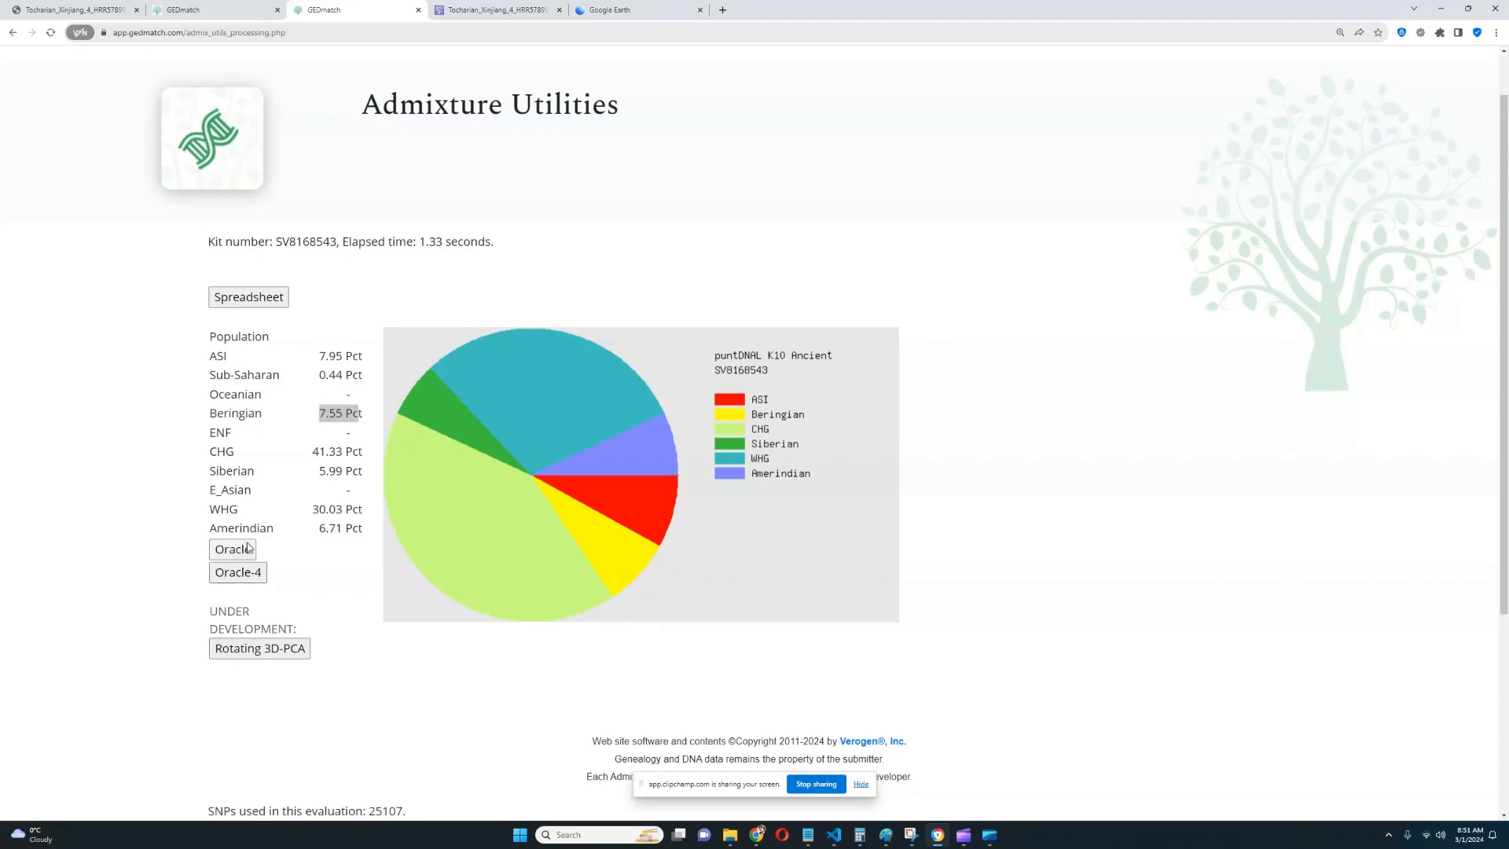
- Run Oracle for puntDNAL K10 Ancient and highlight a row of its population sharing results
{"action": "left_click", "coordinate": [233, 548]}
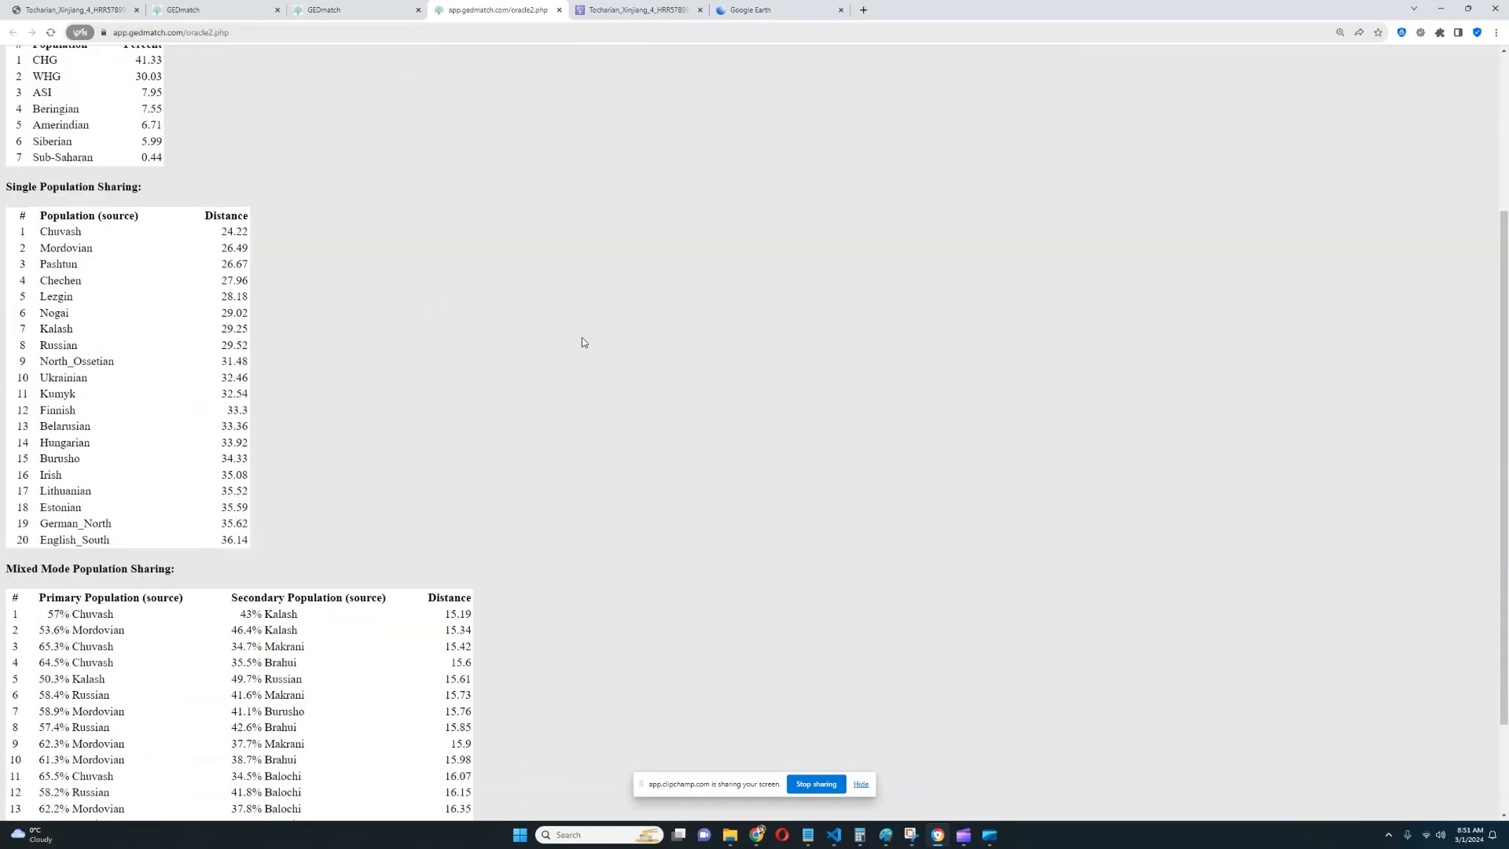
{"action": "double_click", "coordinate": [66, 247]}
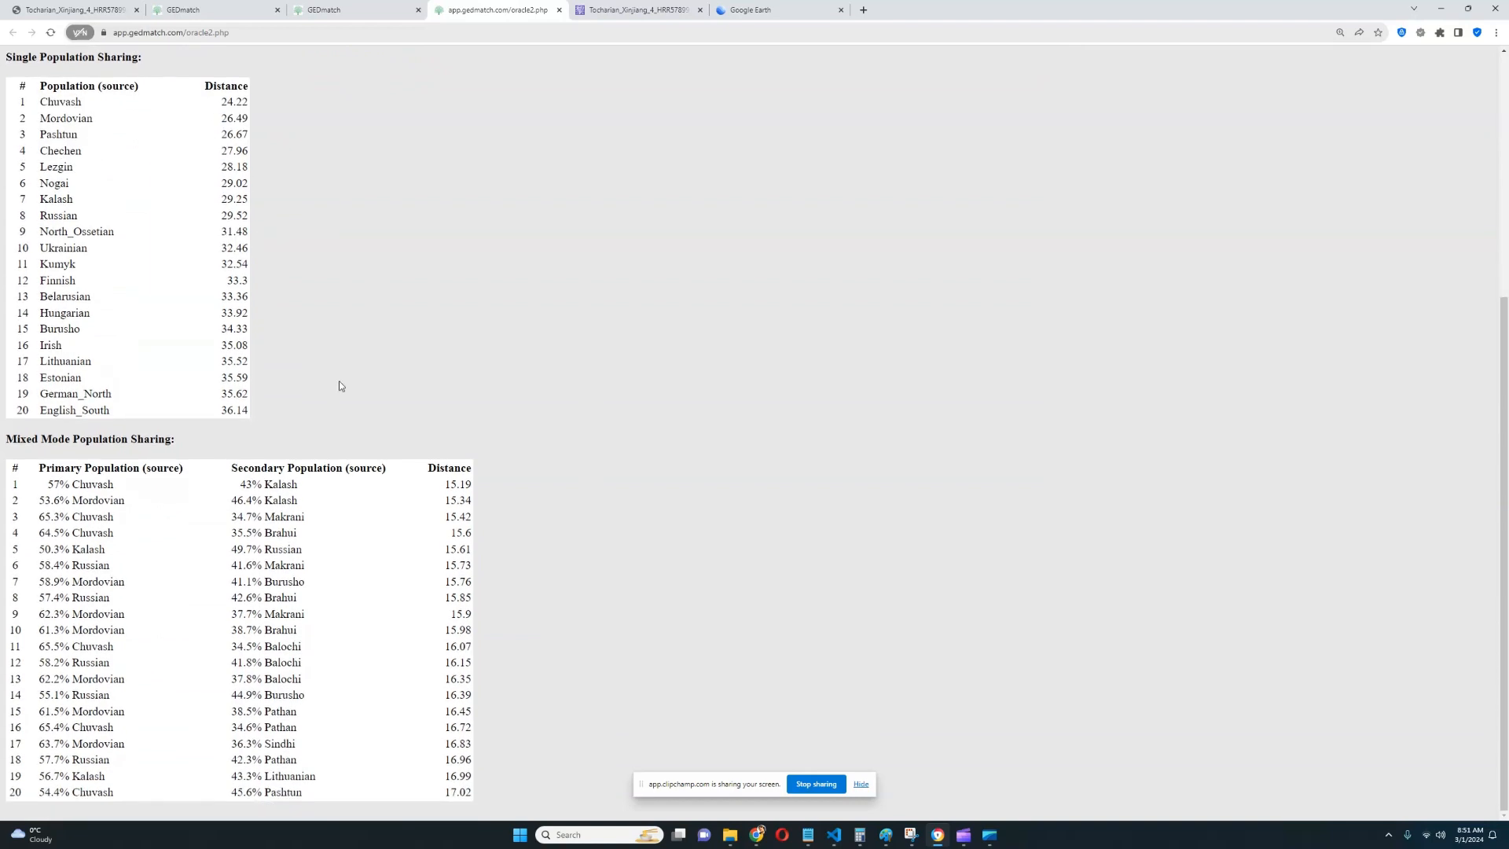
{"action": "mouse_move", "coordinate": [2, 489]}
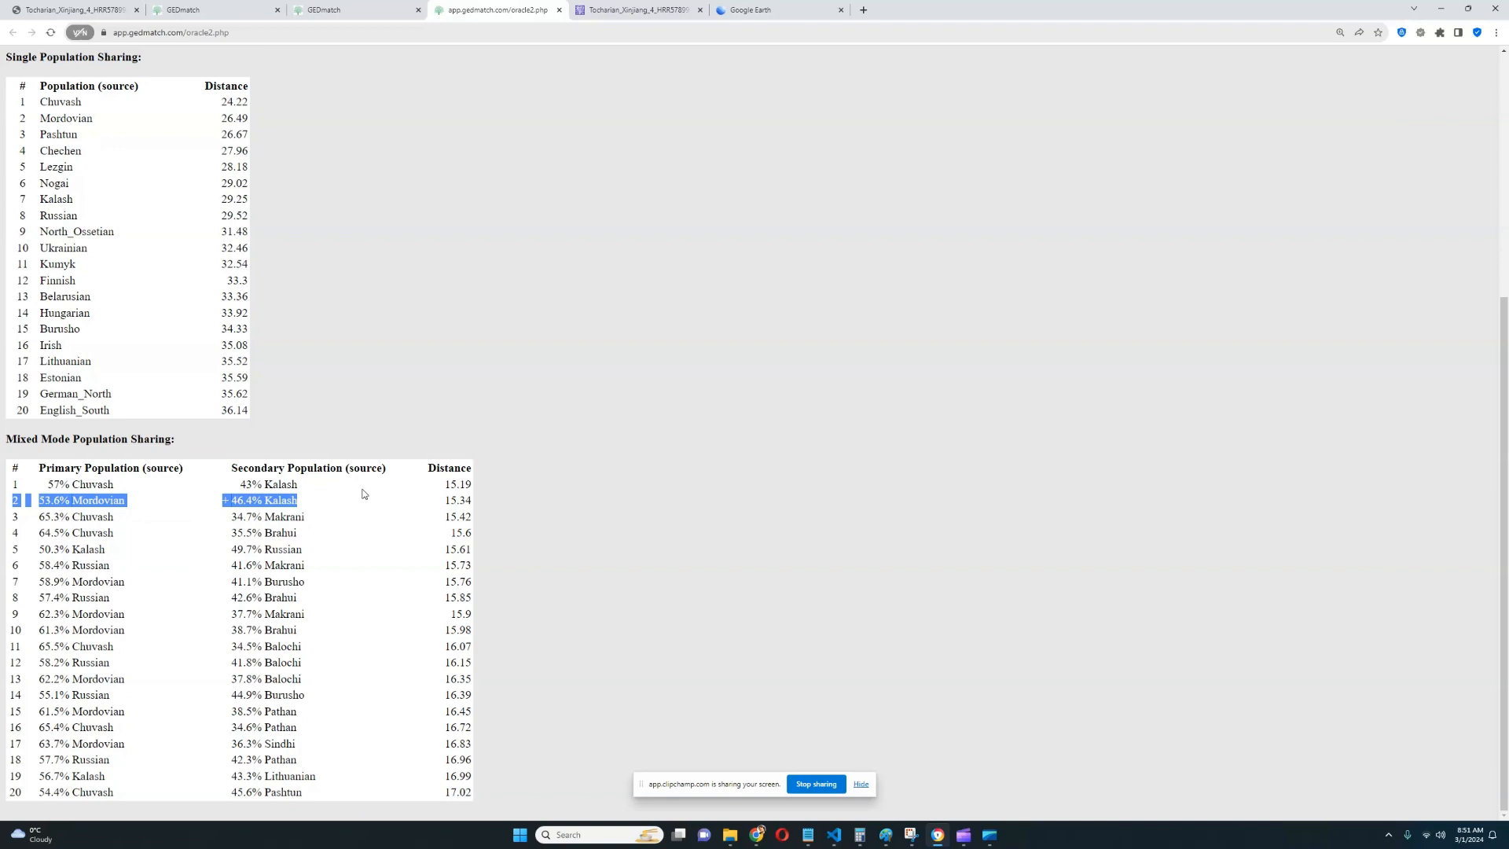
{"action": "mouse_move", "coordinate": [391, 57]}
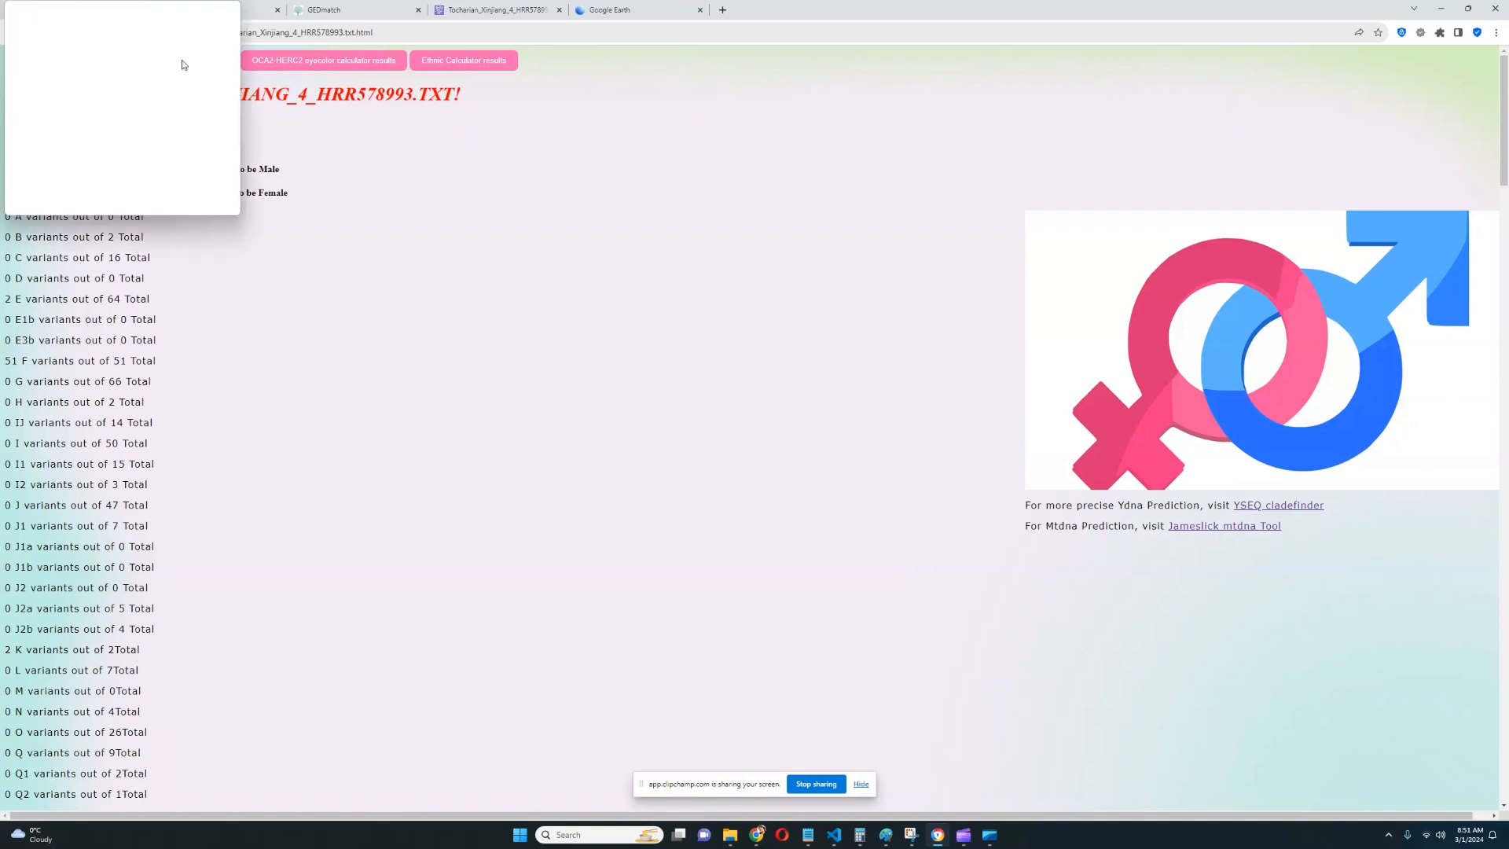
- Show the Phenotypes Closest To You faces at distances 0.233902, 0.309215 and 0.313201
{"action": "left_click", "coordinate": [173, 60]}
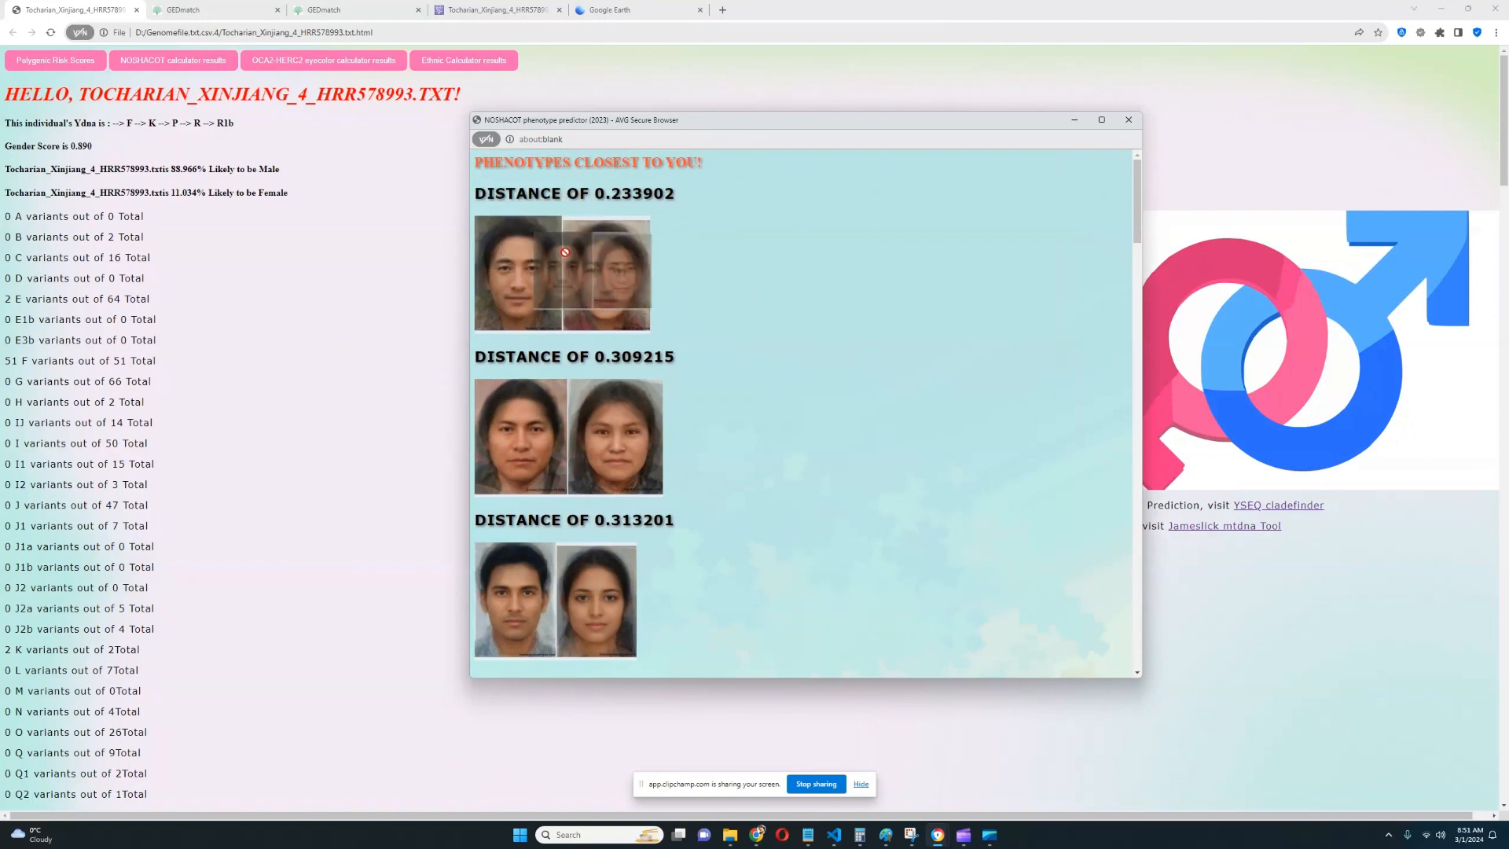
{"action": "mouse_move", "coordinate": [555, 396]}
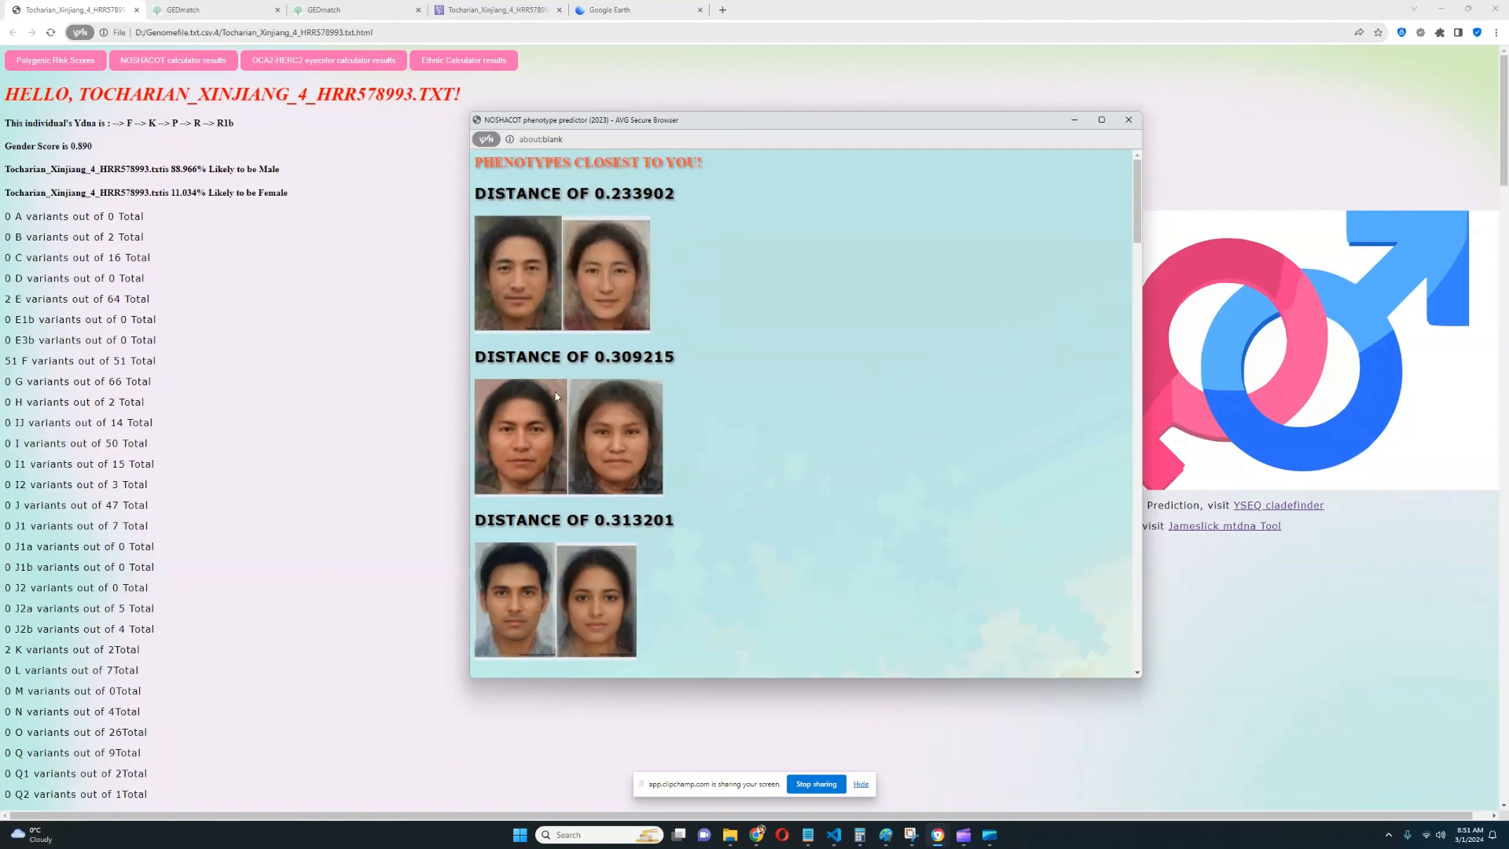
{"action": "mouse_move", "coordinate": [507, 468]}
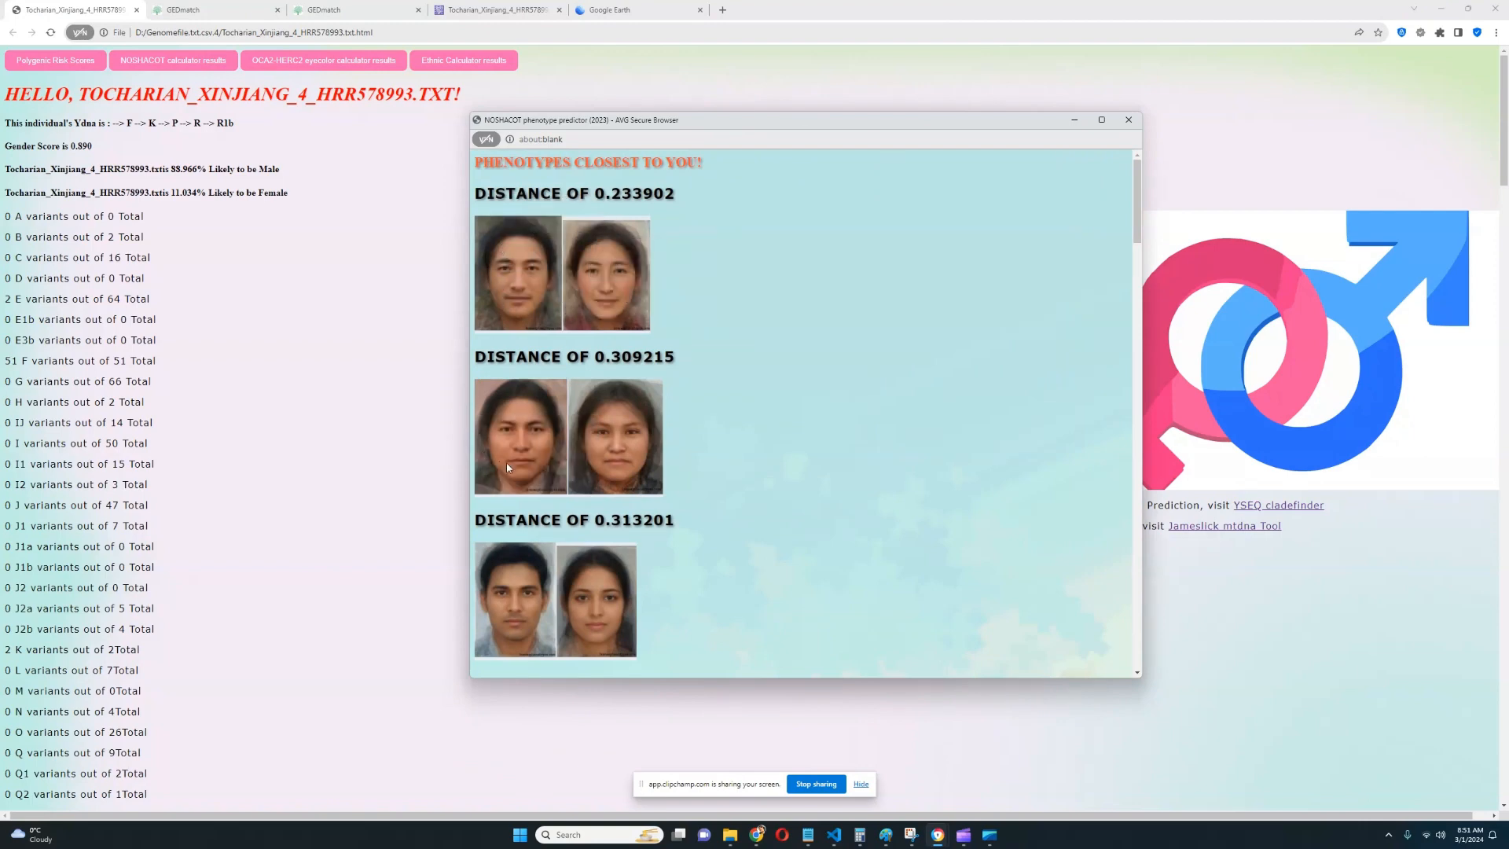
{"action": "mouse_move", "coordinate": [704, 379]}
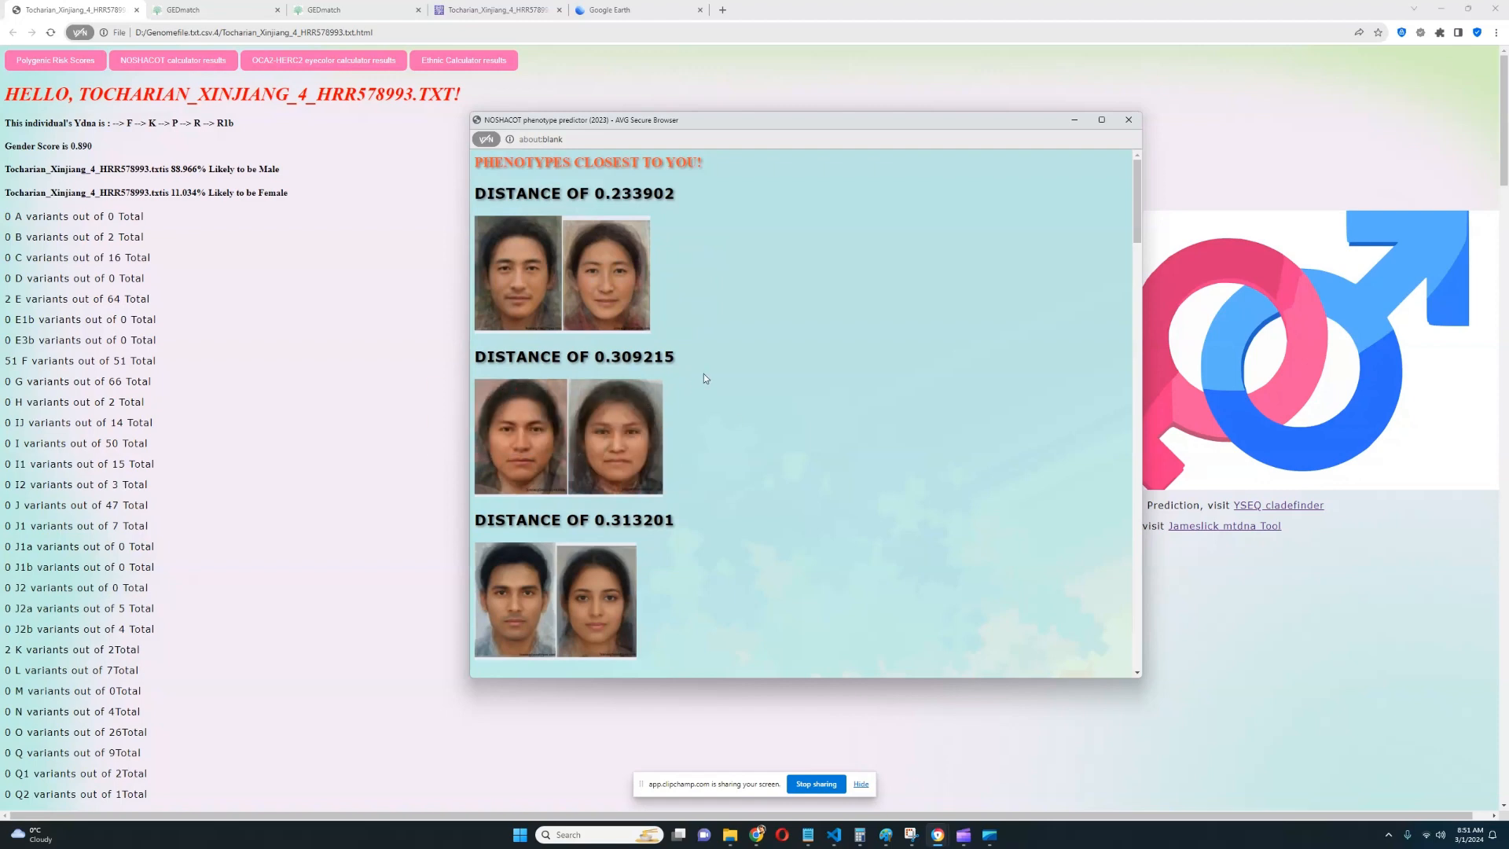
{"action": "scroll", "scroll_direction": "down", "scroll_amount": 3}
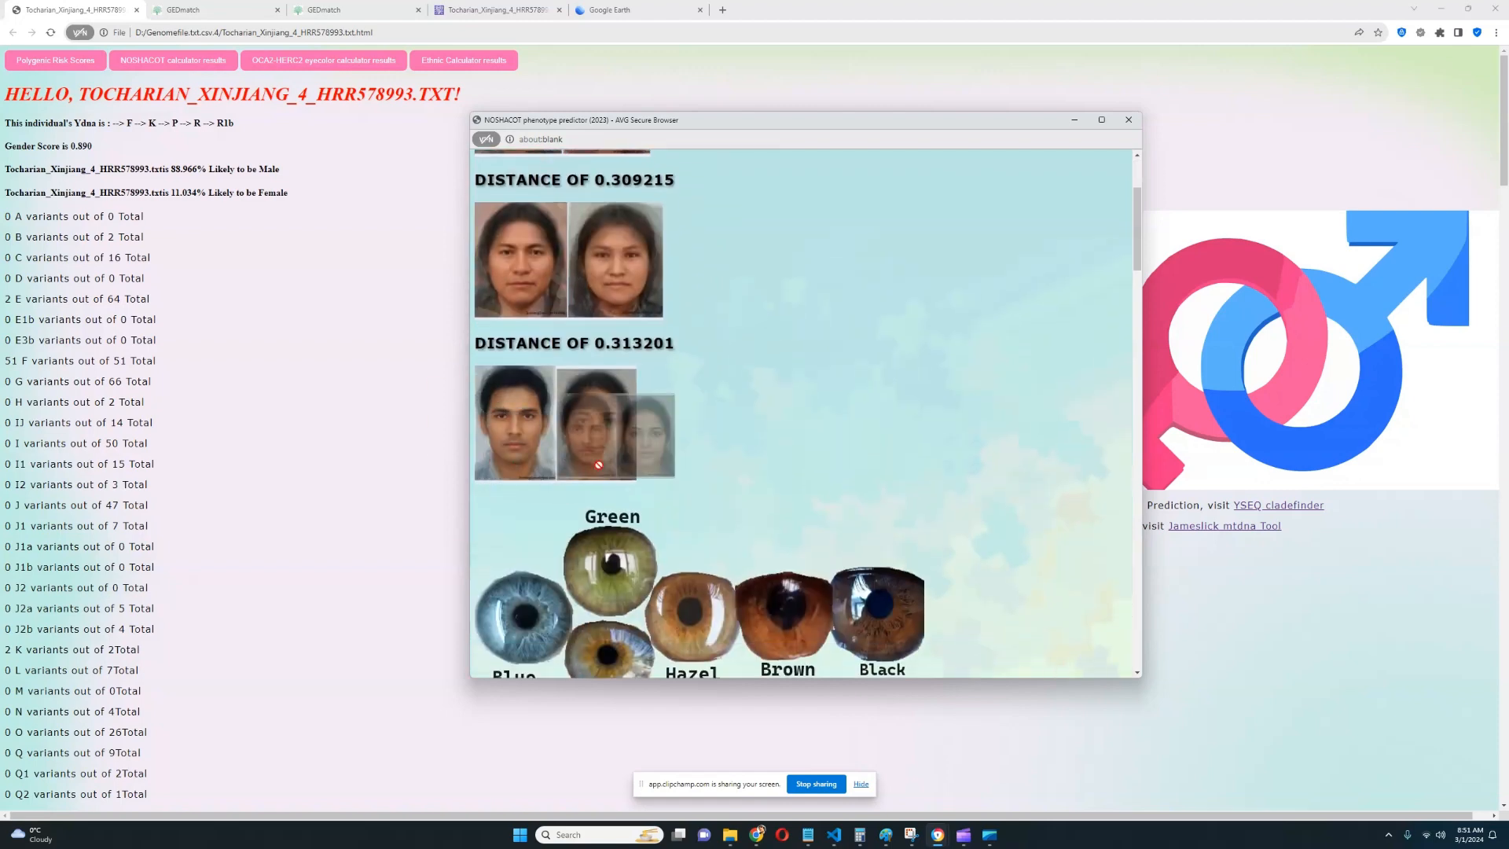
{"action": "scroll", "scroll_direction": "up", "scroll_amount": 3}
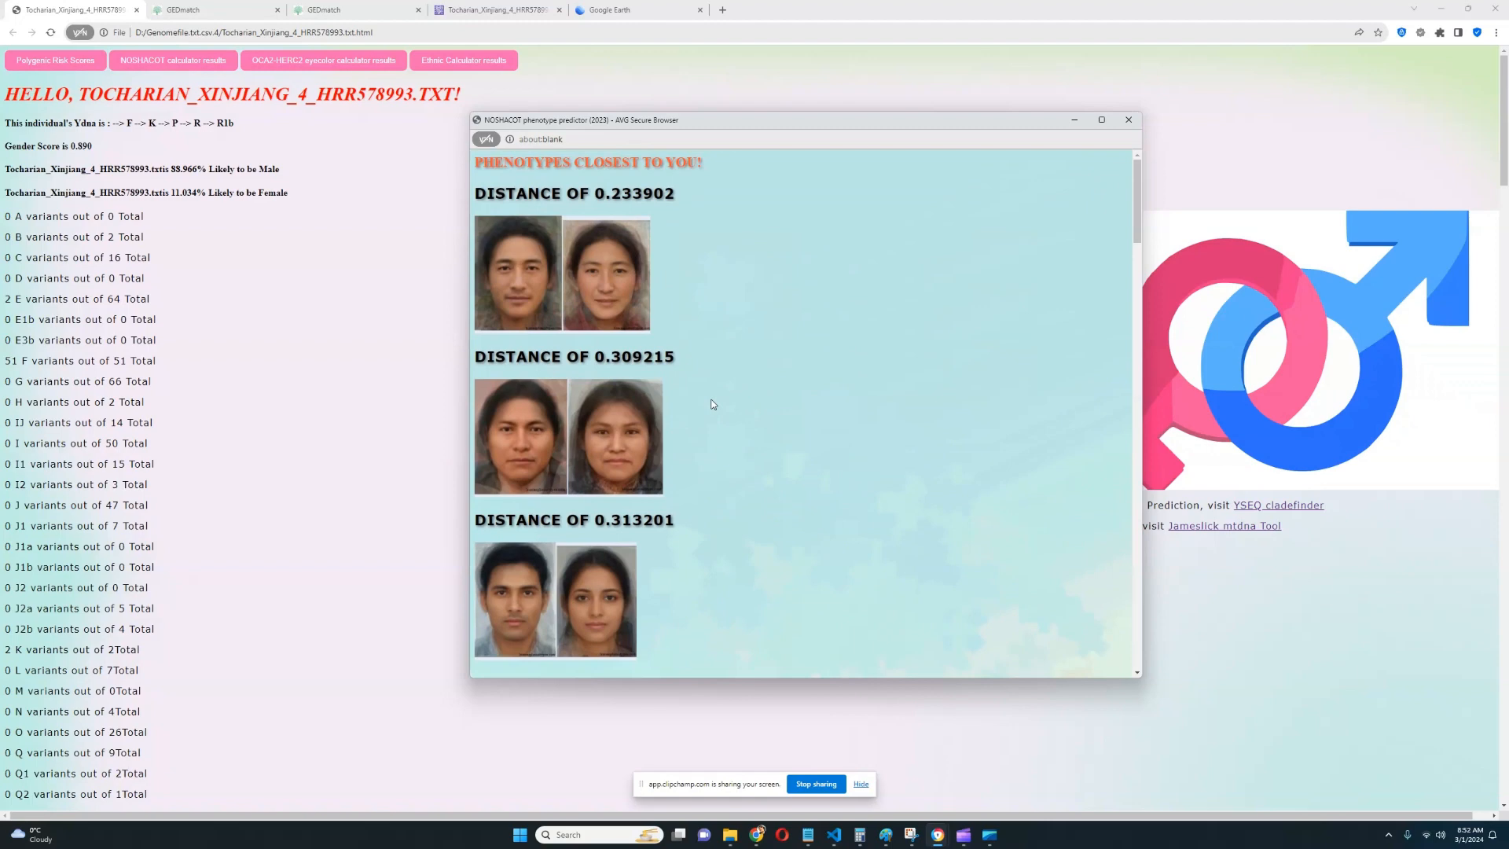
{"action": "mouse_move", "coordinate": [721, 399]}
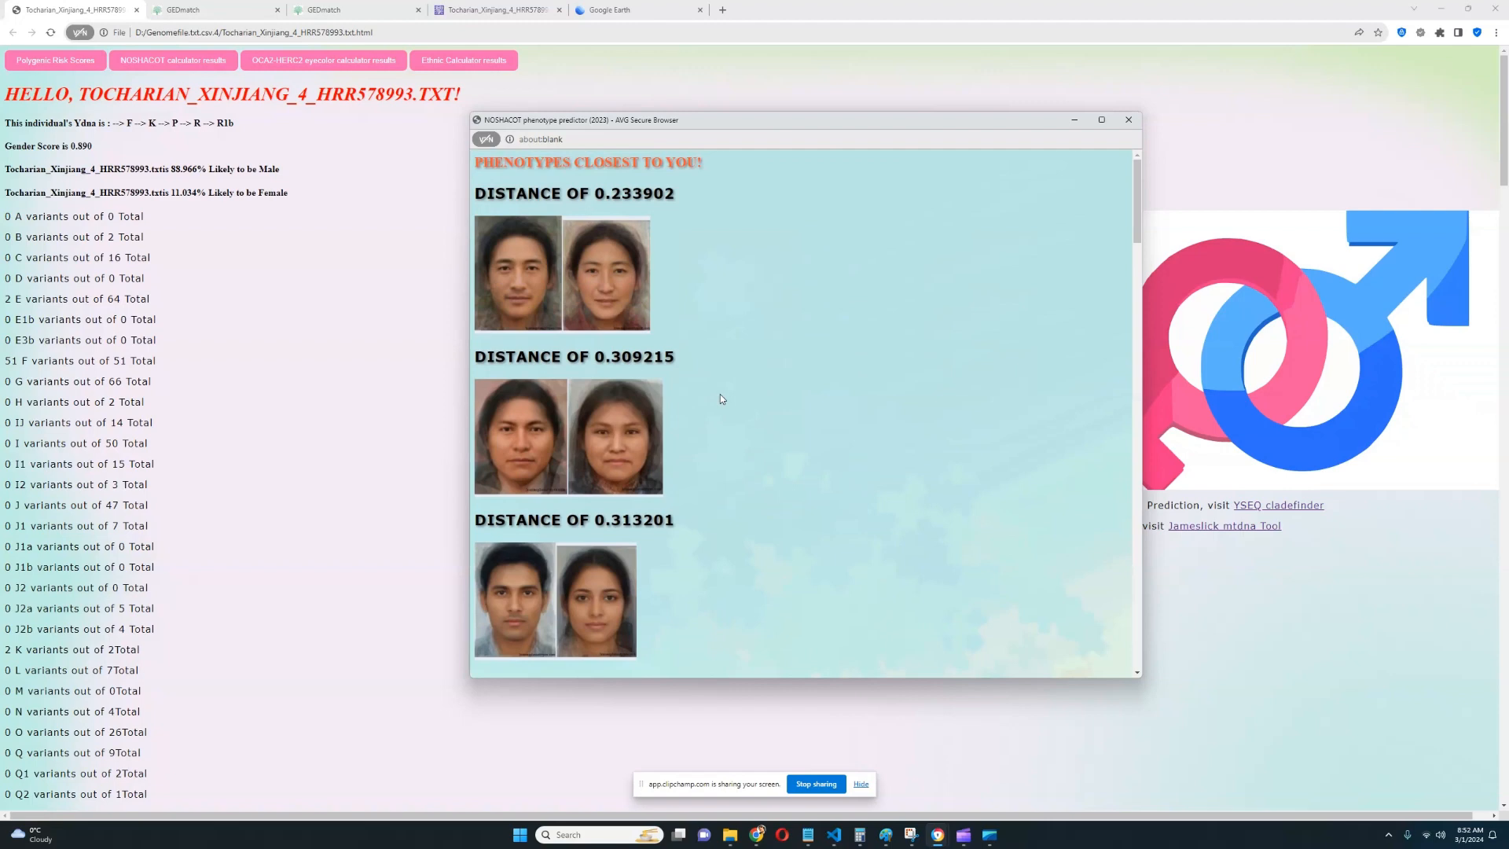
{"action": "mouse_move", "coordinate": [723, 367]}
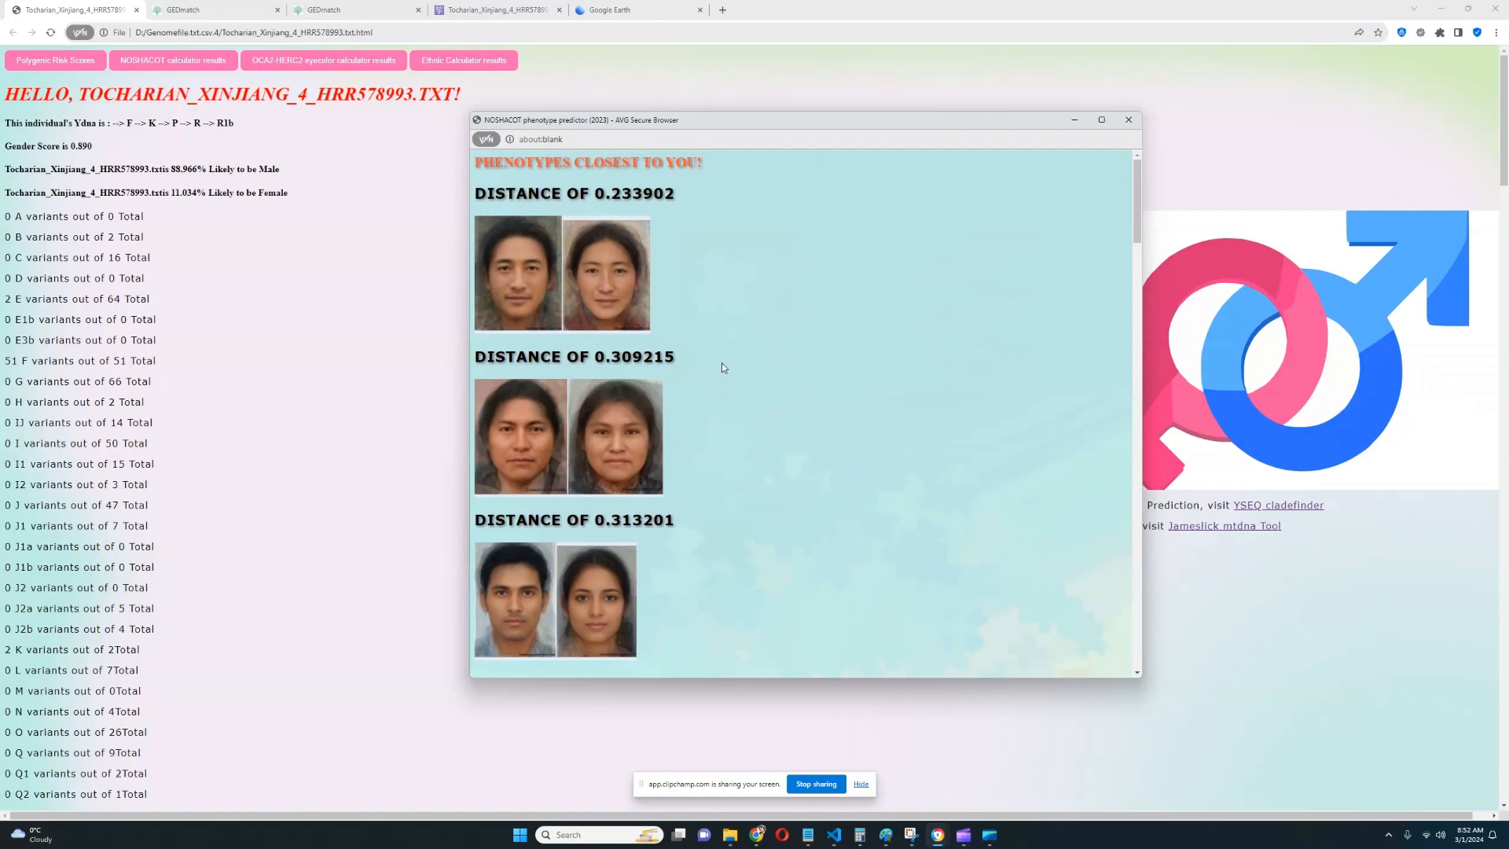
{"action": "mouse_move", "coordinate": [611, 259]}
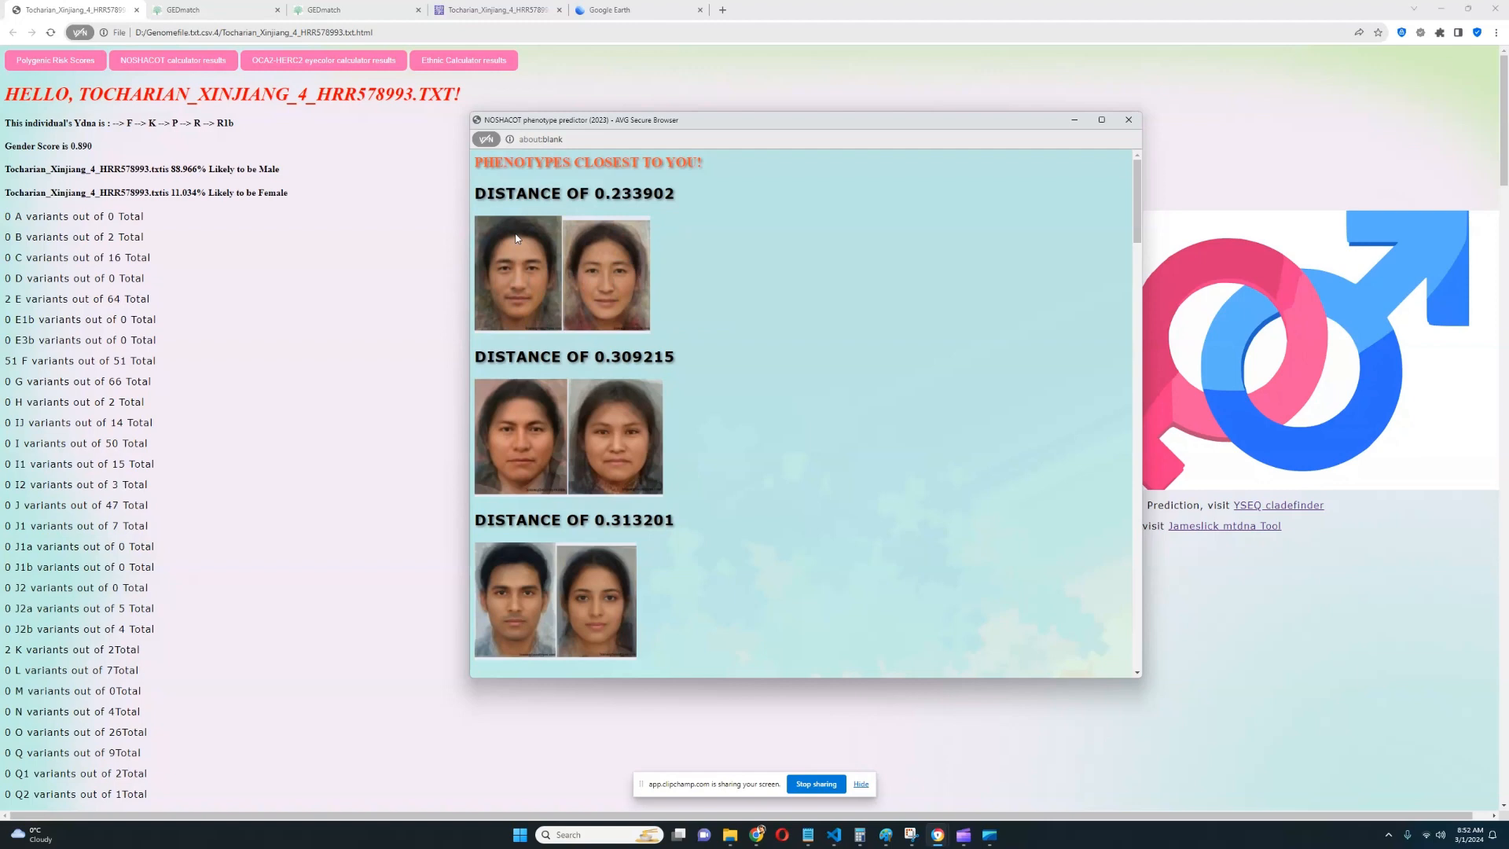
{"action": "mouse_move", "coordinate": [640, 357]}
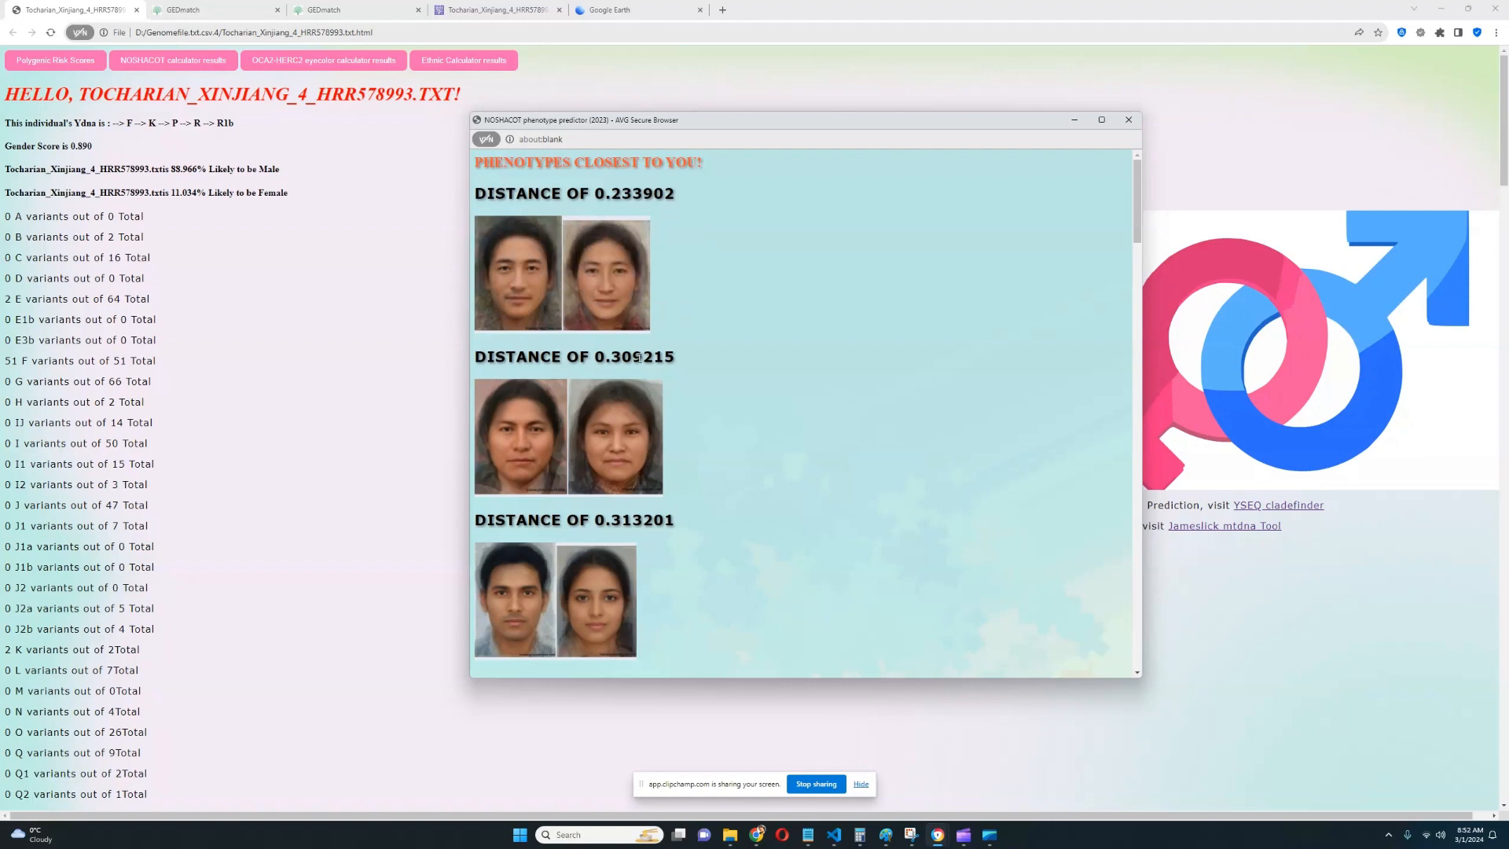
{"action": "mouse_move", "coordinate": [751, 349]}
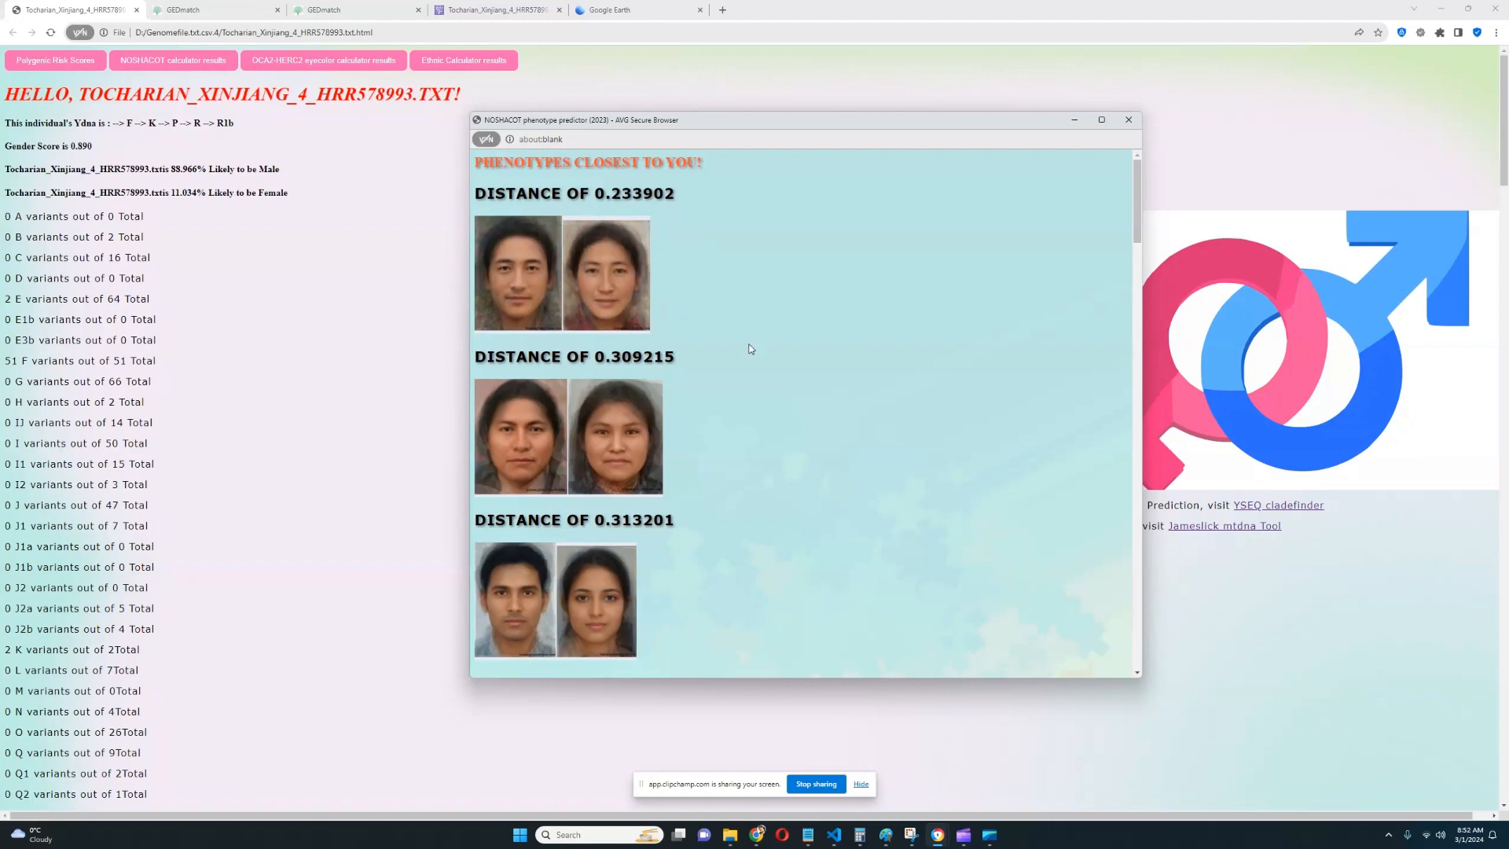
{"action": "scroll", "scroll_direction": "down", "scroll_amount": 3}
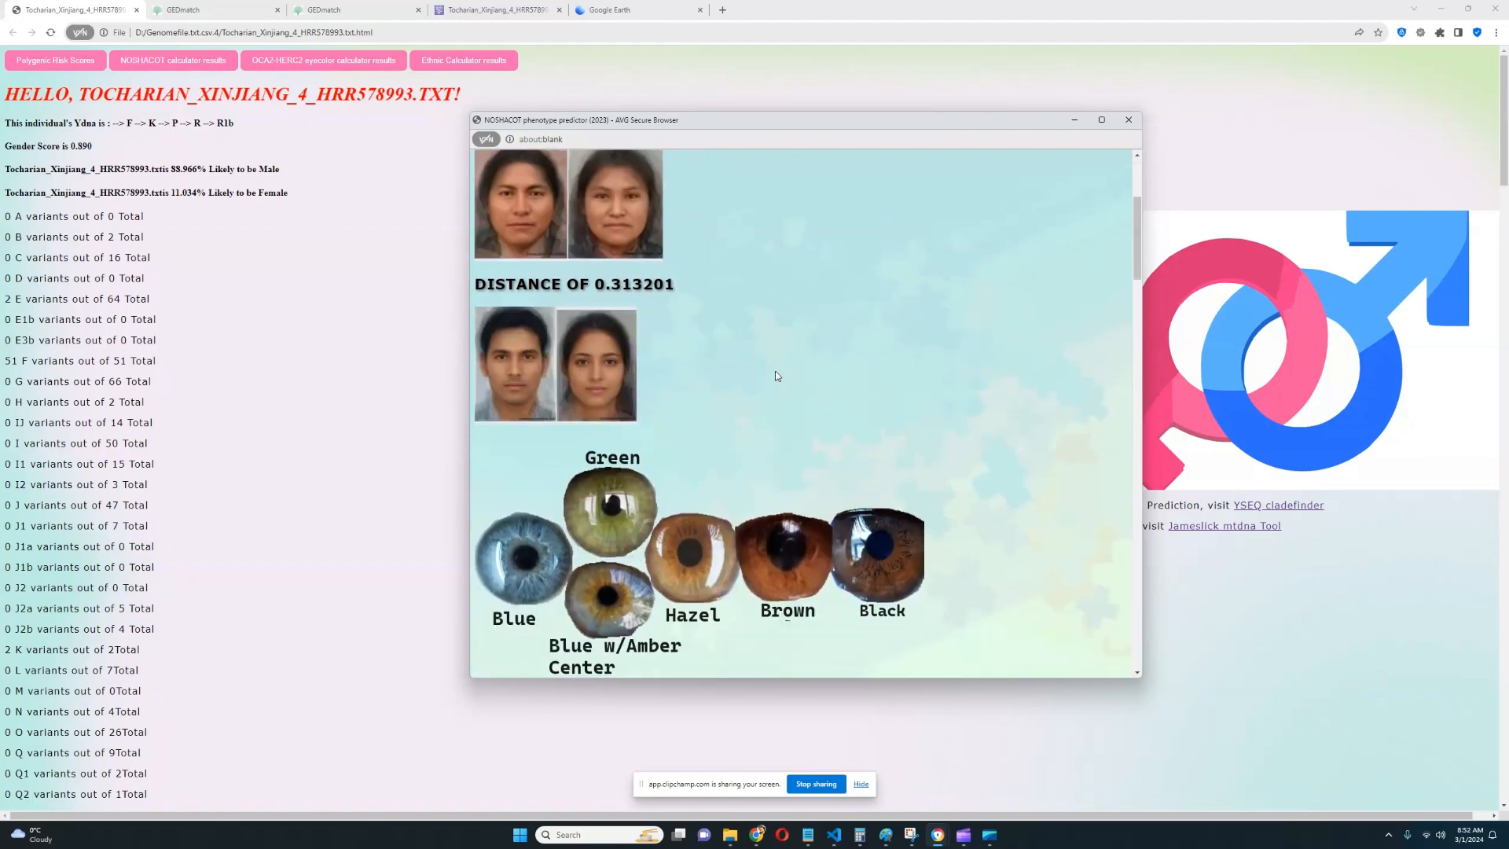
- Review eye colour likelihoods, highlighting the near-zero blue and green values, then hair colour
{"action": "scroll", "scroll_direction": "down", "scroll_amount": 3}
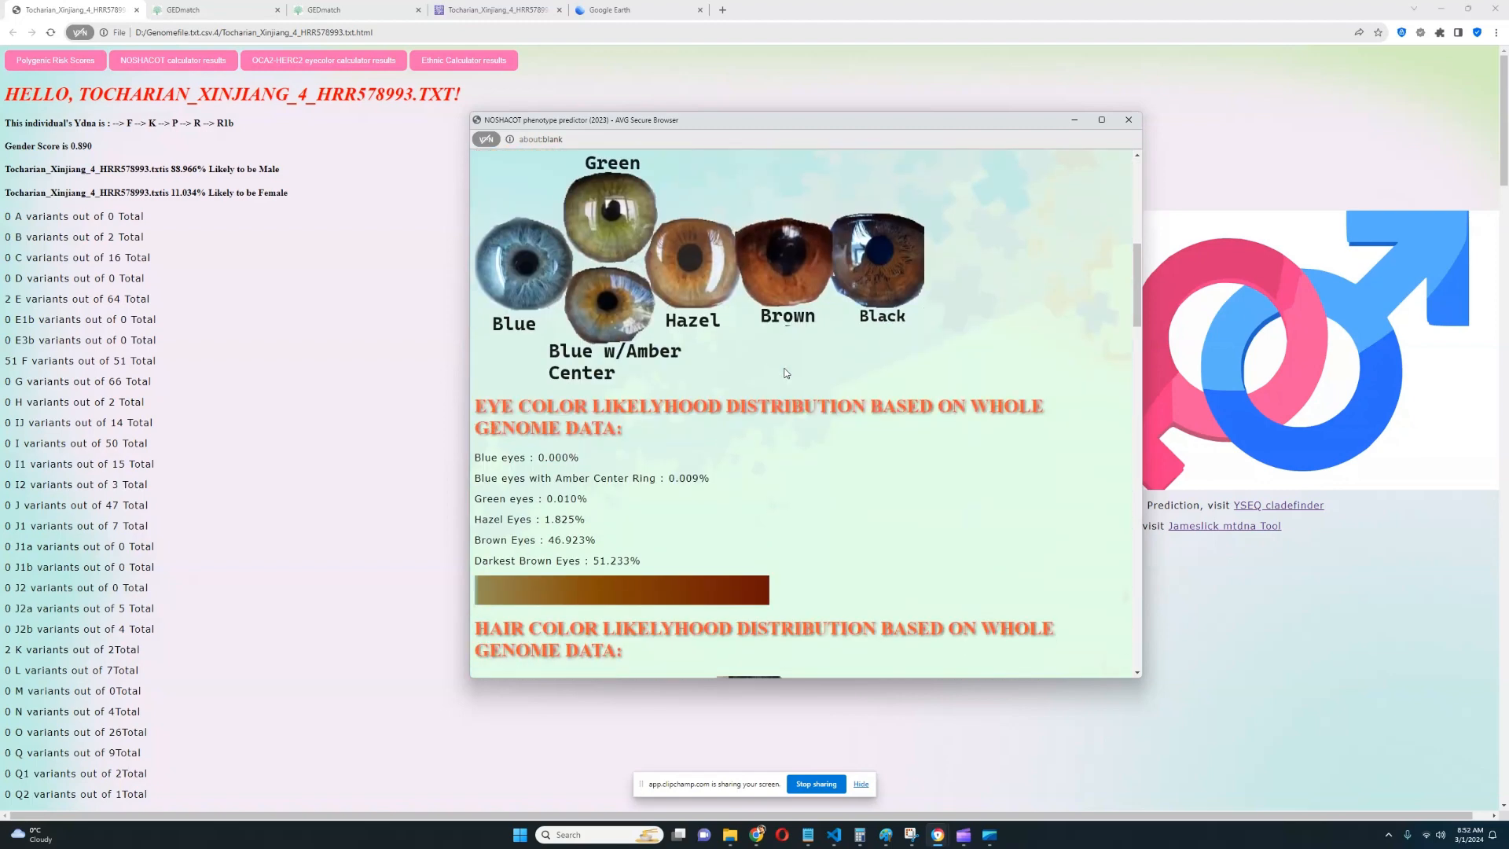
{"action": "mouse_move", "coordinate": [805, 384]}
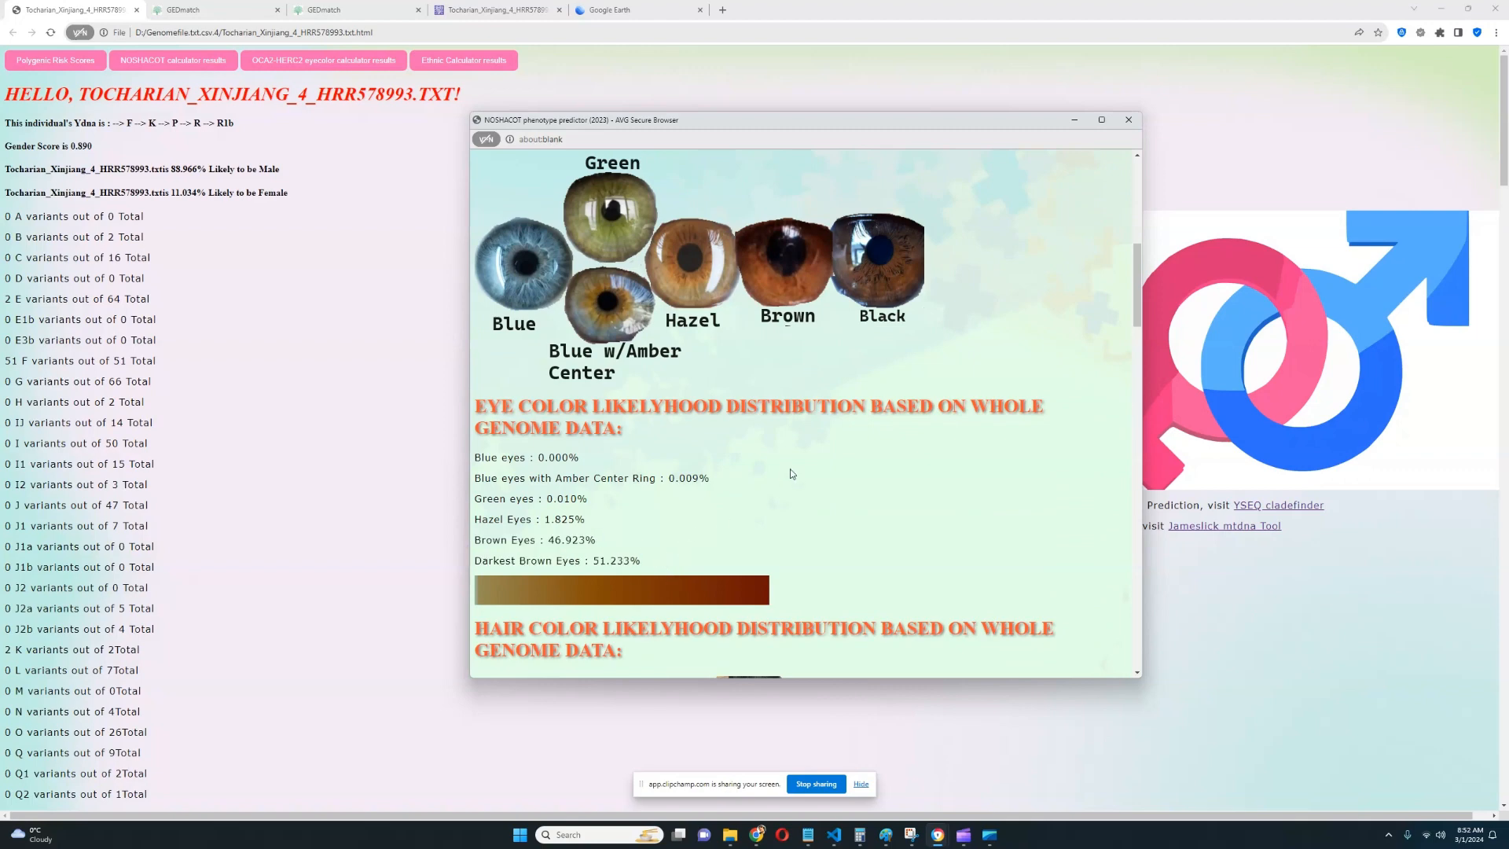
{"action": "mouse_move", "coordinate": [804, 463]}
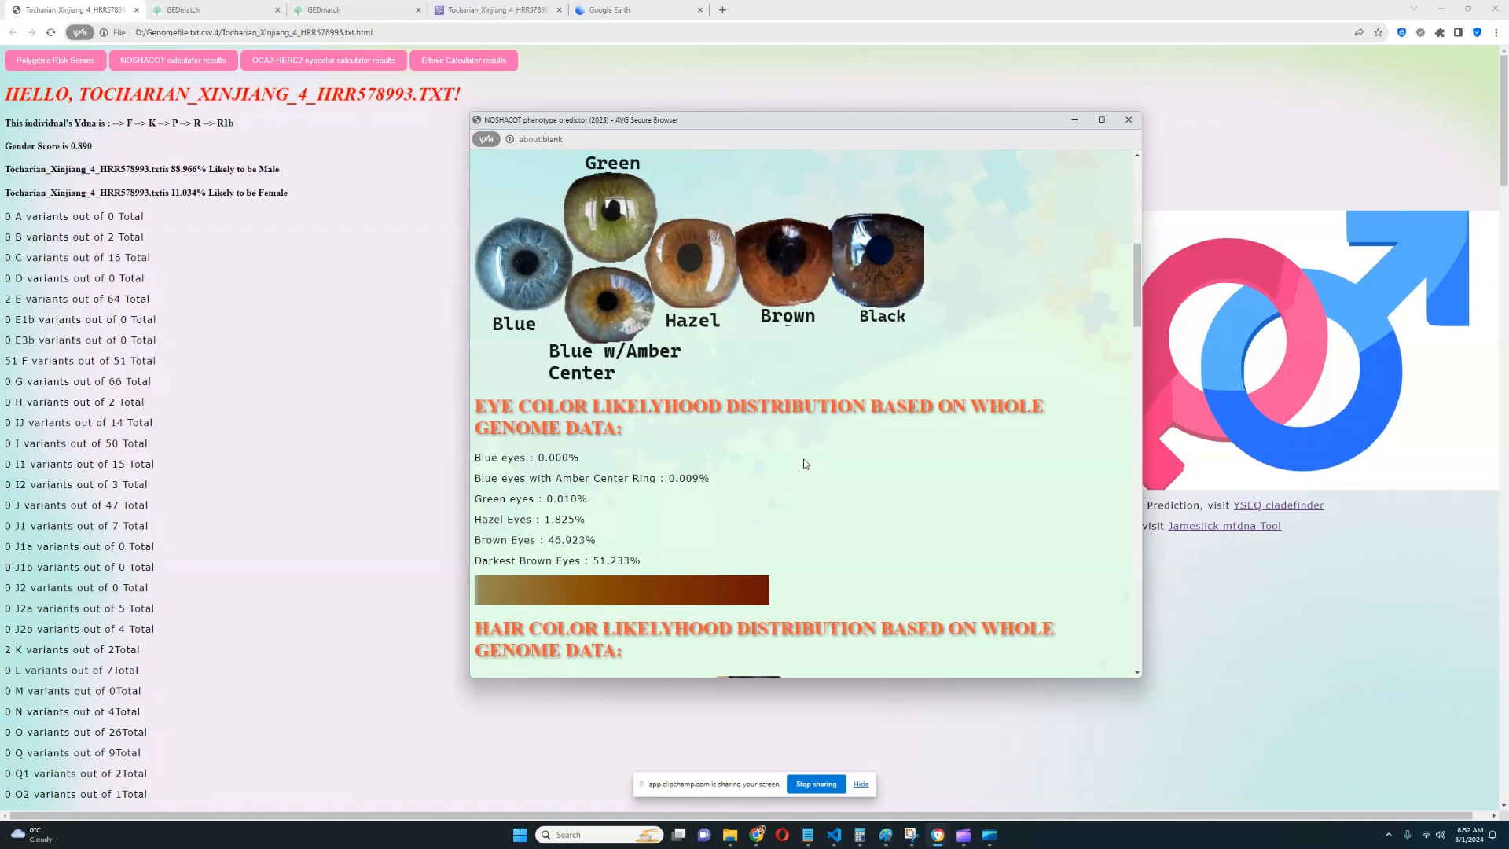
{"action": "double_click", "coordinate": [525, 456]}
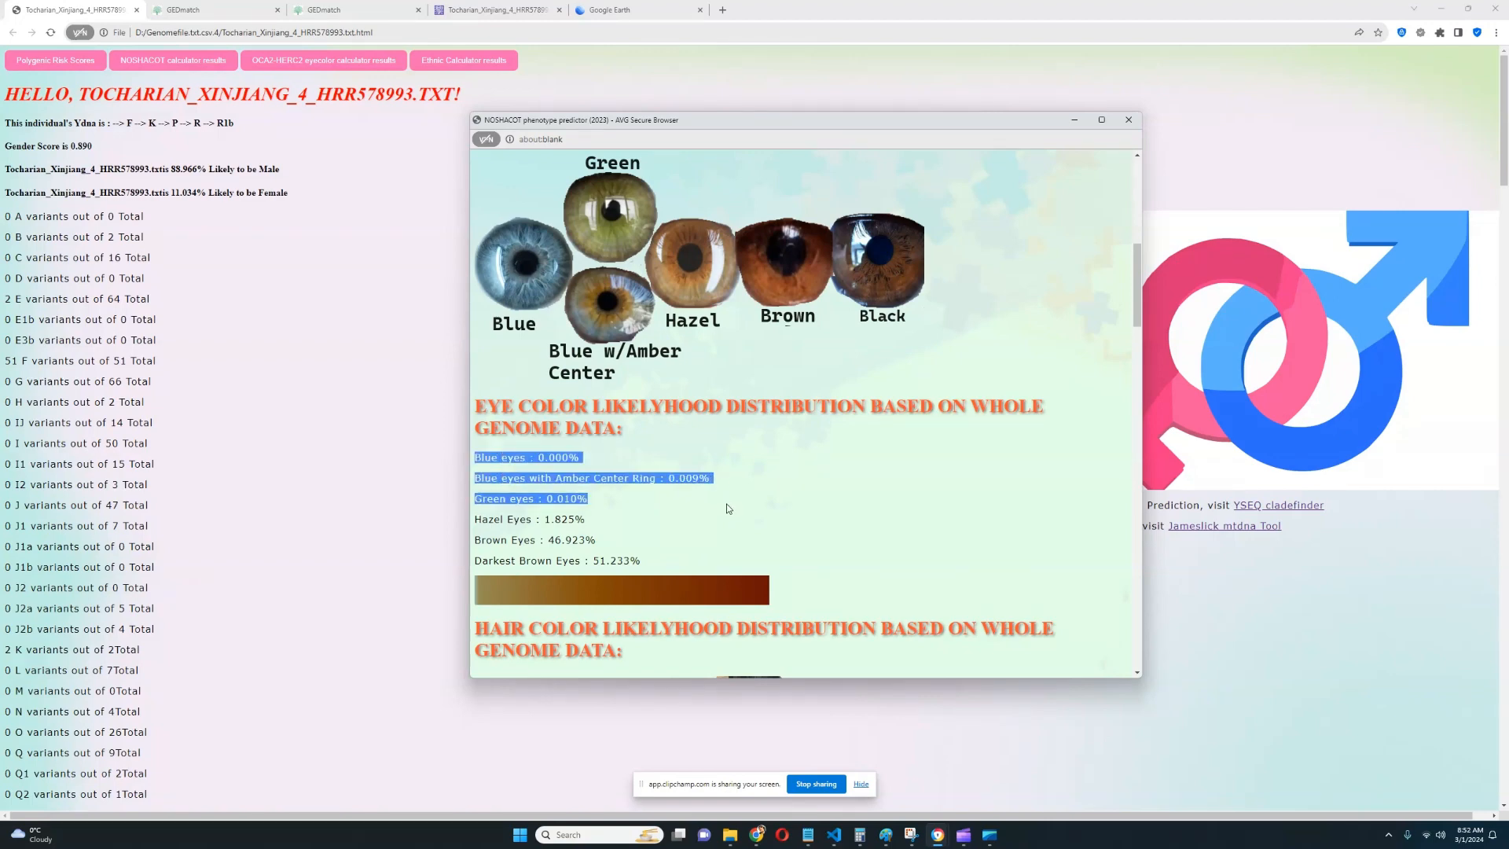
{"action": "scroll", "scroll_direction": "down", "scroll_amount": 3}
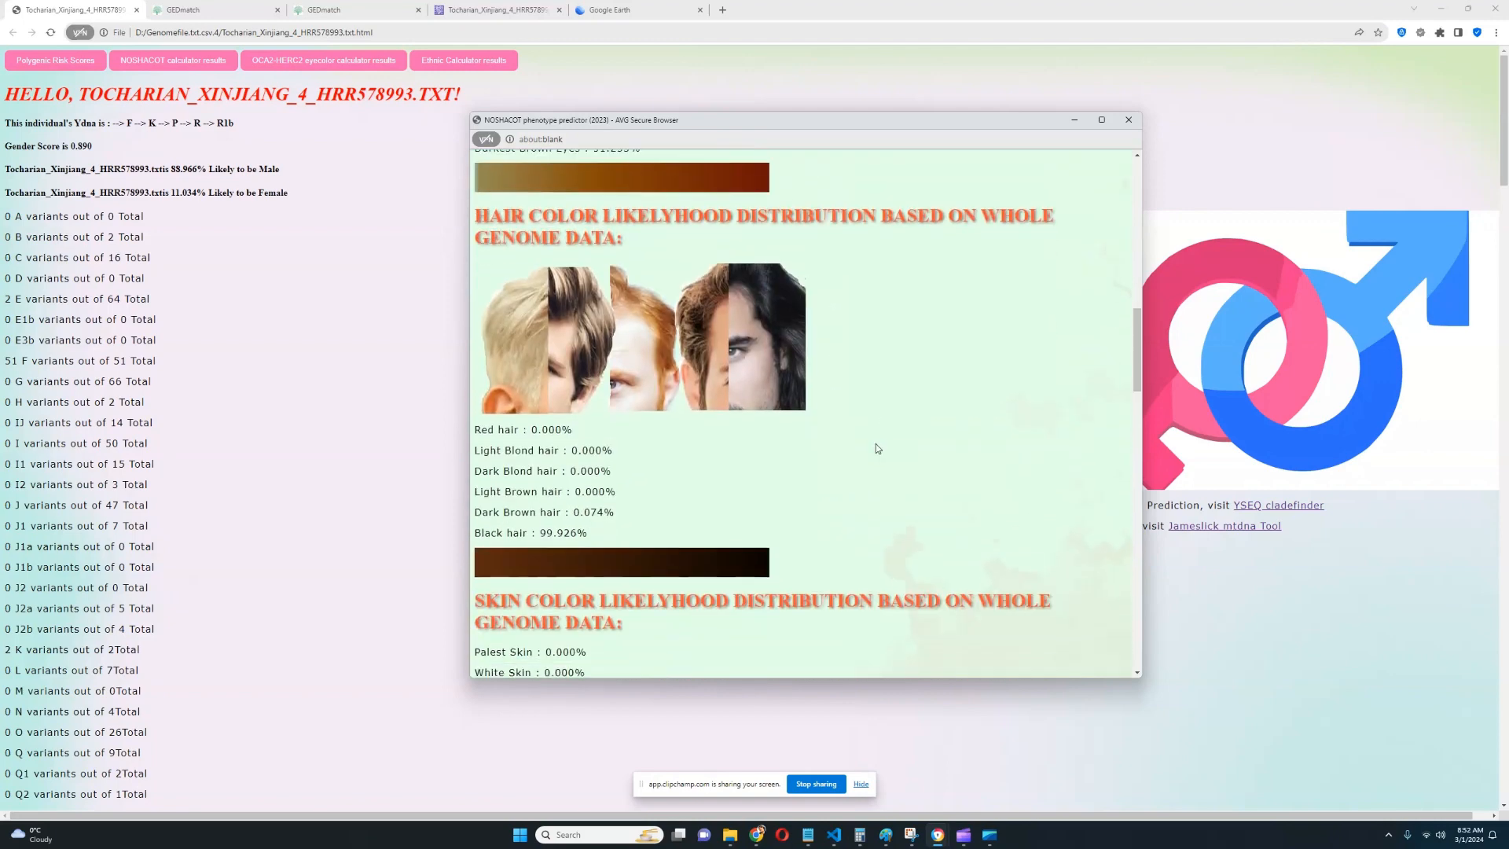
{"action": "double_click", "coordinate": [529, 533]}
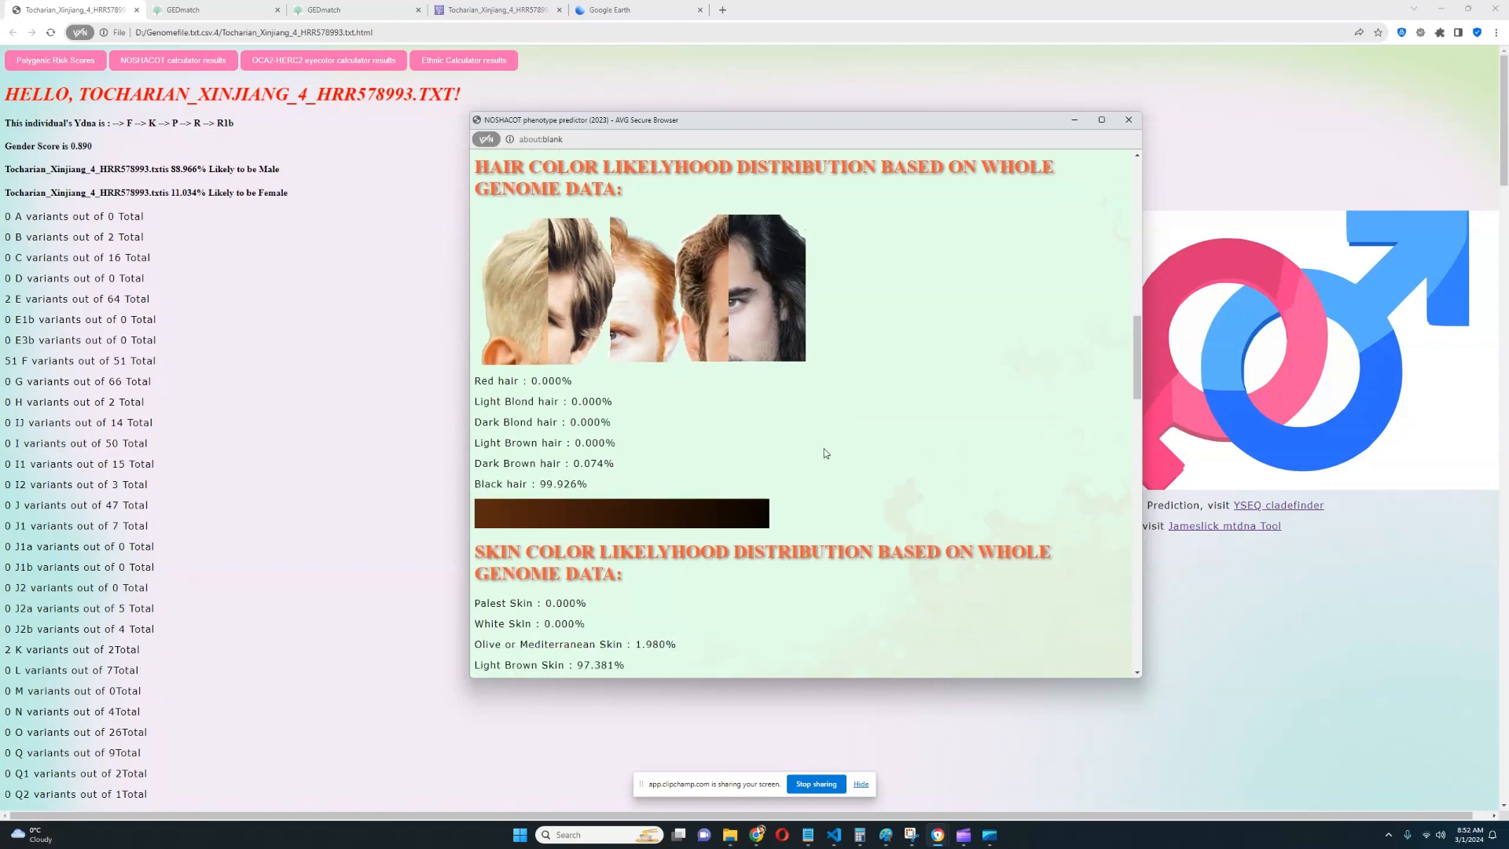
- Highlight Light Brown Skin 97.381%, then scroll through hair texture to Blue Eye Haplotypes
{"action": "scroll", "scroll_direction": "down", "scroll_amount": 3}
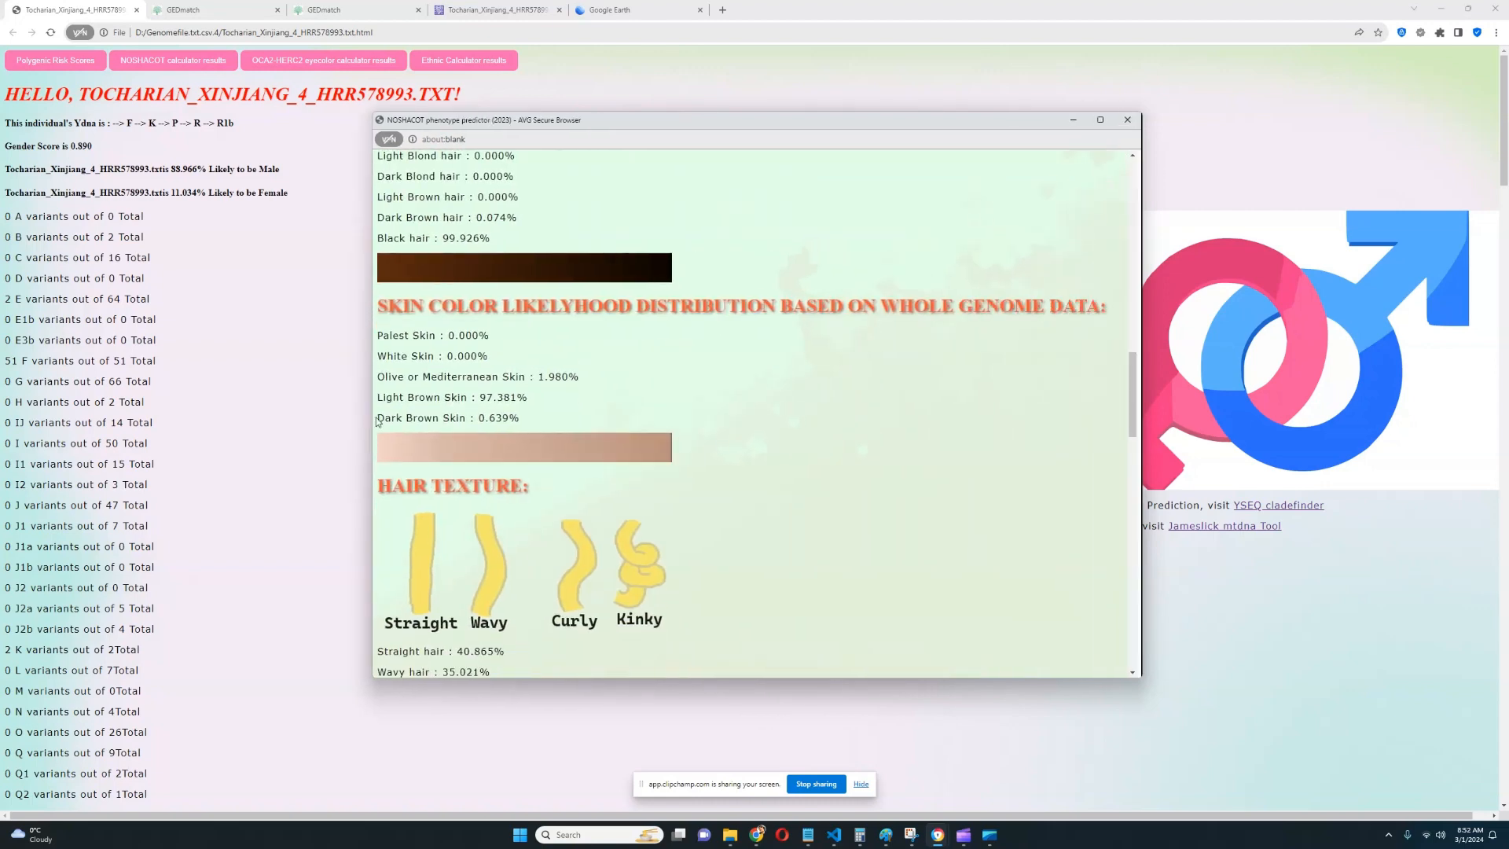
{"action": "double_click", "coordinate": [451, 396]}
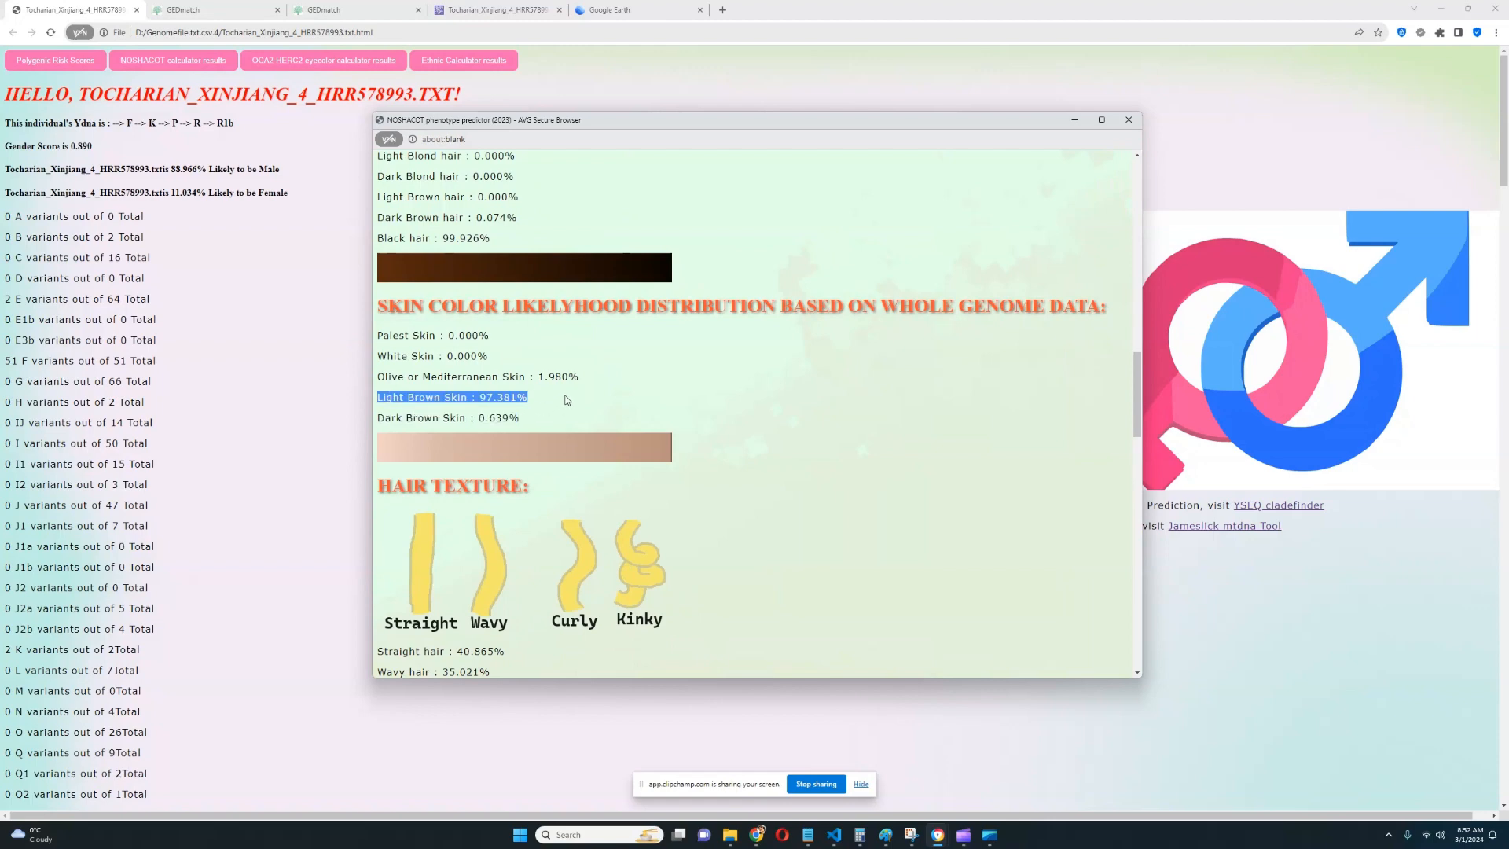
{"action": "mouse_move", "coordinate": [574, 388]}
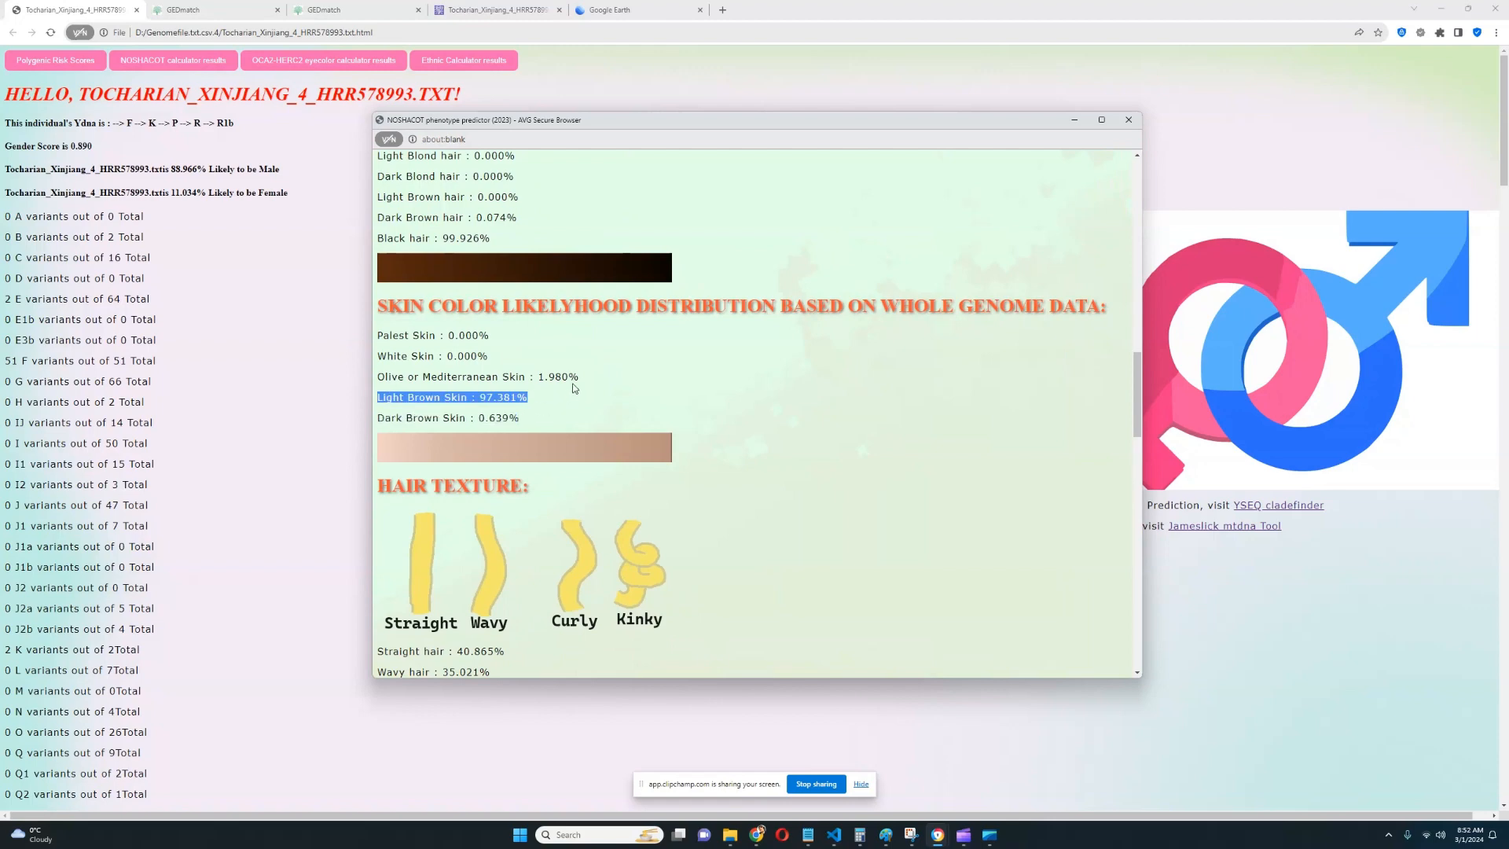
{"action": "scroll", "scroll_direction": "down", "scroll_amount": 3}
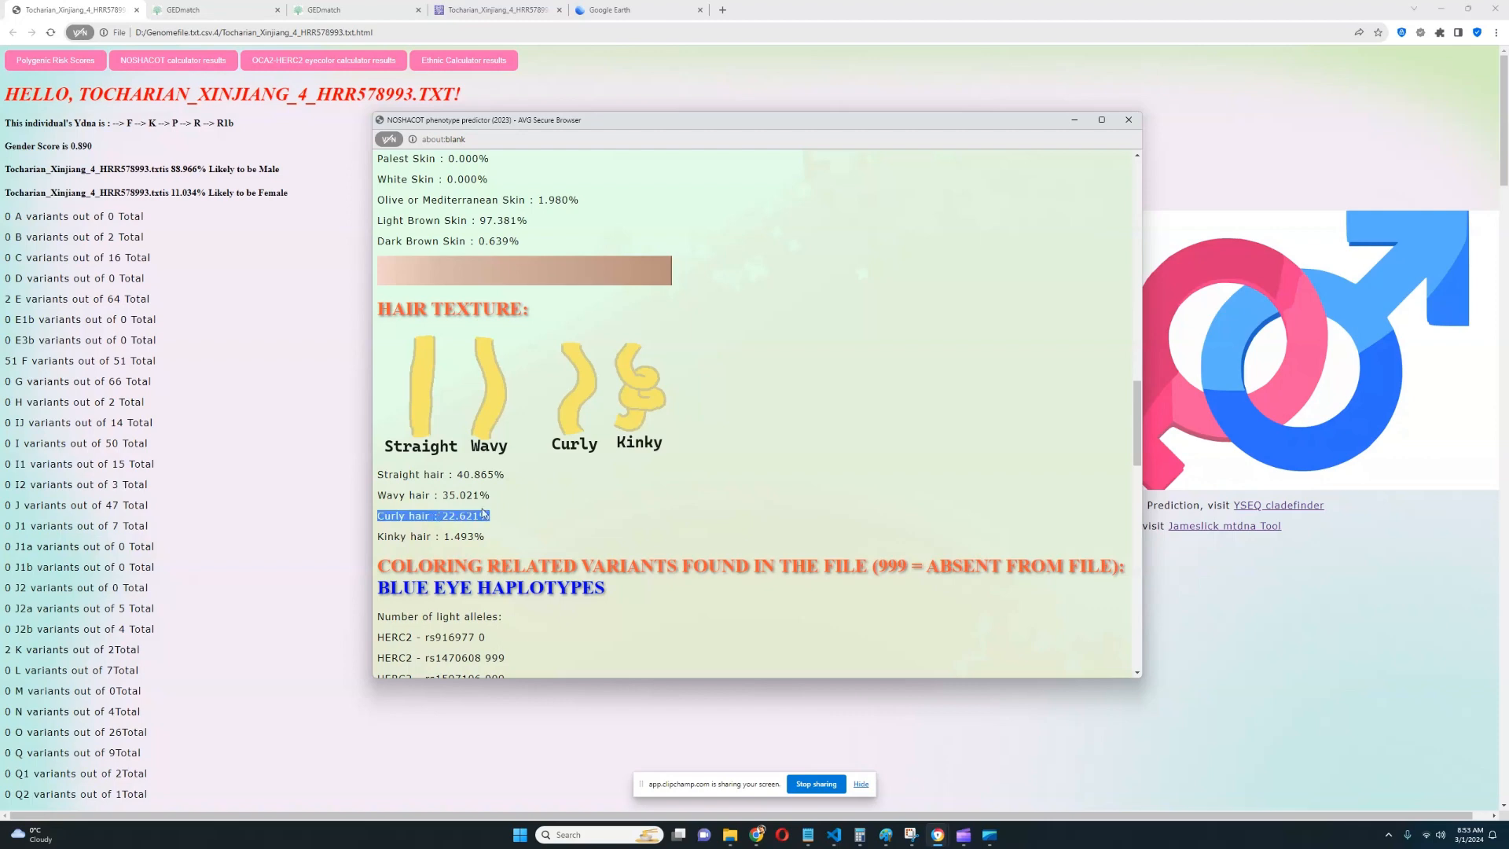
{"action": "scroll", "scroll_direction": "down", "scroll_amount": 3}
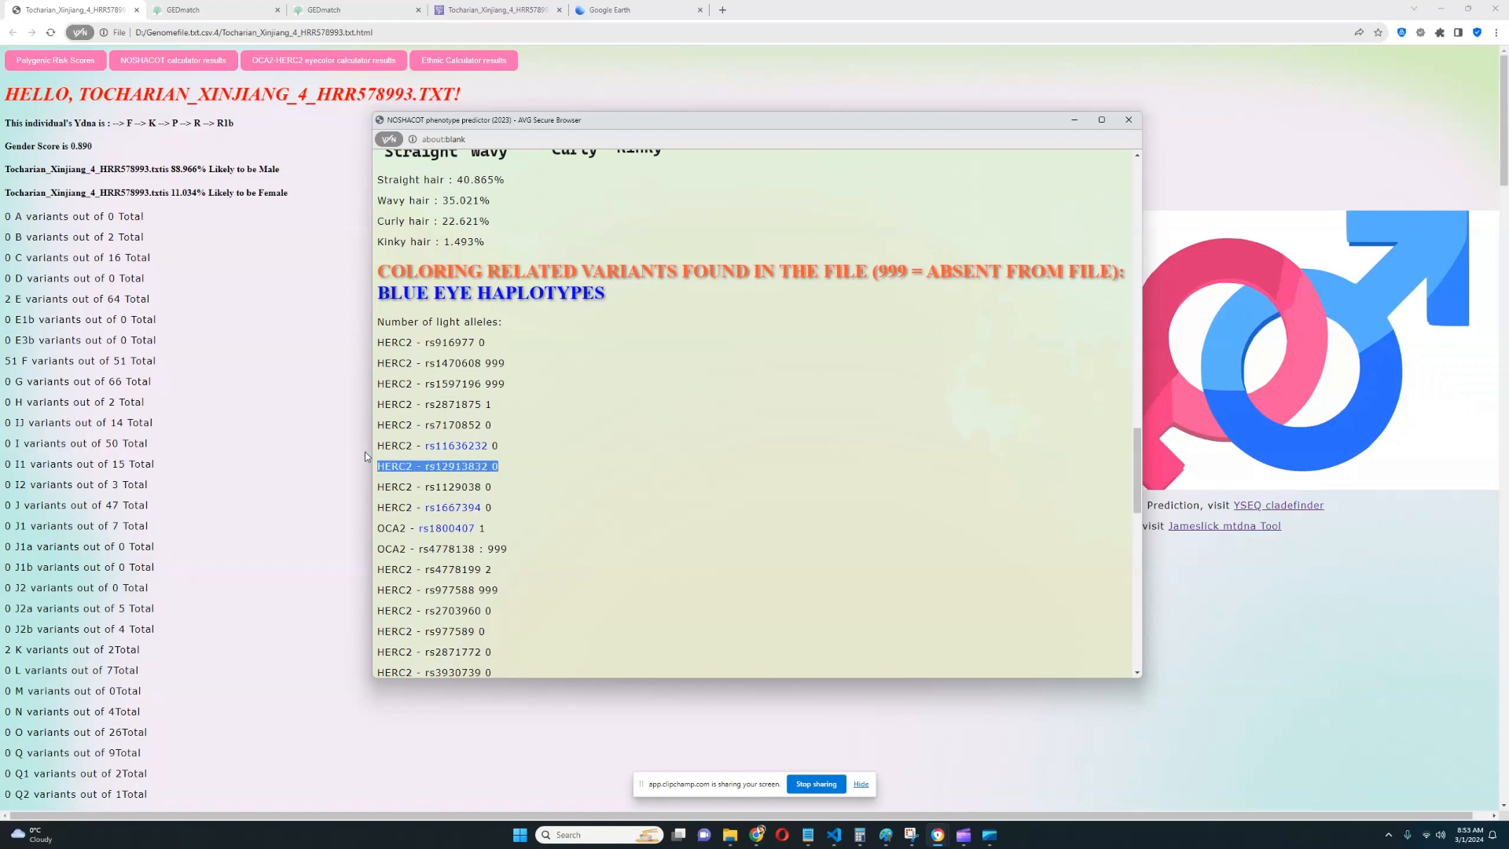
{"action": "scroll", "scroll_direction": "down", "scroll_amount": 3}
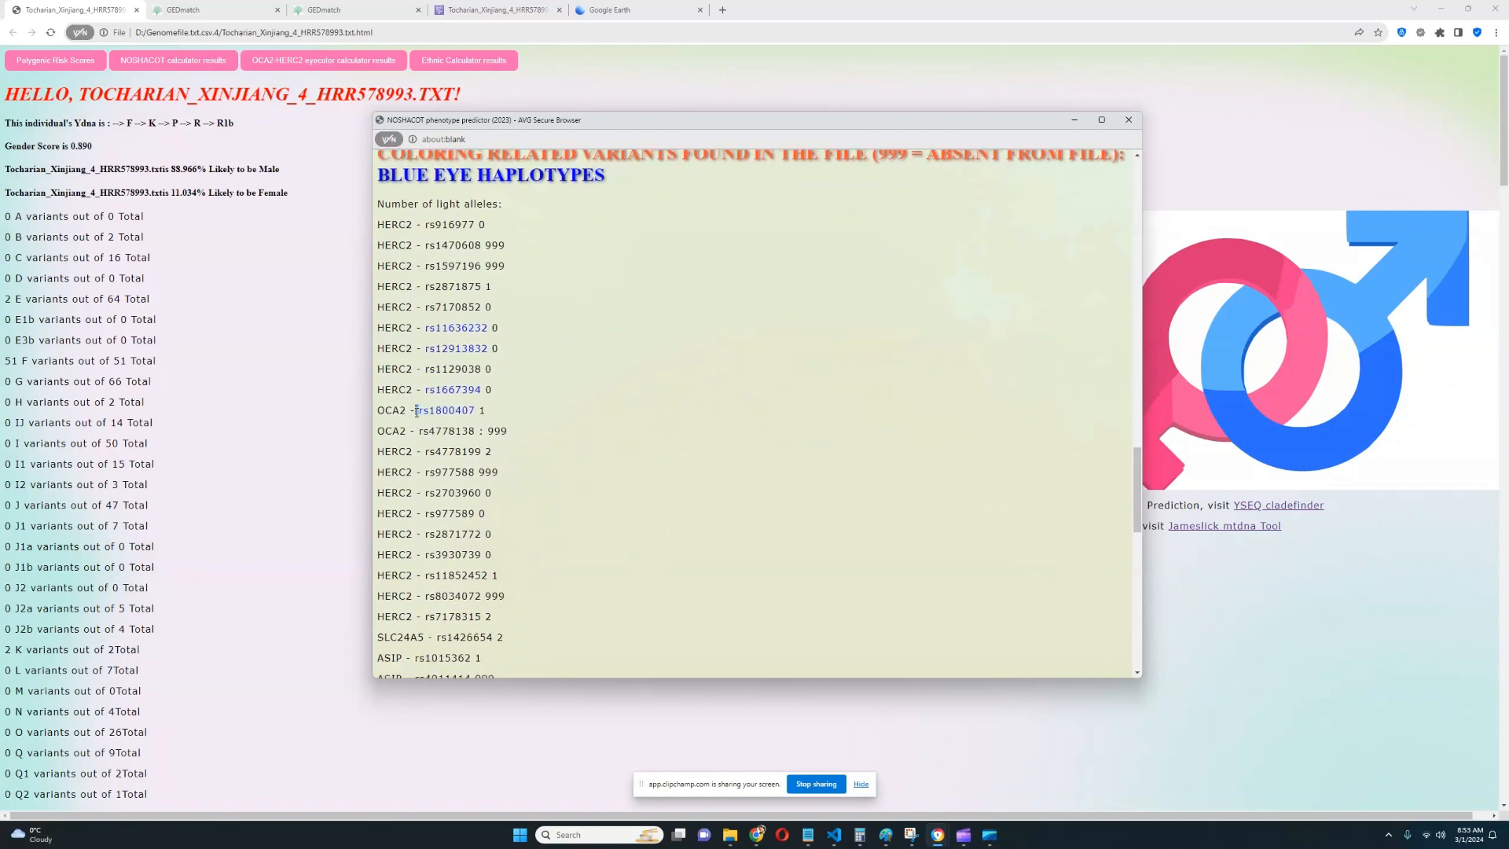
{"action": "double_click", "coordinate": [431, 410]}
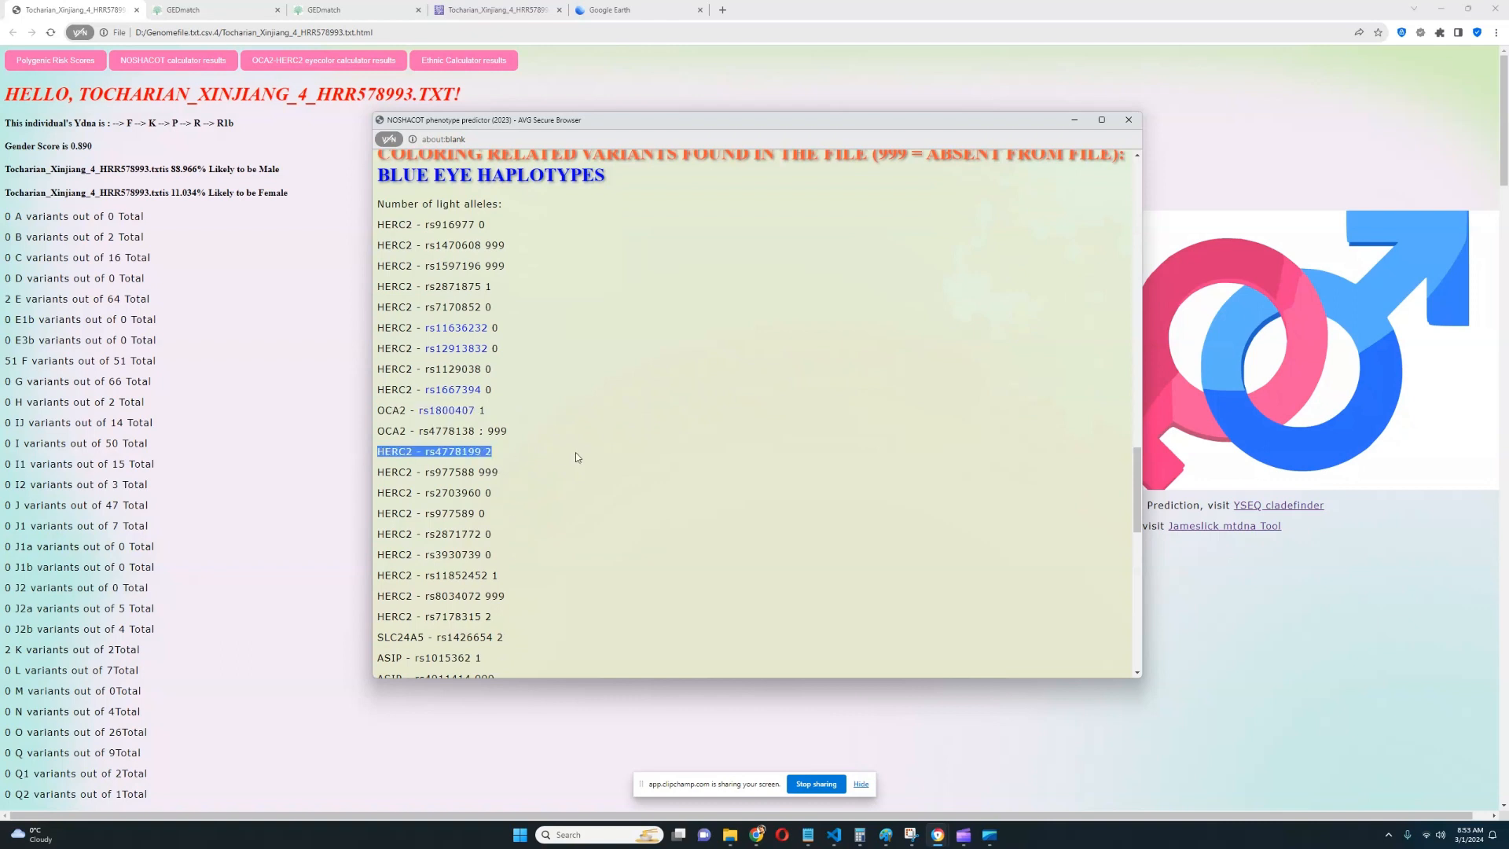
{"action": "mouse_move", "coordinate": [644, 452]}
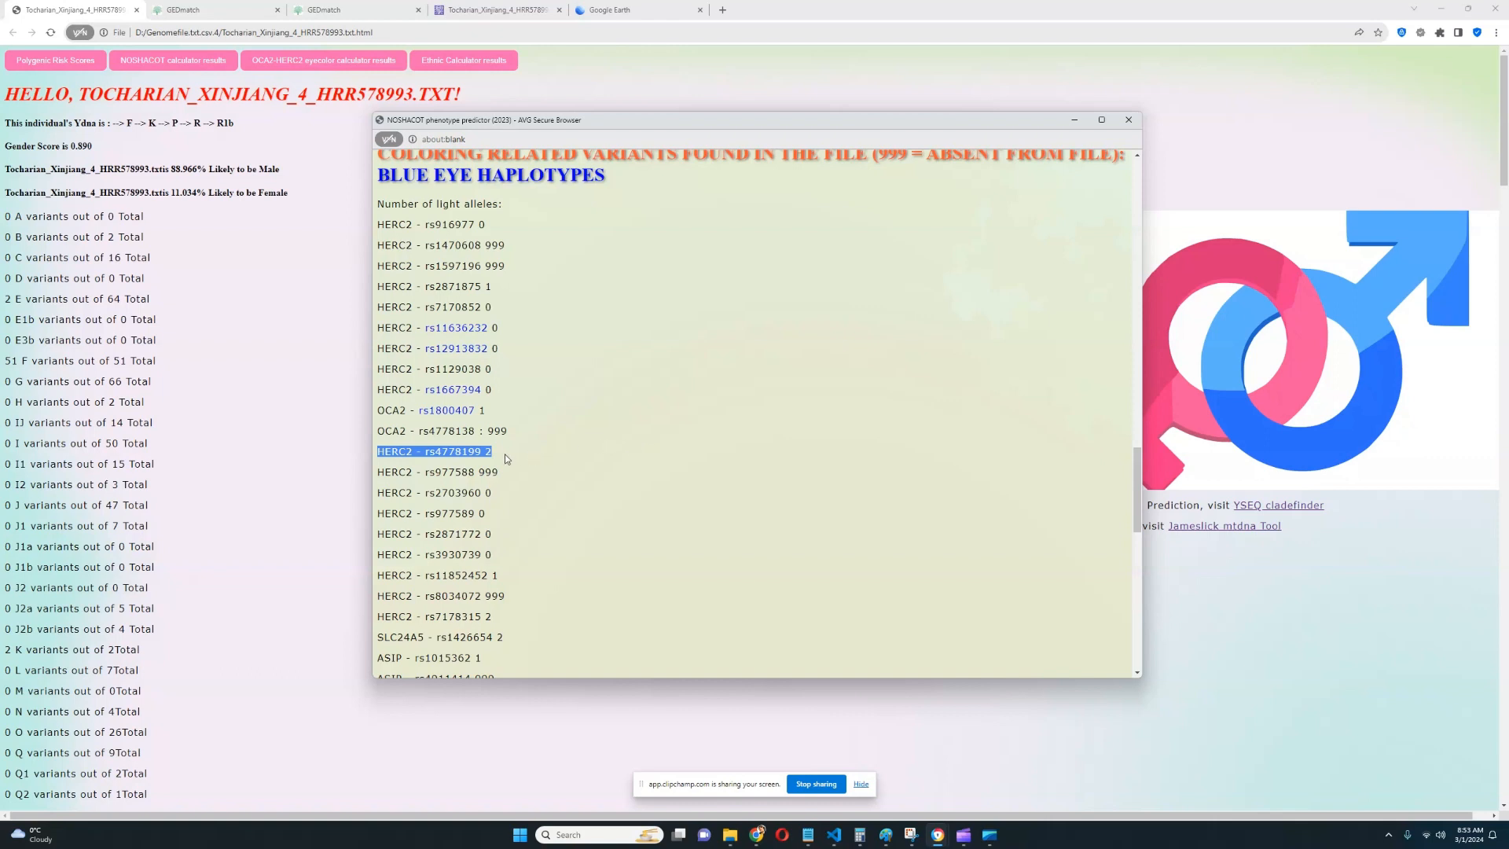
{"action": "mouse_move", "coordinate": [686, 424]}
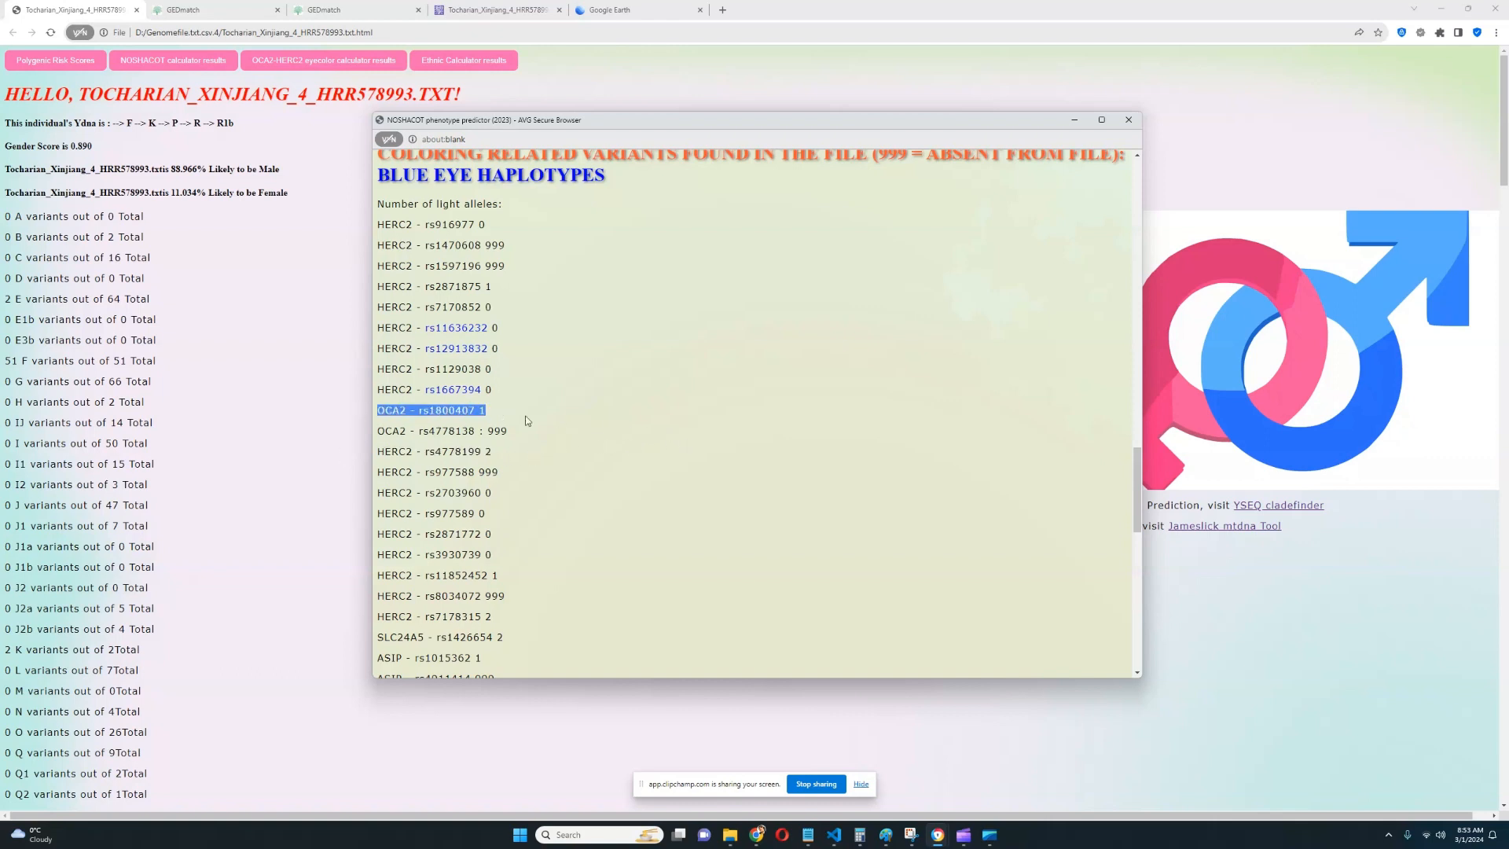
{"action": "mouse_move", "coordinate": [493, 453]}
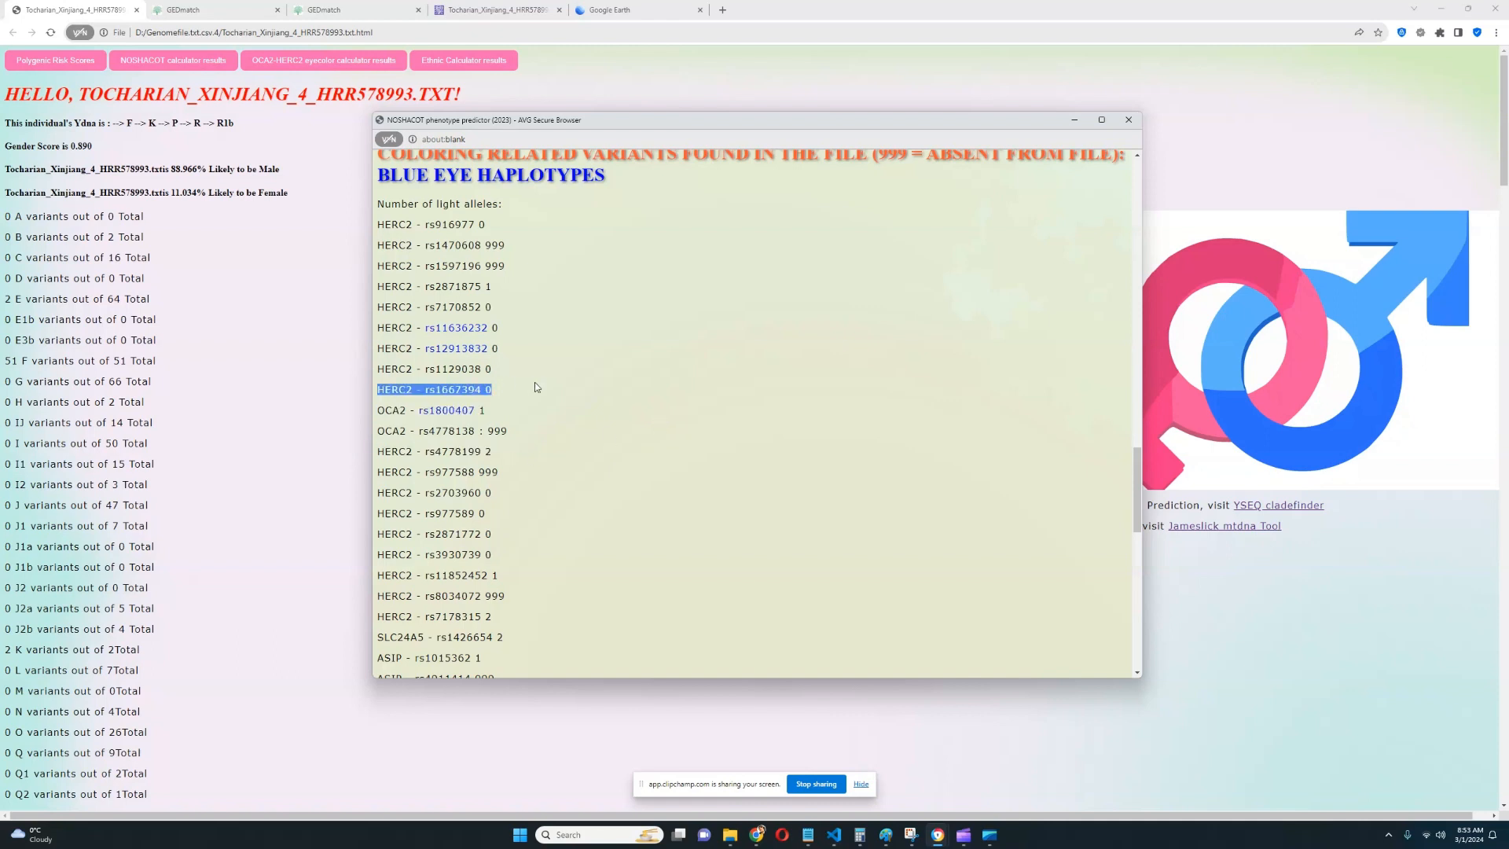
{"action": "mouse_move", "coordinate": [555, 415]}
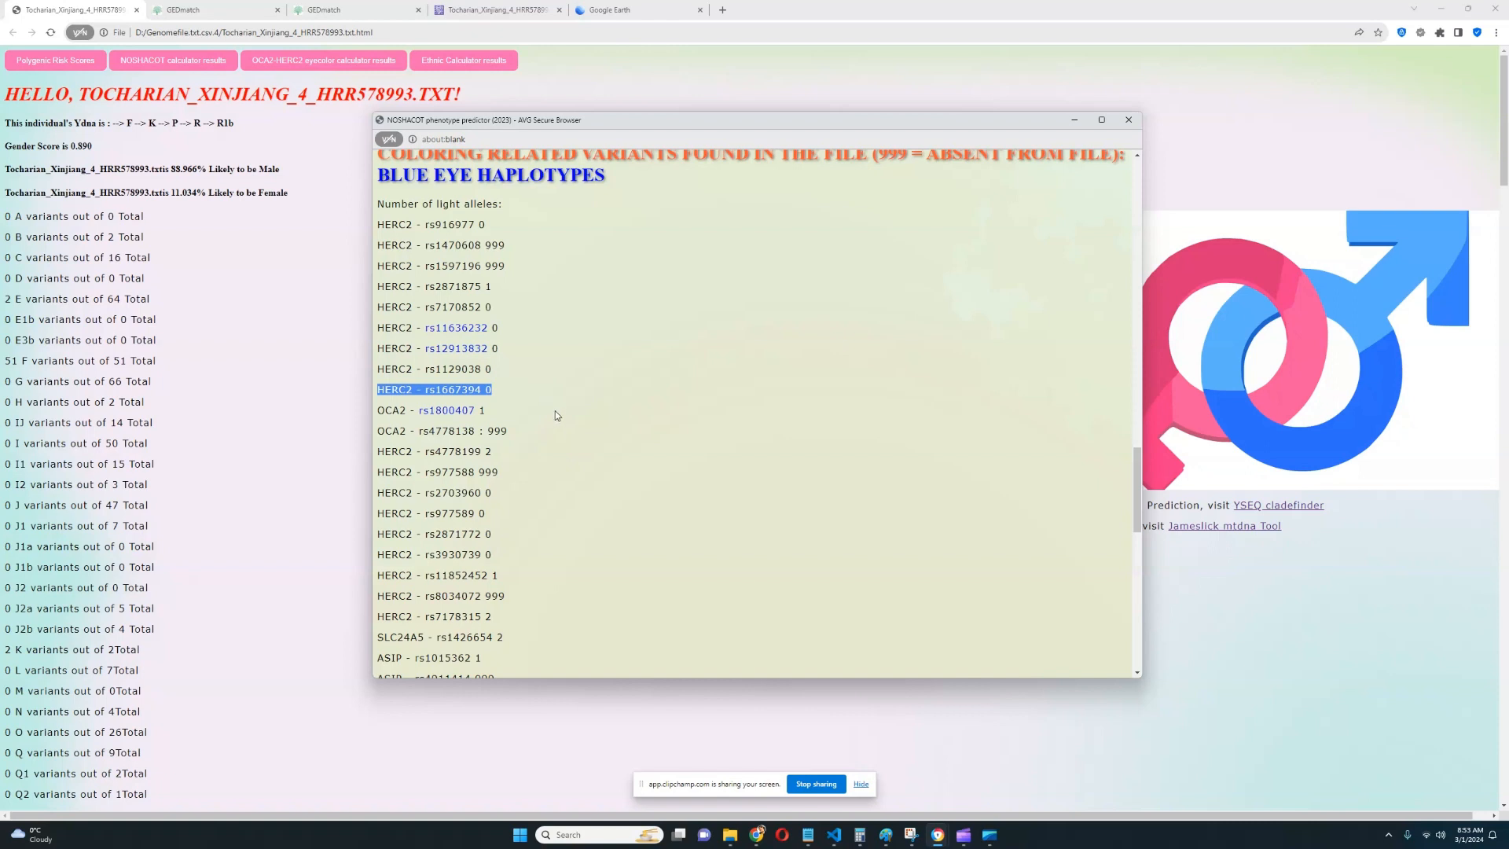
{"action": "scroll", "scroll_direction": "up", "scroll_amount": 3}
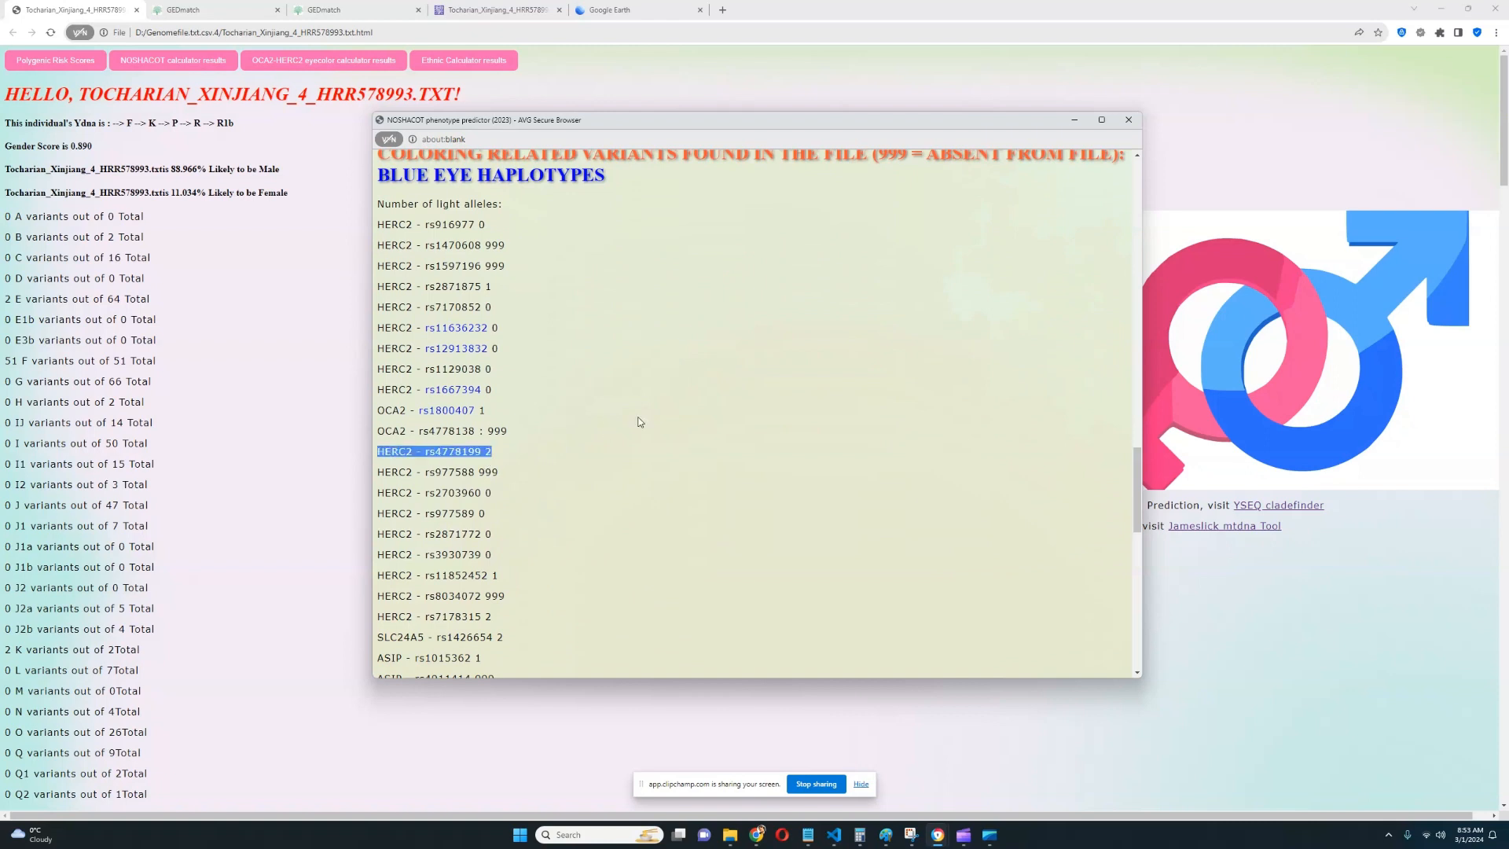
{"action": "mouse_move", "coordinate": [536, 449]}
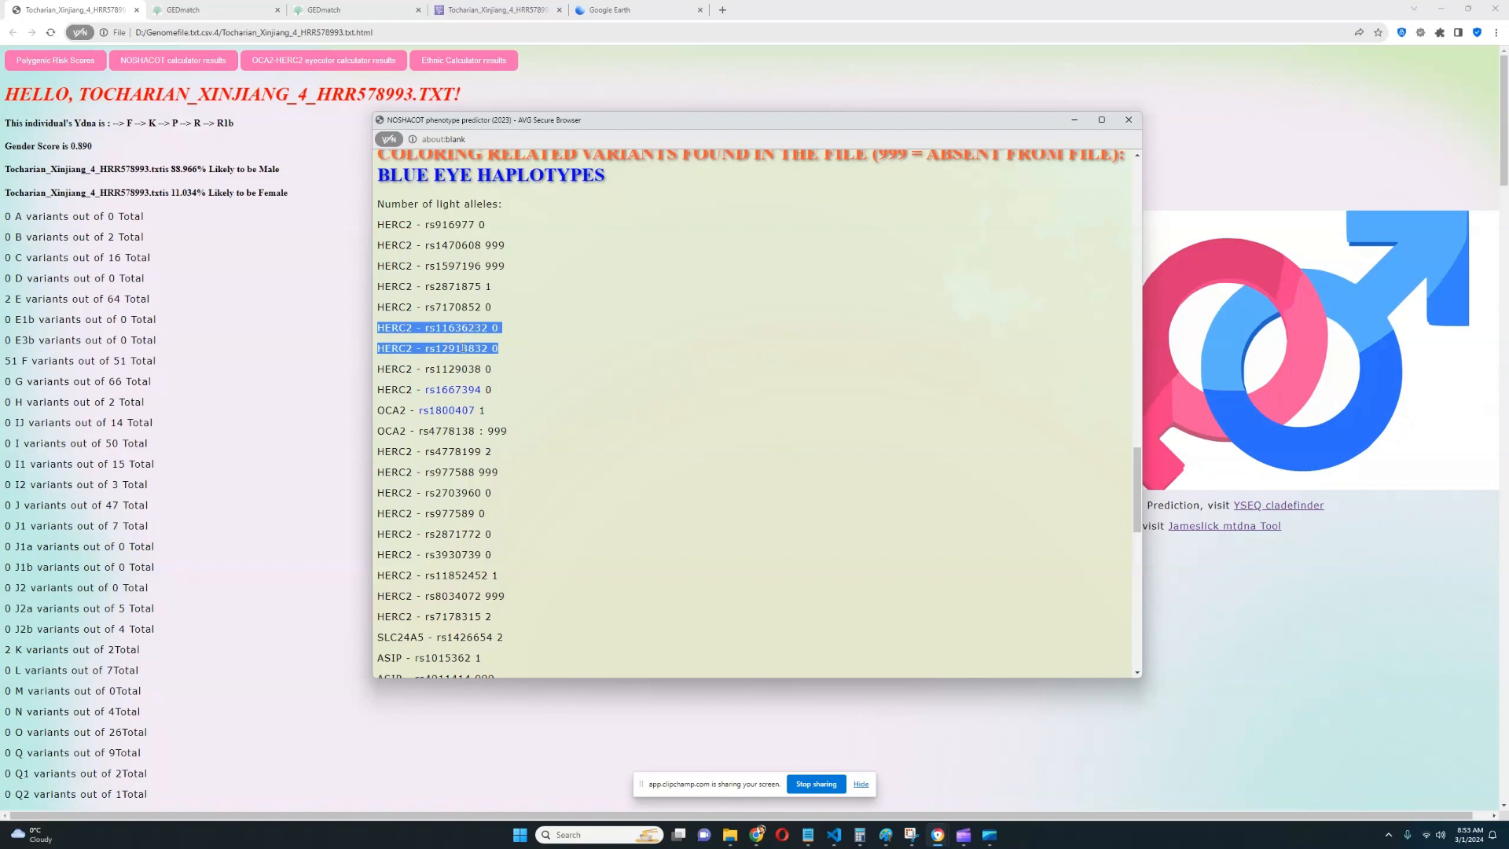
{"action": "mouse_move", "coordinate": [594, 378]}
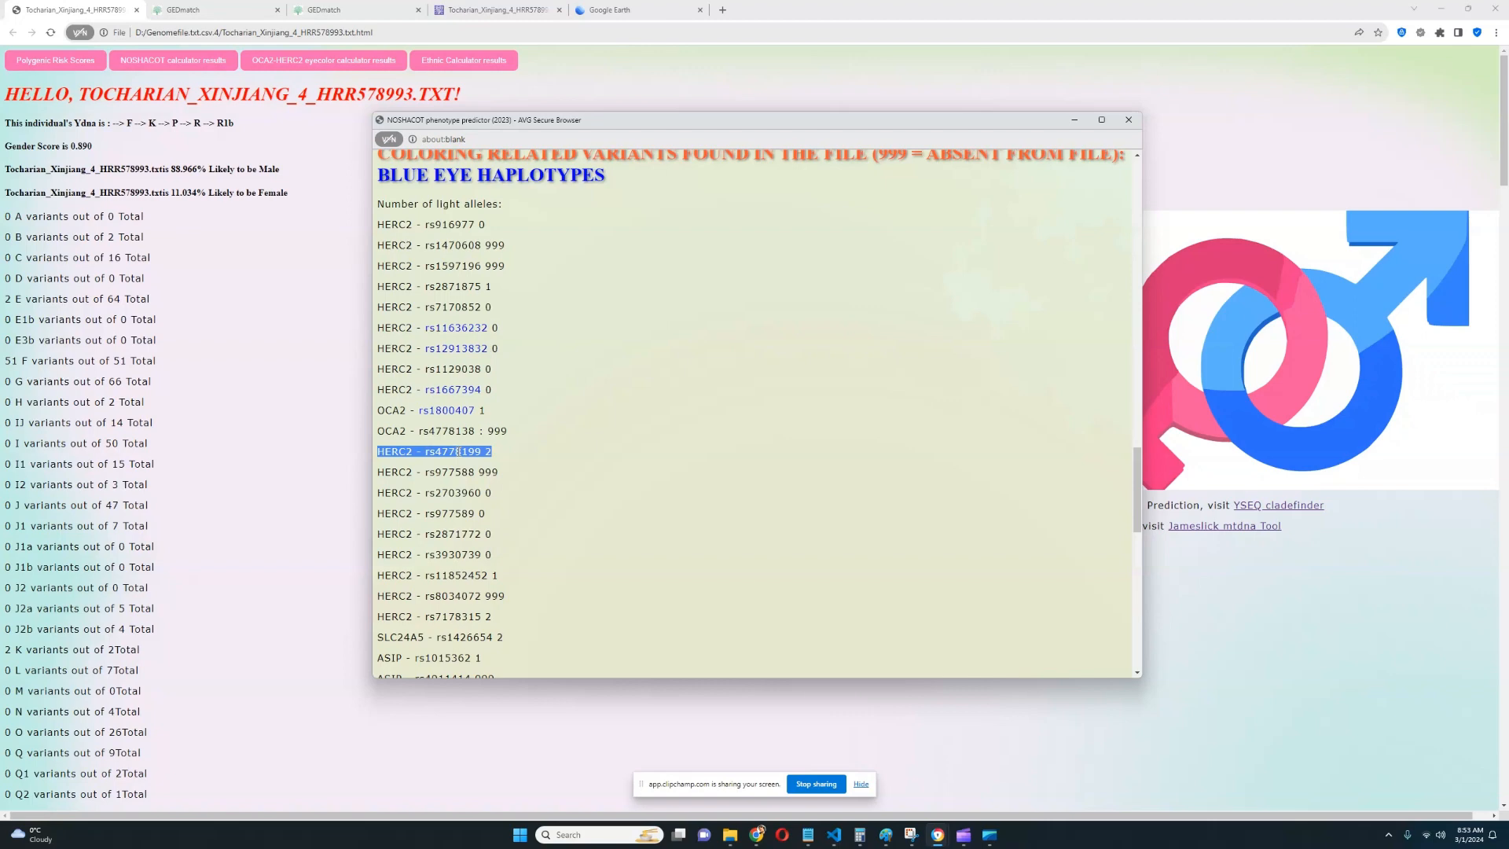
- Scroll the pigmentation variants down to the MC1R rows and close the predictor window
{"action": "scroll", "scroll_direction": "down", "scroll_amount": 3}
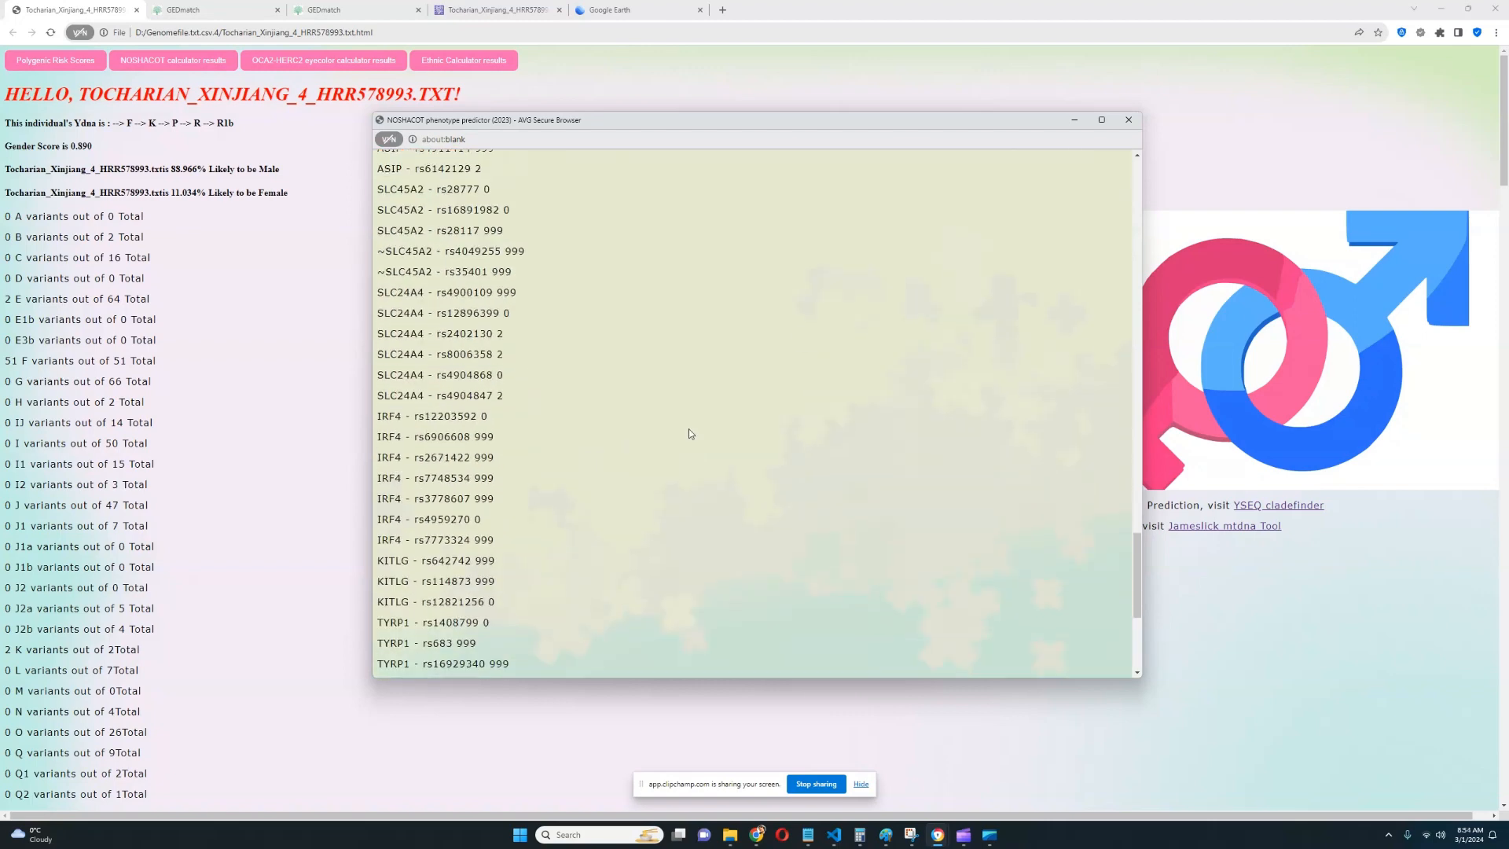
{"action": "scroll", "scroll_direction": "up", "scroll_amount": 3}
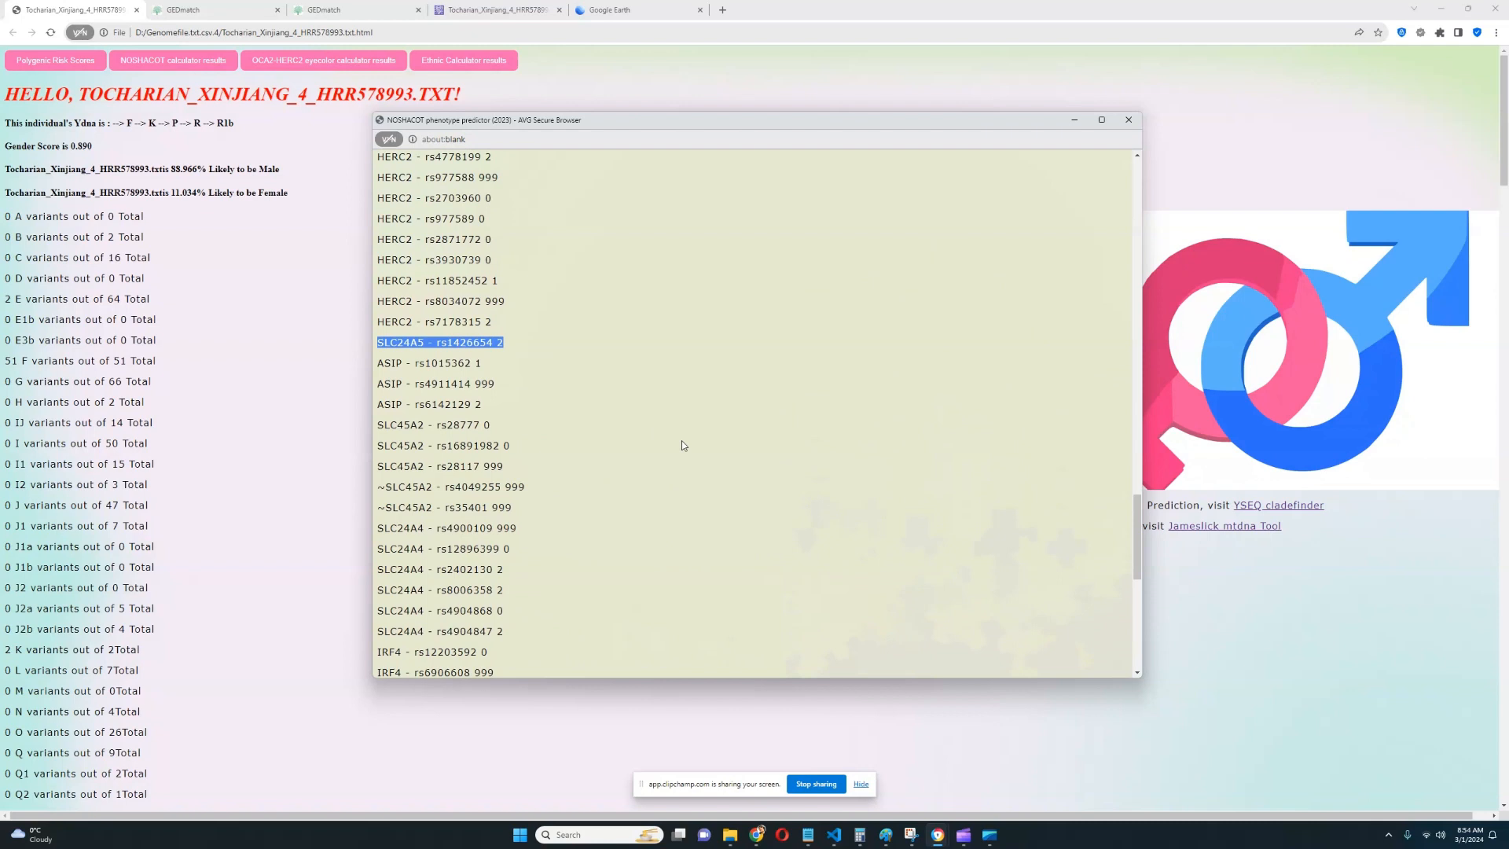
{"action": "scroll", "scroll_direction": "up", "scroll_amount": 3}
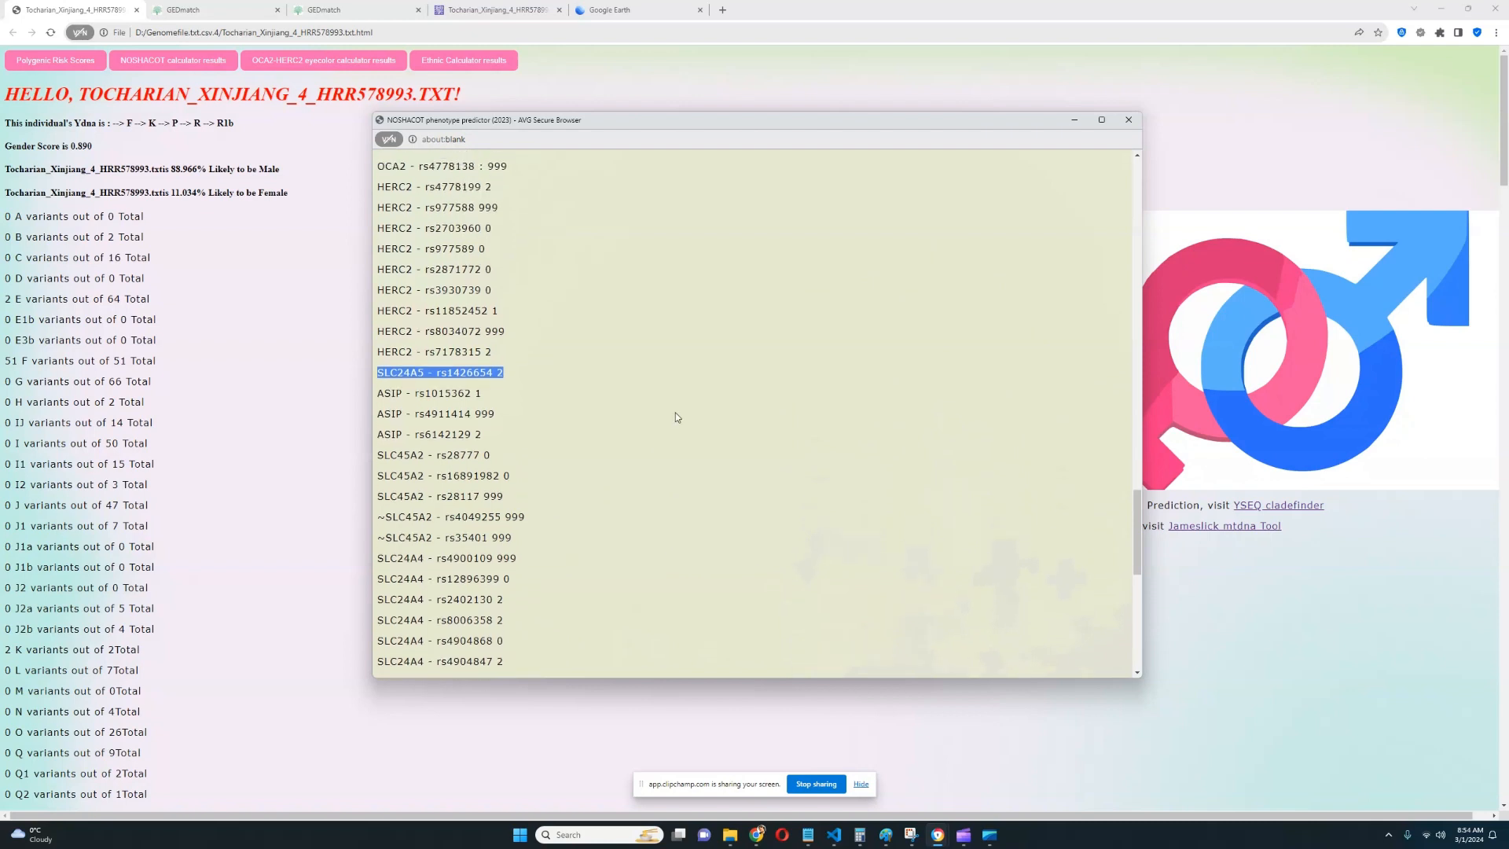
{"action": "scroll", "scroll_direction": "down", "scroll_amount": 3}
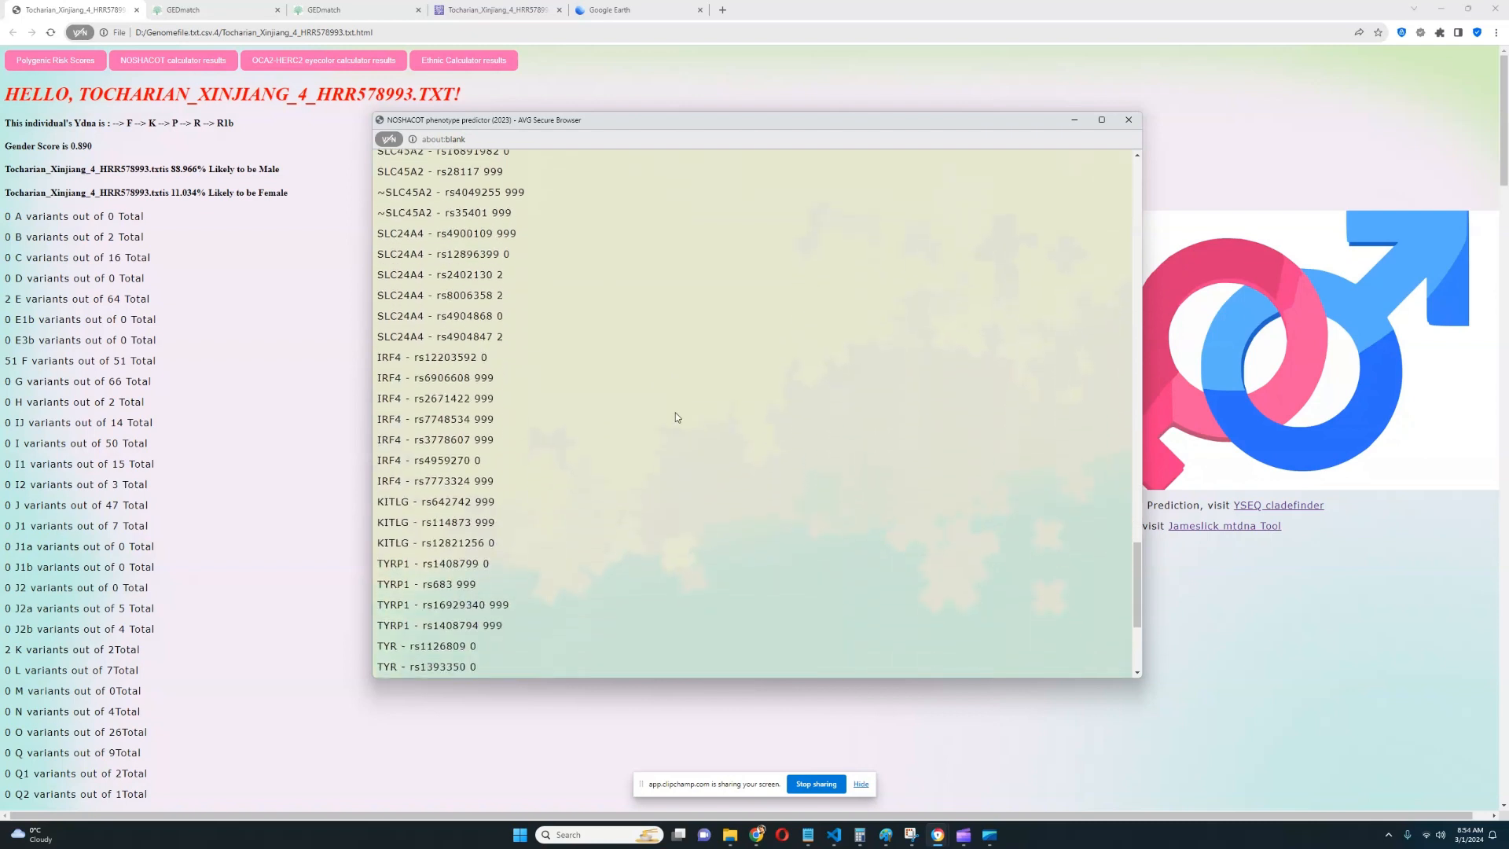
{"action": "scroll", "scroll_direction": "down", "scroll_amount": 3}
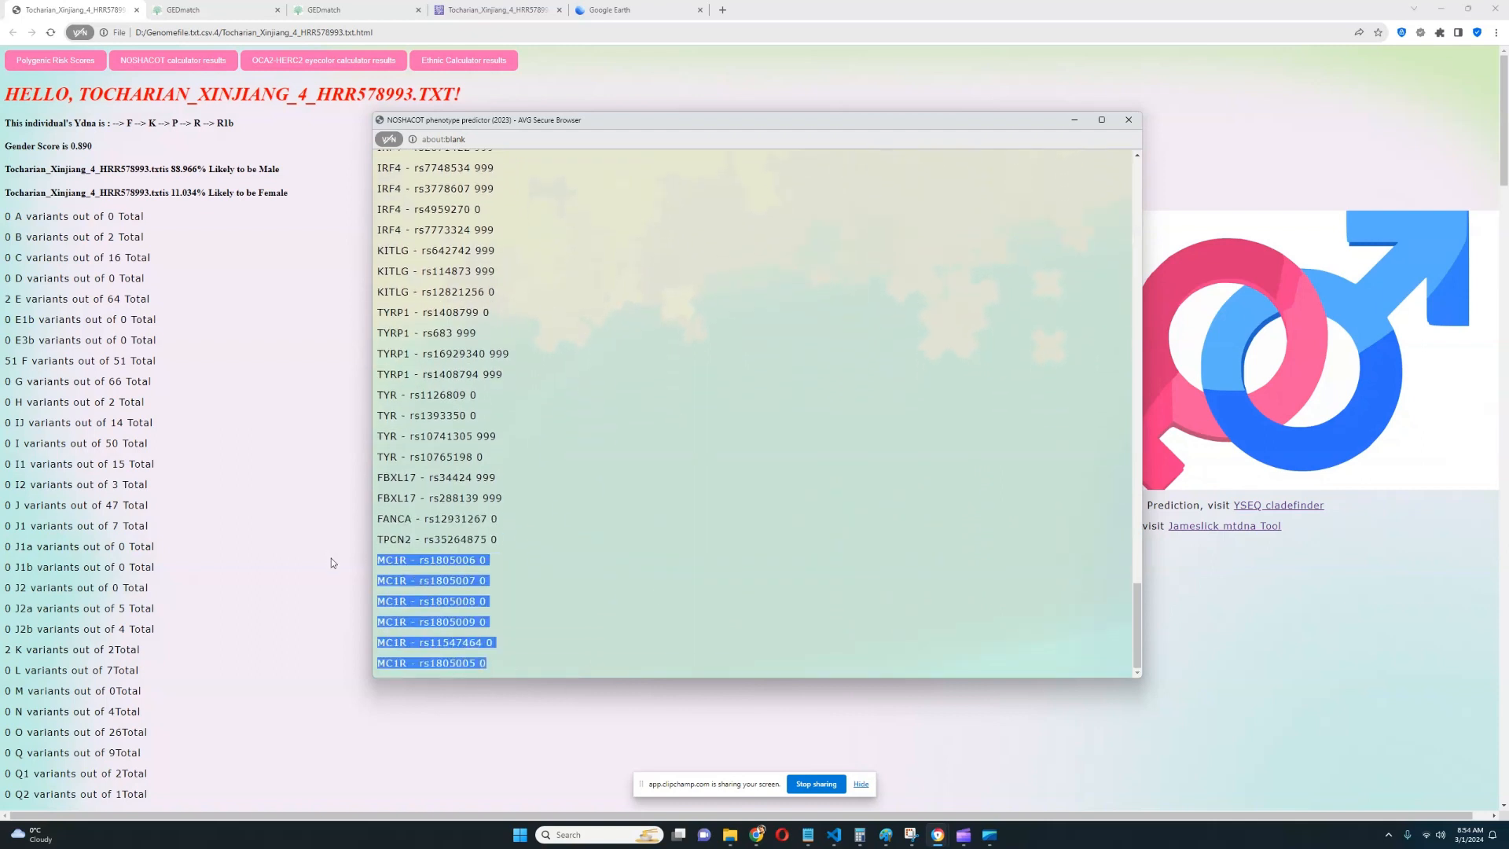
{"action": "mouse_move", "coordinate": [736, 512]}
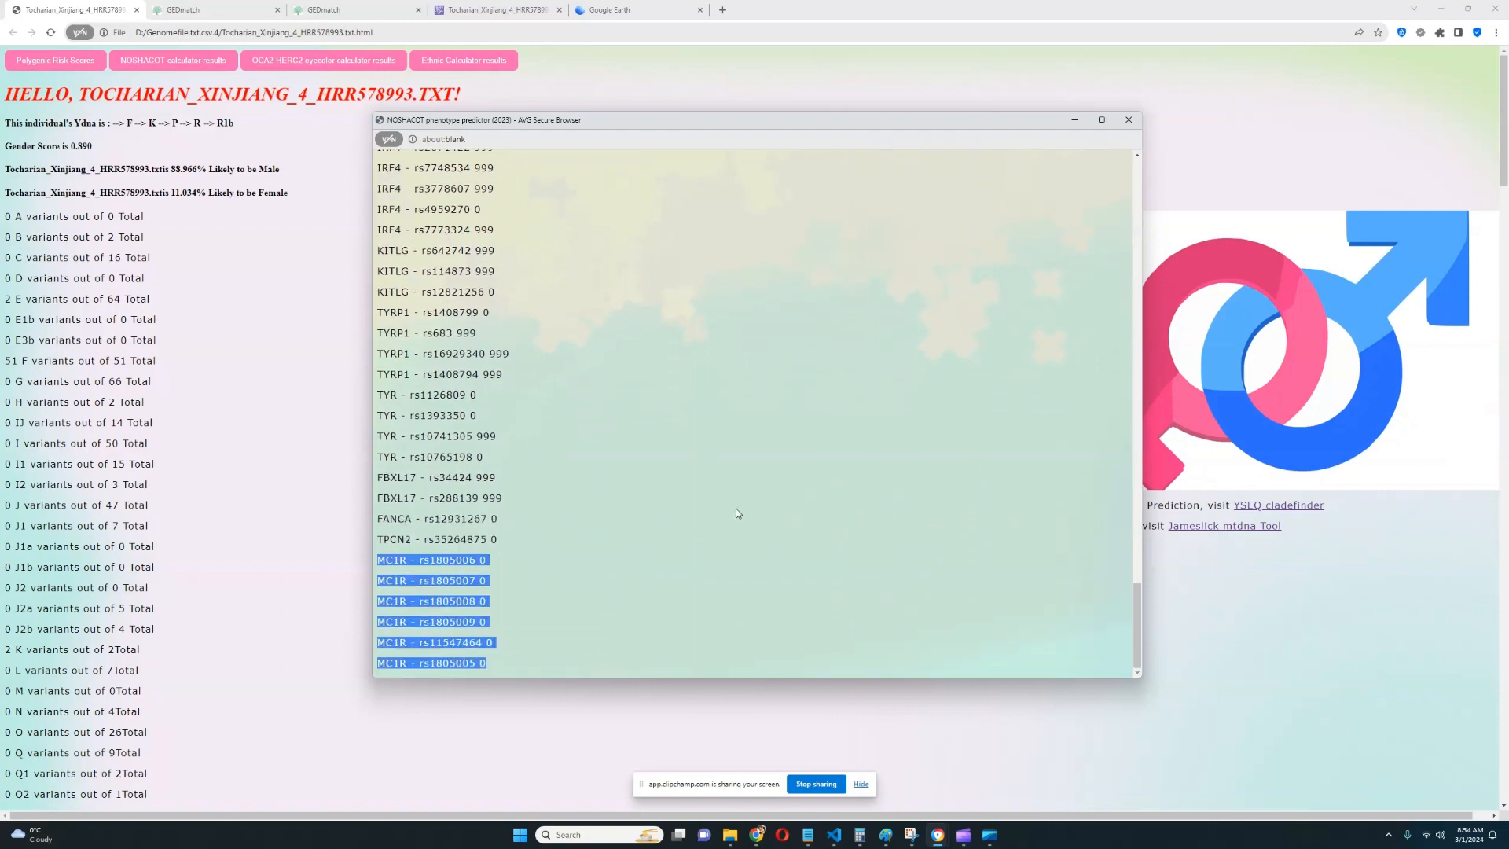
{"action": "mouse_move", "coordinate": [1094, 174]}
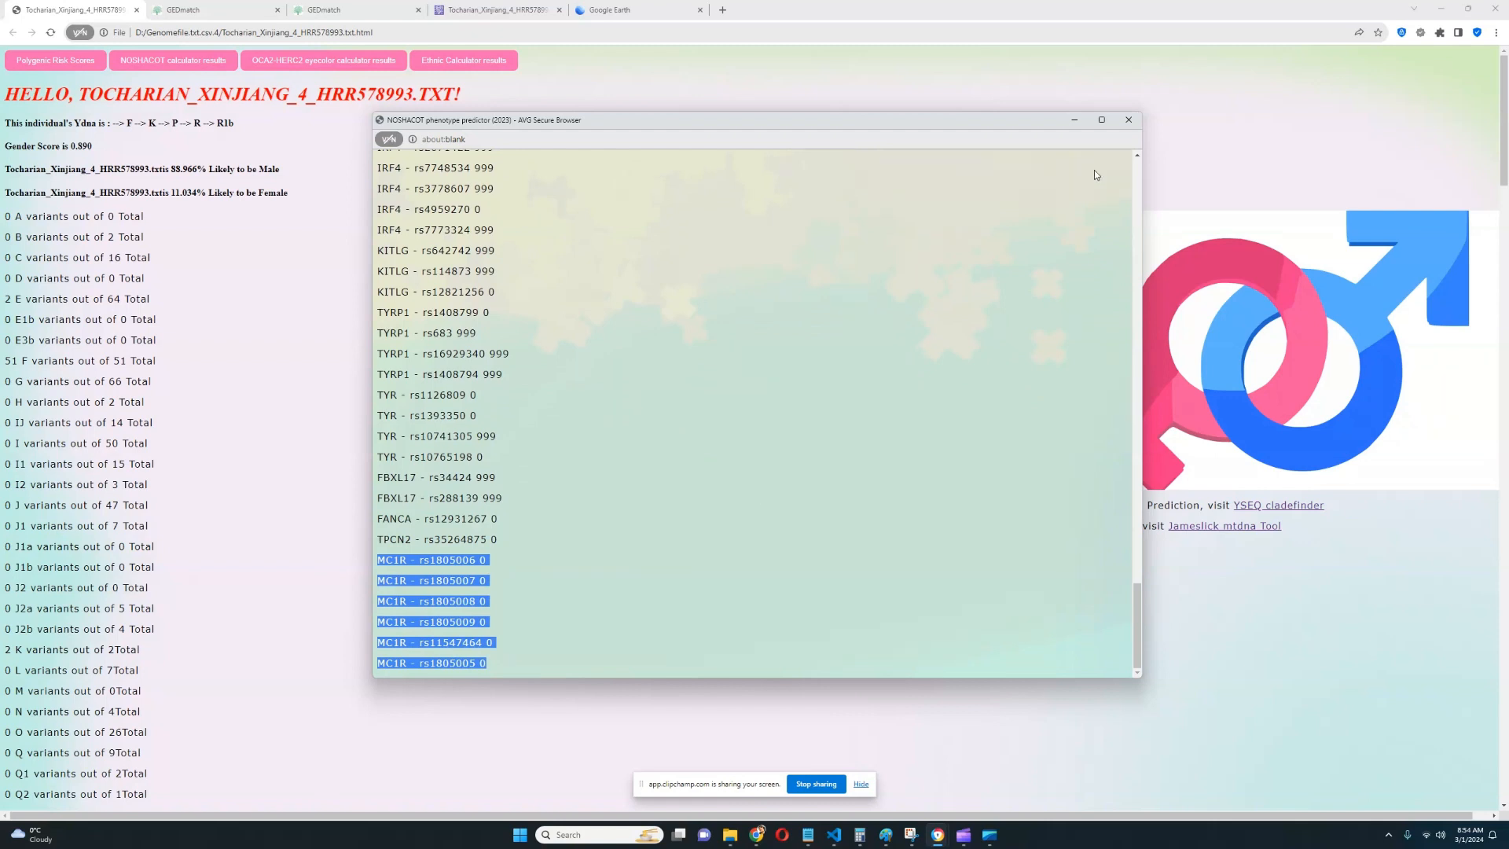
{"action": "left_click", "coordinate": [1128, 119]}
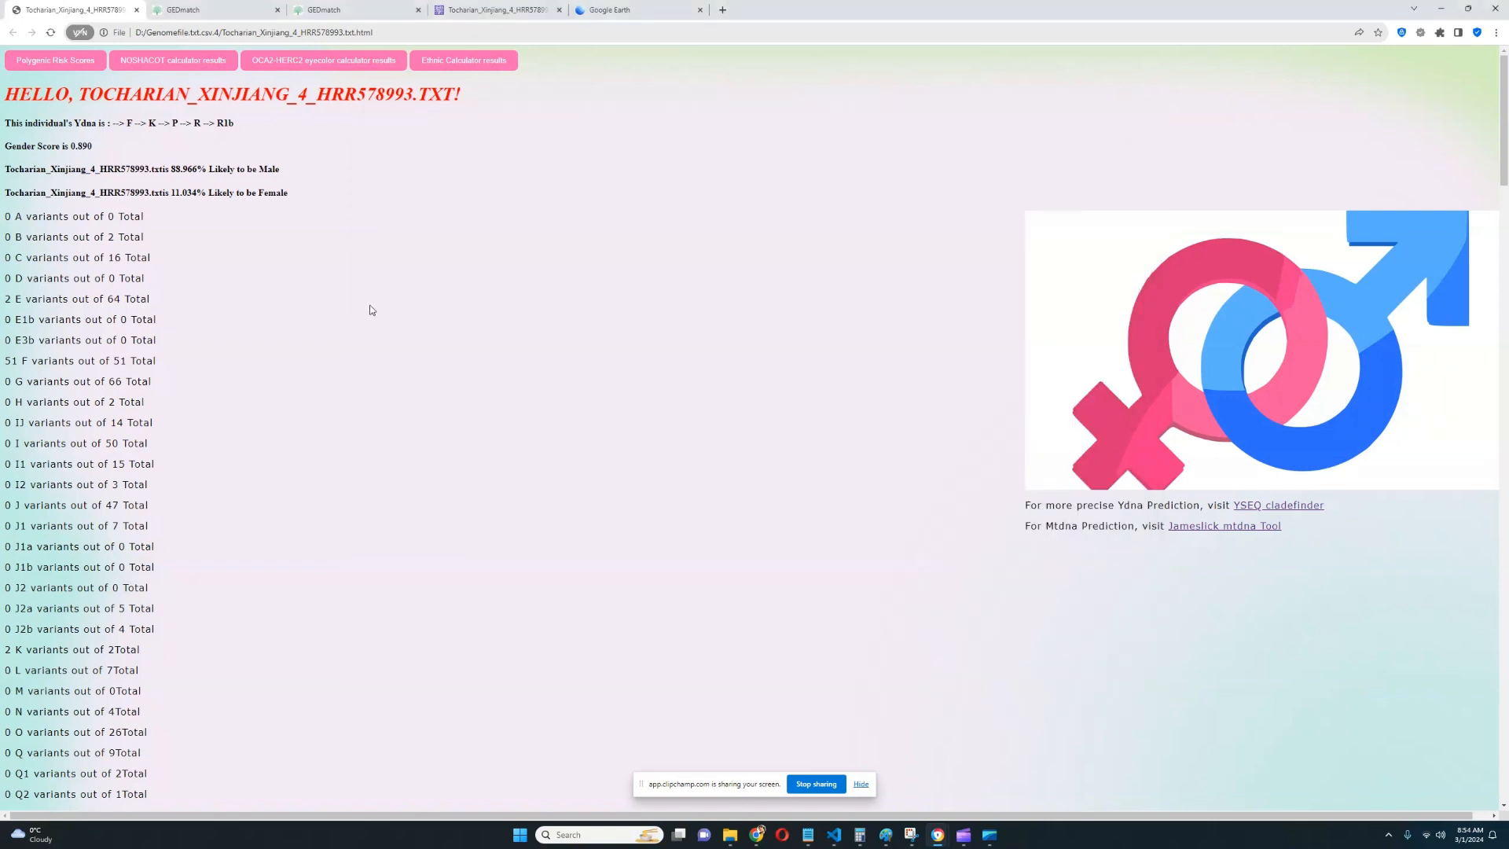
{"action": "left_click", "coordinate": [55, 60]}
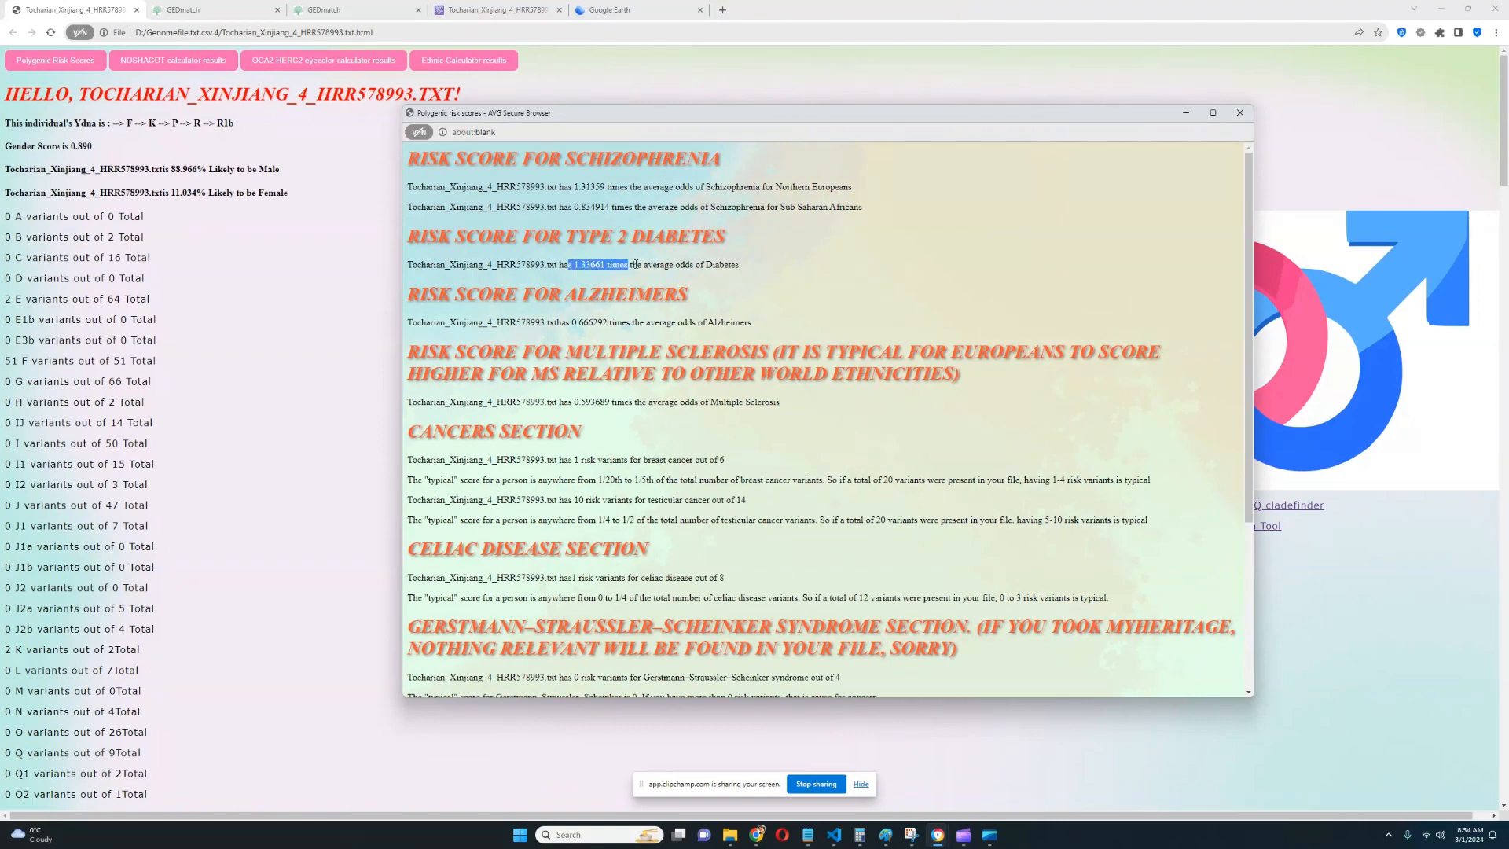
{"action": "double_click", "coordinate": [586, 322]}
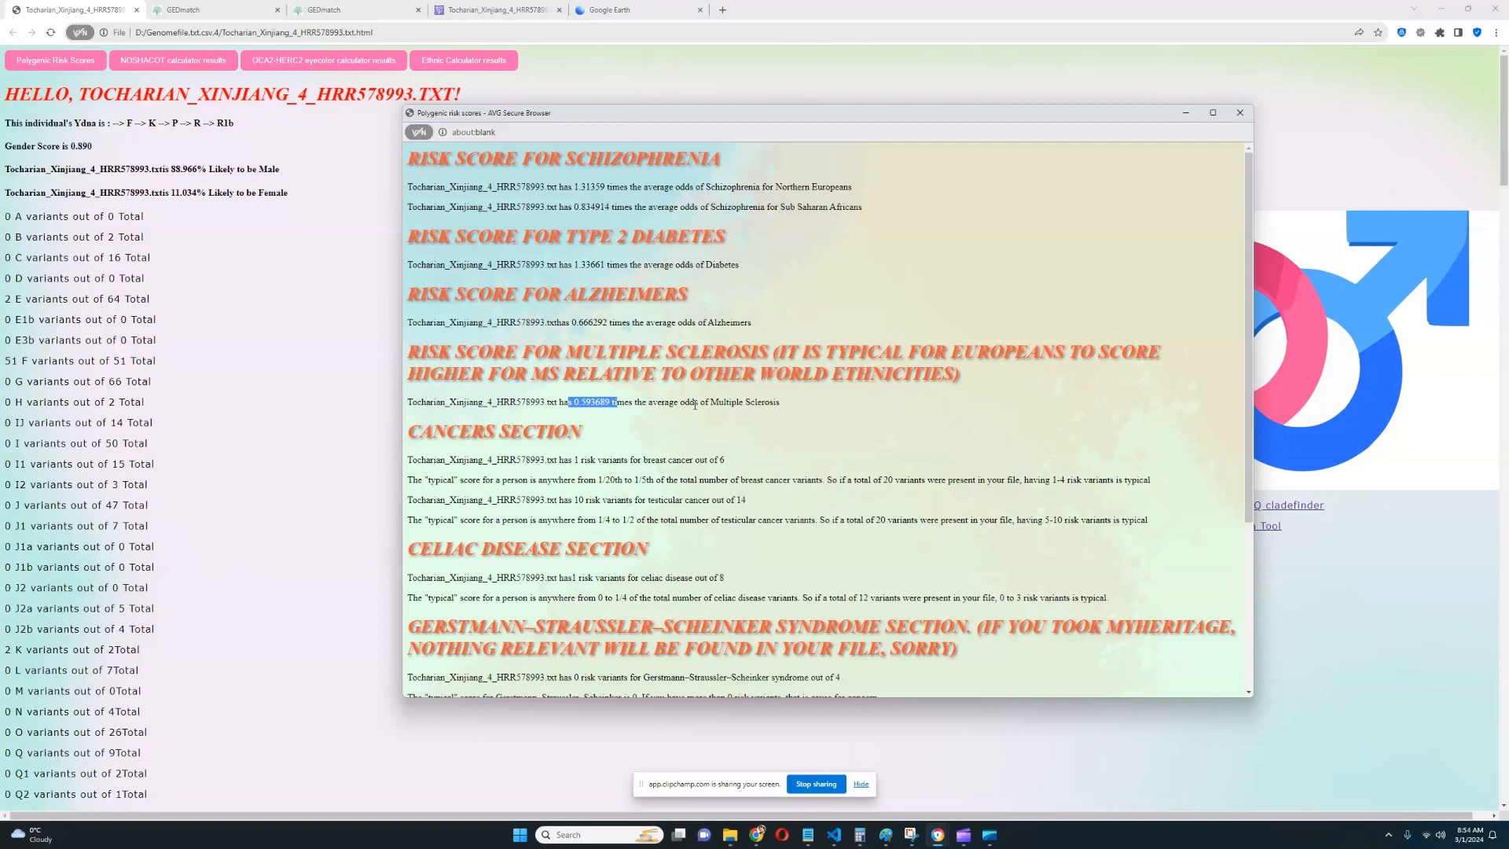
{"action": "scroll", "scroll_direction": "down", "scroll_amount": 3}
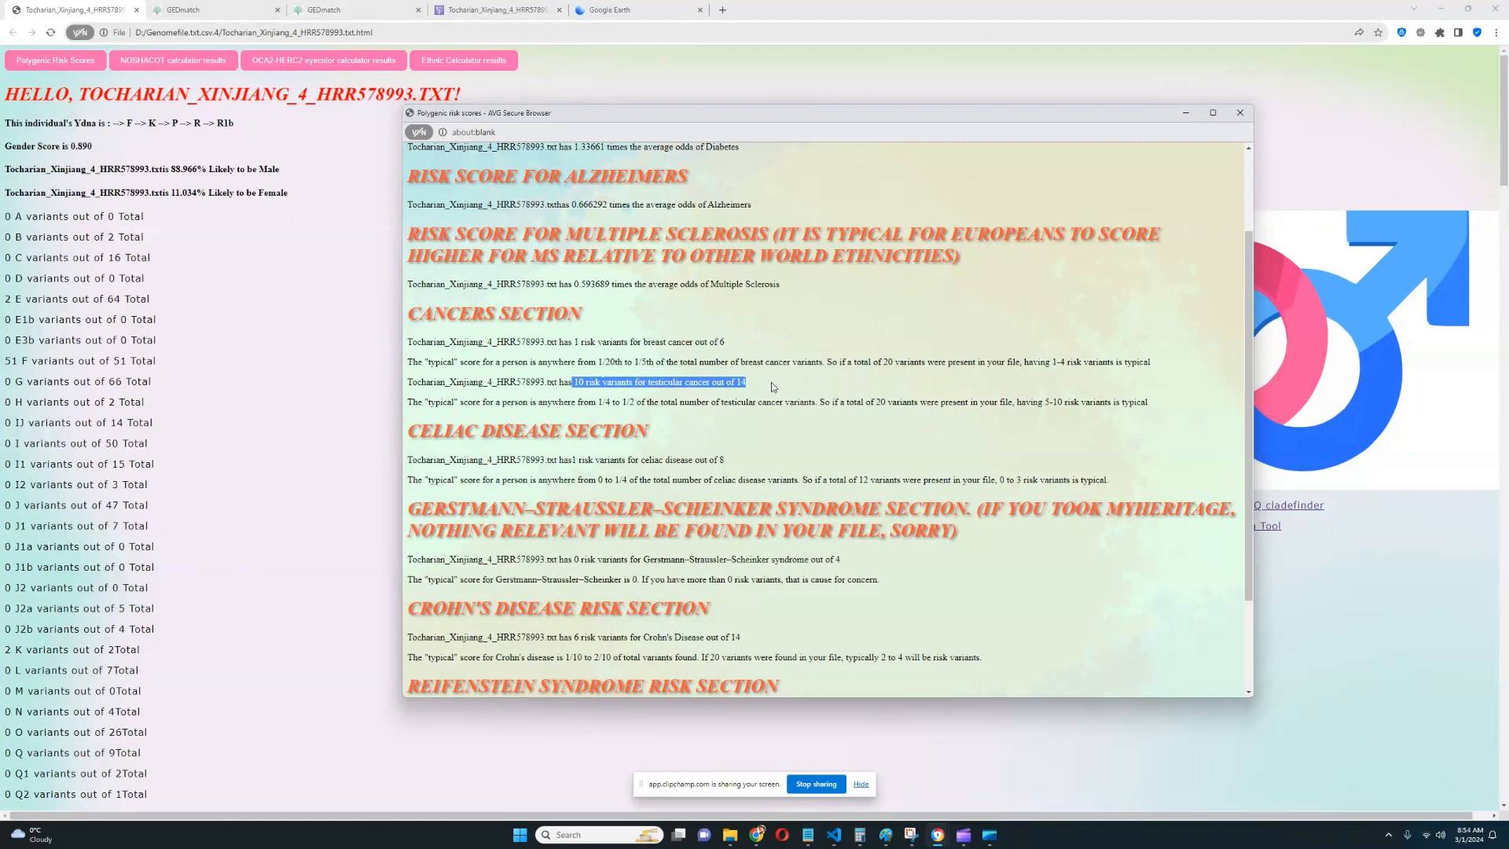
{"action": "scroll", "scroll_direction": "down", "scroll_amount": 3}
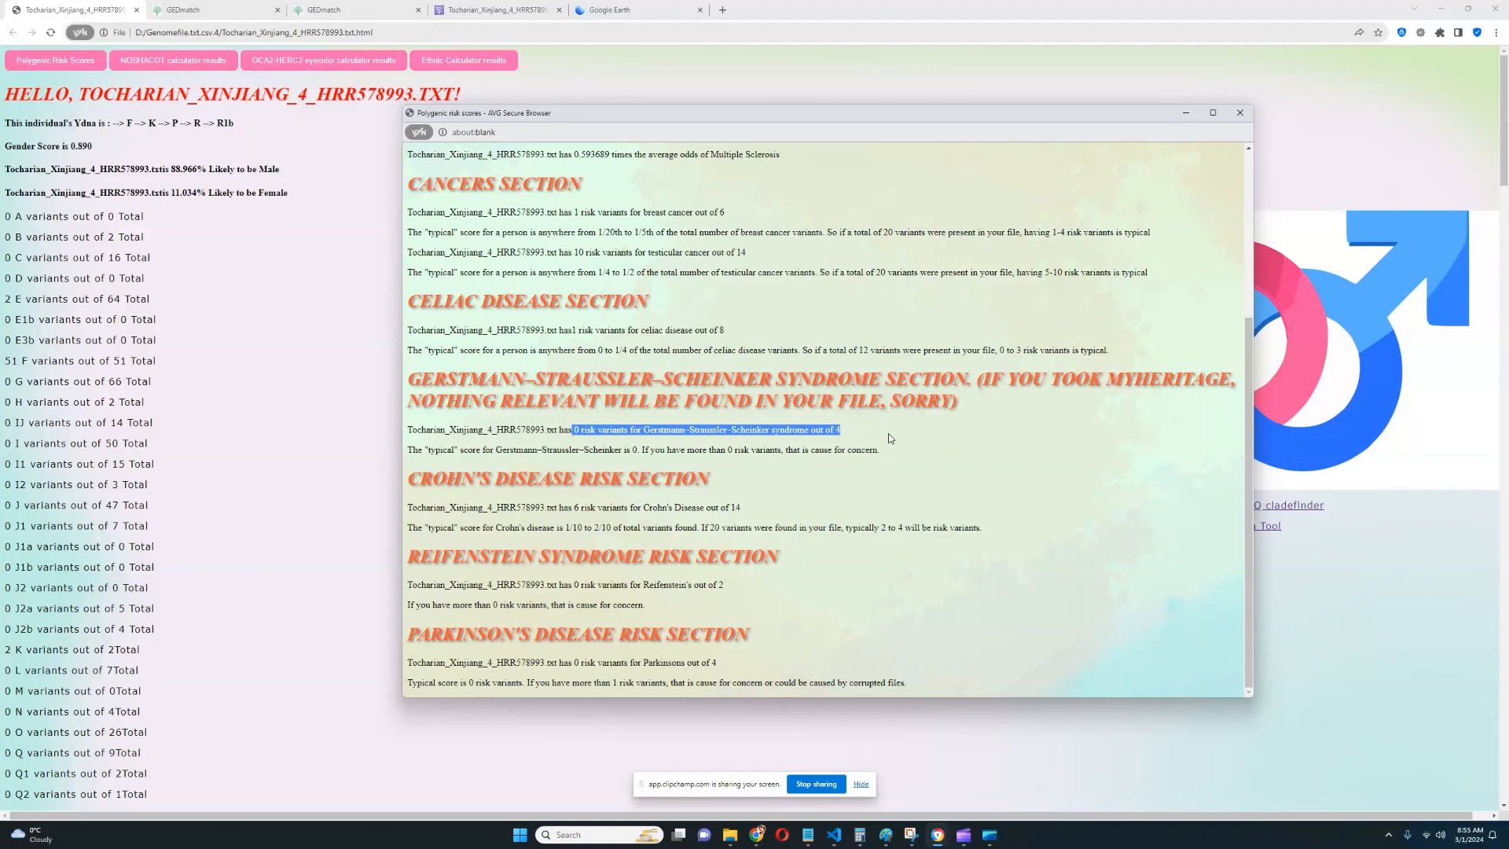
{"action": "mouse_move", "coordinate": [597, 525]}
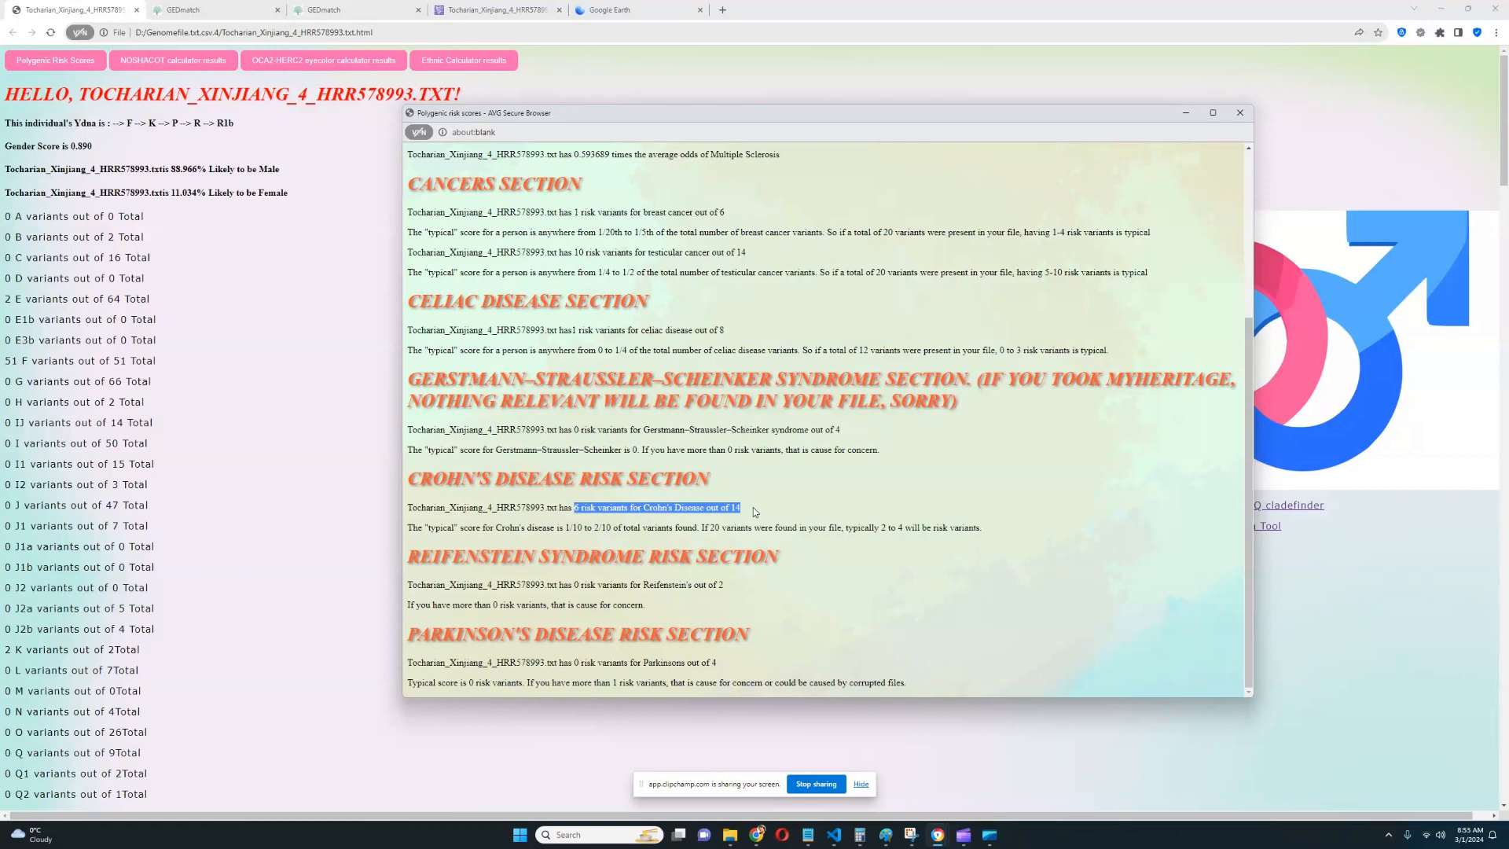
{"action": "mouse_move", "coordinate": [750, 500]}
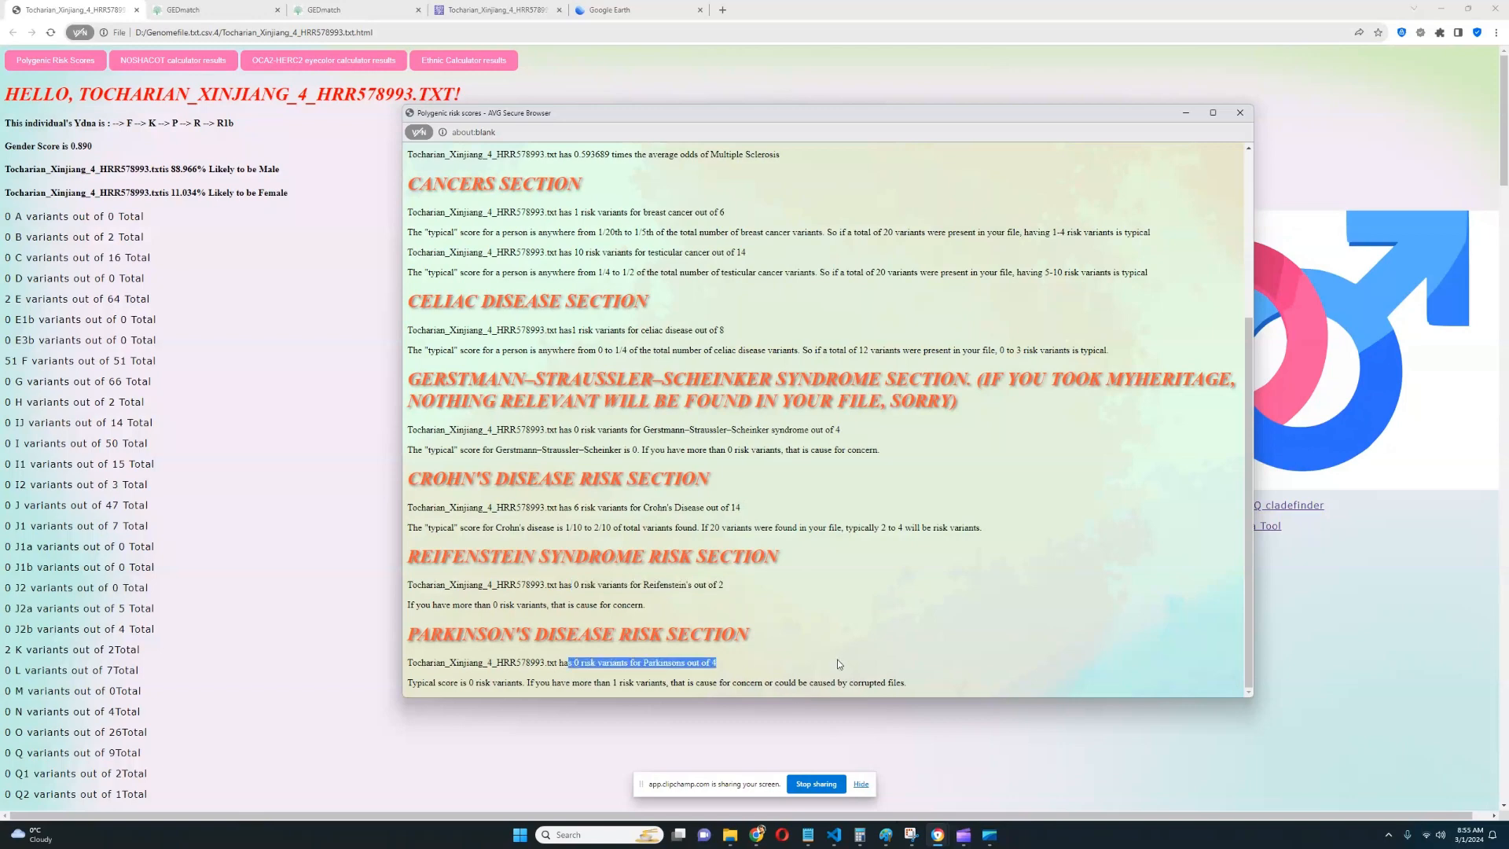
{"action": "mouse_move", "coordinate": [805, 655]}
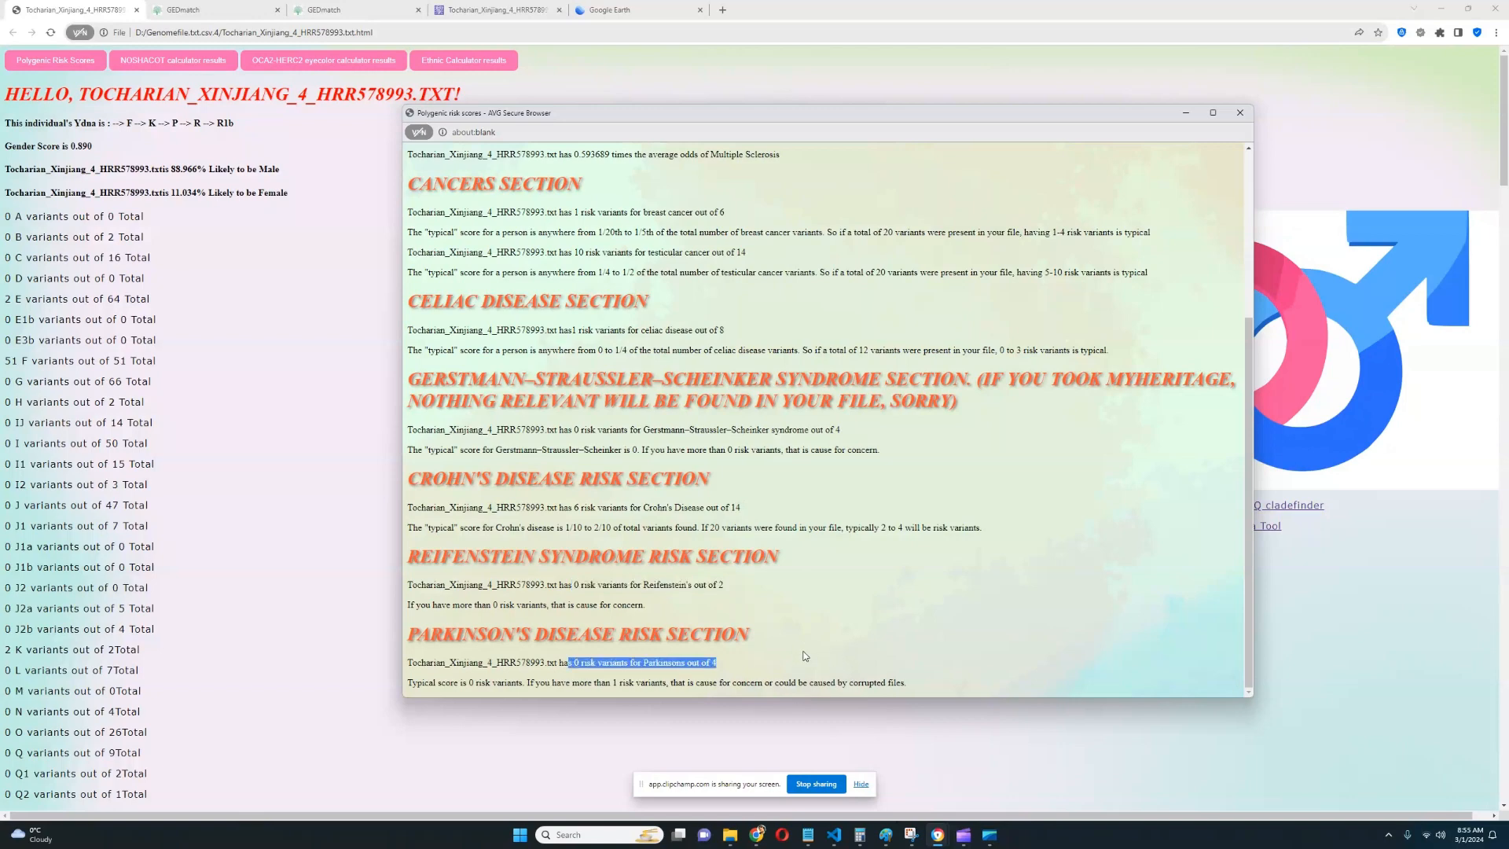
{"action": "mouse_move", "coordinate": [819, 647]}
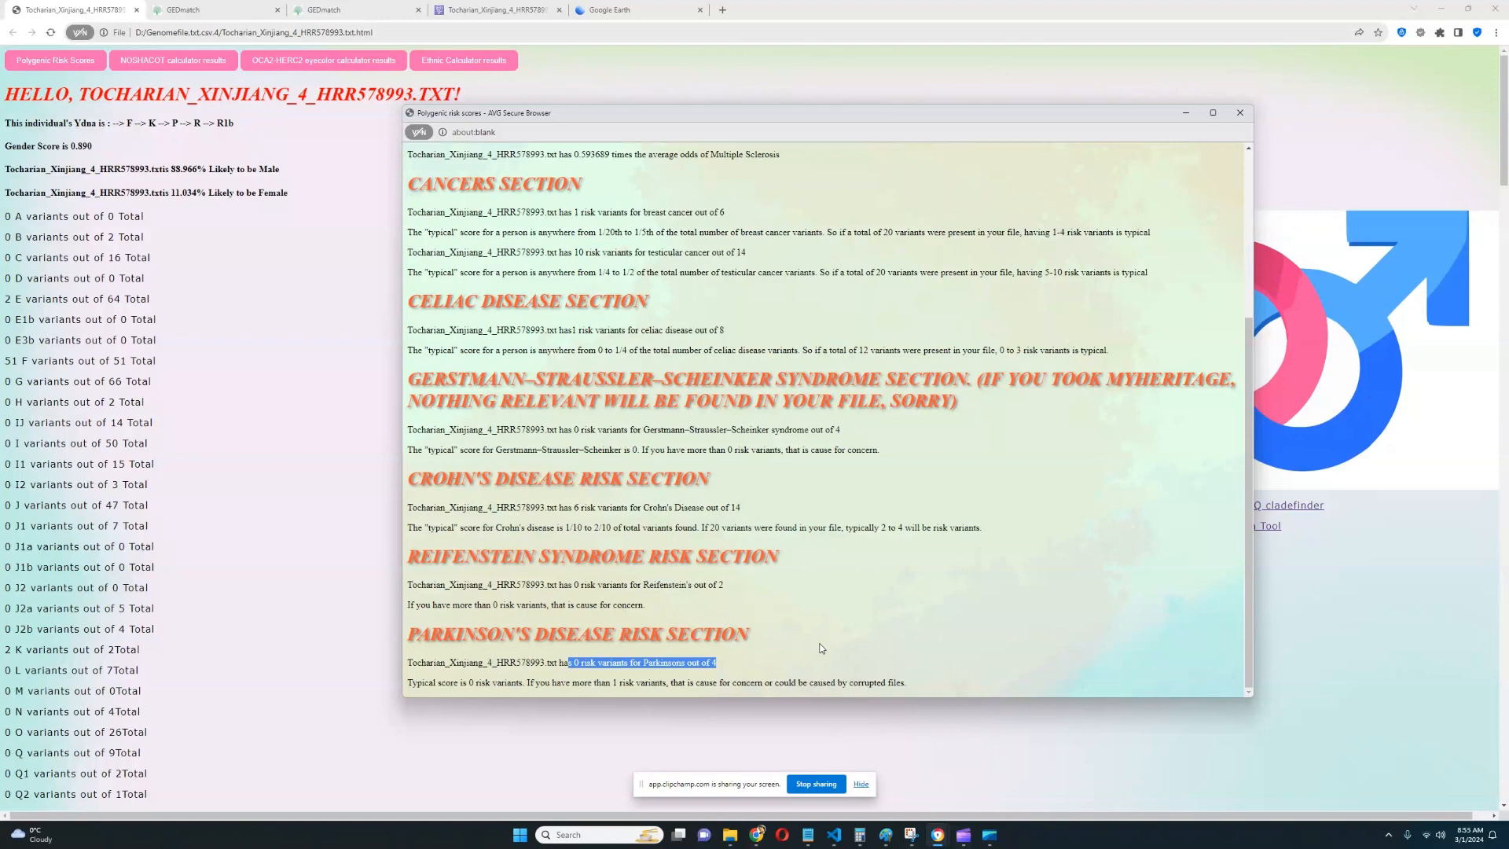
{"action": "left_click", "coordinate": [1240, 113]}
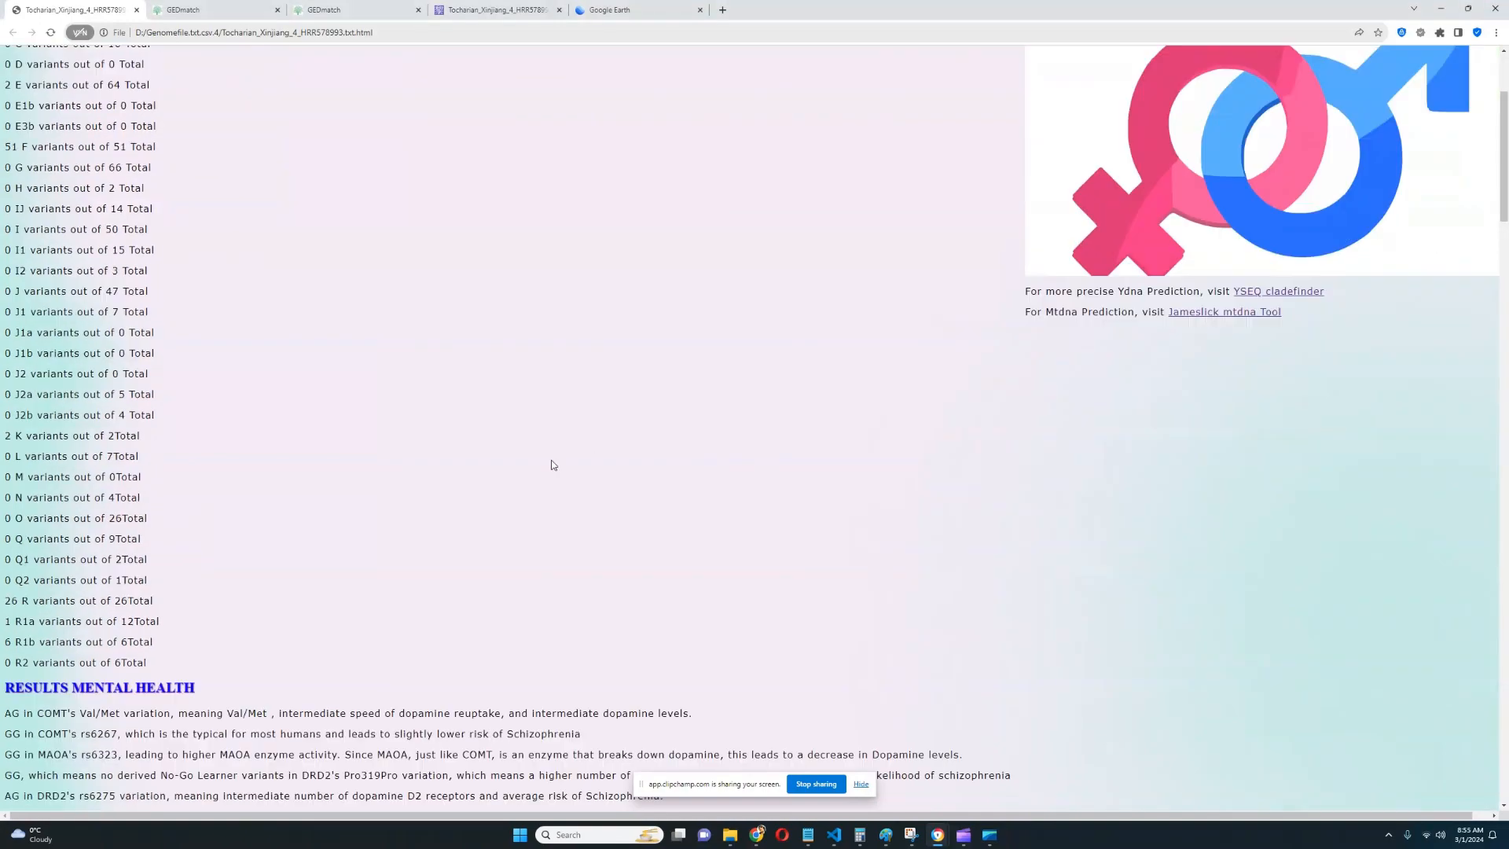
- Scroll to RESULTS MENTAL HEALTH, mark the MAOA rs6323 line, then clear the marking
{"action": "scroll", "scroll_direction": "down", "scroll_amount": 3}
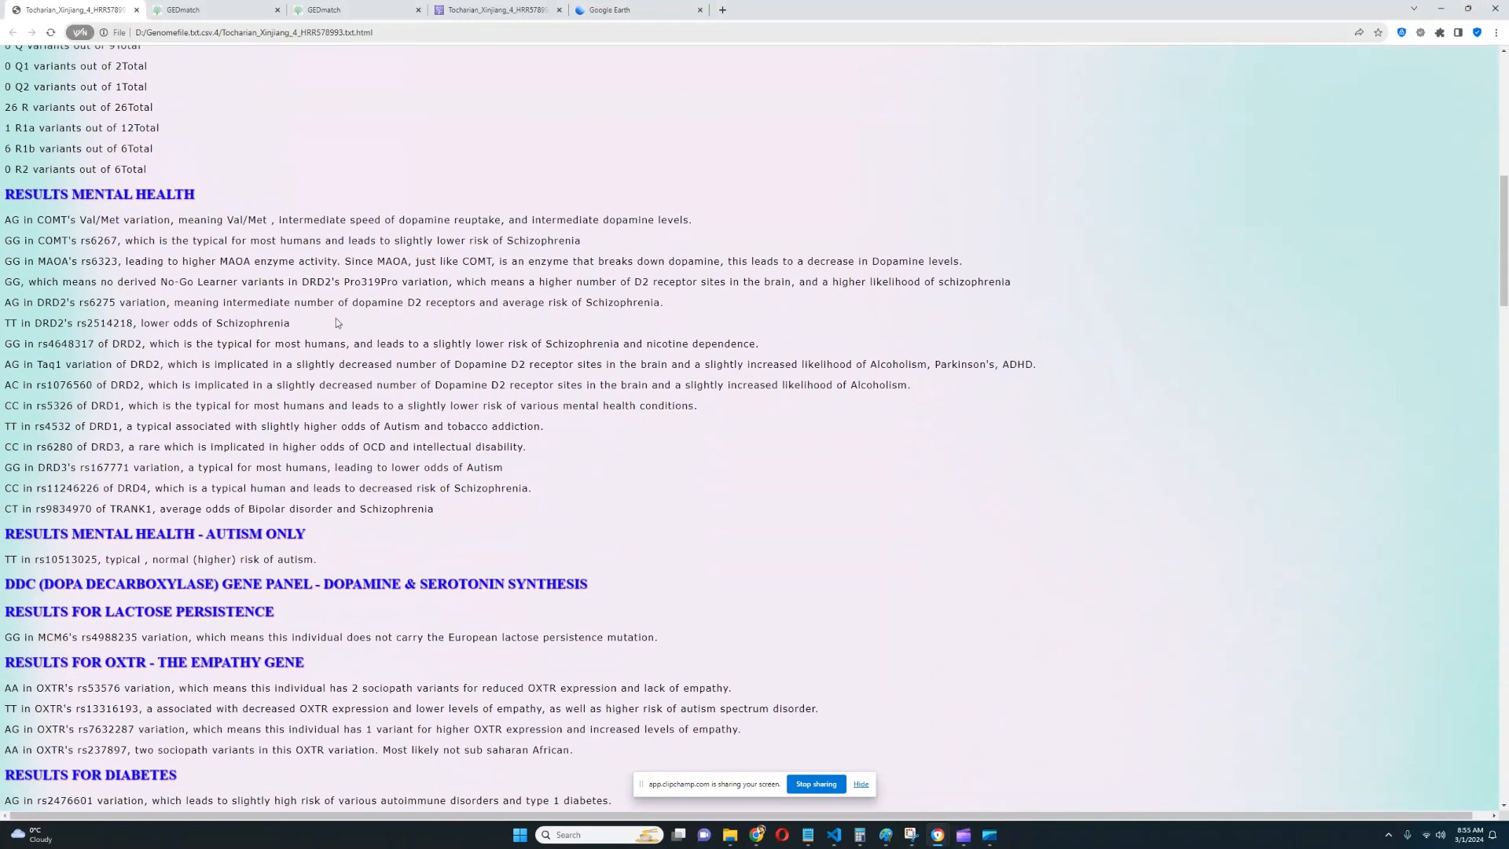
{"action": "scroll", "scroll_direction": "down", "scroll_amount": 3}
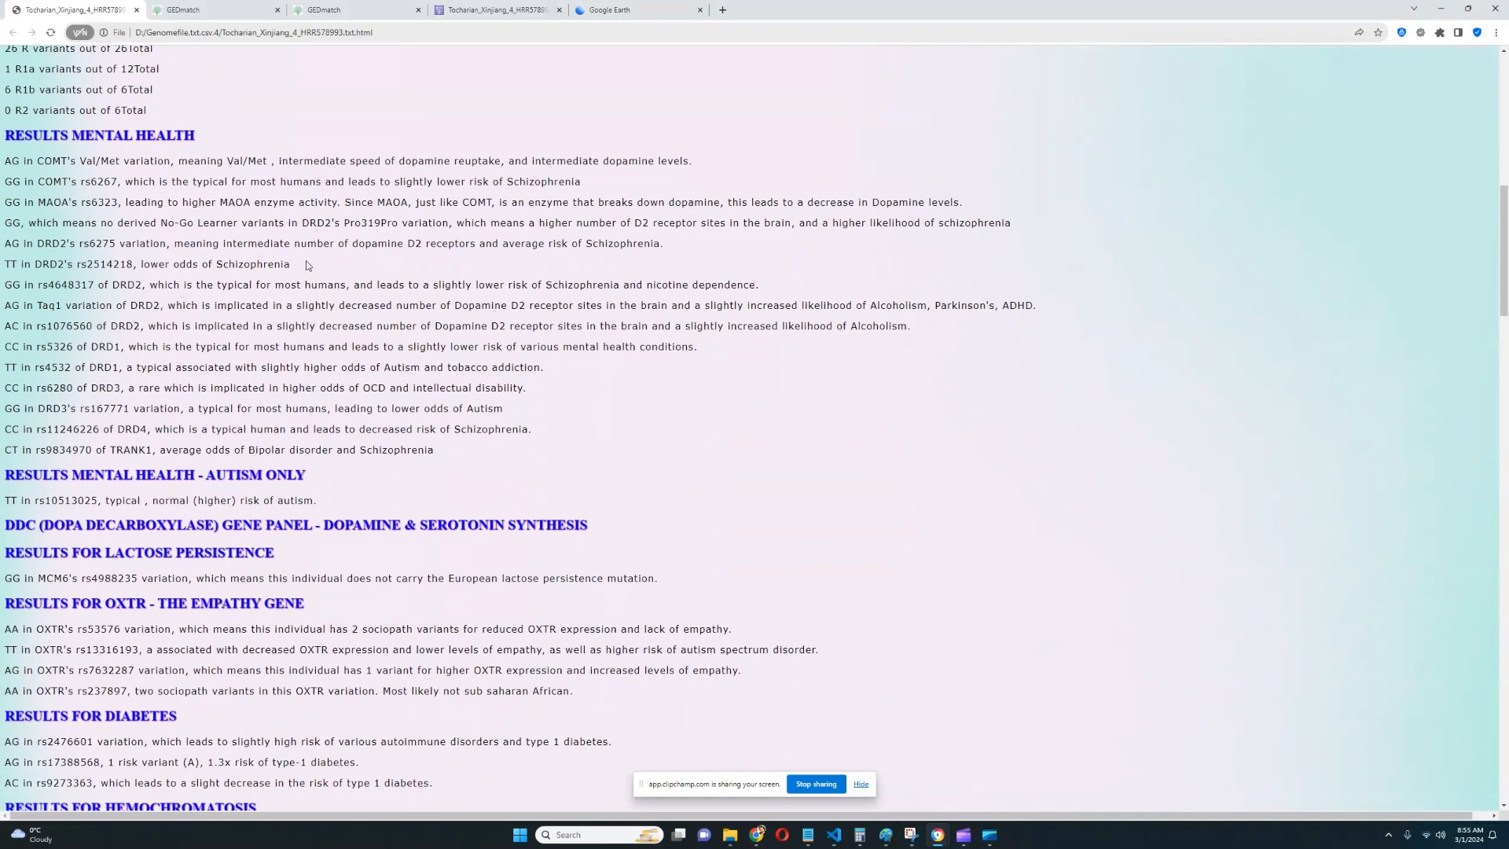
{"action": "mouse_move", "coordinate": [5, 160]}
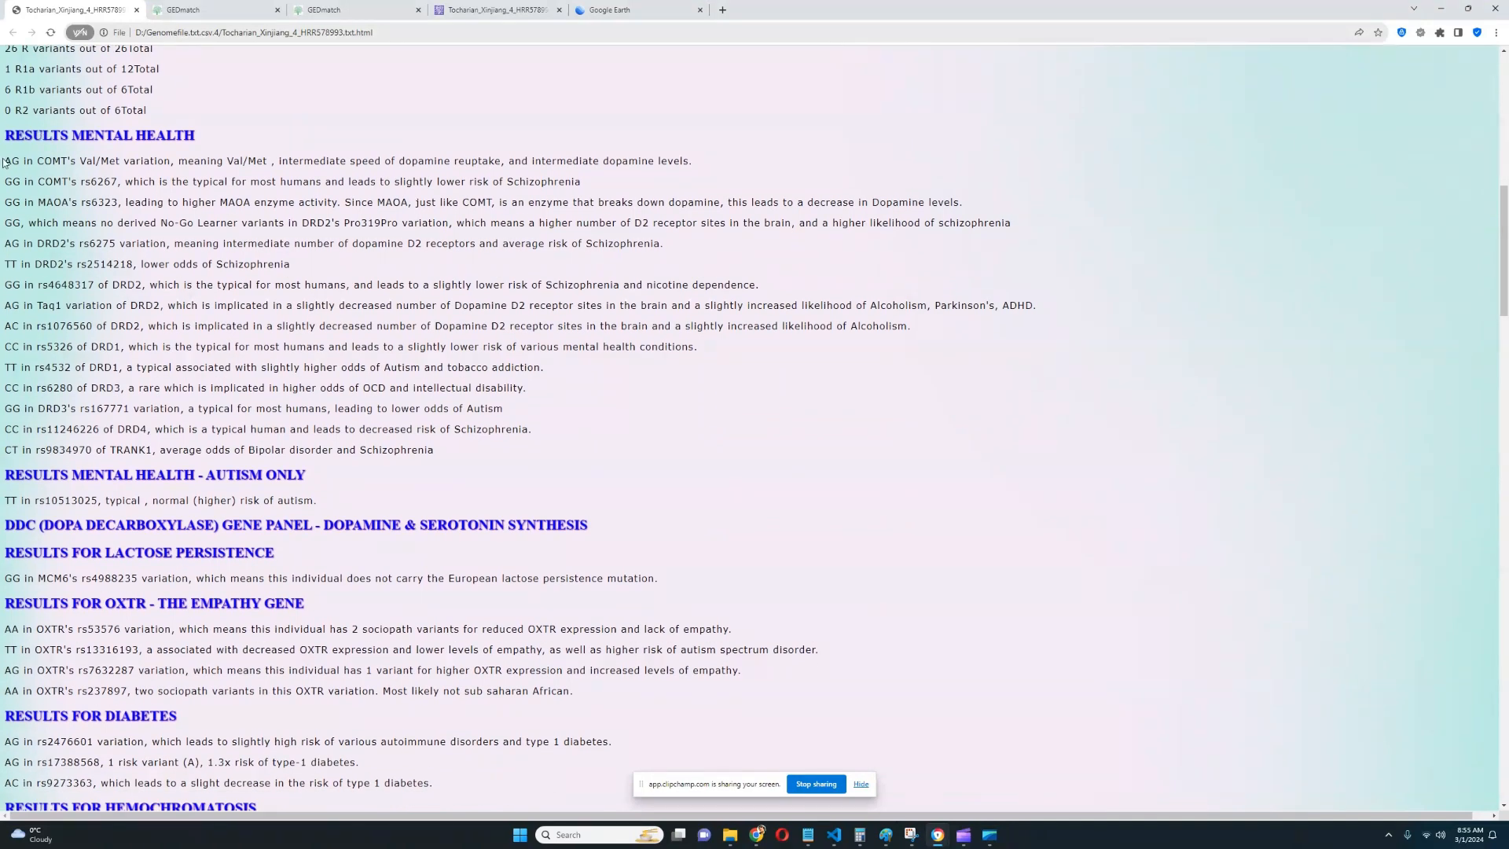
{"action": "left_click_drag", "start_coordinate": [3, 160], "coordinate": [236, 160]}
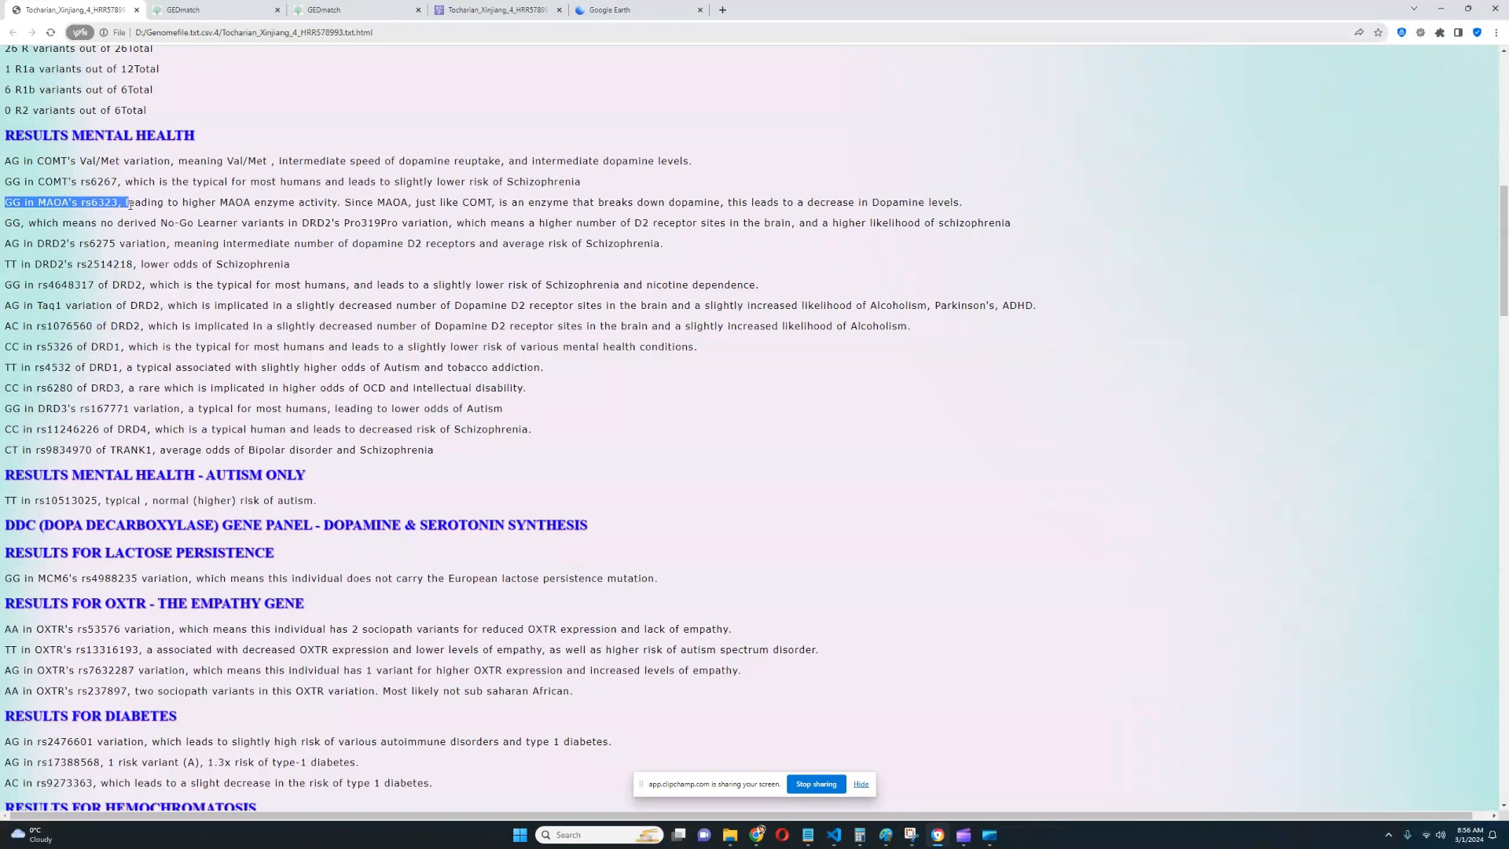
{"action": "left_click", "coordinate": [49, 221]}
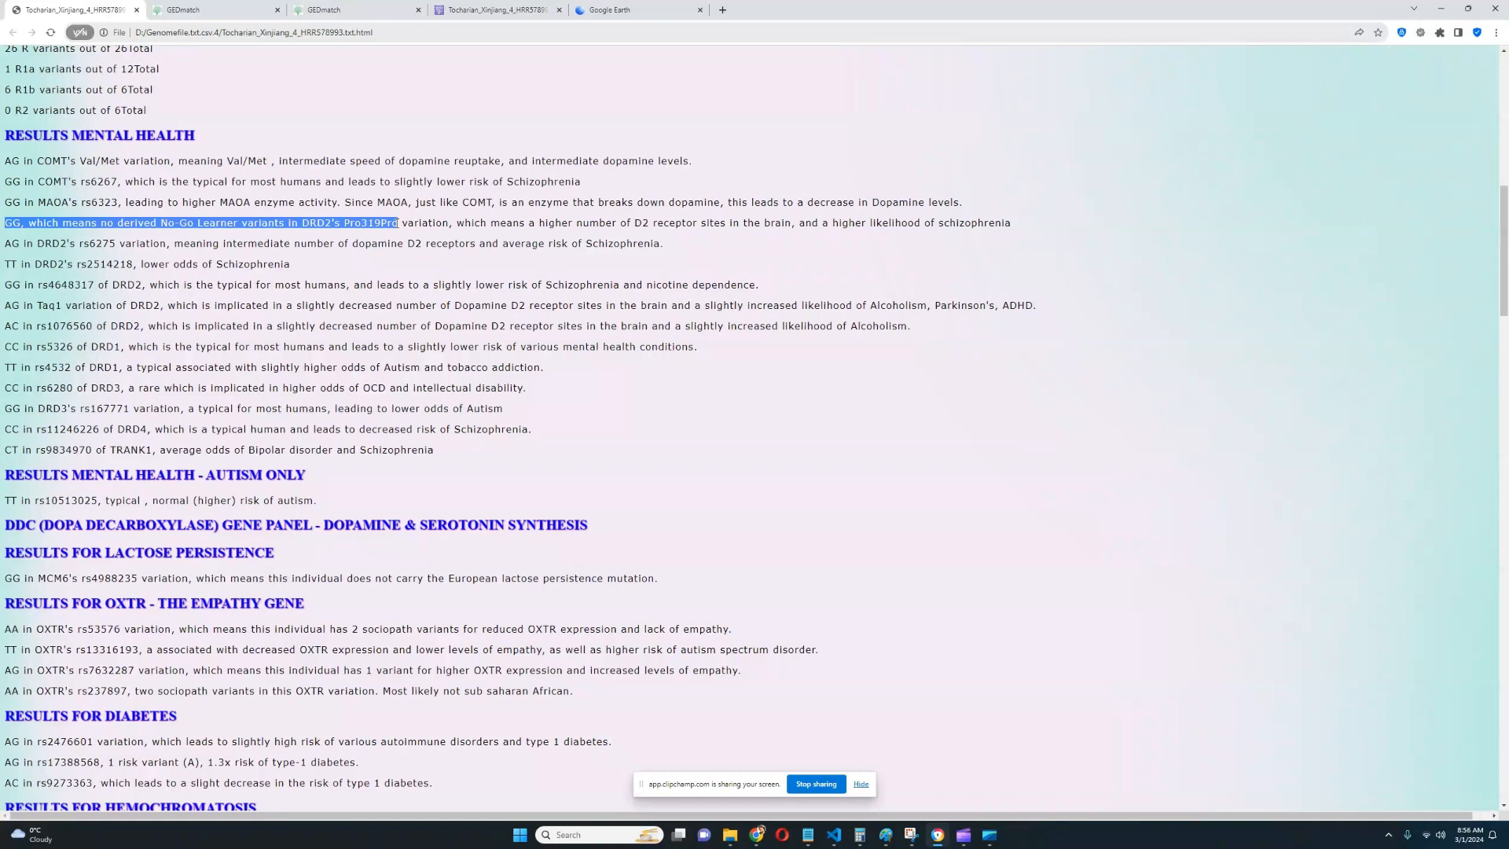
- Mark the Taq1 variation of DRD2 result, linked to lower D2 receptor levels
{"action": "scroll", "scroll_direction": "down", "scroll_amount": 3}
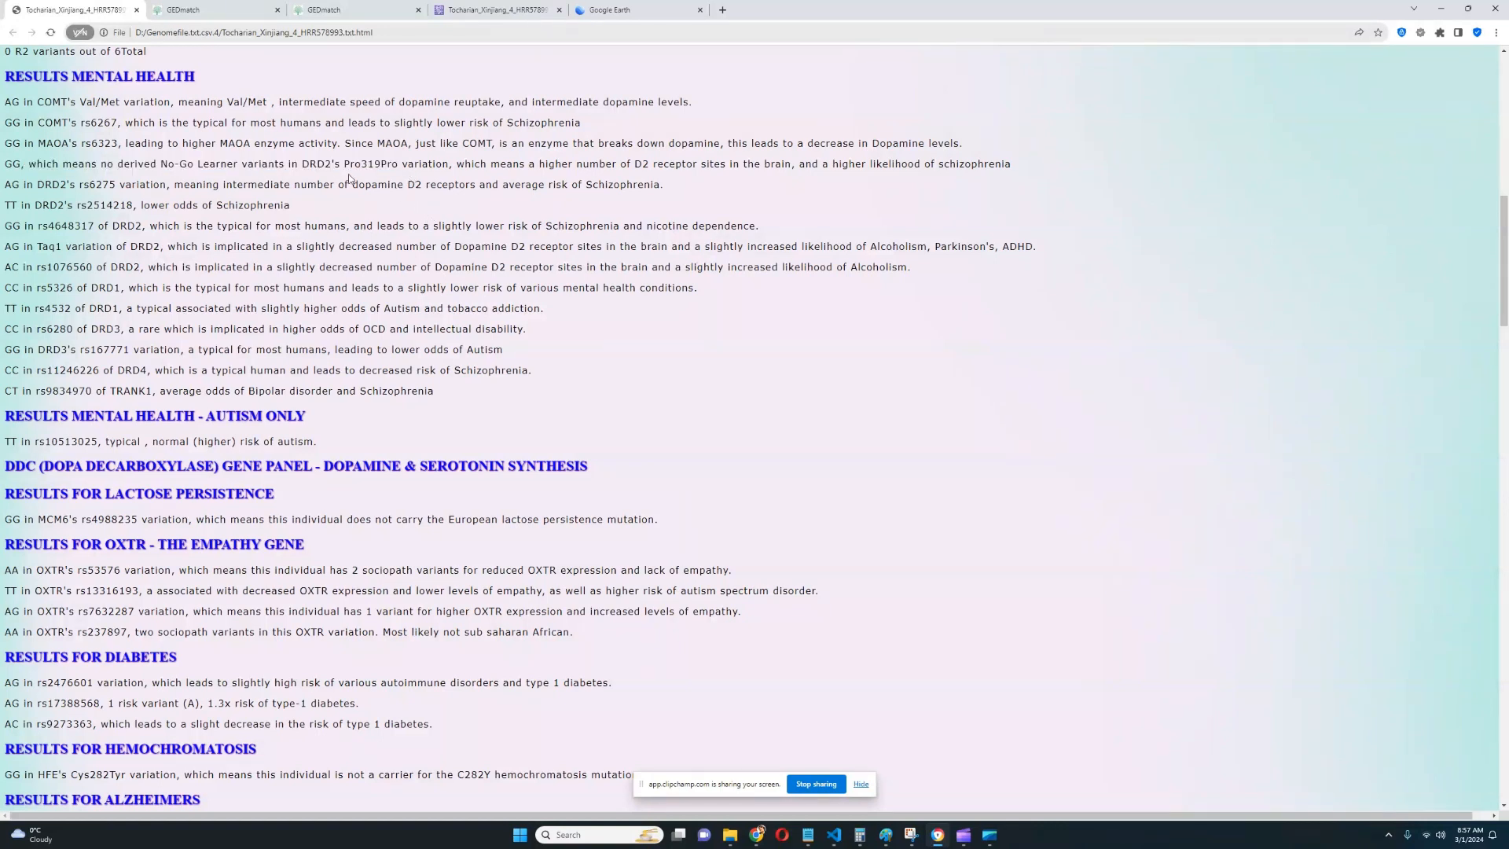
{"action": "double_click", "coordinate": [368, 162]}
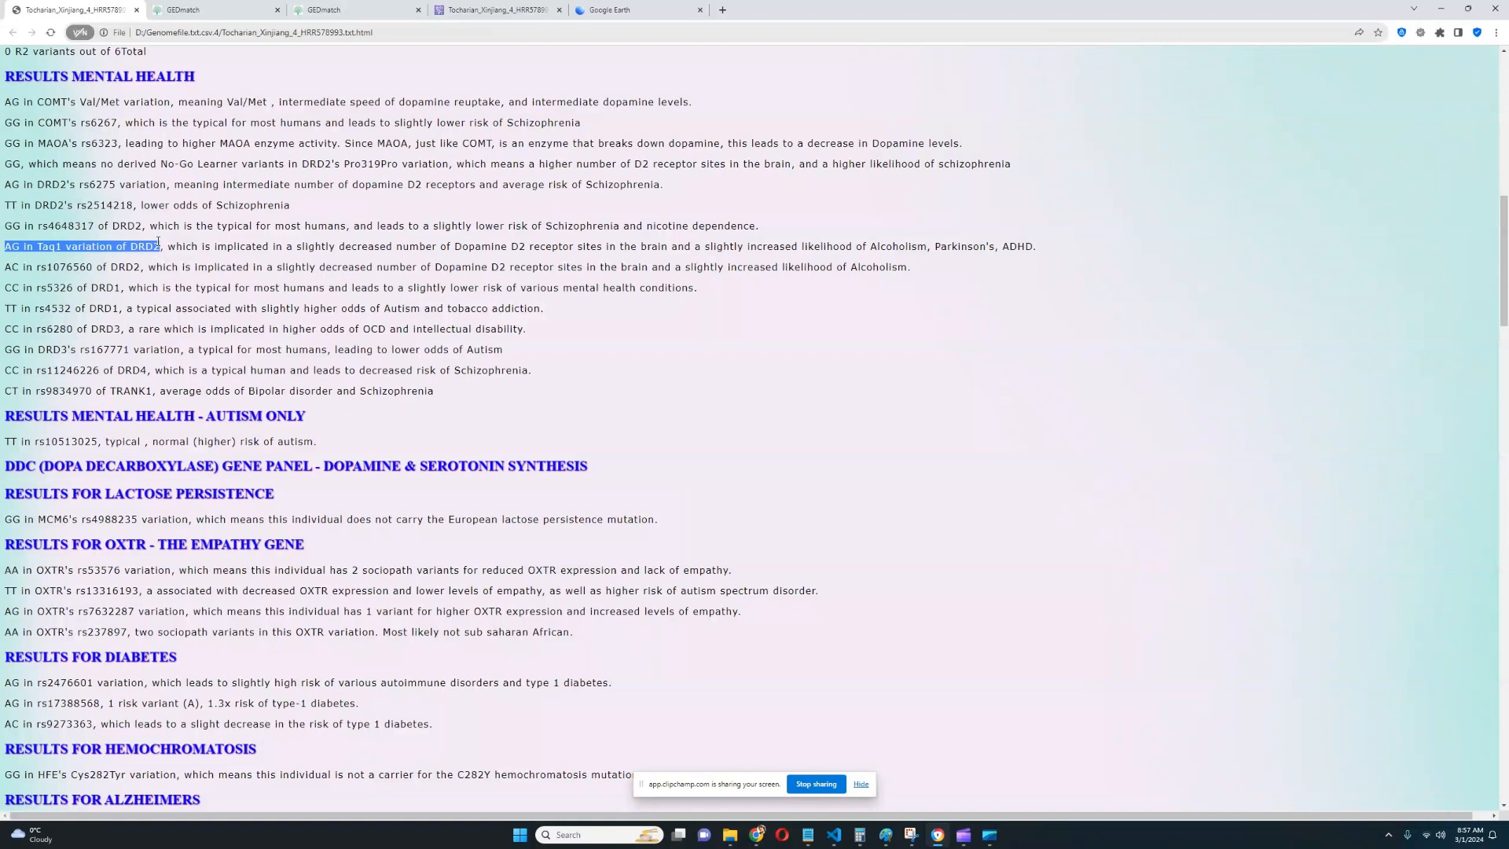
{"action": "mouse_move", "coordinate": [668, 281]}
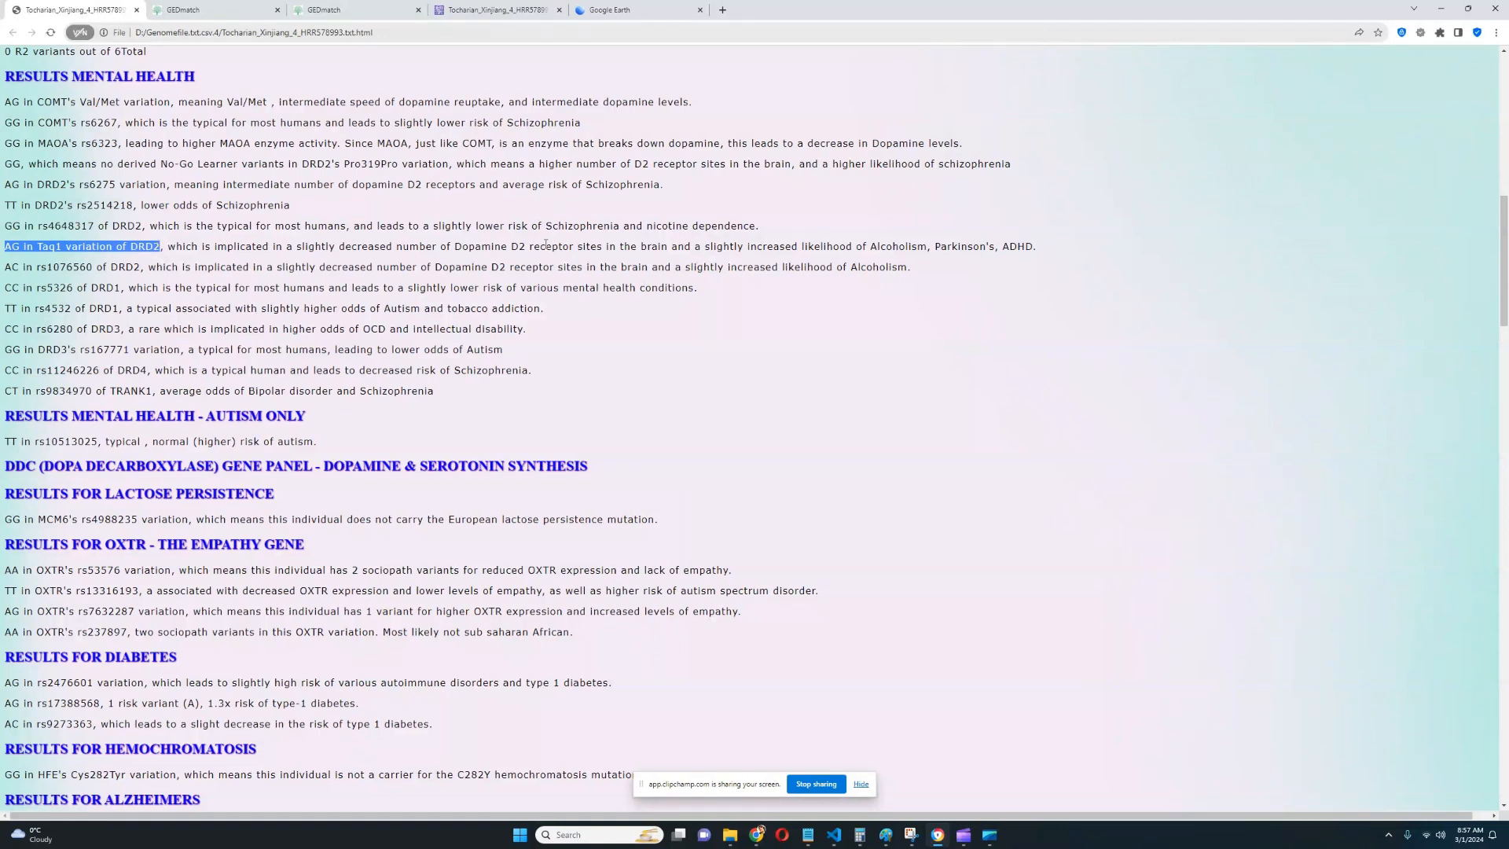
{"action": "mouse_move", "coordinate": [513, 293]}
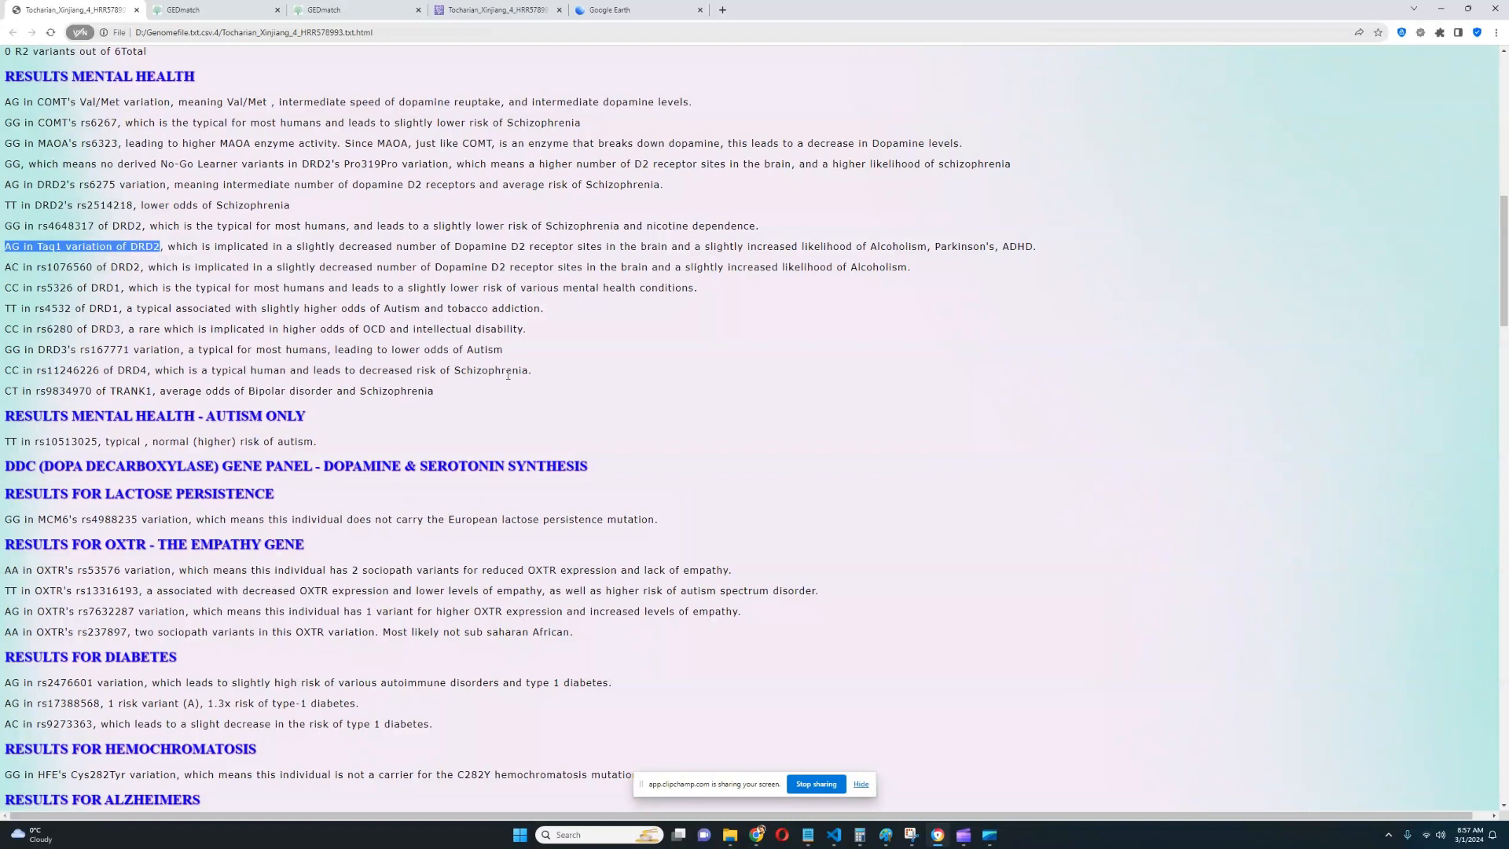
{"action": "mouse_move", "coordinate": [556, 378]}
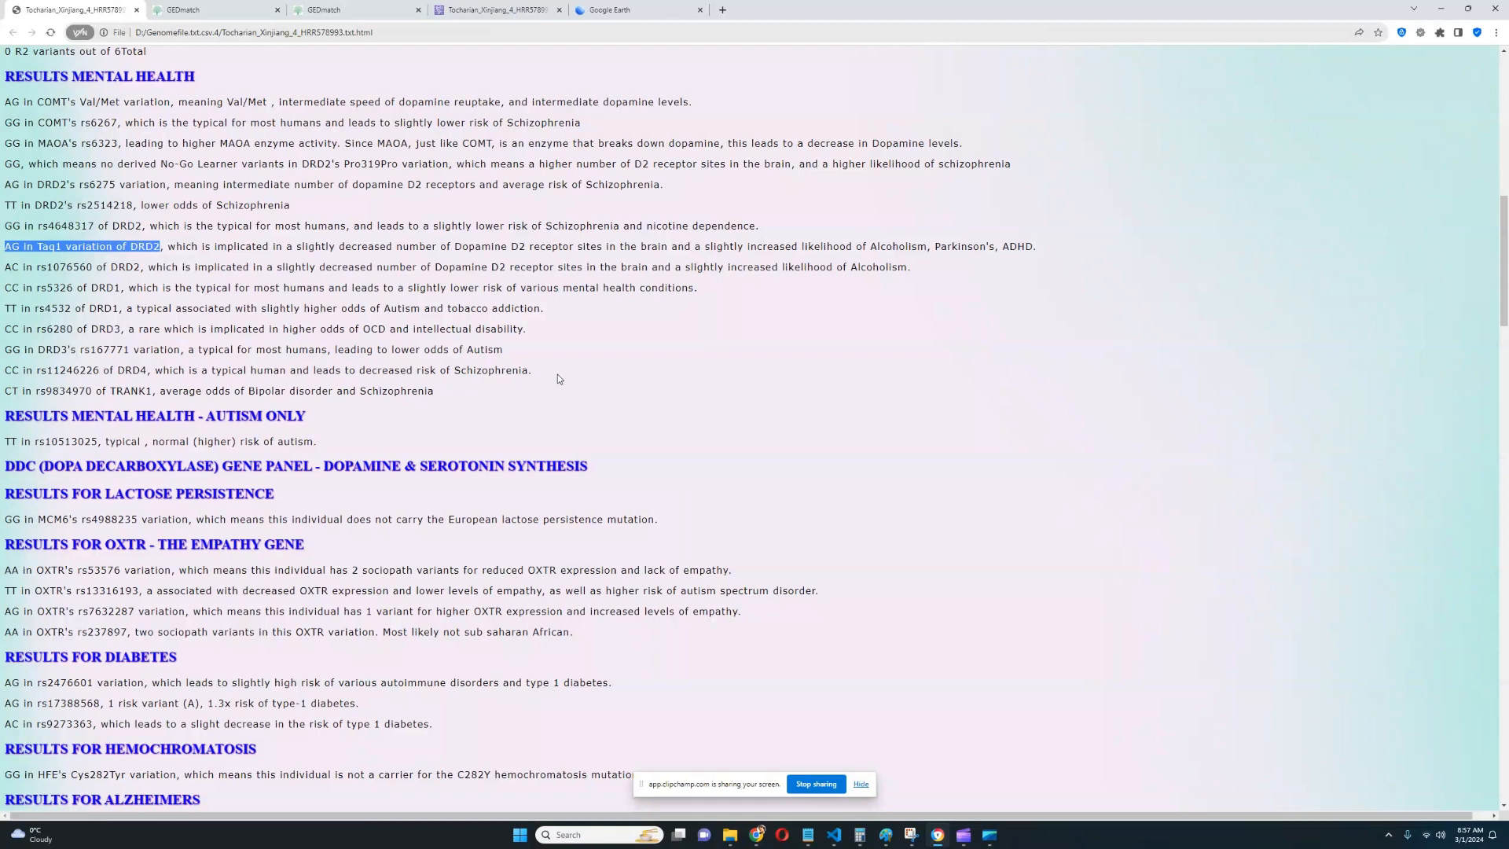
- Move past the autism, DDC and lactose persistence headings to the OXTR and cardiovascular findings
{"action": "scroll", "scroll_direction": "down", "scroll_amount": 3}
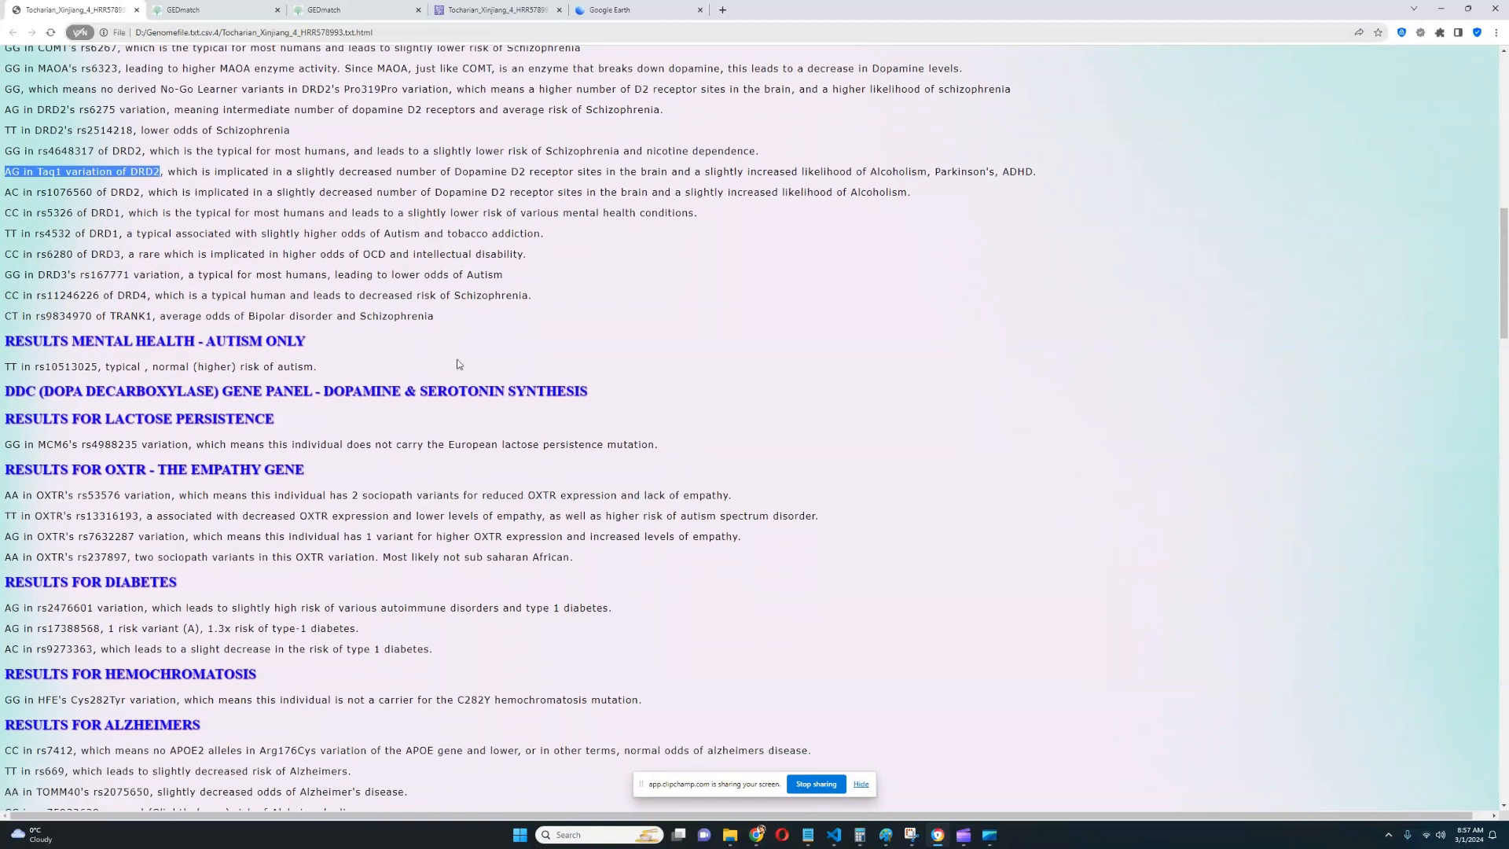
{"action": "scroll", "scroll_direction": "down", "scroll_amount": 3}
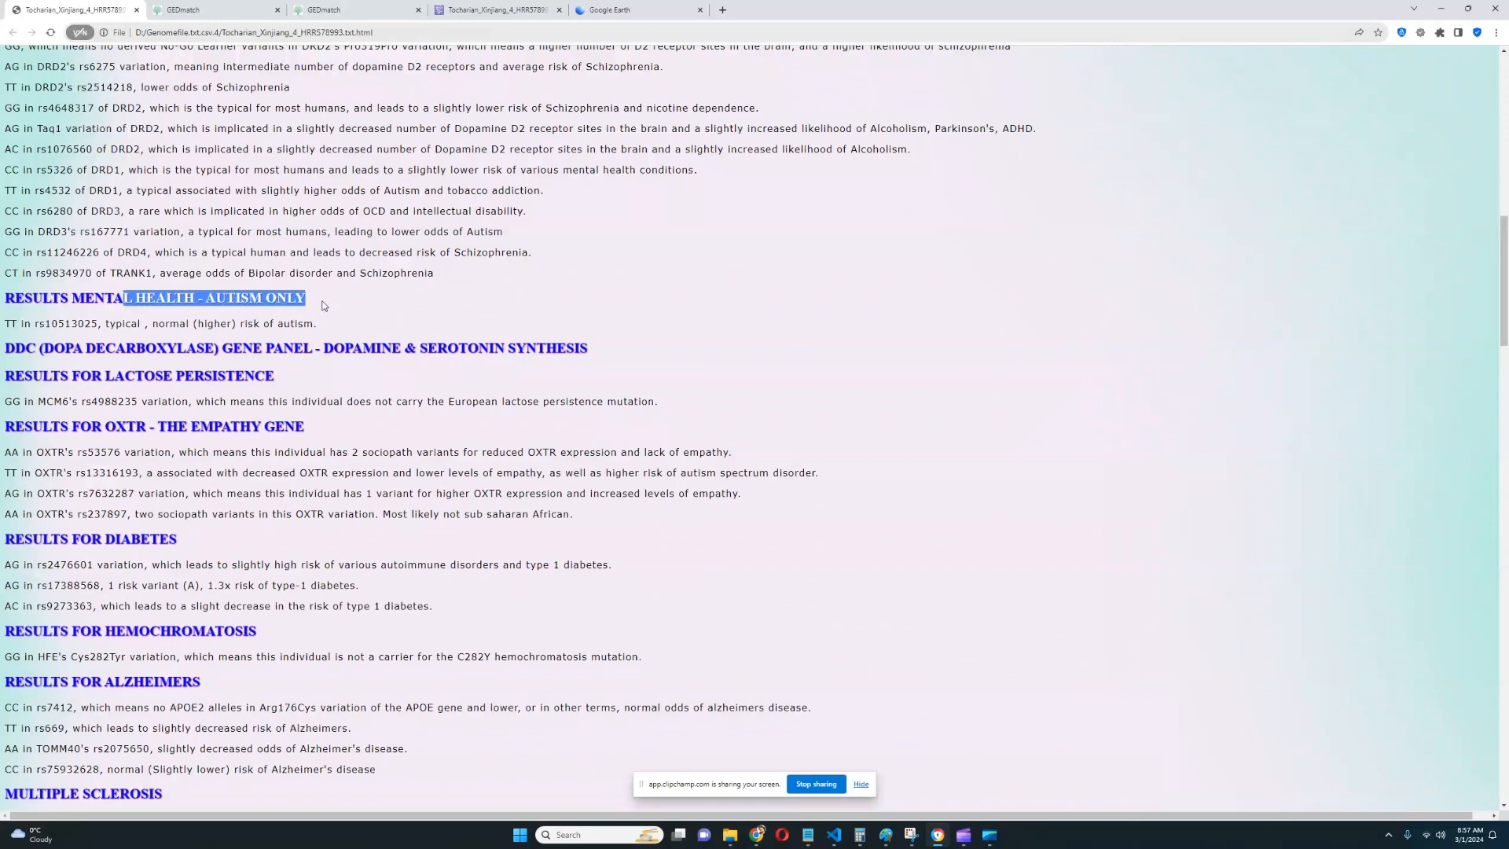
{"action": "scroll", "scroll_direction": "down", "scroll_amount": 3}
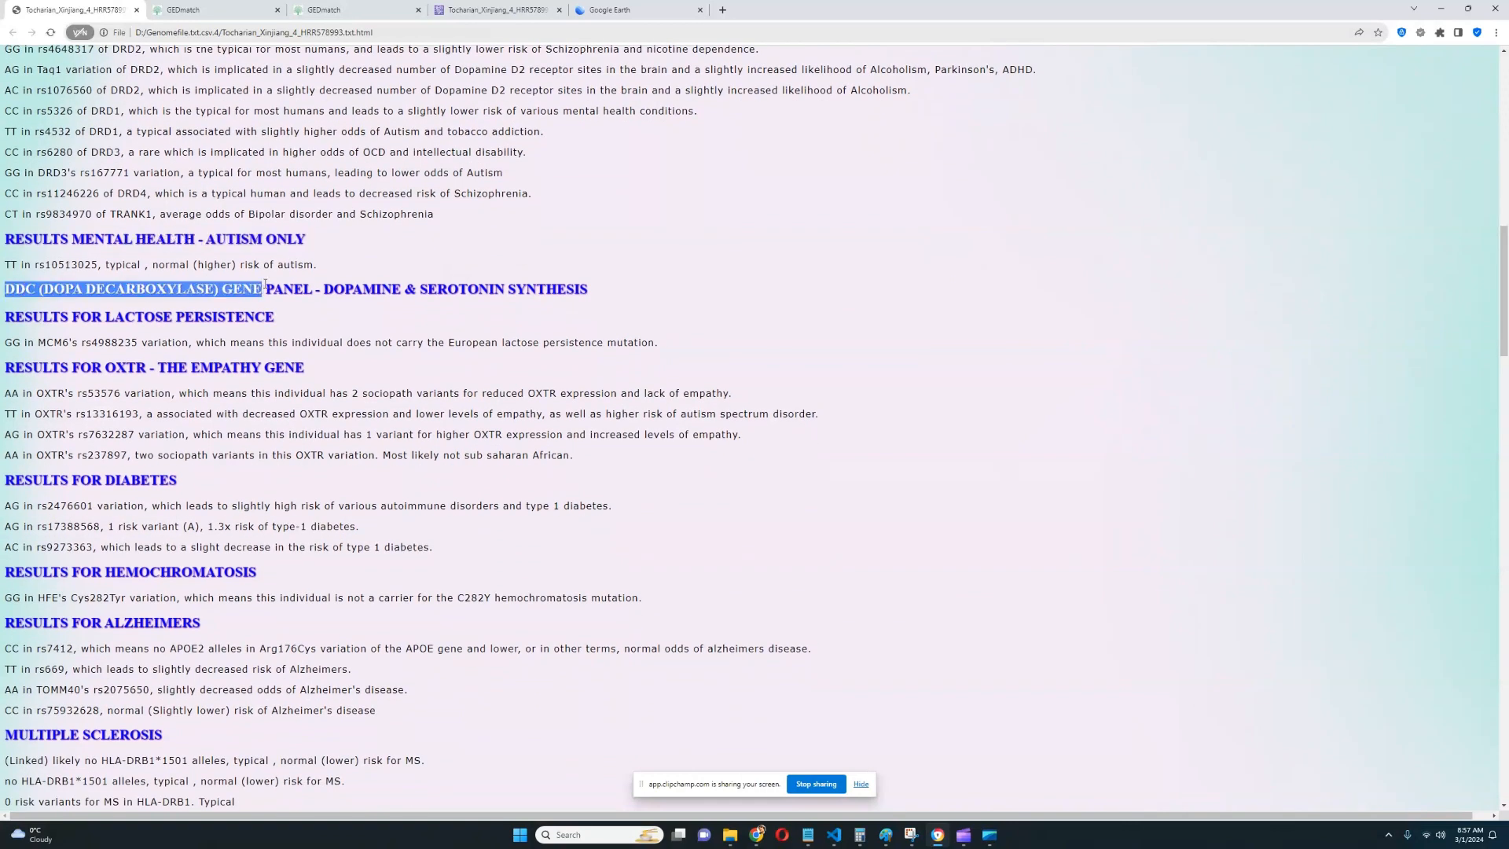
{"action": "scroll", "scroll_direction": "down", "scroll_amount": 3}
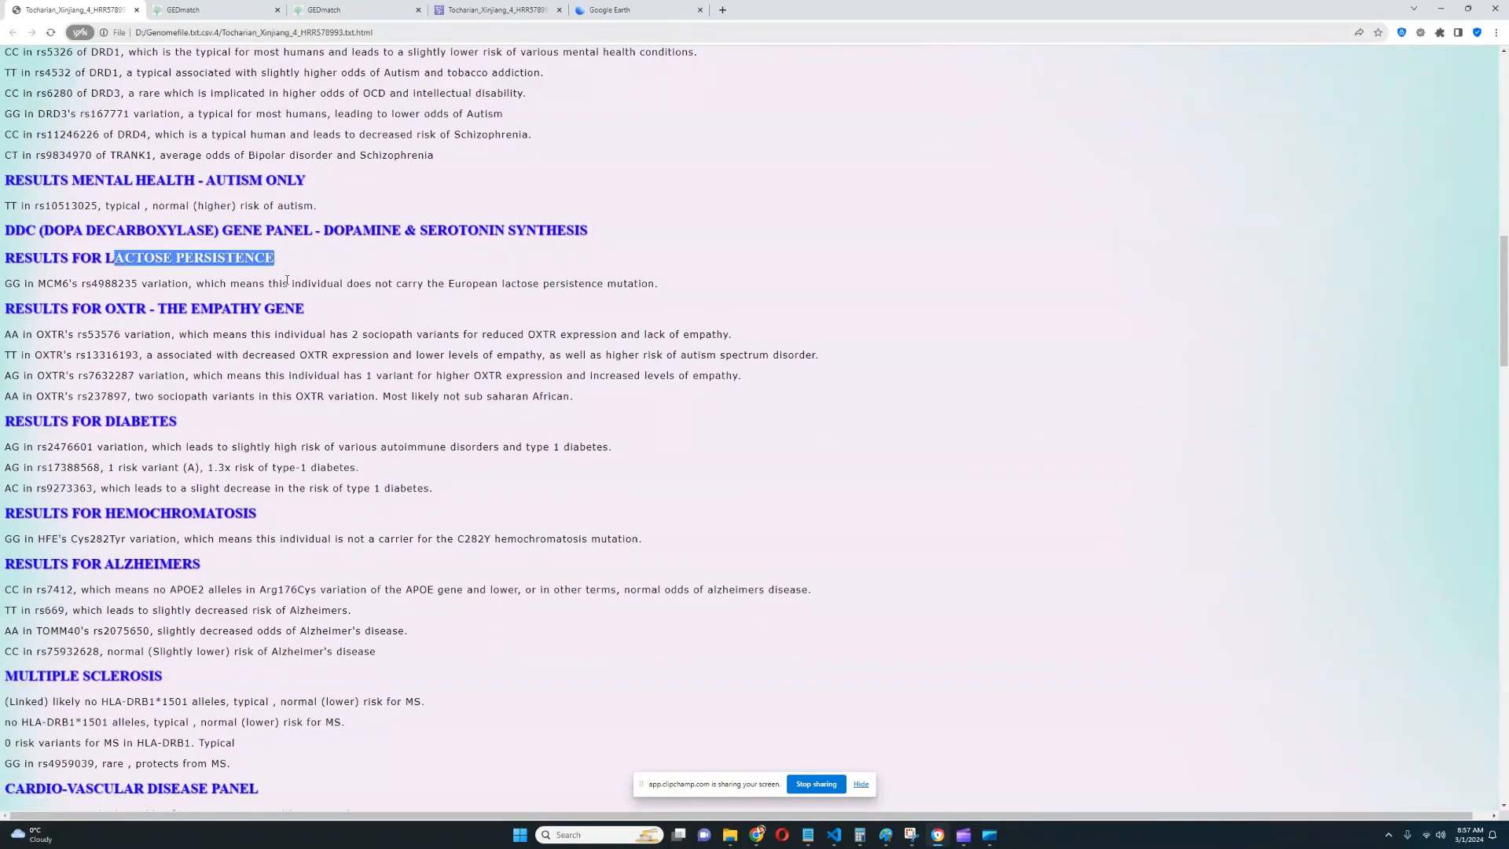
{"action": "left_click", "coordinate": [663, 286]}
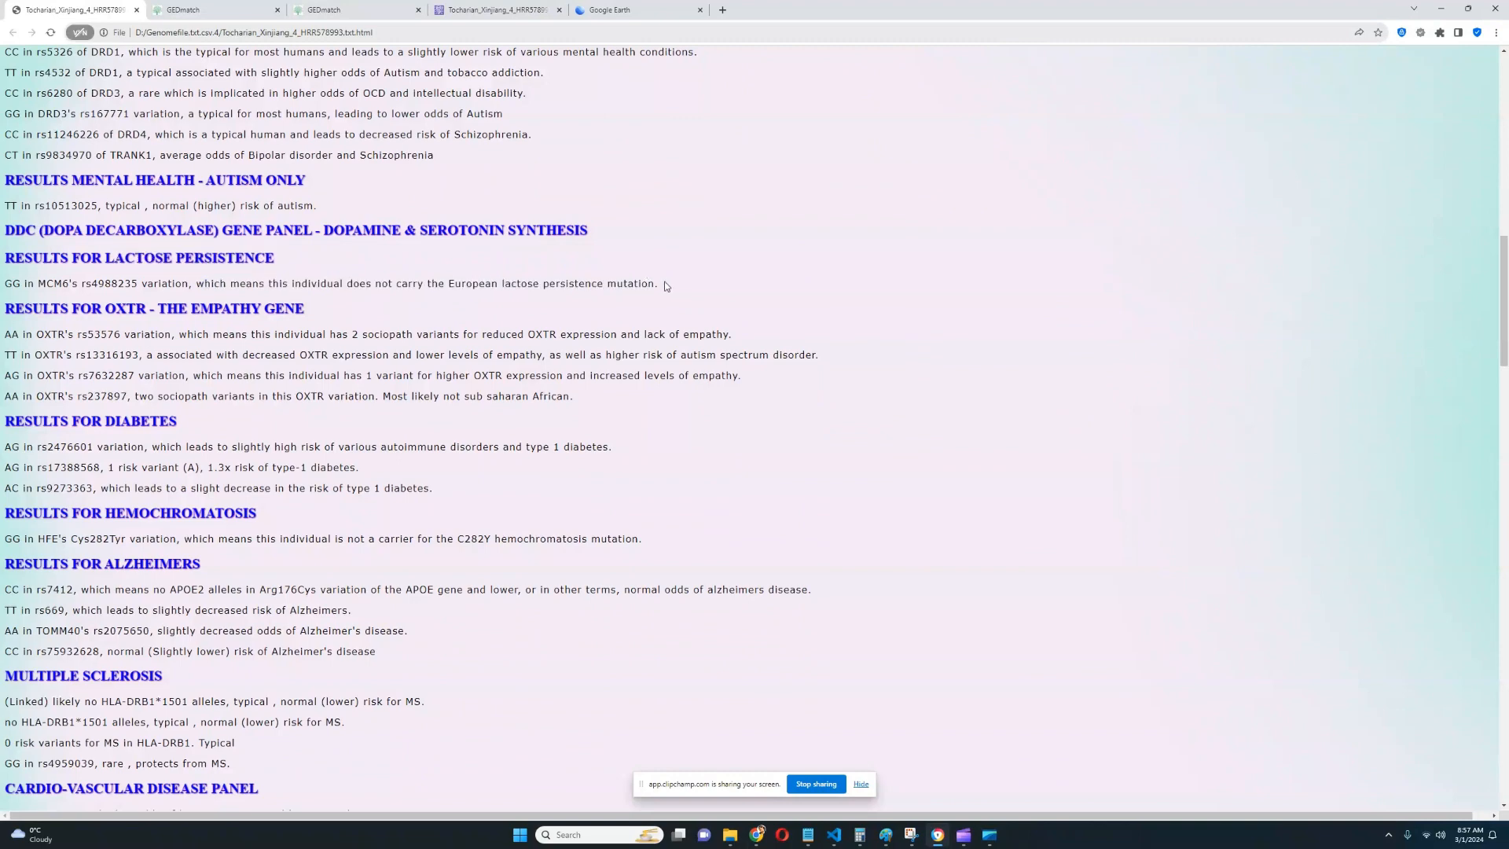
{"action": "scroll", "scroll_direction": "down", "scroll_amount": 3}
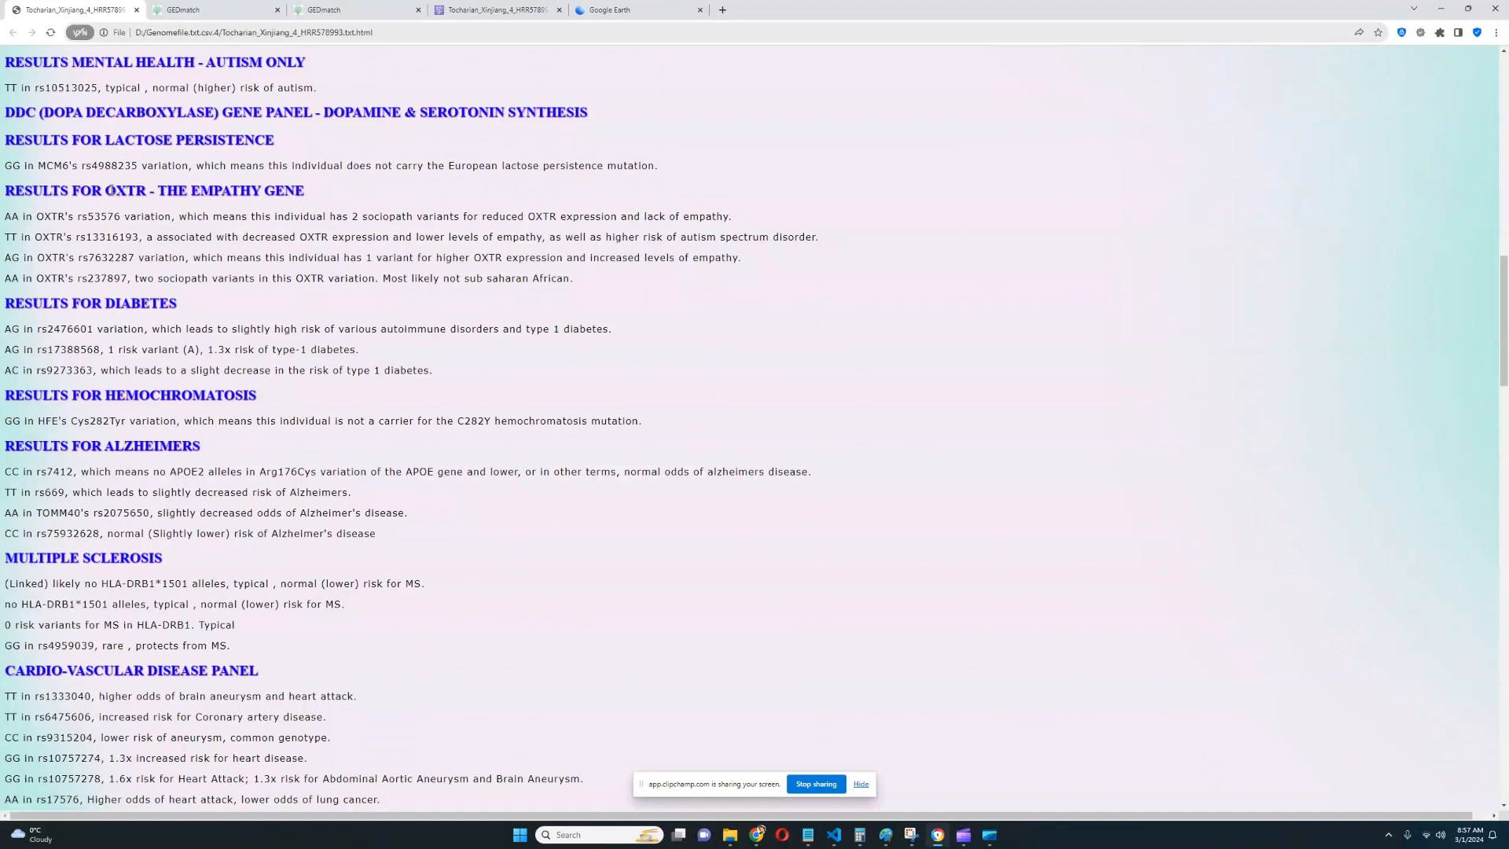
- Mark the OXTR rs53576 and rs13316193 empathy-gene results and continue toward the myopia panel
{"action": "left_click_drag", "start_coordinate": [22, 215], "coordinate": [491, 215]}
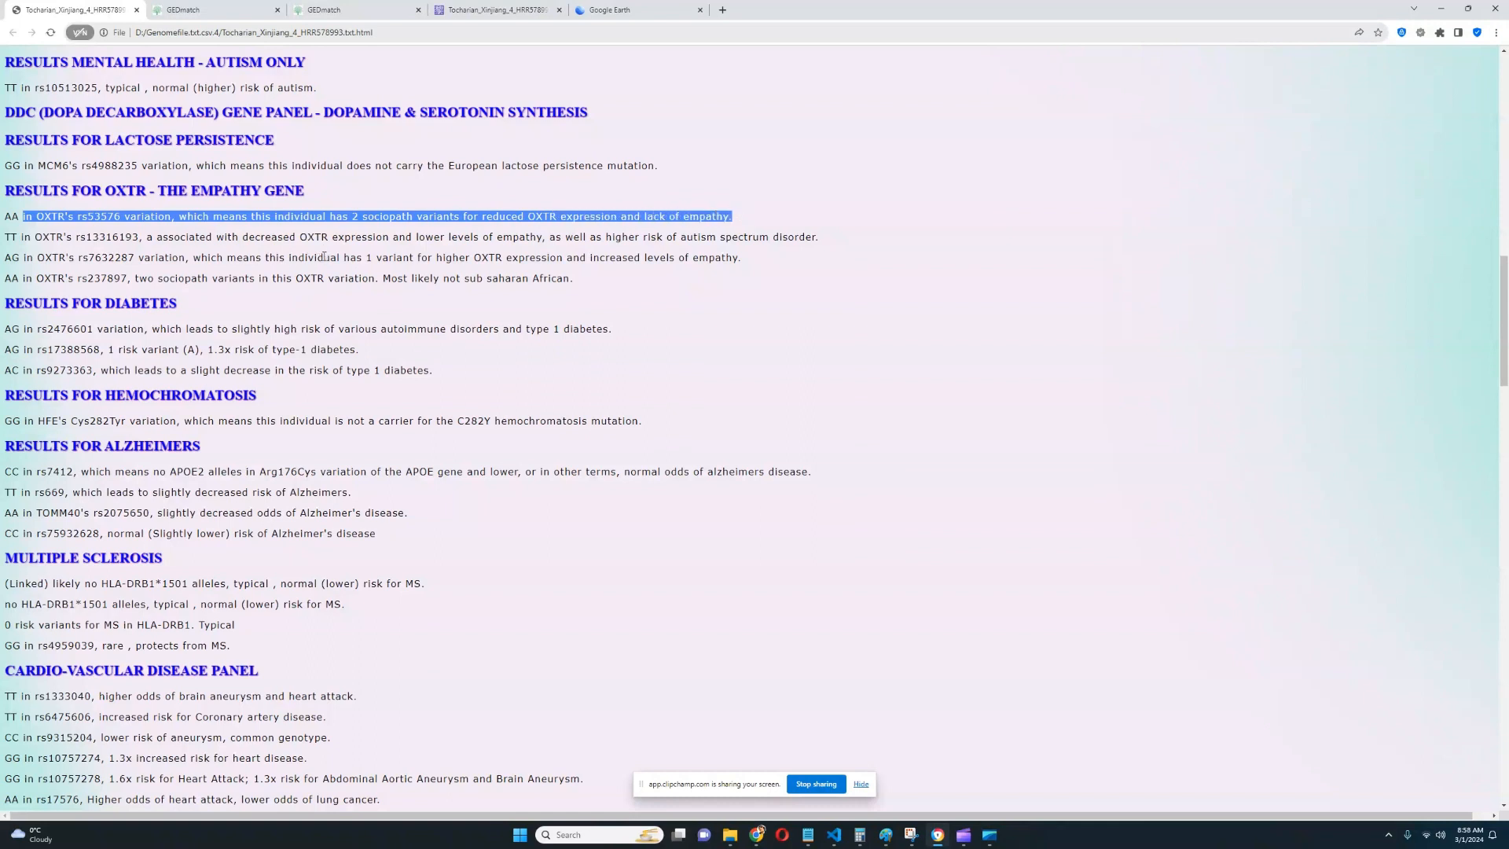
{"action": "mouse_move", "coordinate": [6, 237]}
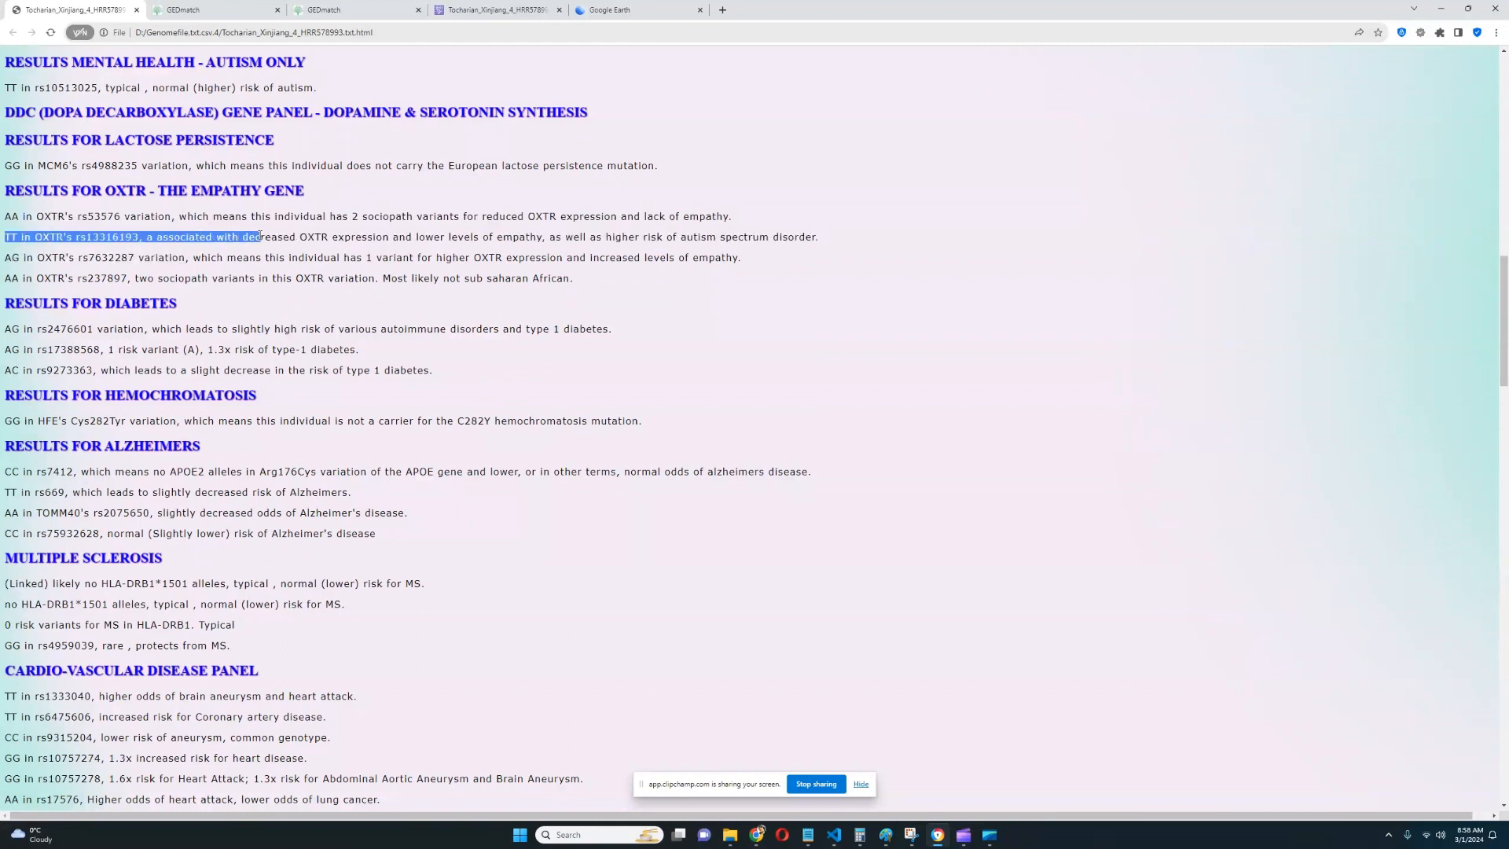
{"action": "left_click_drag", "start_coordinate": [257, 238], "coordinate": [440, 237]}
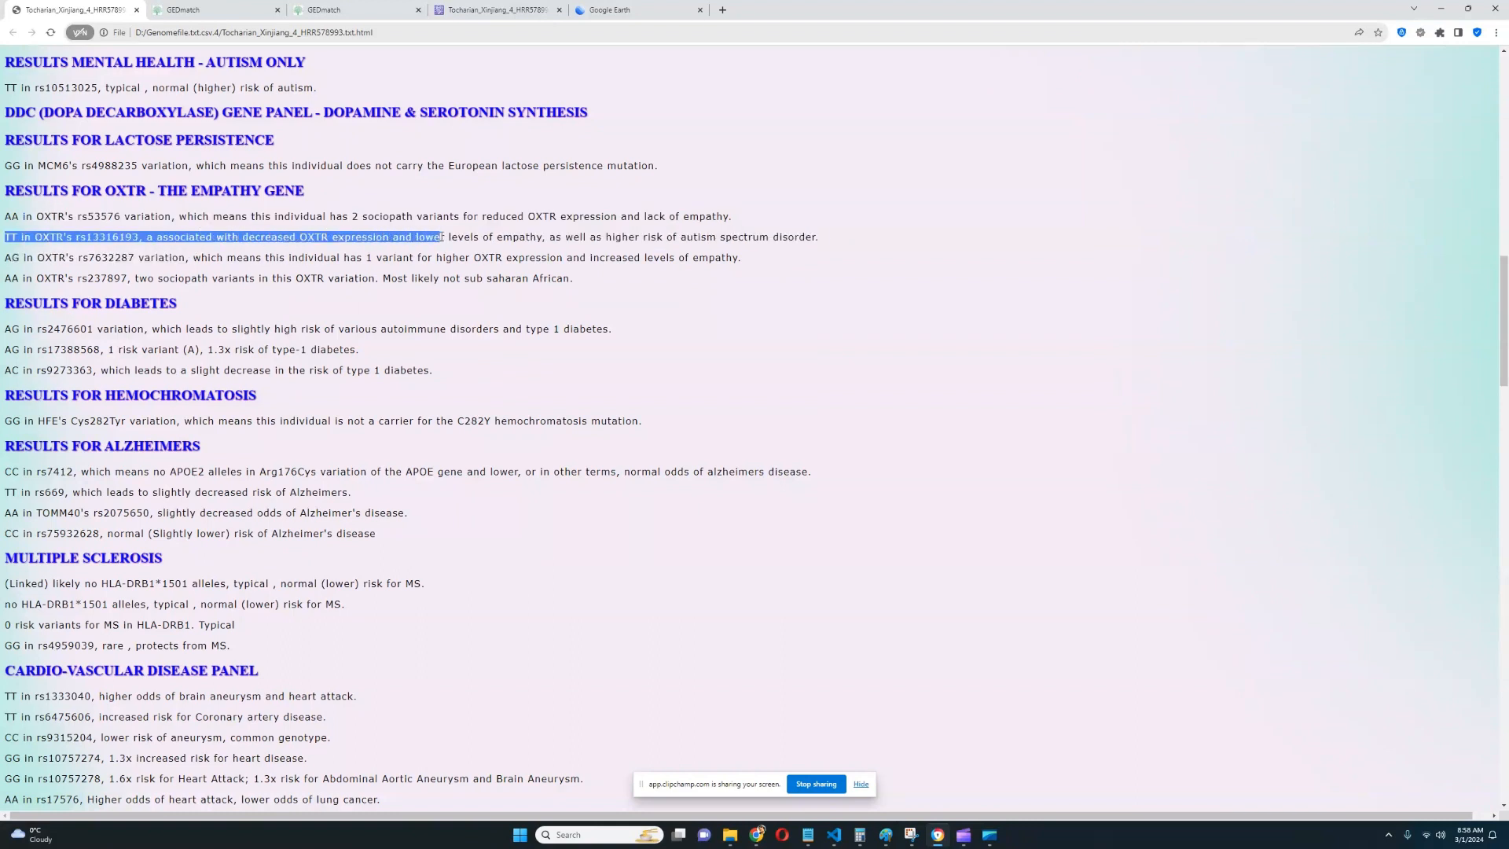
{"action": "left_click_drag", "start_coordinate": [440, 238], "coordinate": [572, 237]}
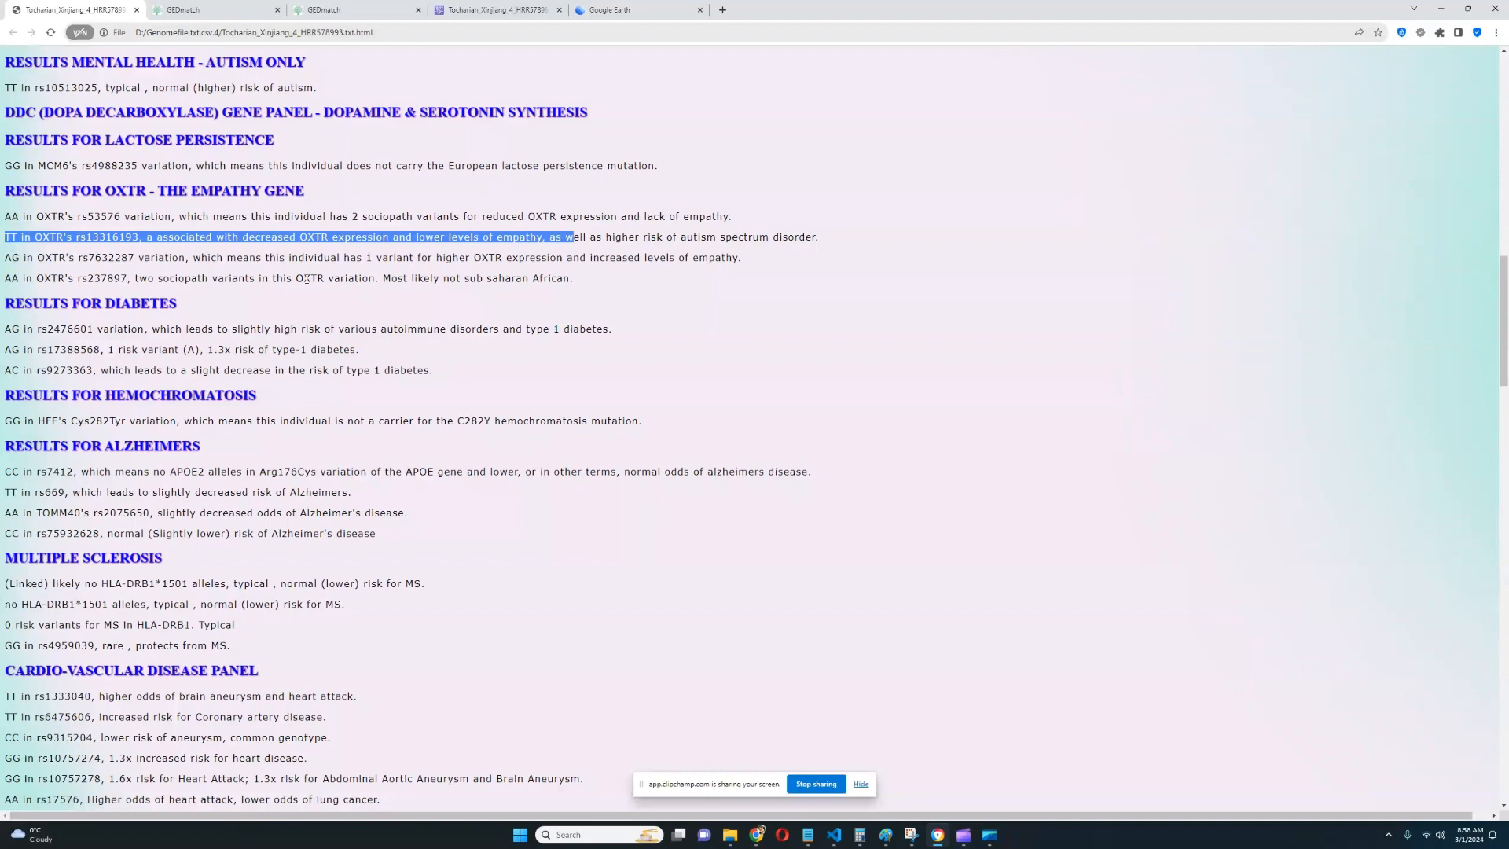
{"action": "mouse_move", "coordinate": [634, 286]}
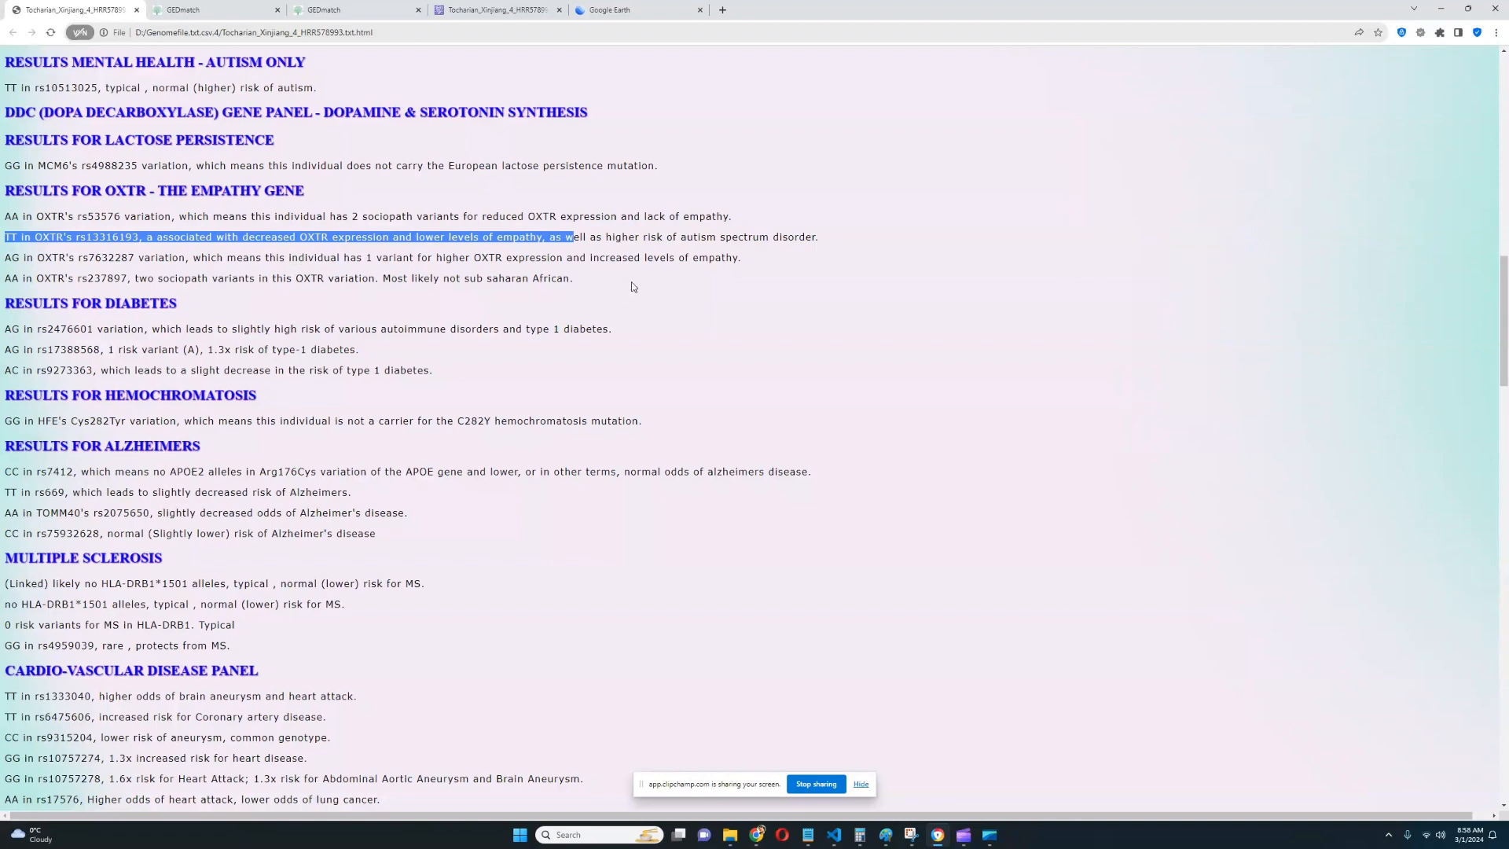
{"action": "scroll", "scroll_direction": "down", "scroll_amount": 3}
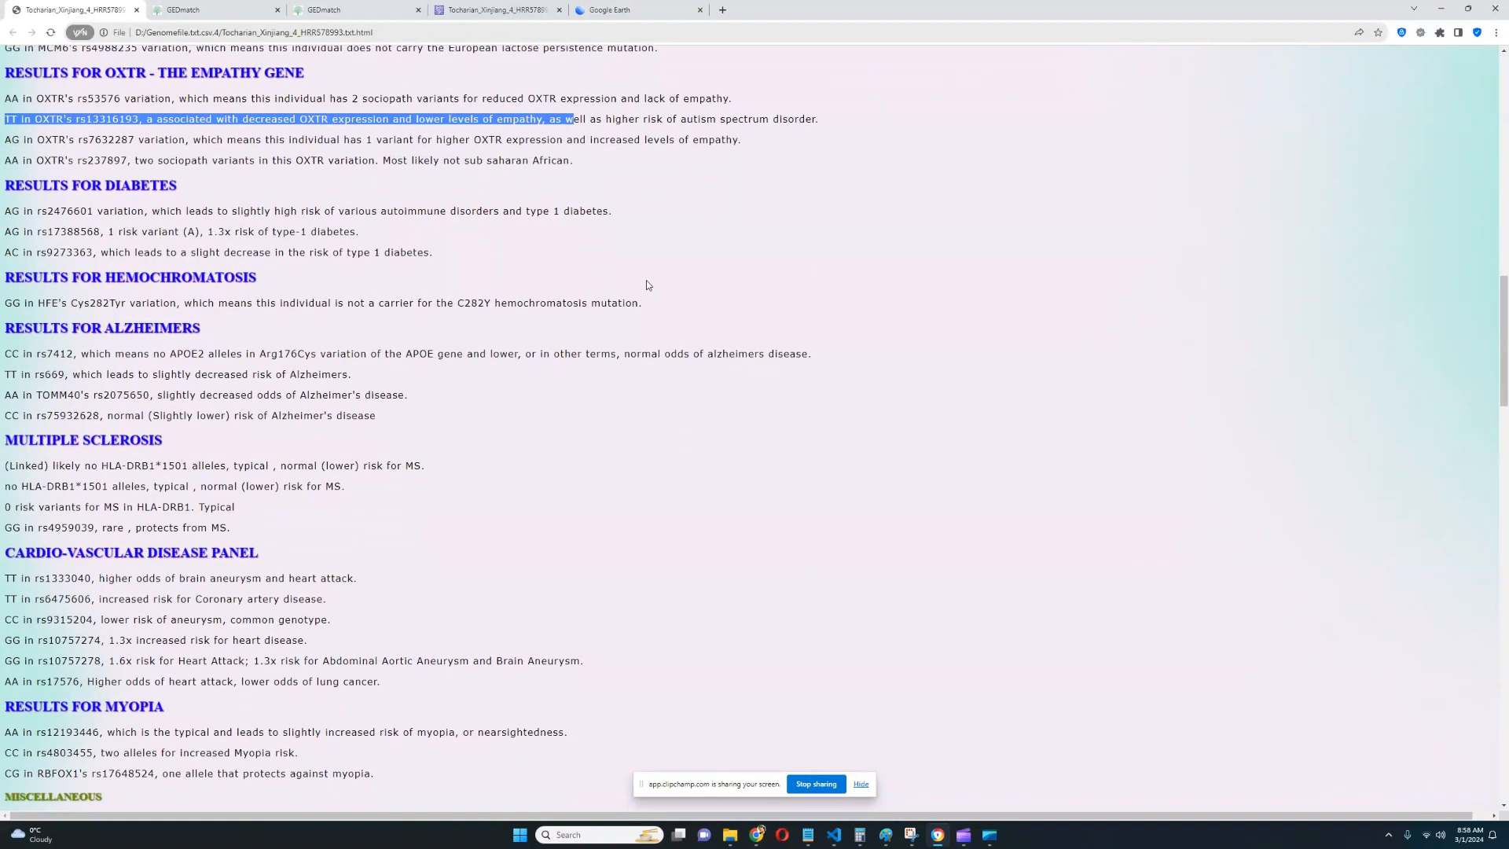
{"action": "mouse_move", "coordinate": [59, 196]}
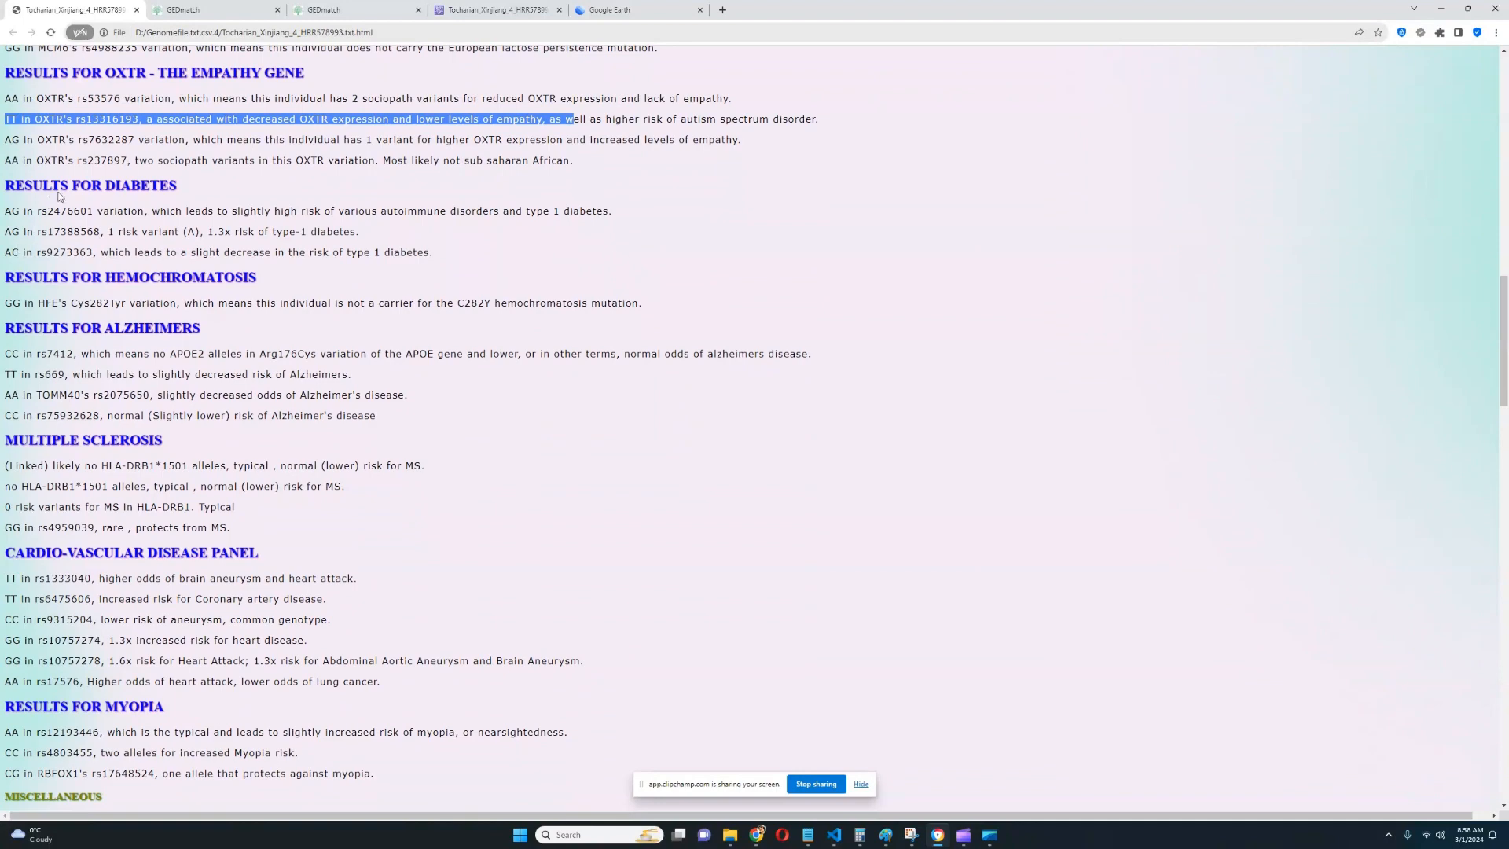
{"action": "mouse_move", "coordinate": [338, 294]}
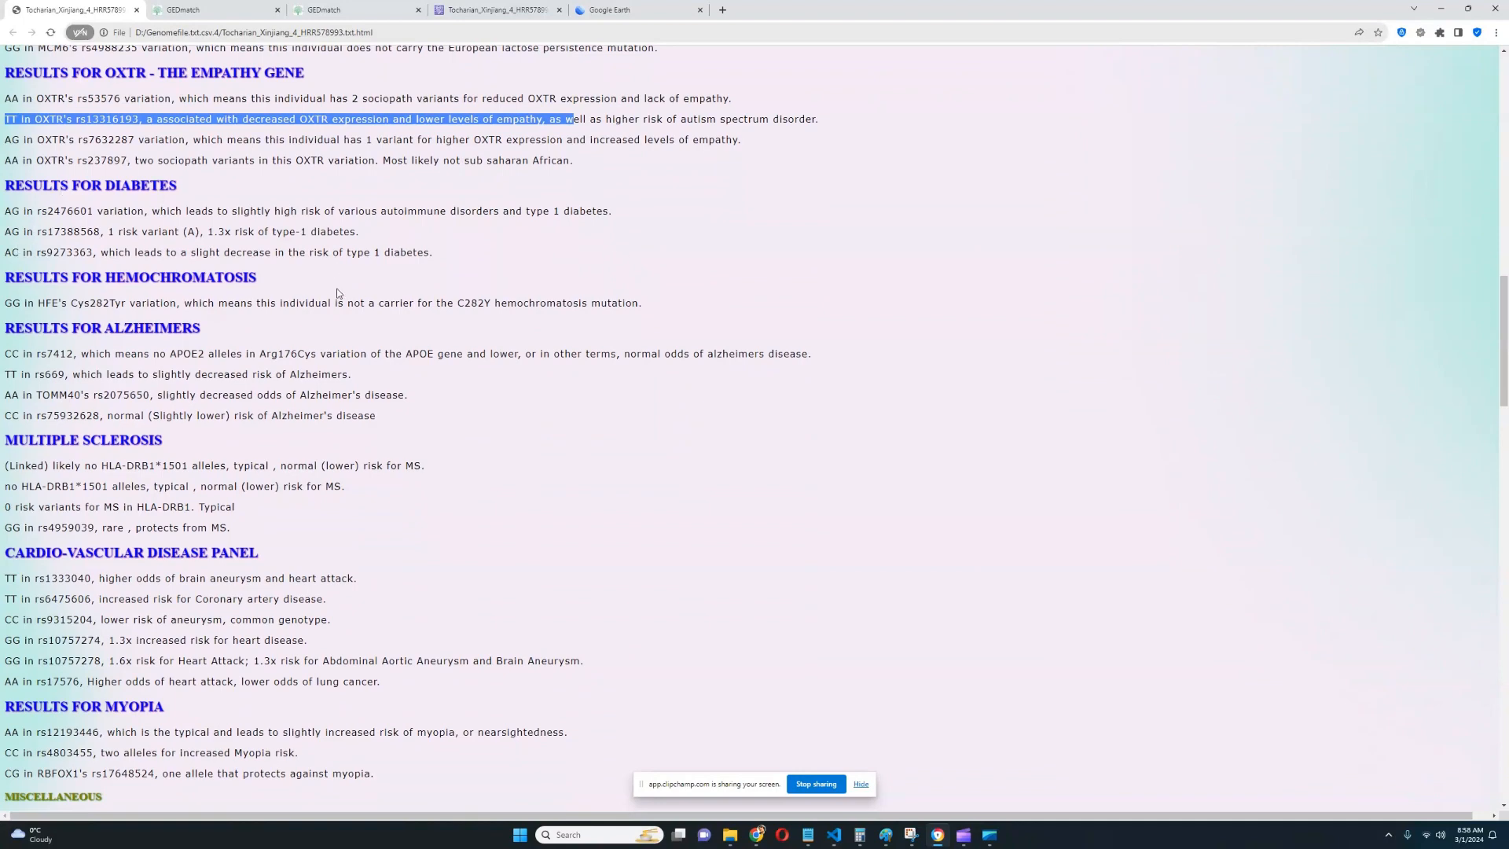
- Mark the hemochromatosis HFE Cys282Tyr non-carrier result
{"action": "scroll", "scroll_direction": "down", "scroll_amount": 3}
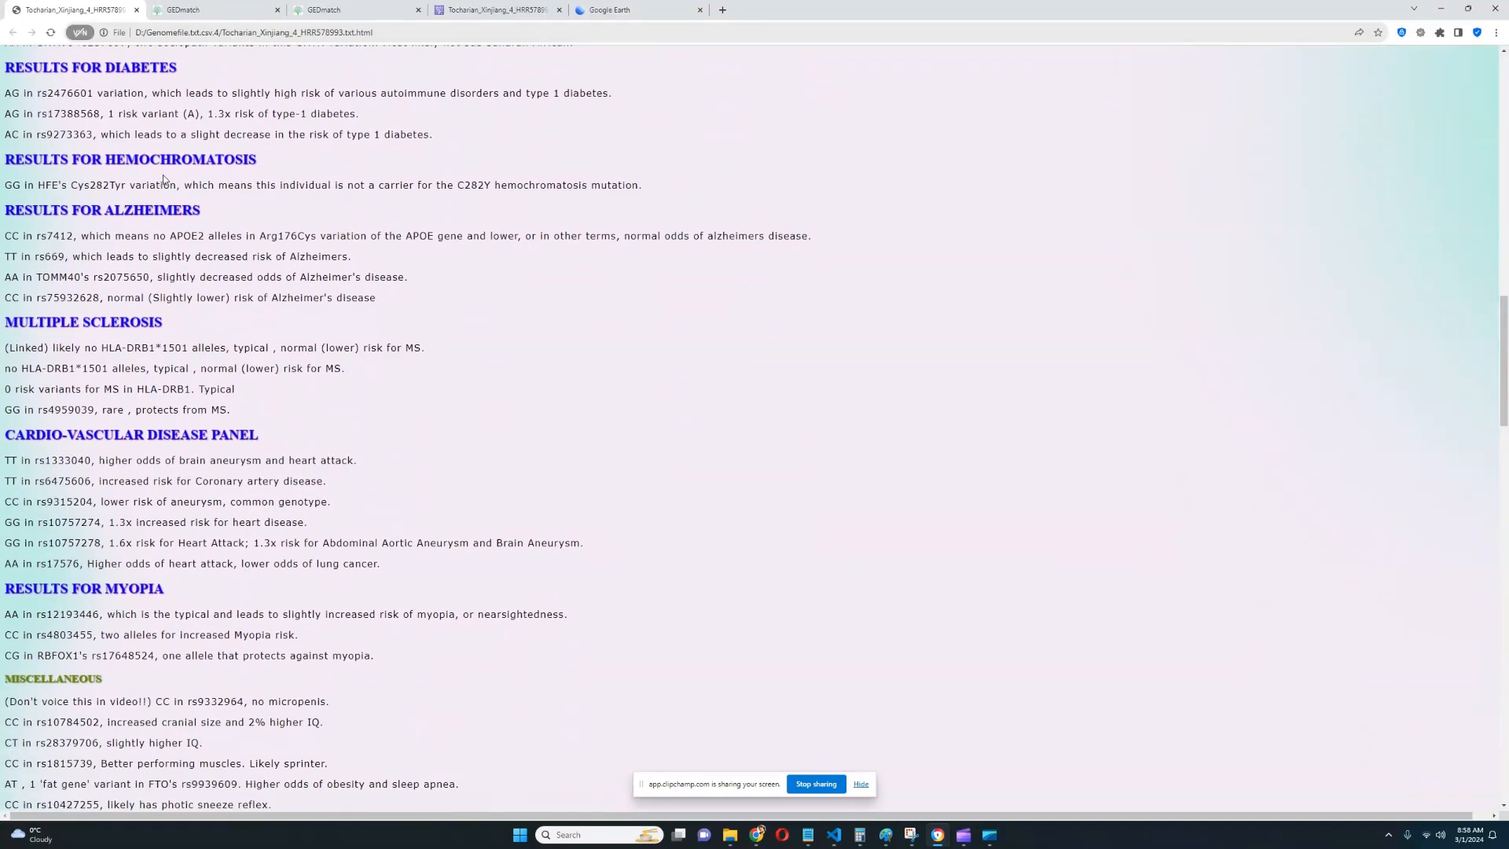
{"action": "left_click_drag", "start_coordinate": [162, 186], "coordinate": [637, 185]}
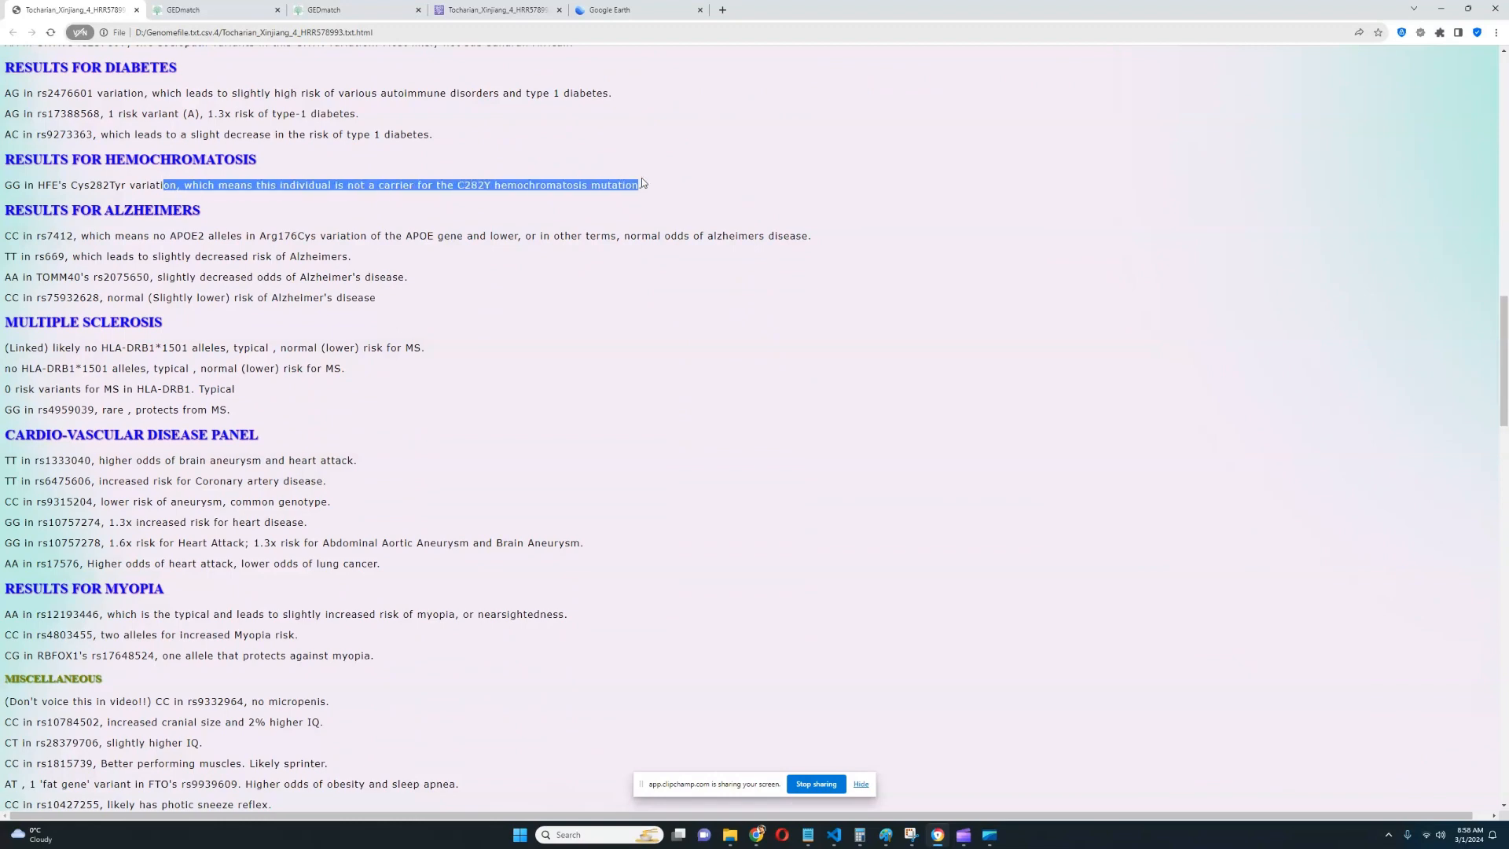
{"action": "scroll", "scroll_direction": "down", "scroll_amount": 3}
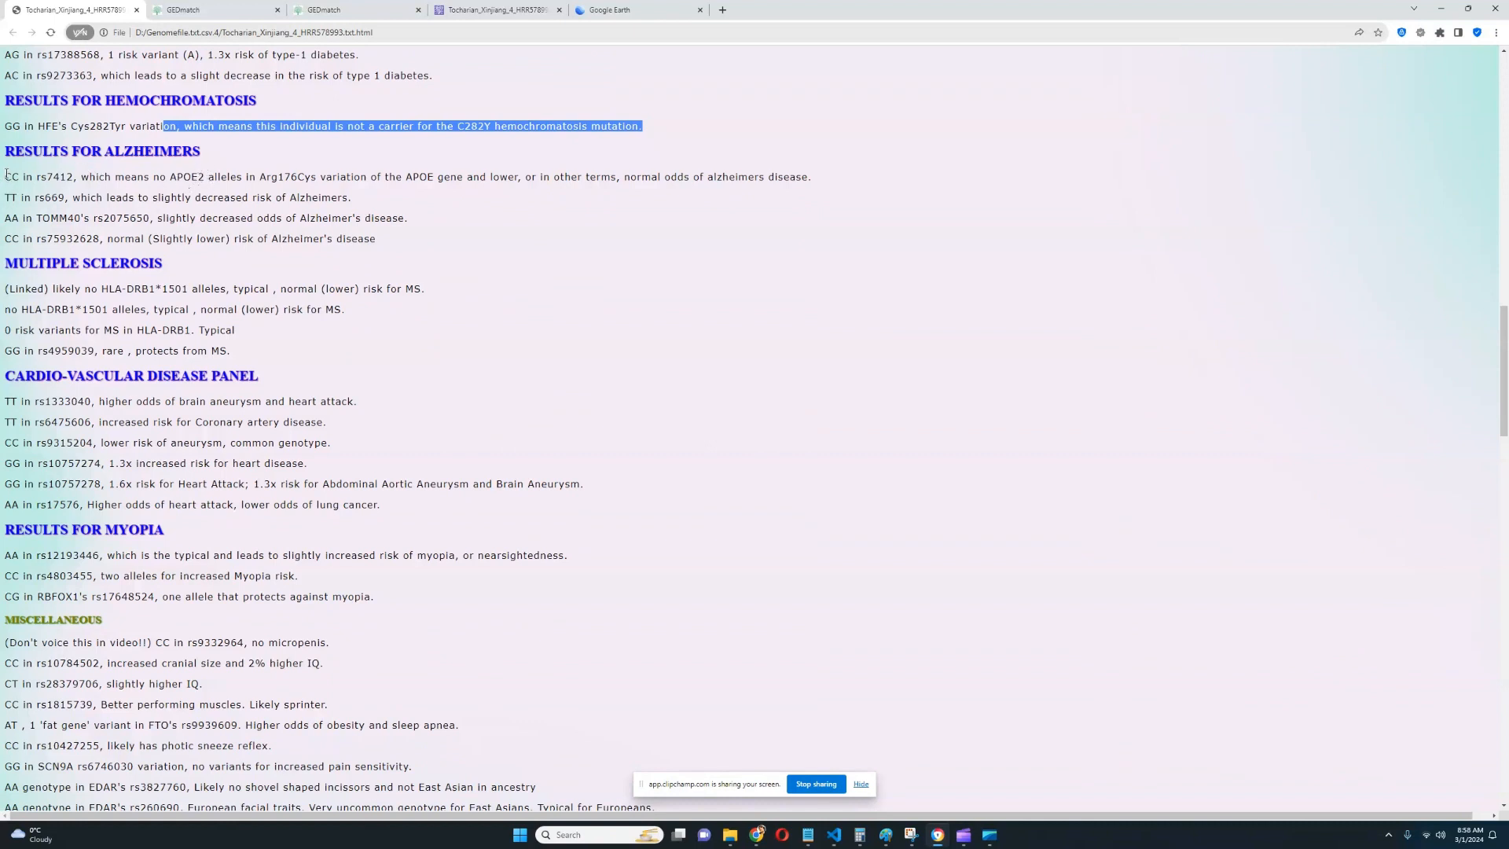
- Mark all four Alzheimer's result lines and continue to the miscellaneous traits section
{"action": "left_click", "coordinate": [394, 245]}
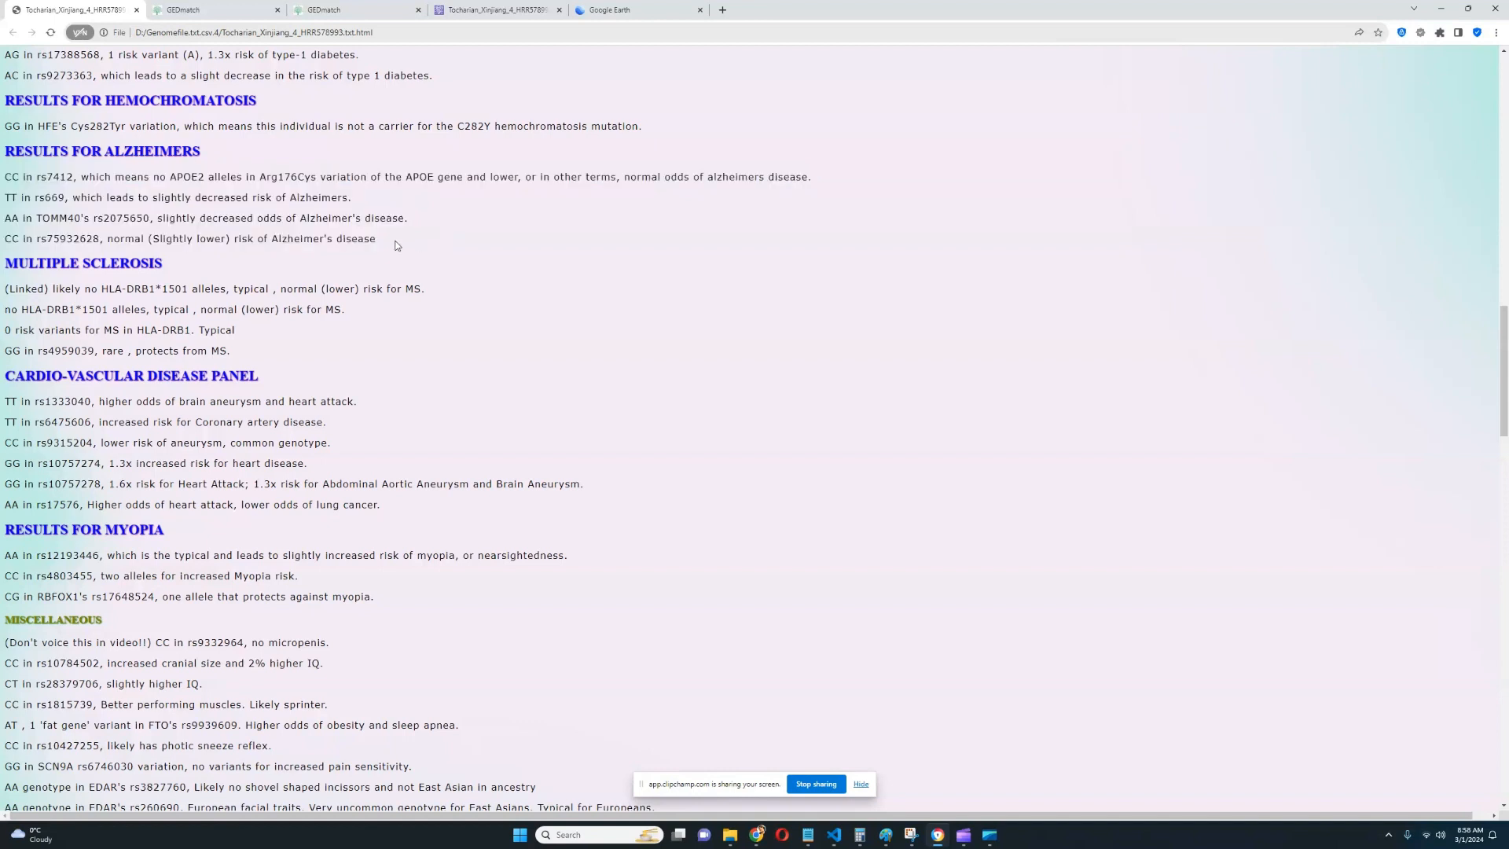
{"action": "left_click_drag", "start_coordinate": [3, 176], "coordinate": [375, 238]}
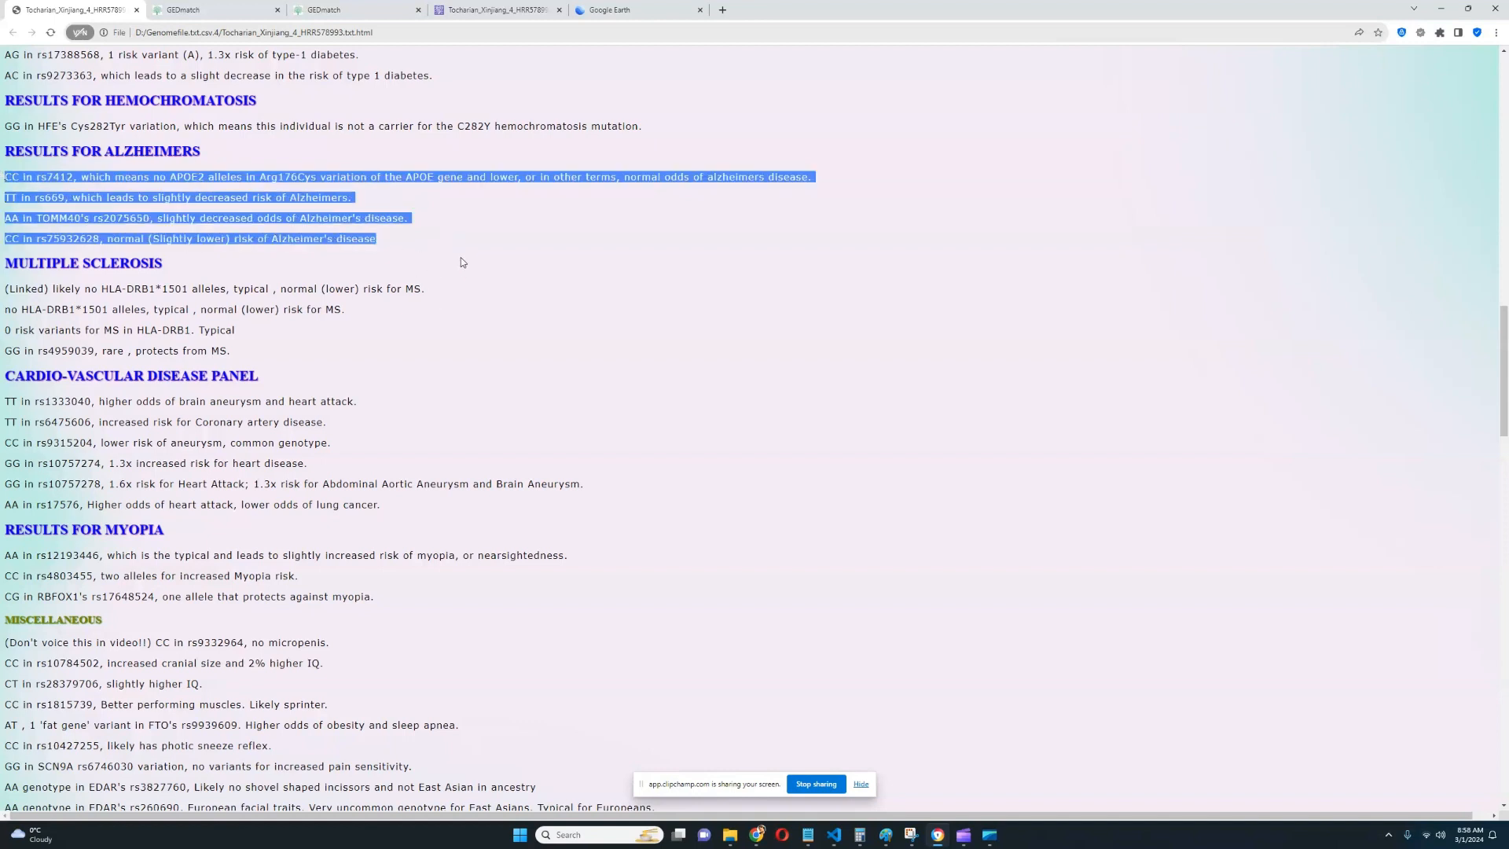
{"action": "scroll", "scroll_direction": "down", "scroll_amount": 3}
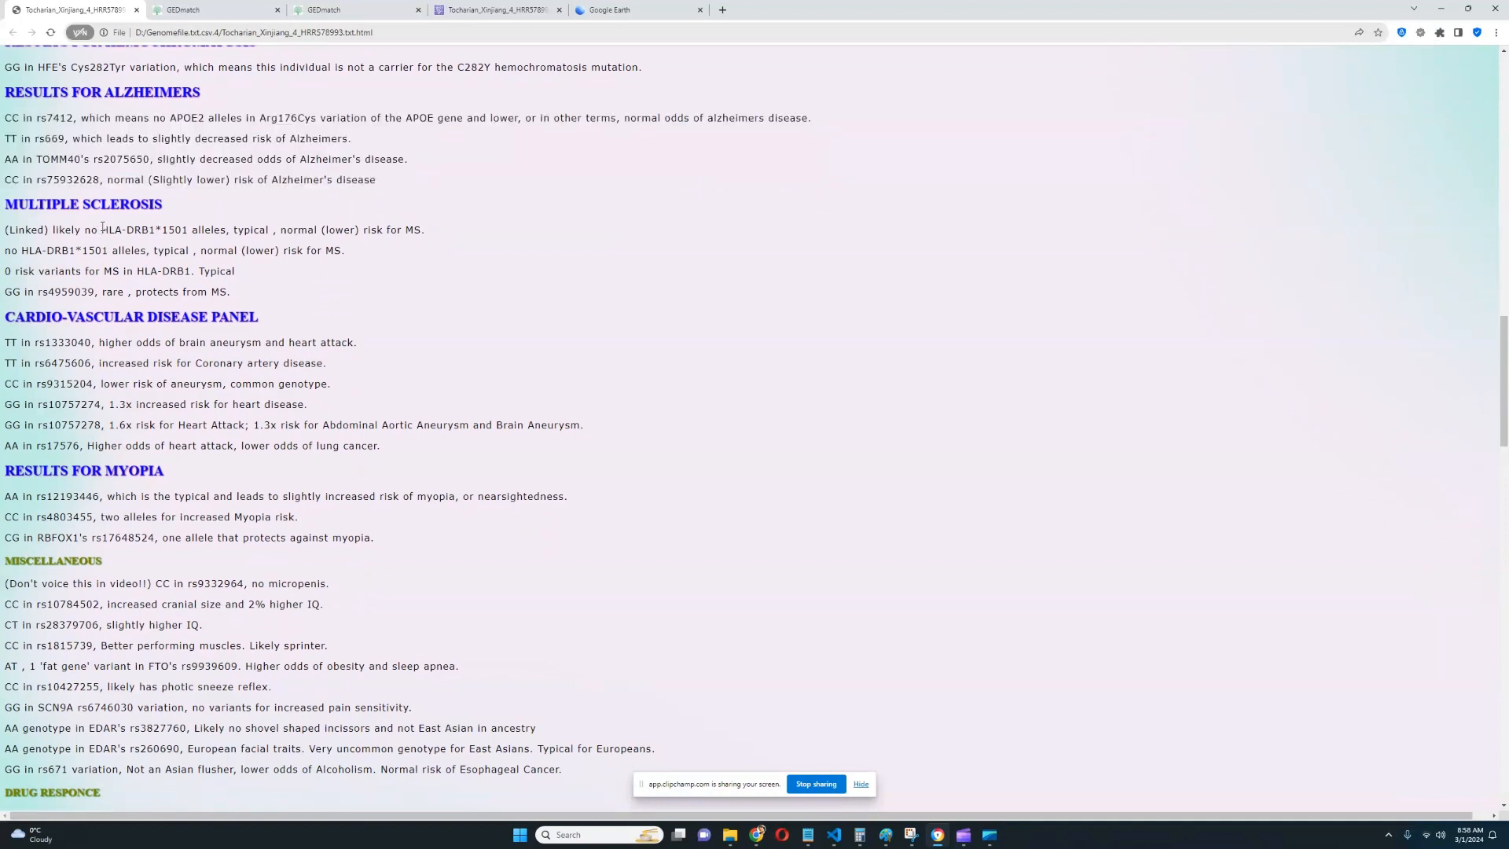
- Mark the multiple sclerosis HLA-DRB1*1501 result and move down to the albinism and Mediterranean fever panels
{"action": "double_click", "coordinate": [110, 229]}
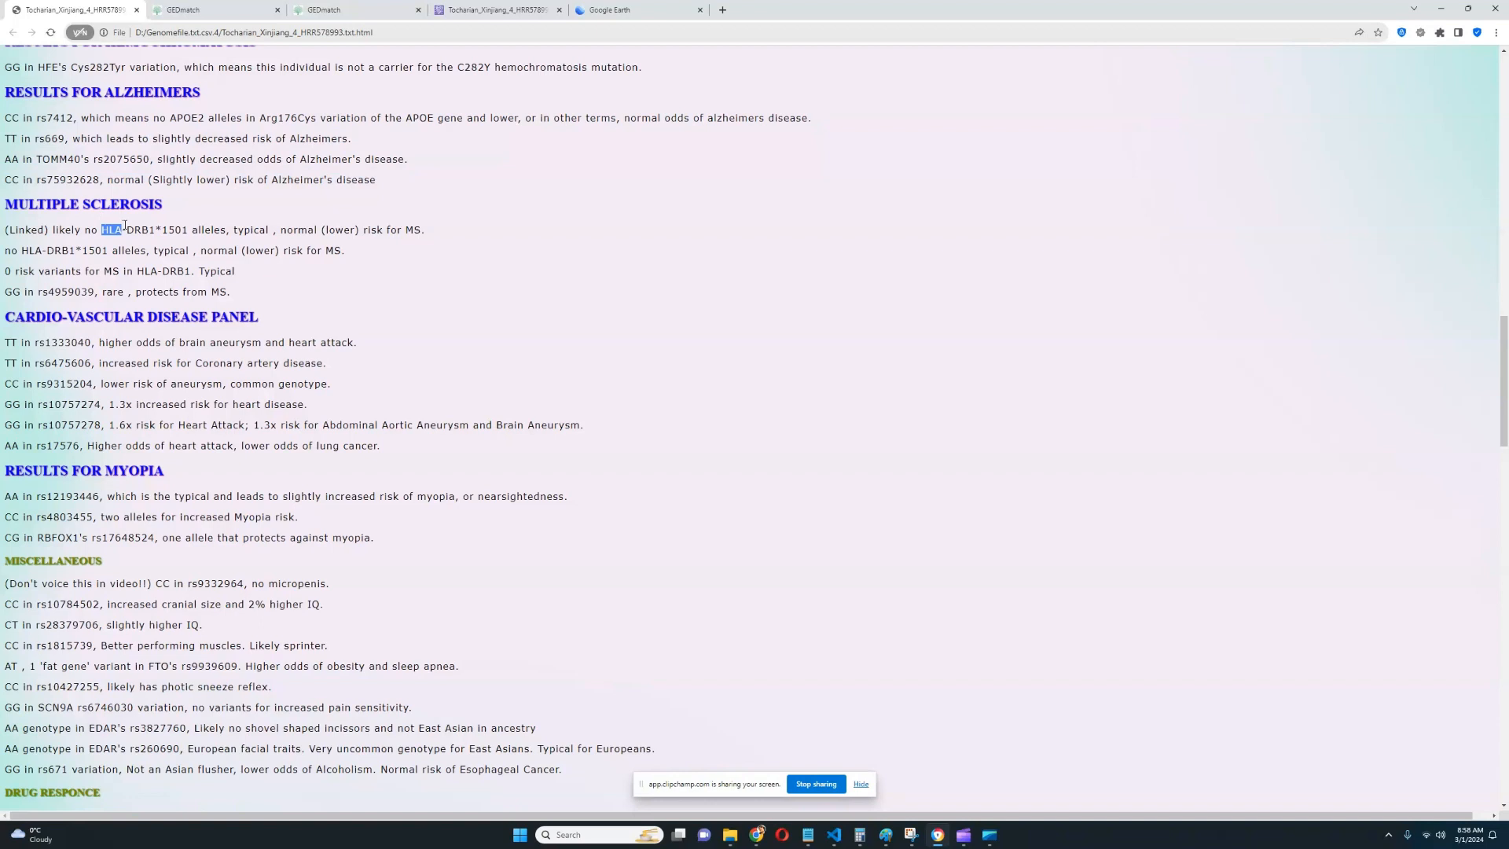
{"action": "left_click_drag", "start_coordinate": [104, 230], "coordinate": [234, 270]}
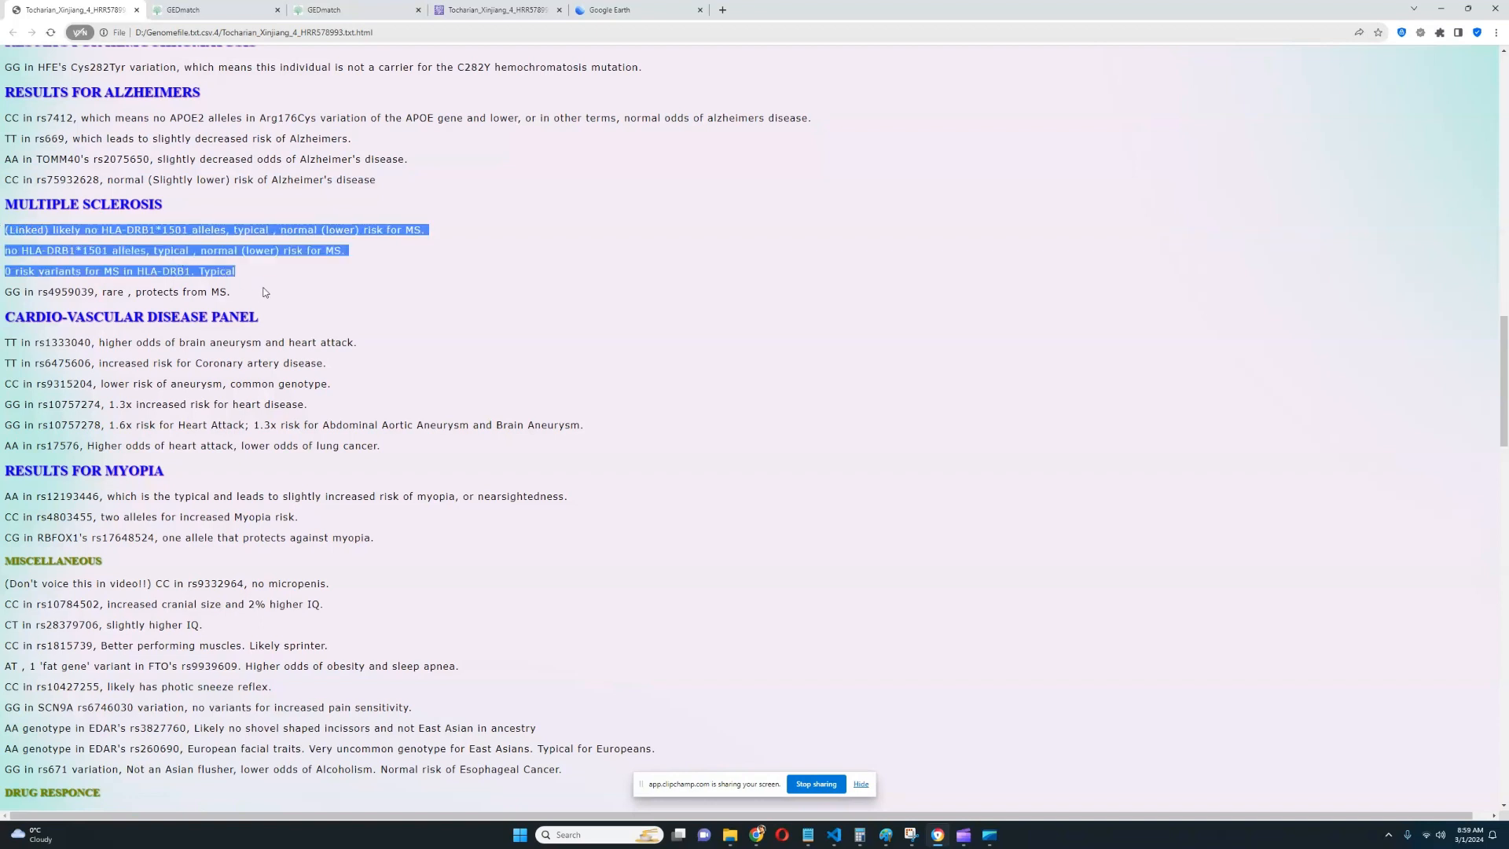
{"action": "mouse_move", "coordinate": [257, 280]}
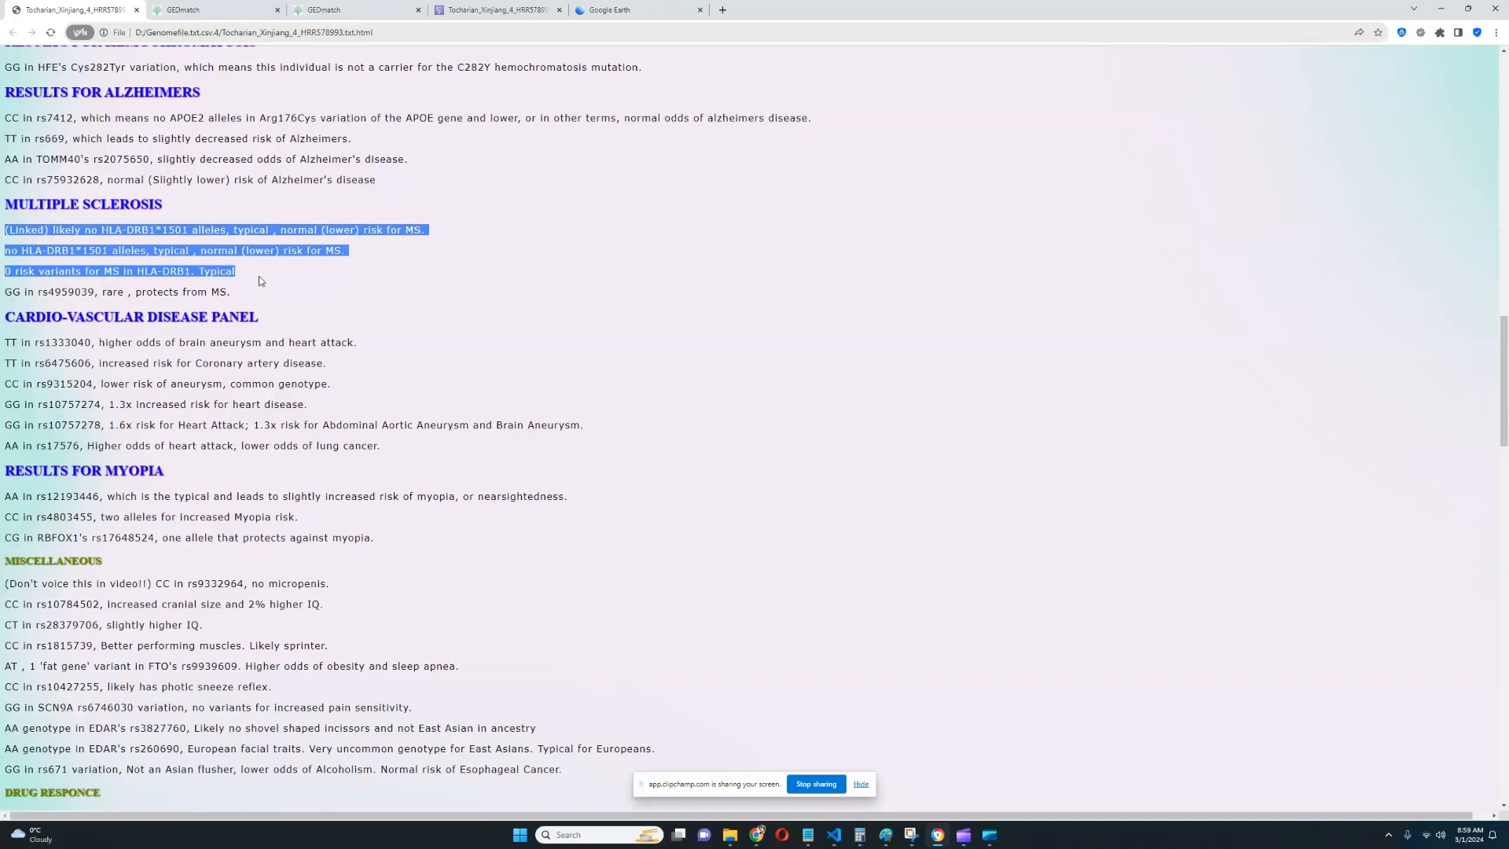
{"action": "mouse_move", "coordinate": [260, 292]}
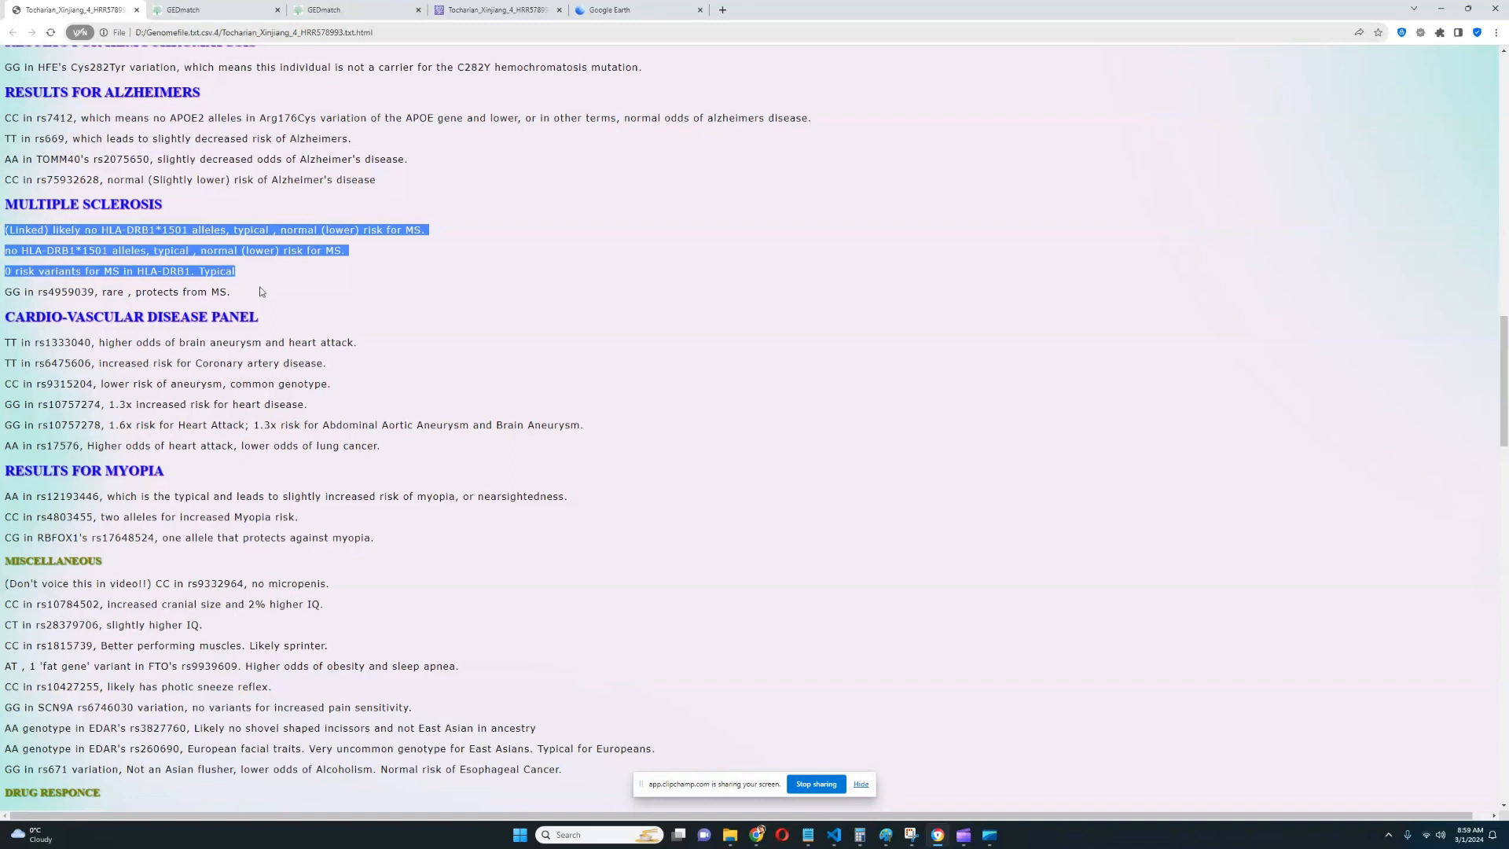
{"action": "mouse_move", "coordinate": [260, 289]}
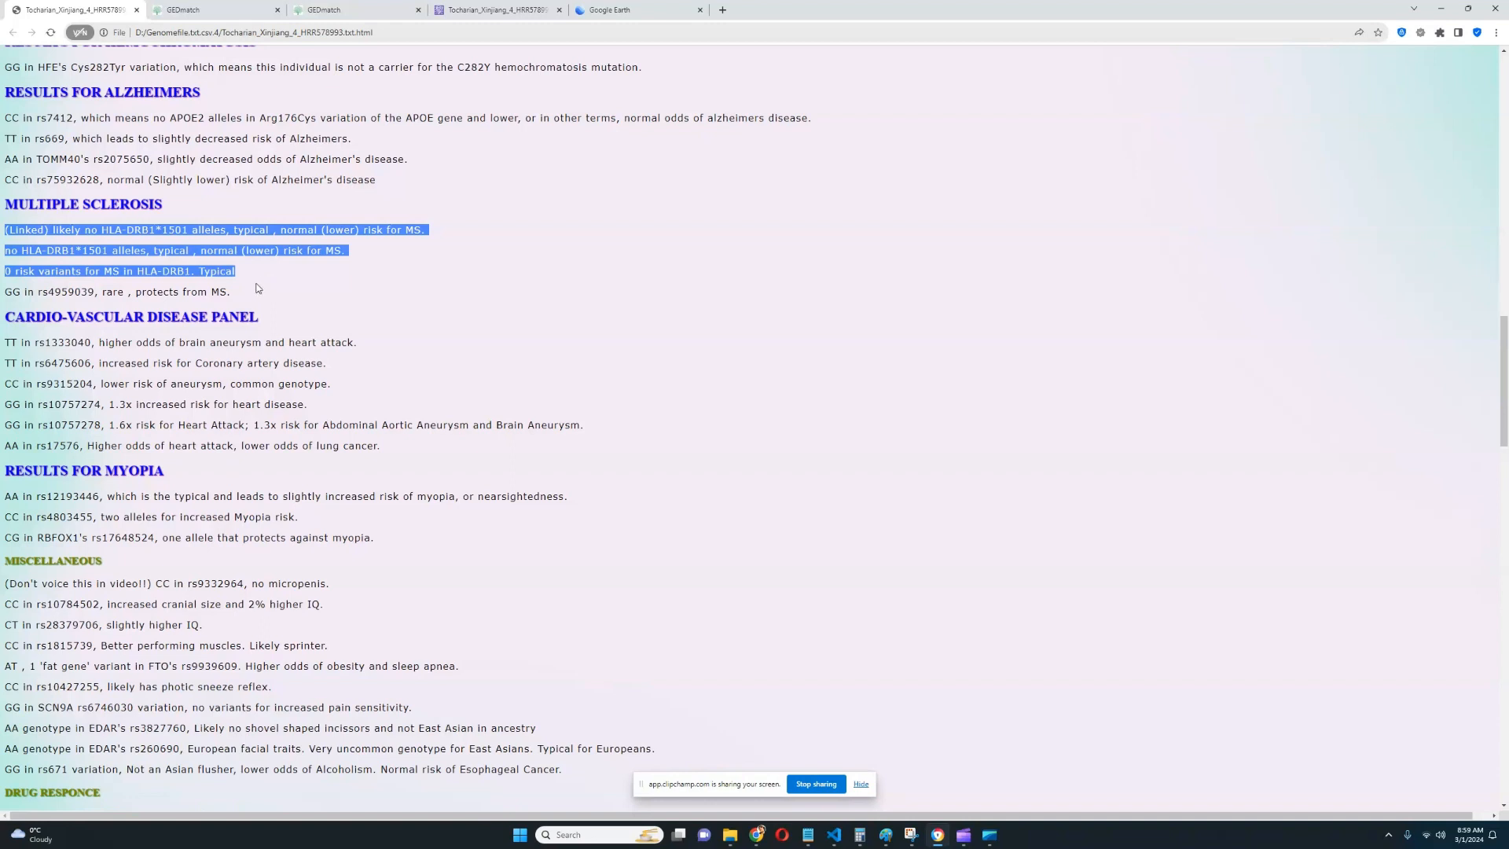
{"action": "scroll", "scroll_direction": "down", "scroll_amount": 3}
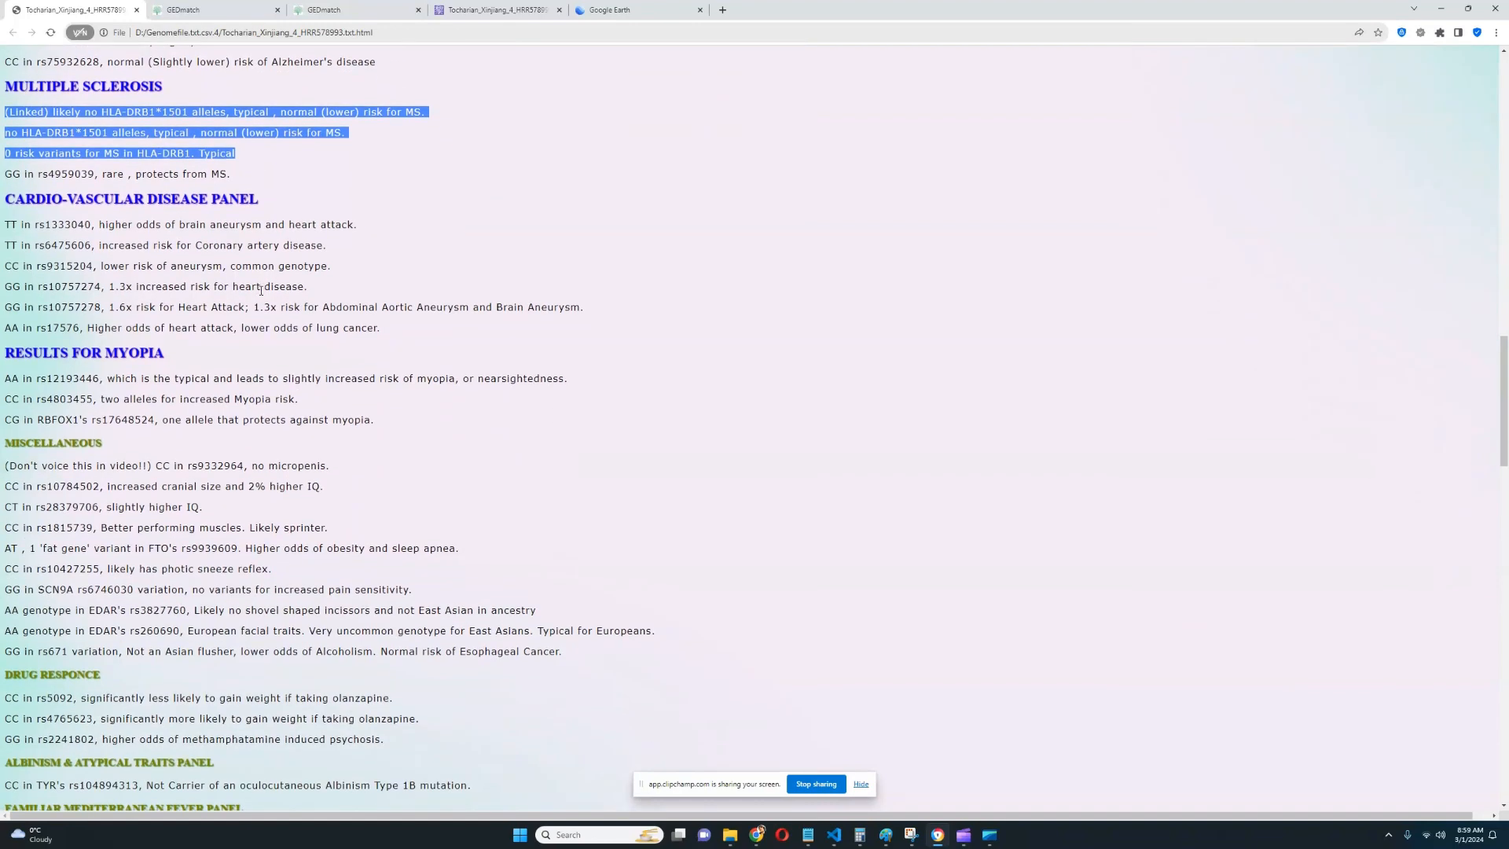
{"action": "scroll", "scroll_direction": "down", "scroll_amount": 3}
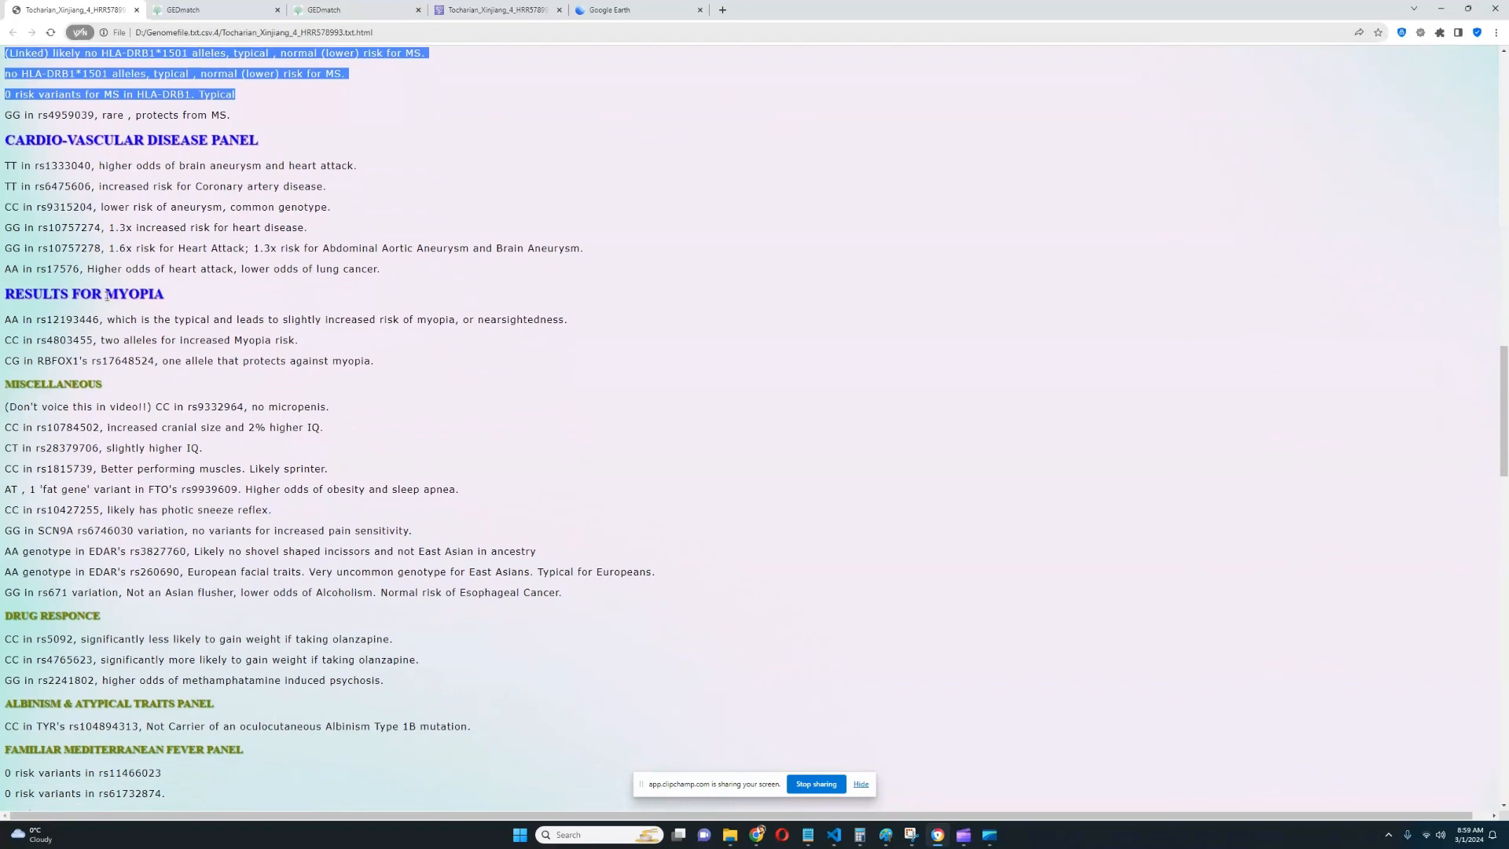
- Highlight the photic sneeze reflex result in the miscellaneous panel and move toward drug response
{"action": "scroll", "scroll_direction": "down", "scroll_amount": 3}
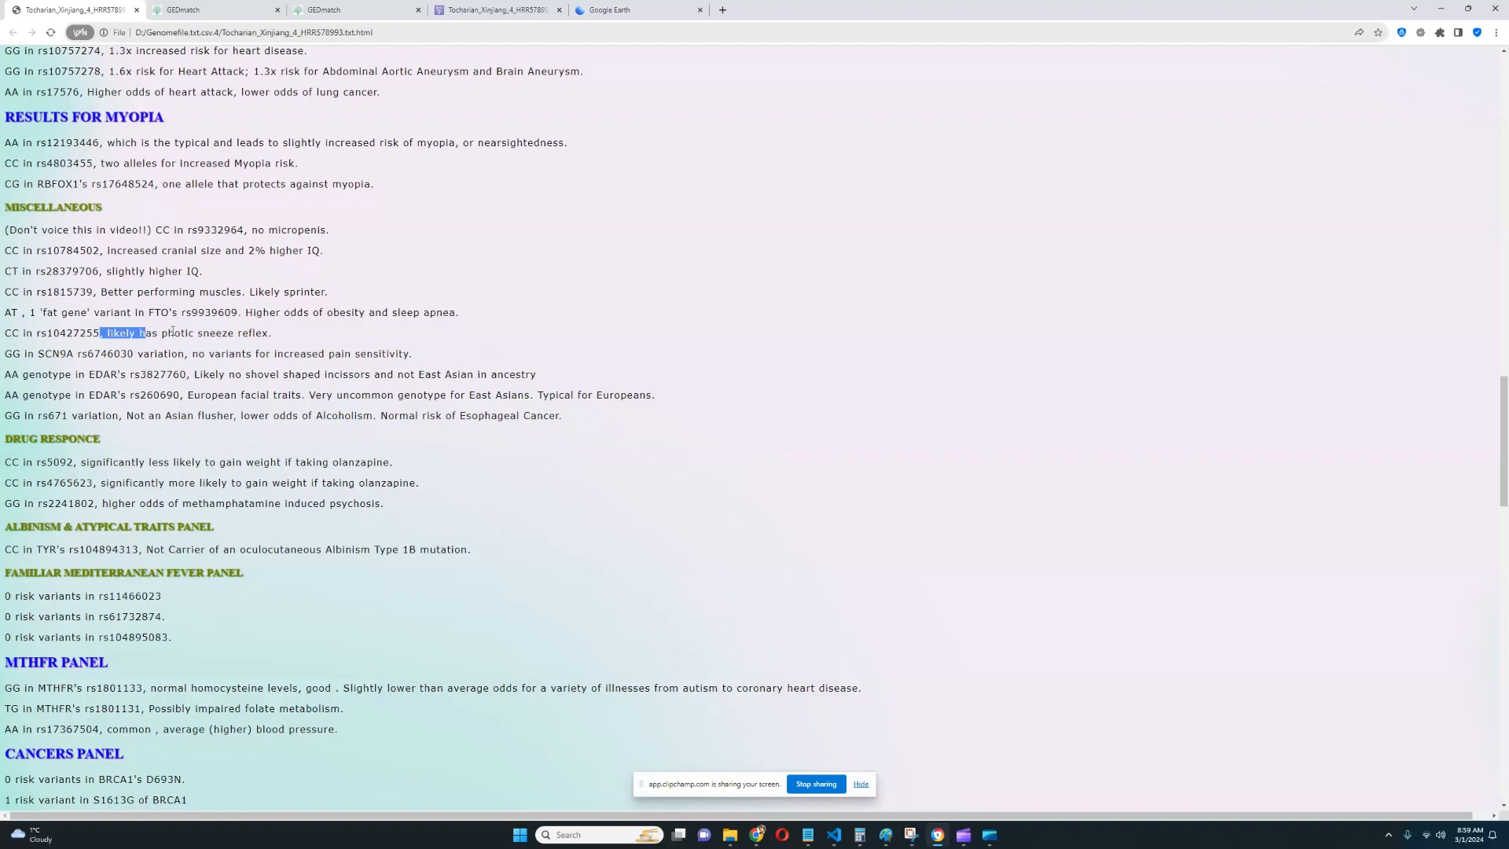
{"action": "left_click_drag", "start_coordinate": [99, 332], "coordinate": [270, 332]}
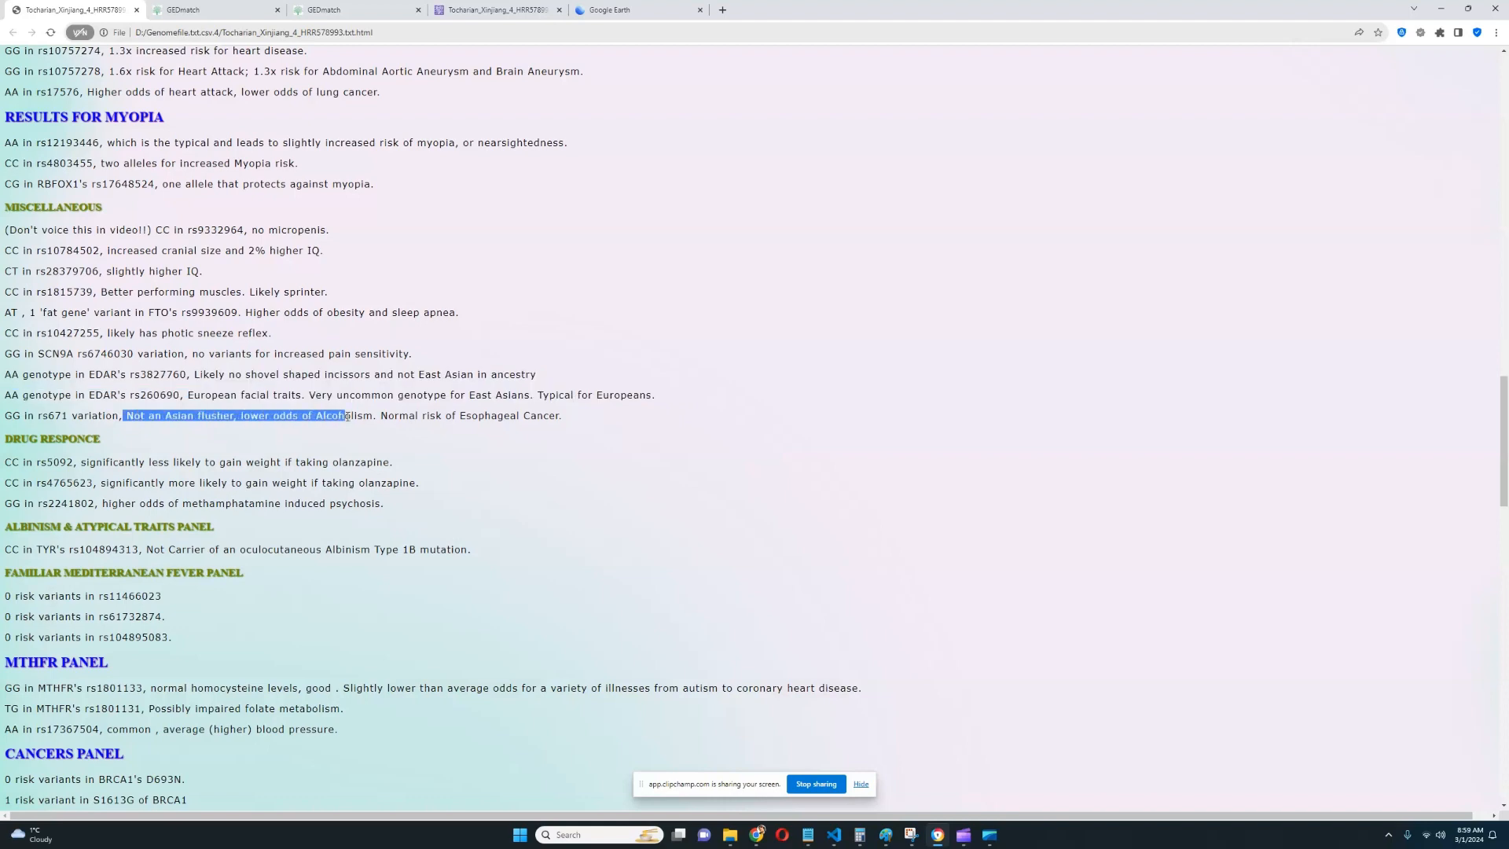
{"action": "scroll", "scroll_direction": "down", "scroll_amount": 3}
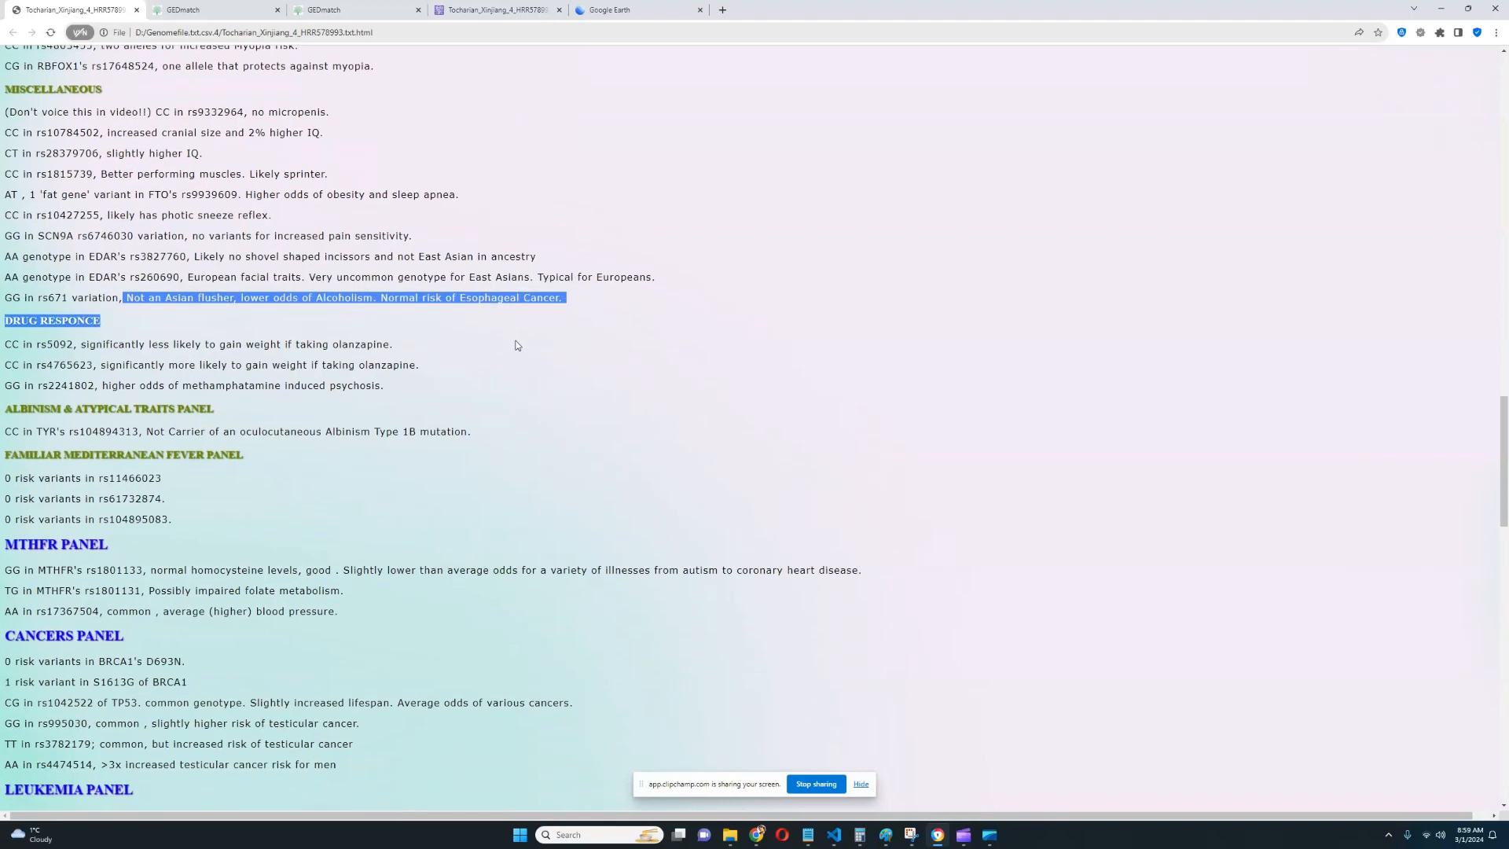
- Pass the albinism and Mediterranean fever panels and highlight 'homocysteine' in the MTHFR result
{"action": "scroll", "scroll_direction": "down", "scroll_amount": 3}
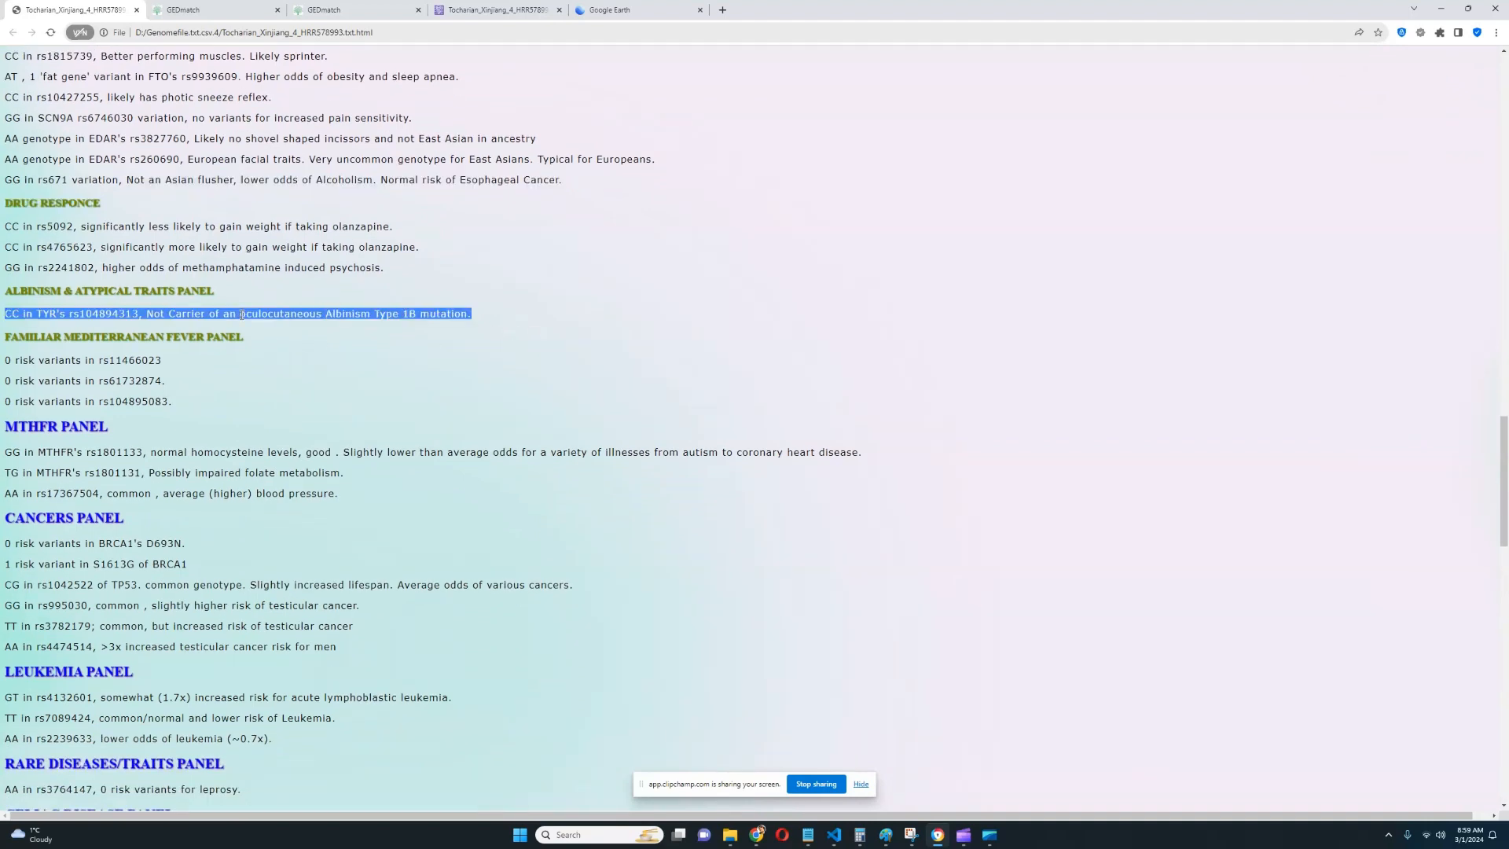
{"action": "scroll", "scroll_direction": "down", "scroll_amount": 3}
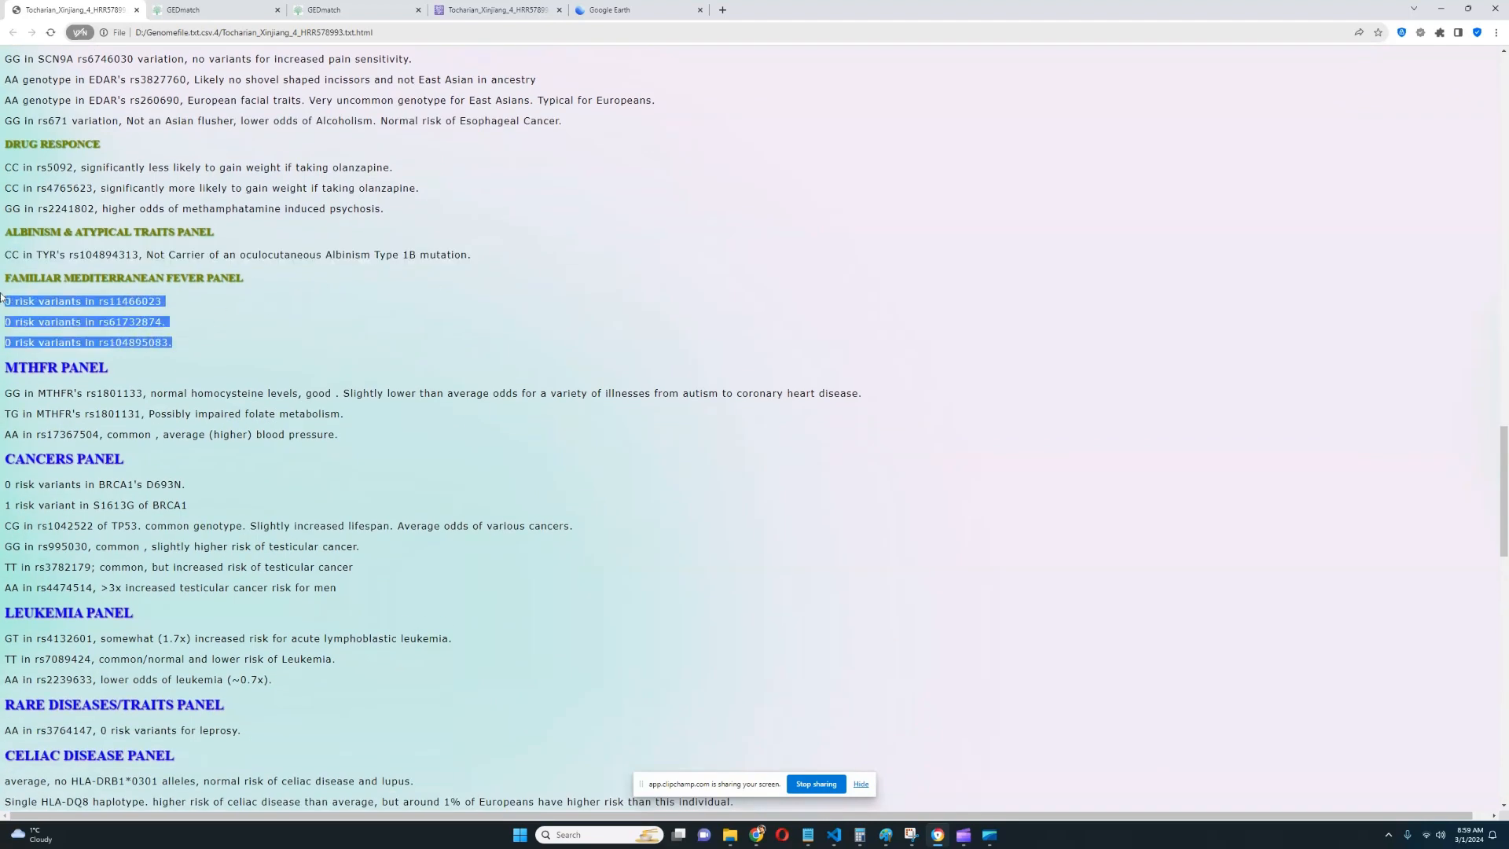
{"action": "scroll", "scroll_direction": "down", "scroll_amount": 3}
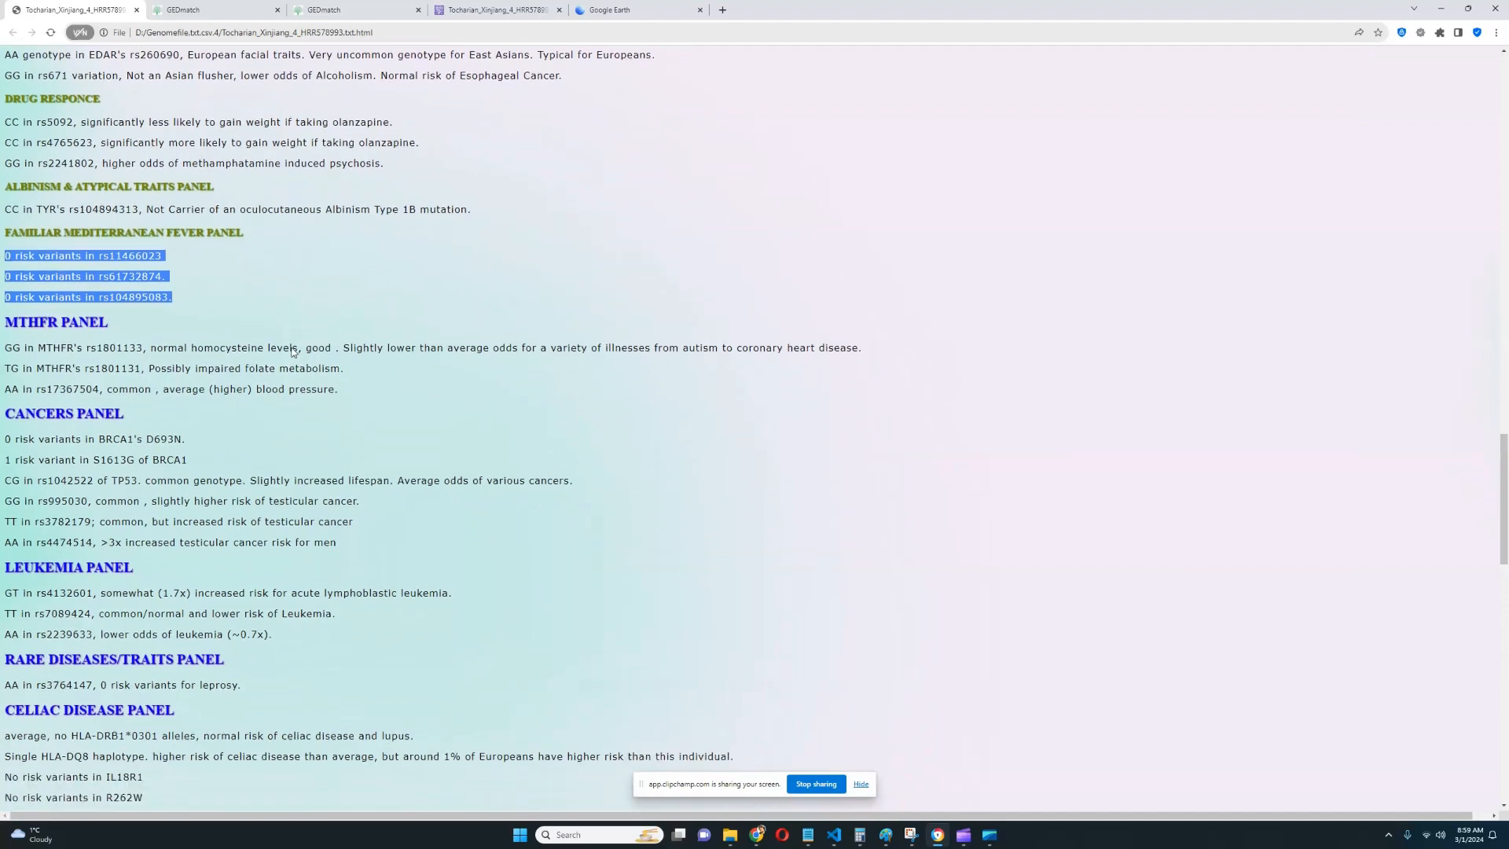
{"action": "scroll", "scroll_direction": "down", "scroll_amount": 3}
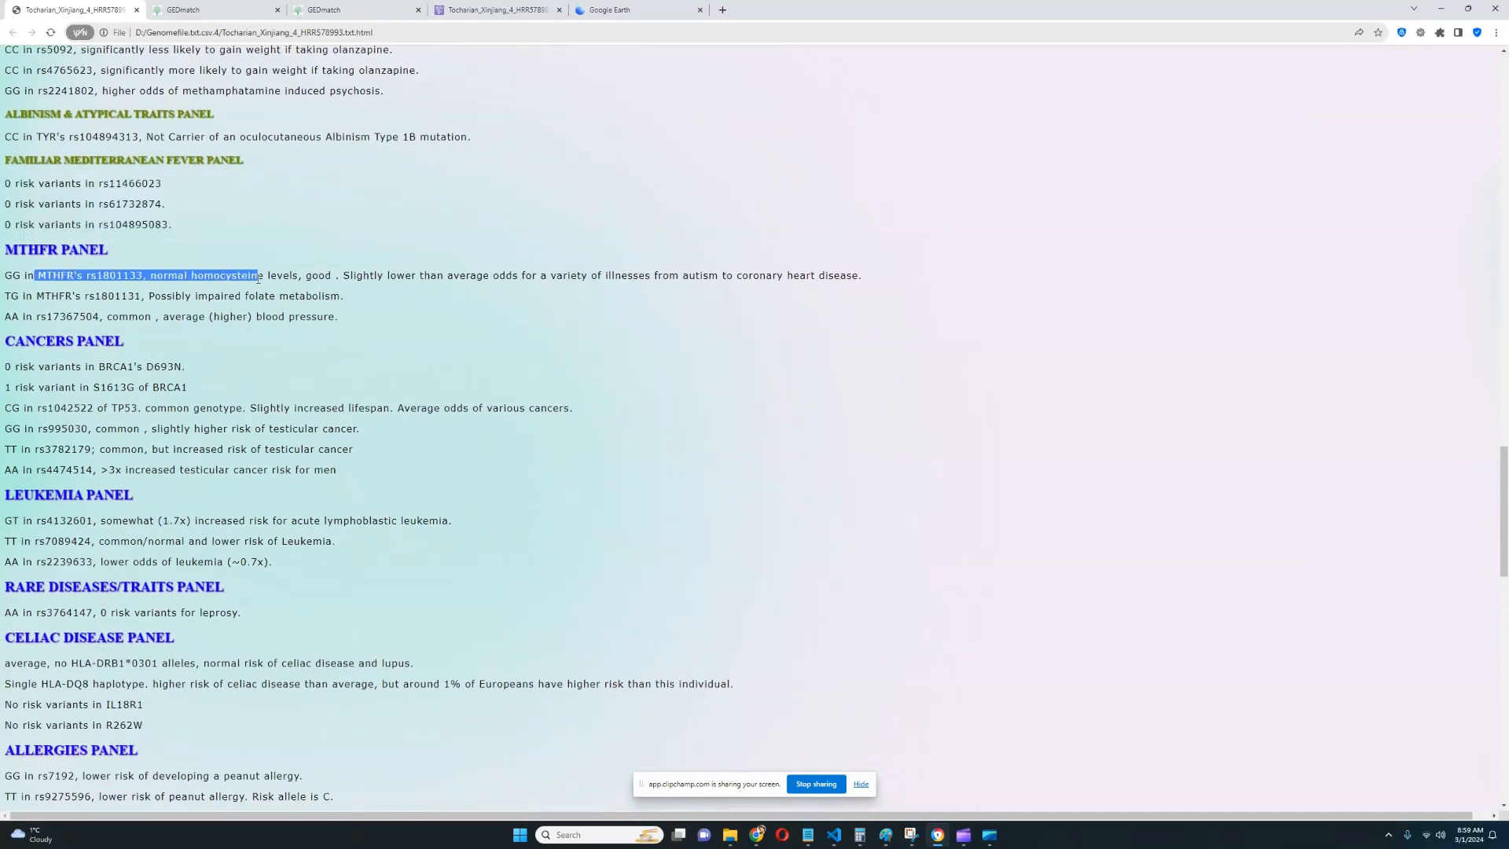
{"action": "left_click", "coordinate": [197, 279]}
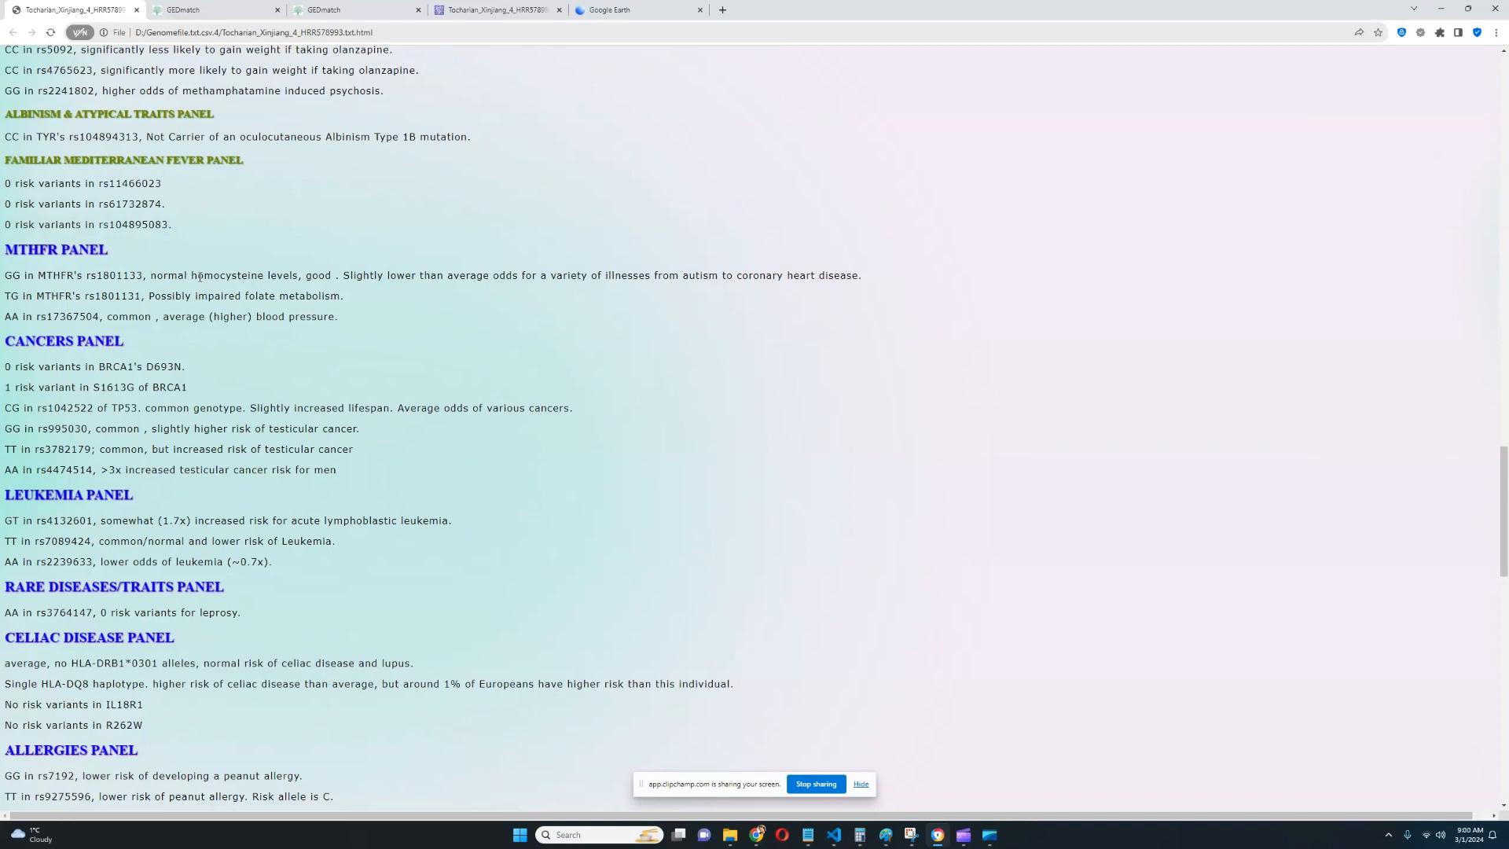
{"action": "double_click", "coordinate": [235, 275]}
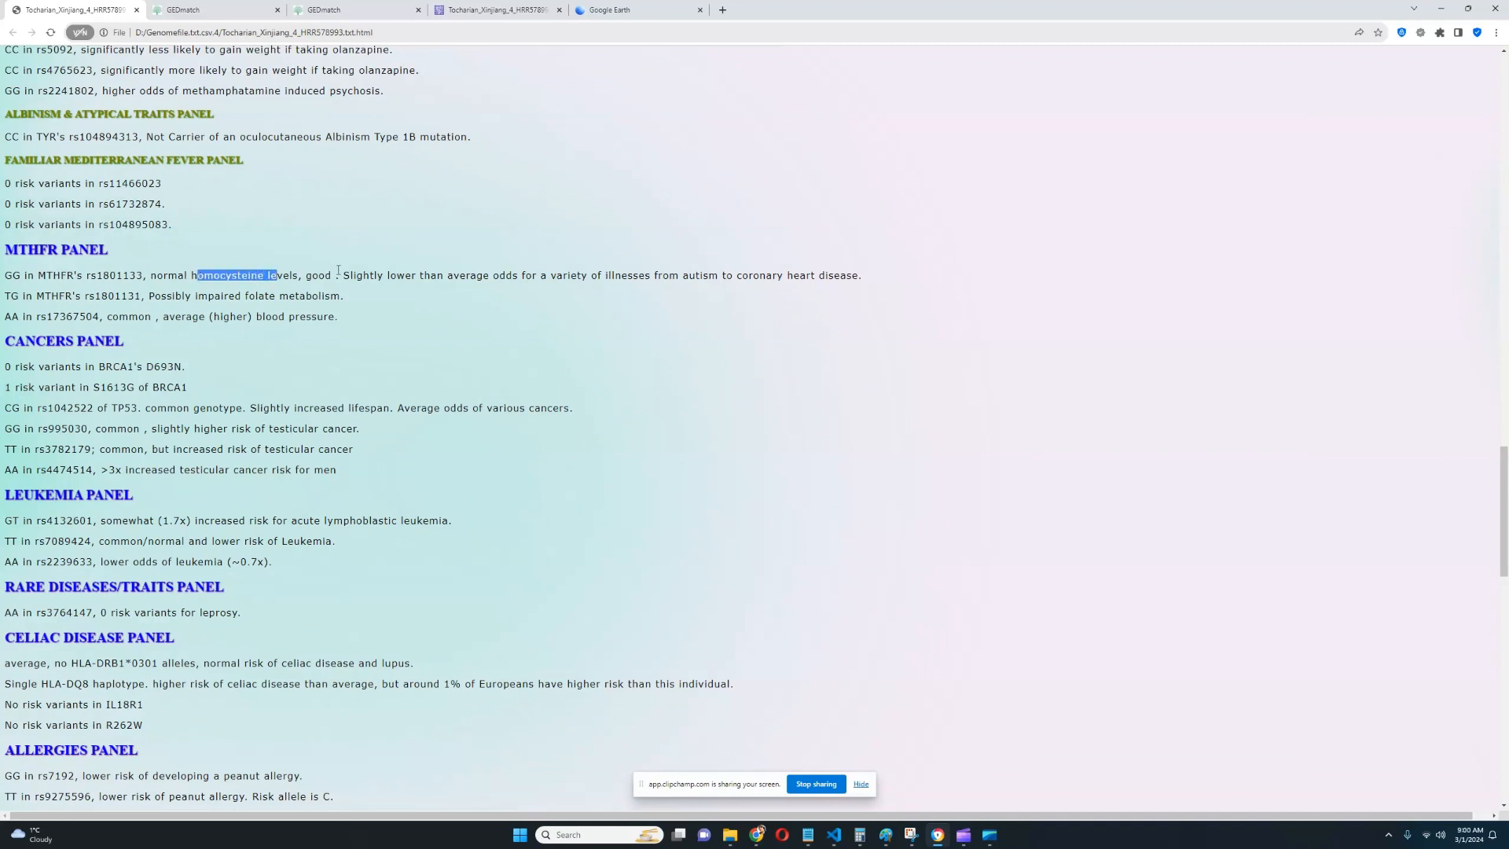
{"action": "mouse_move", "coordinate": [381, 459]}
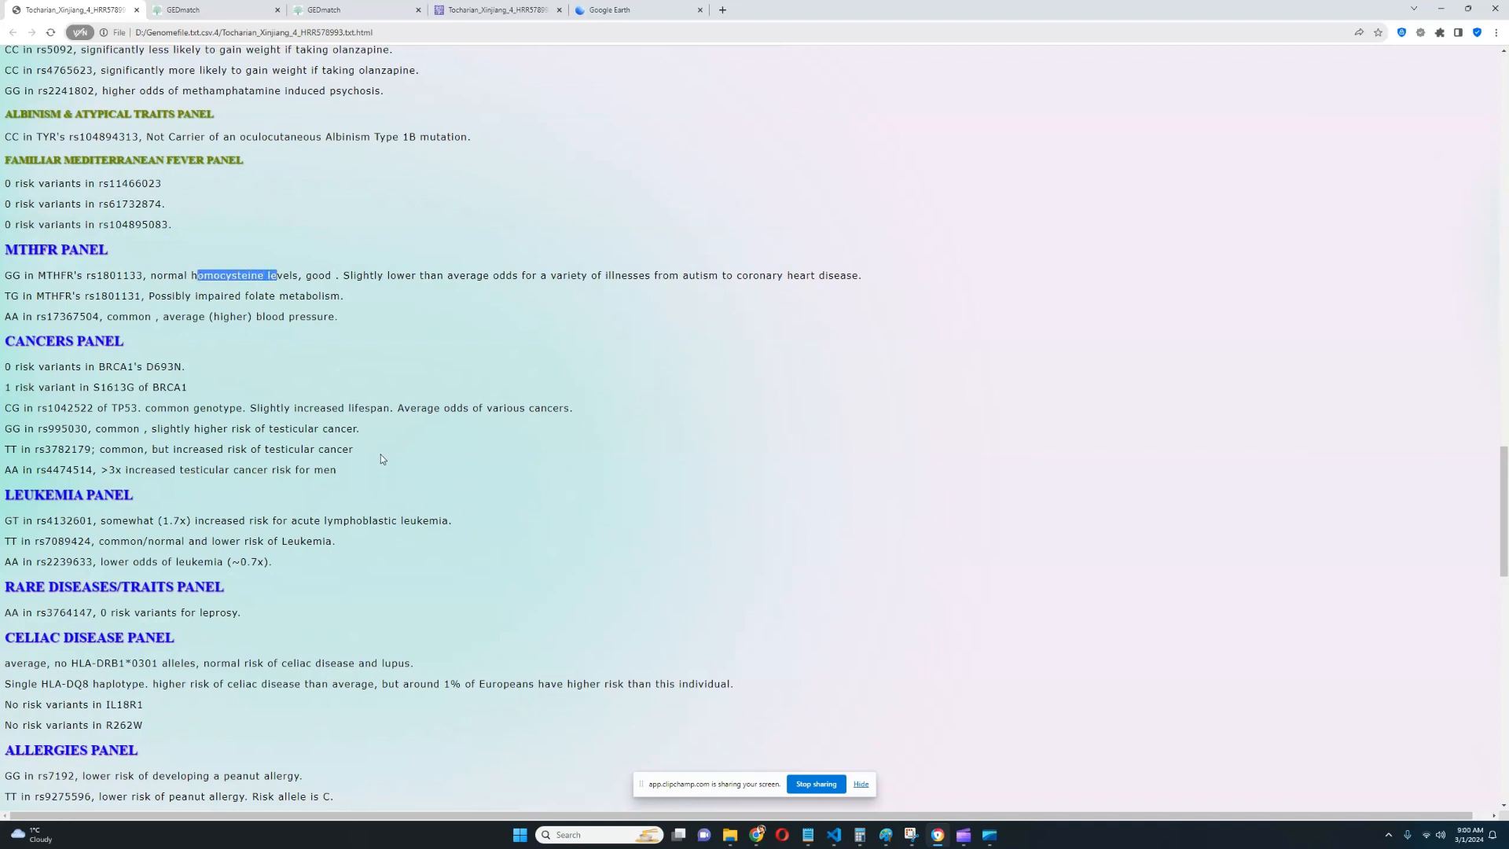
{"action": "scroll", "scroll_direction": "down", "scroll_amount": 3}
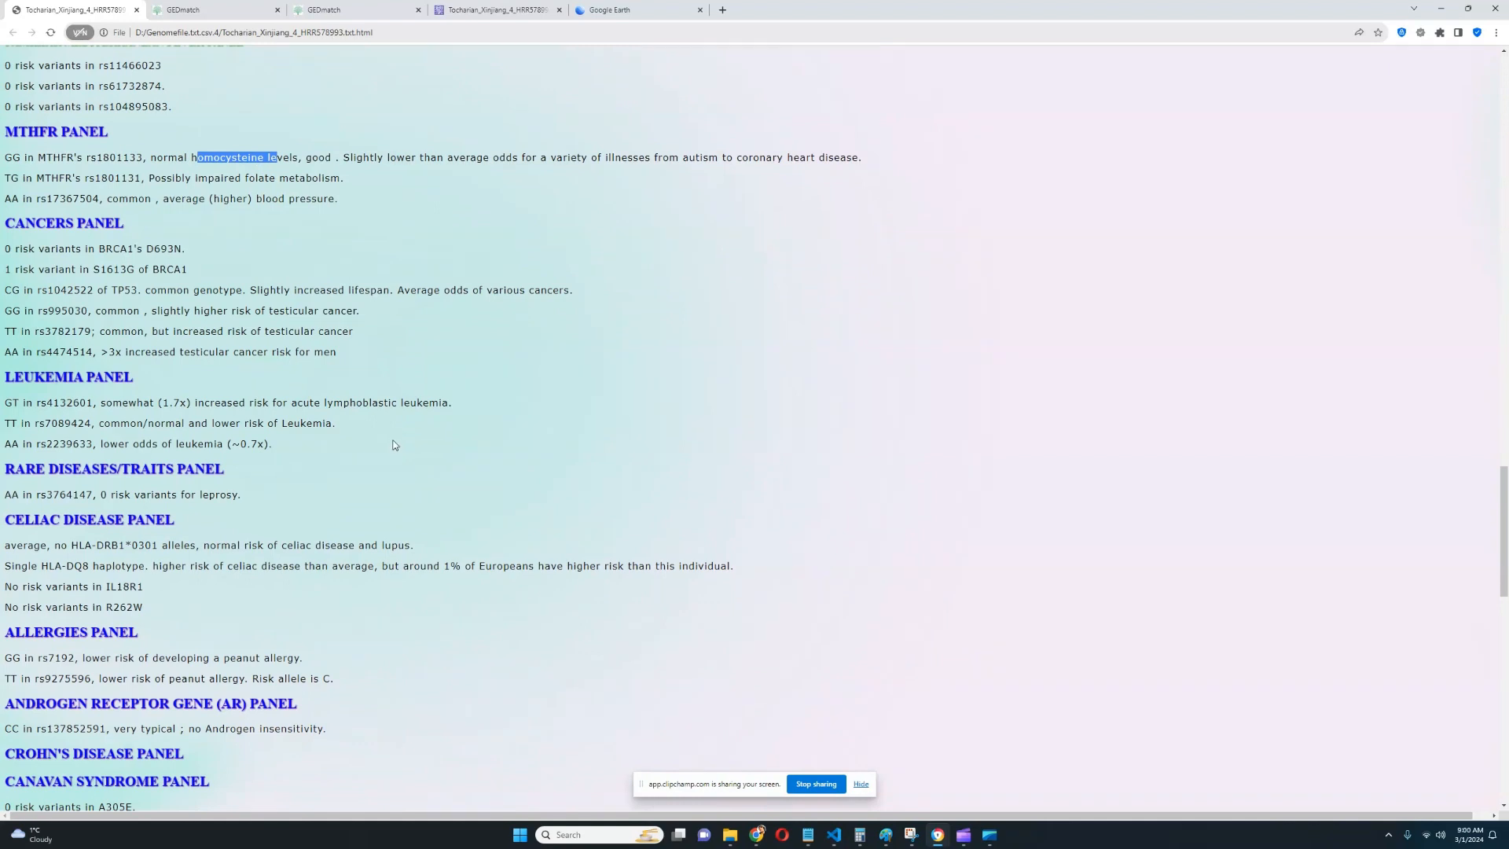
{"action": "mouse_move", "coordinate": [408, 429]}
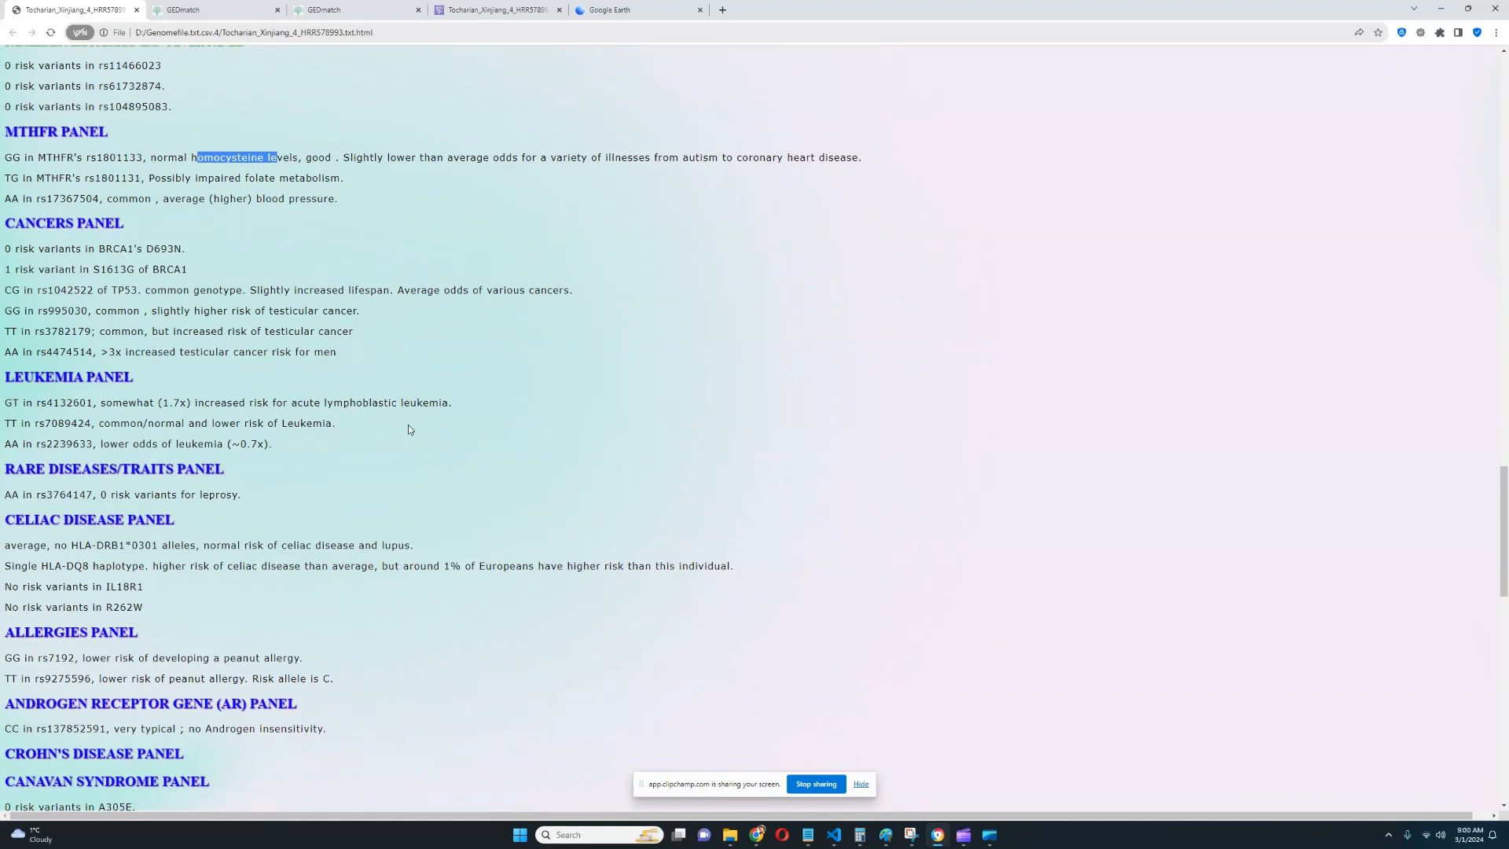
{"action": "mouse_move", "coordinate": [376, 366]}
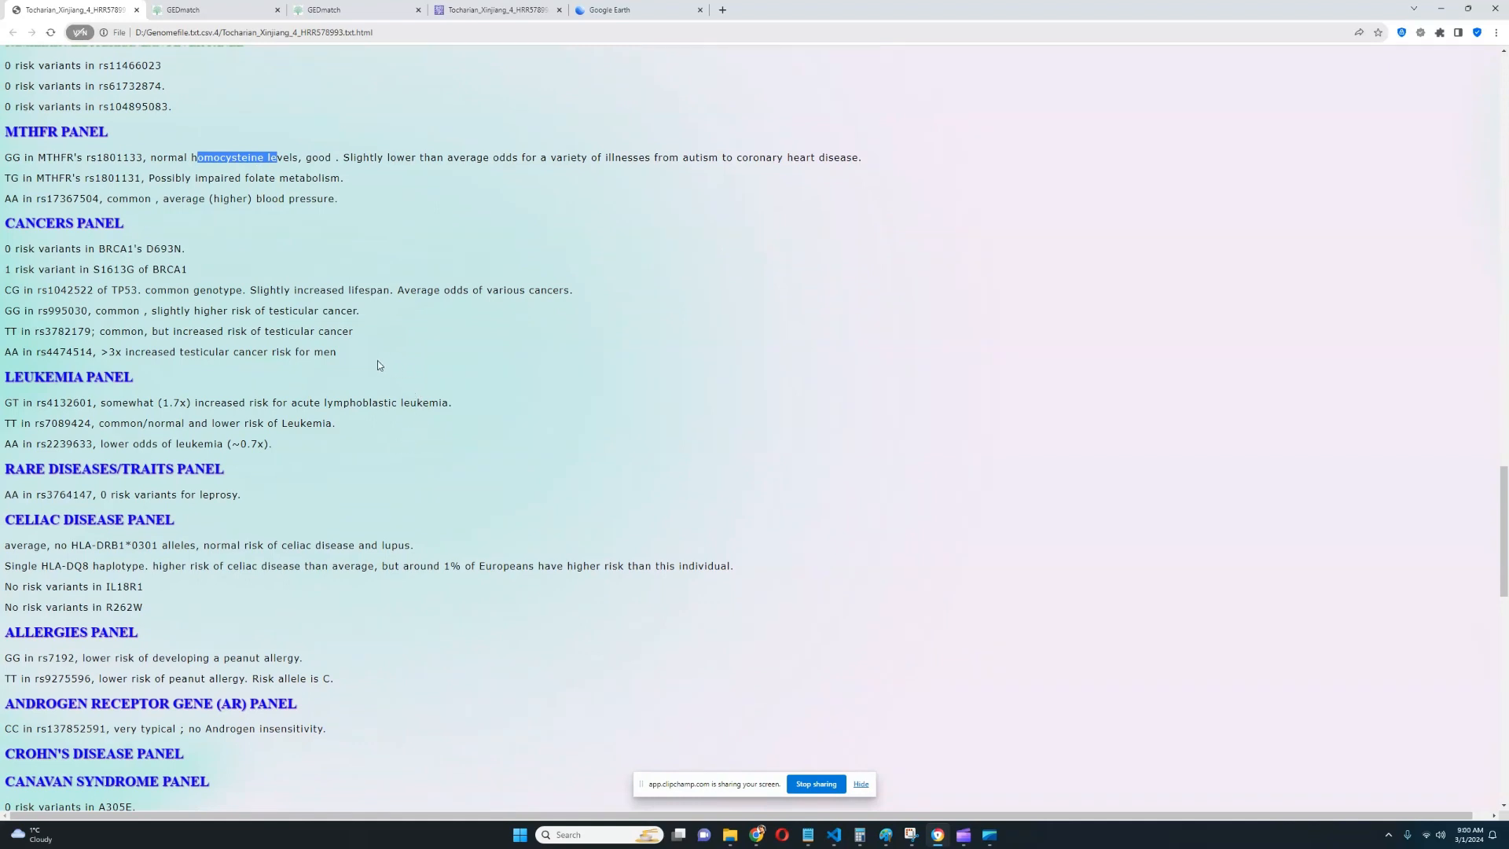
- Highlight the three testicular cancer risk lines in the cancers panel
{"action": "left_click_drag", "start_coordinate": [5, 310], "coordinate": [337, 351]}
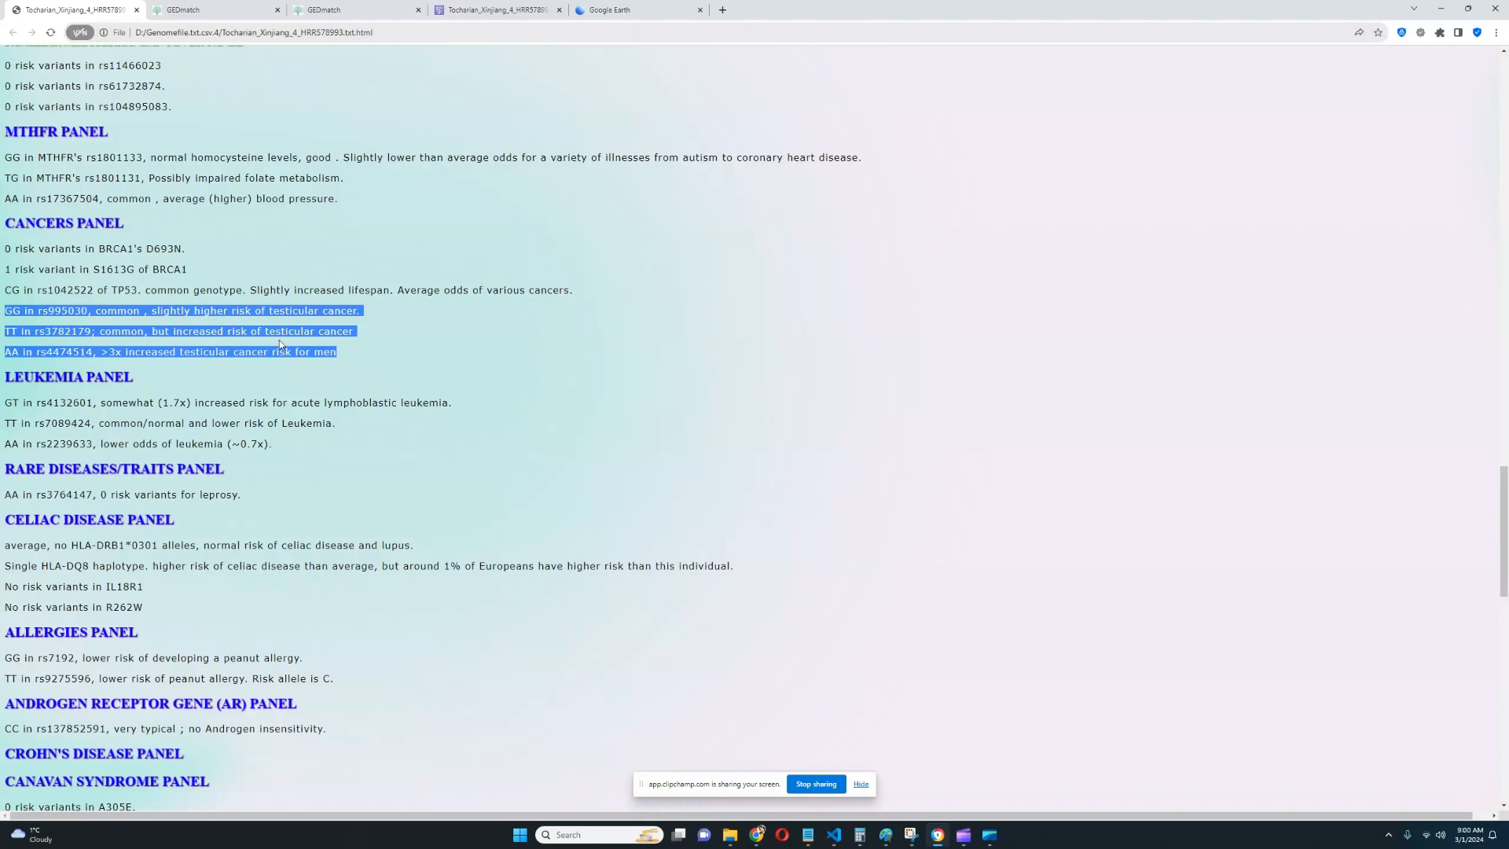
{"action": "mouse_move", "coordinate": [359, 355]}
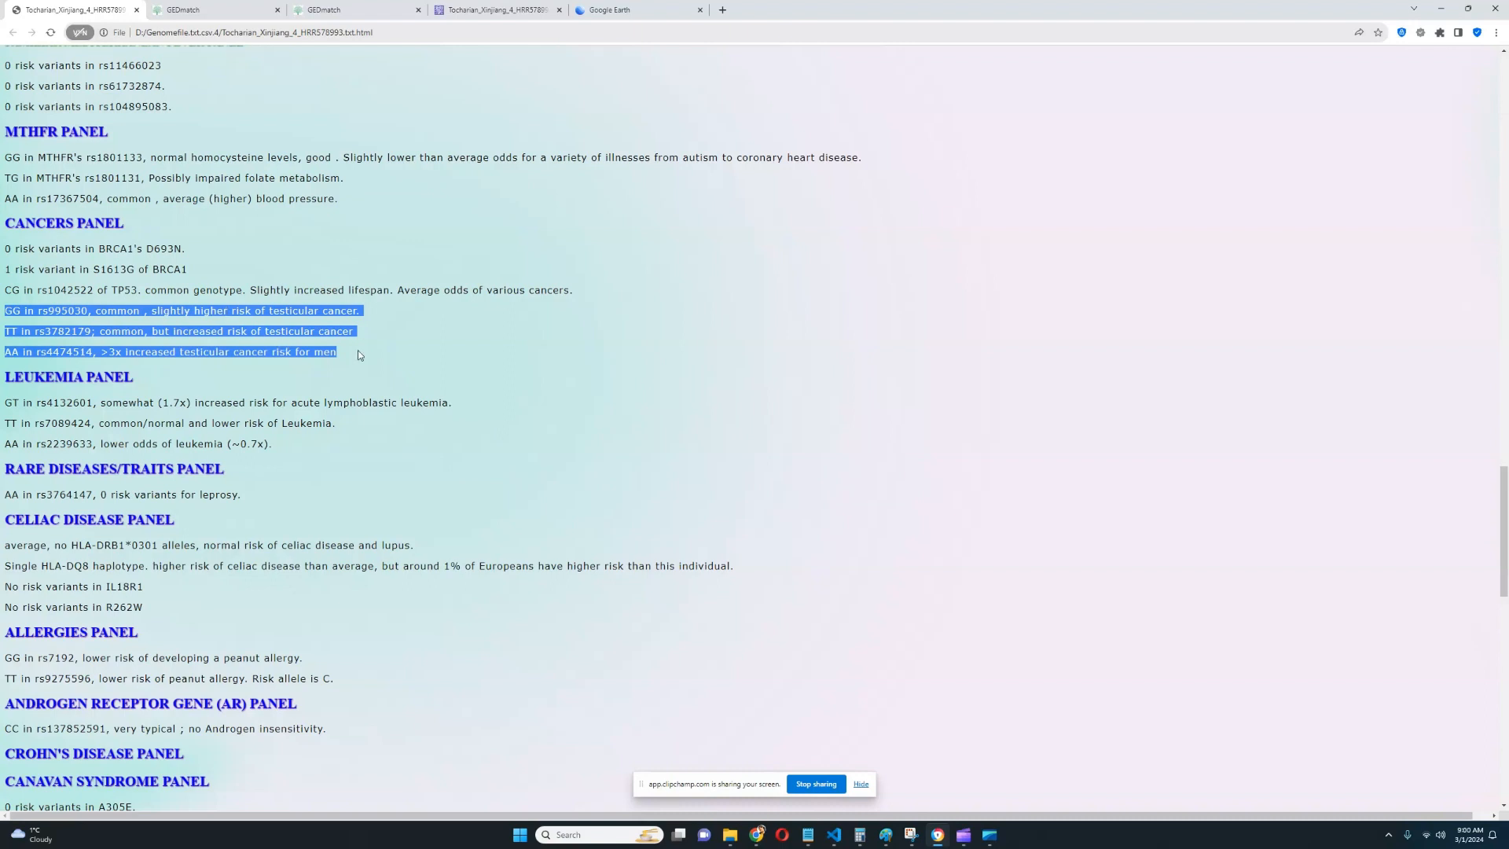
{"action": "mouse_move", "coordinate": [363, 359]}
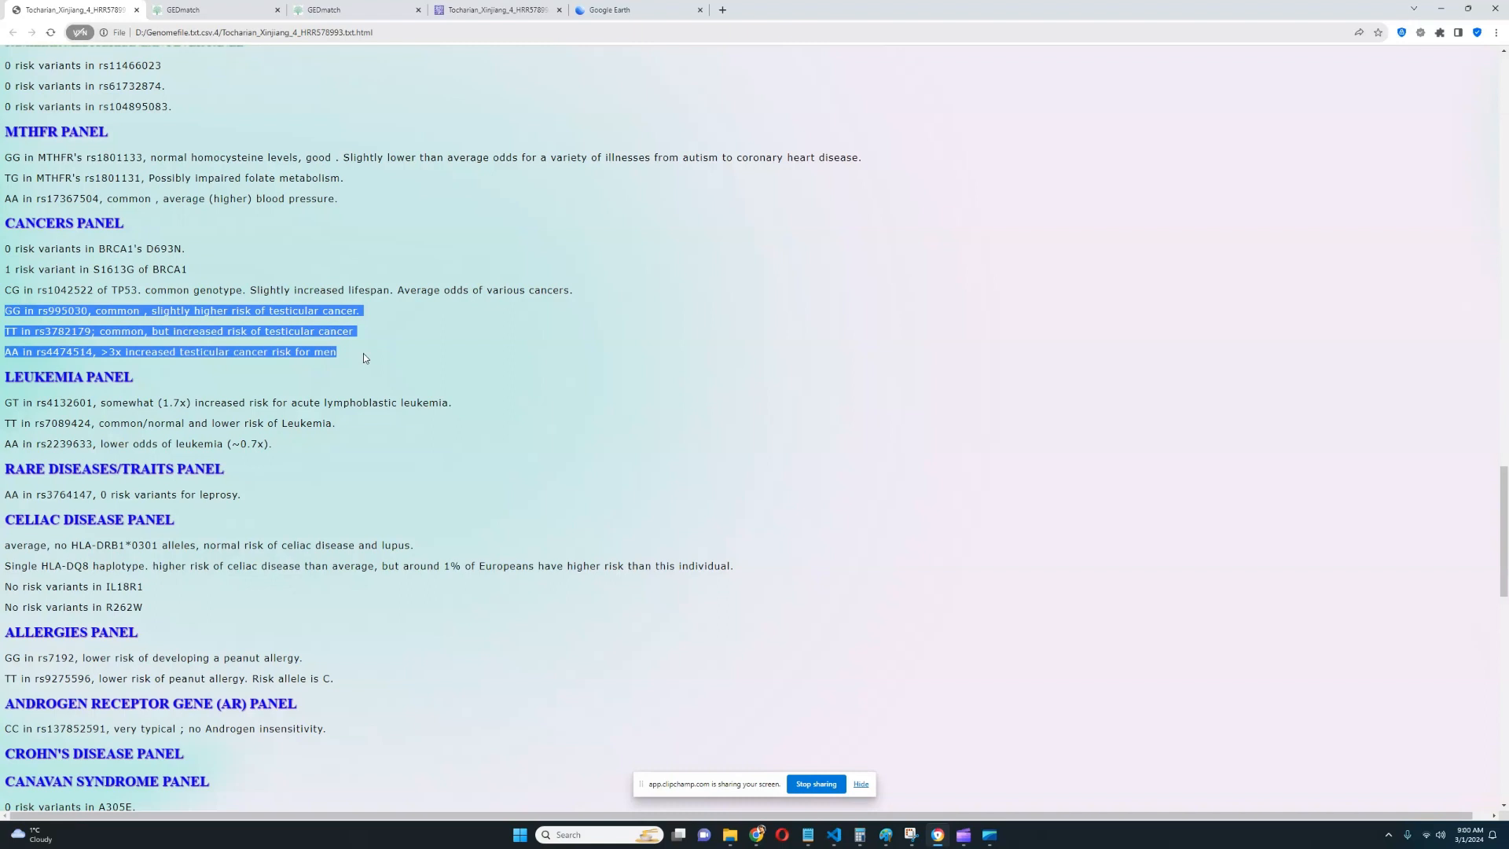
{"action": "scroll", "scroll_direction": "down", "scroll_amount": 3}
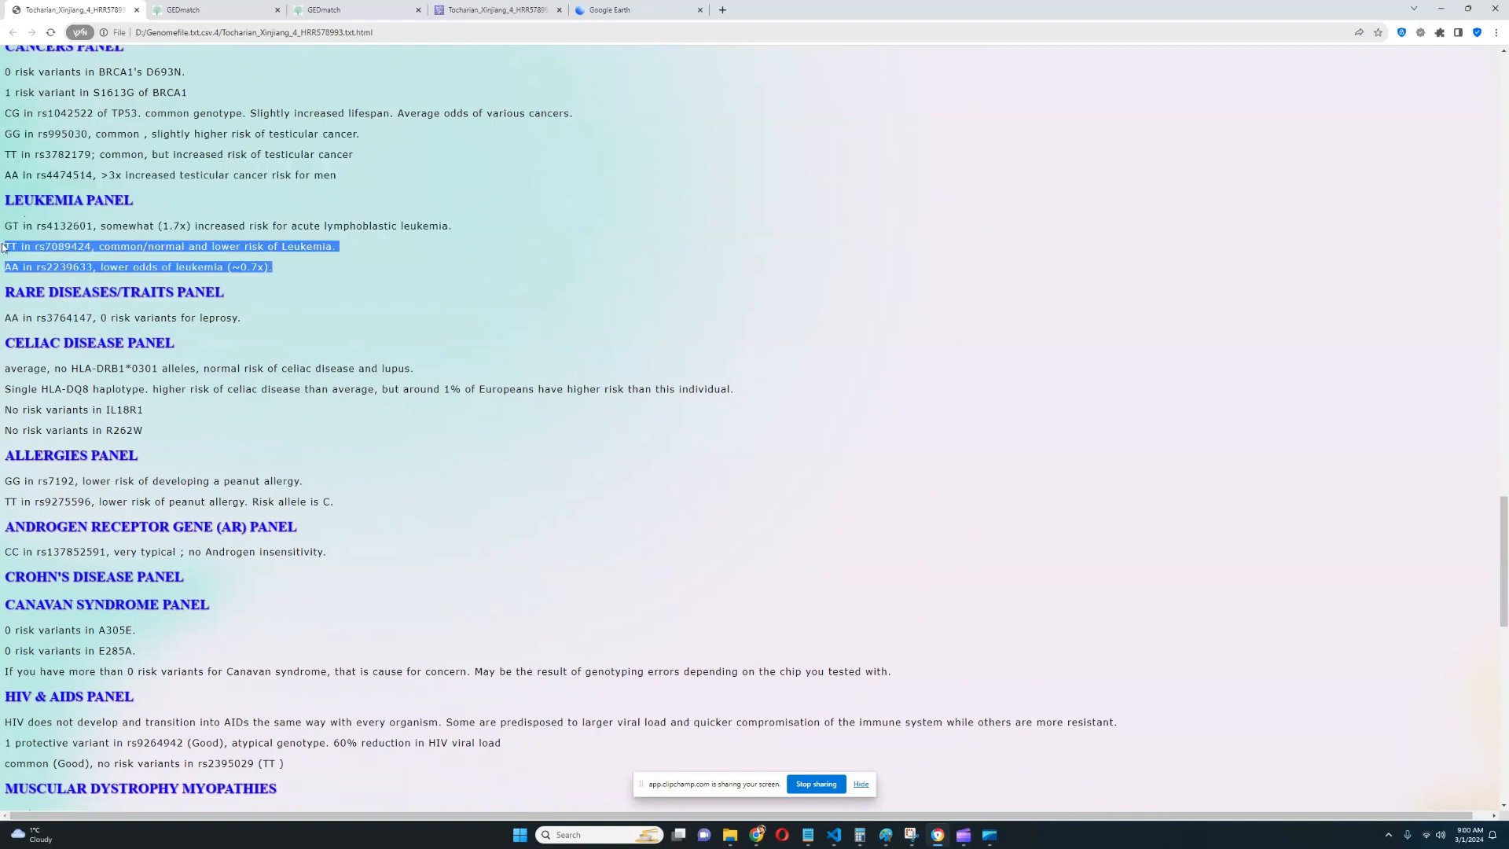
- Move through the leukemia and celiac disease panels toward the colorblindness panel
{"action": "scroll", "scroll_direction": "down", "scroll_amount": 3}
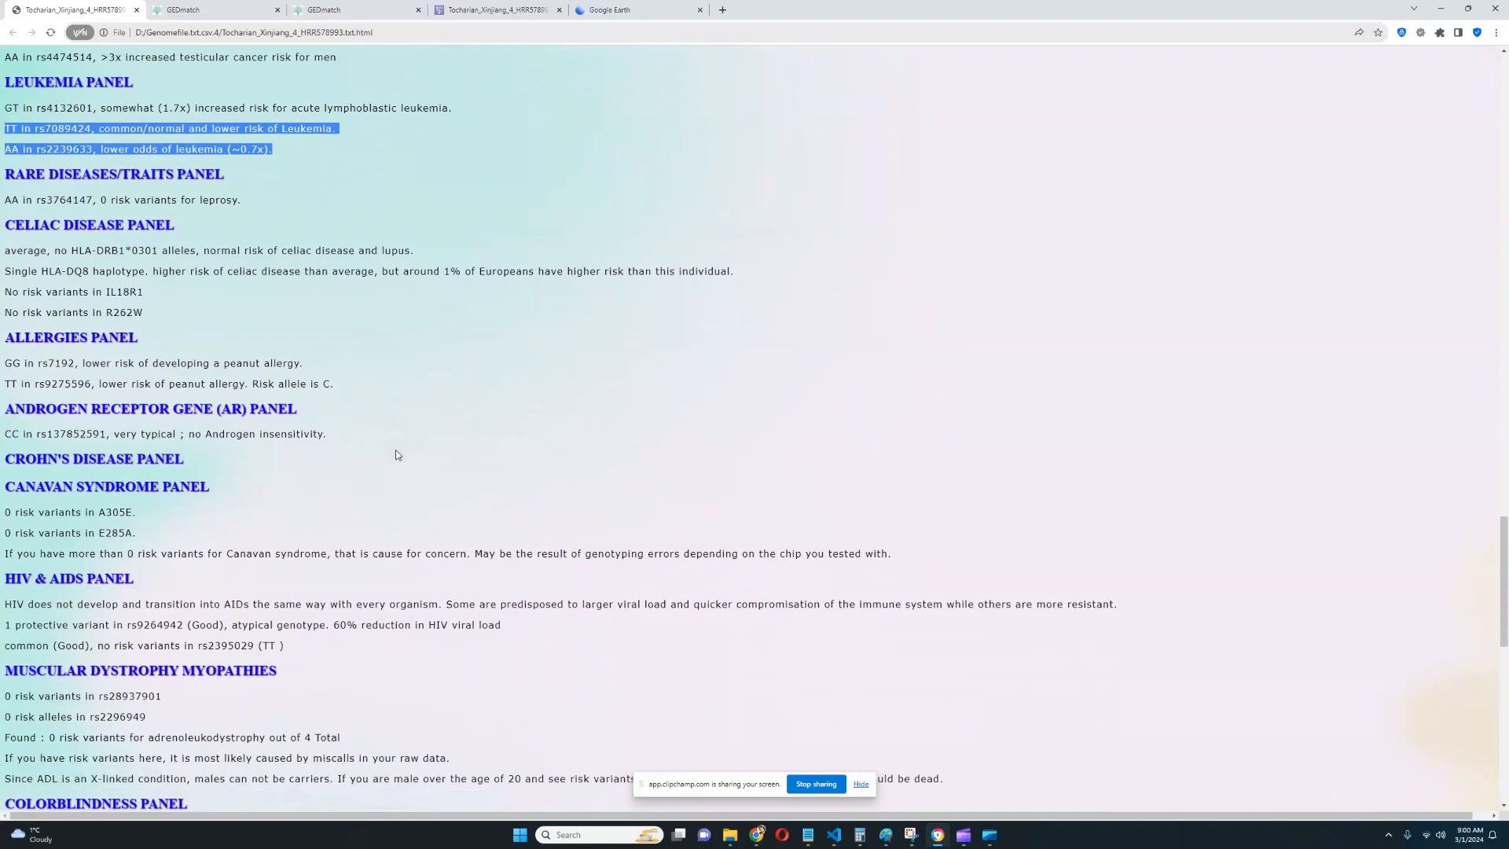
{"action": "mouse_move", "coordinate": [403, 435]}
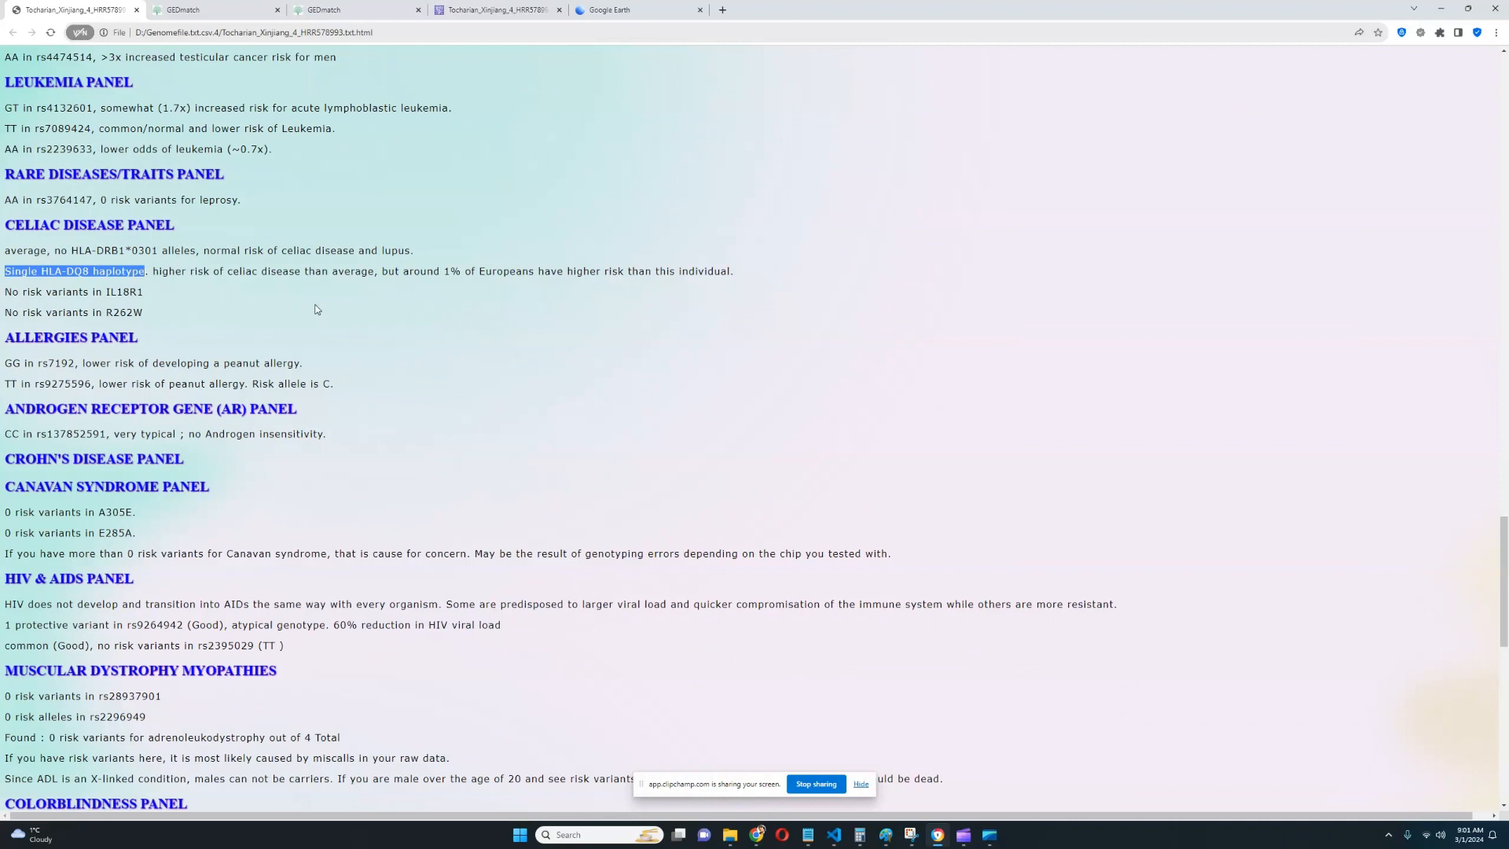
{"action": "mouse_move", "coordinate": [461, 275]}
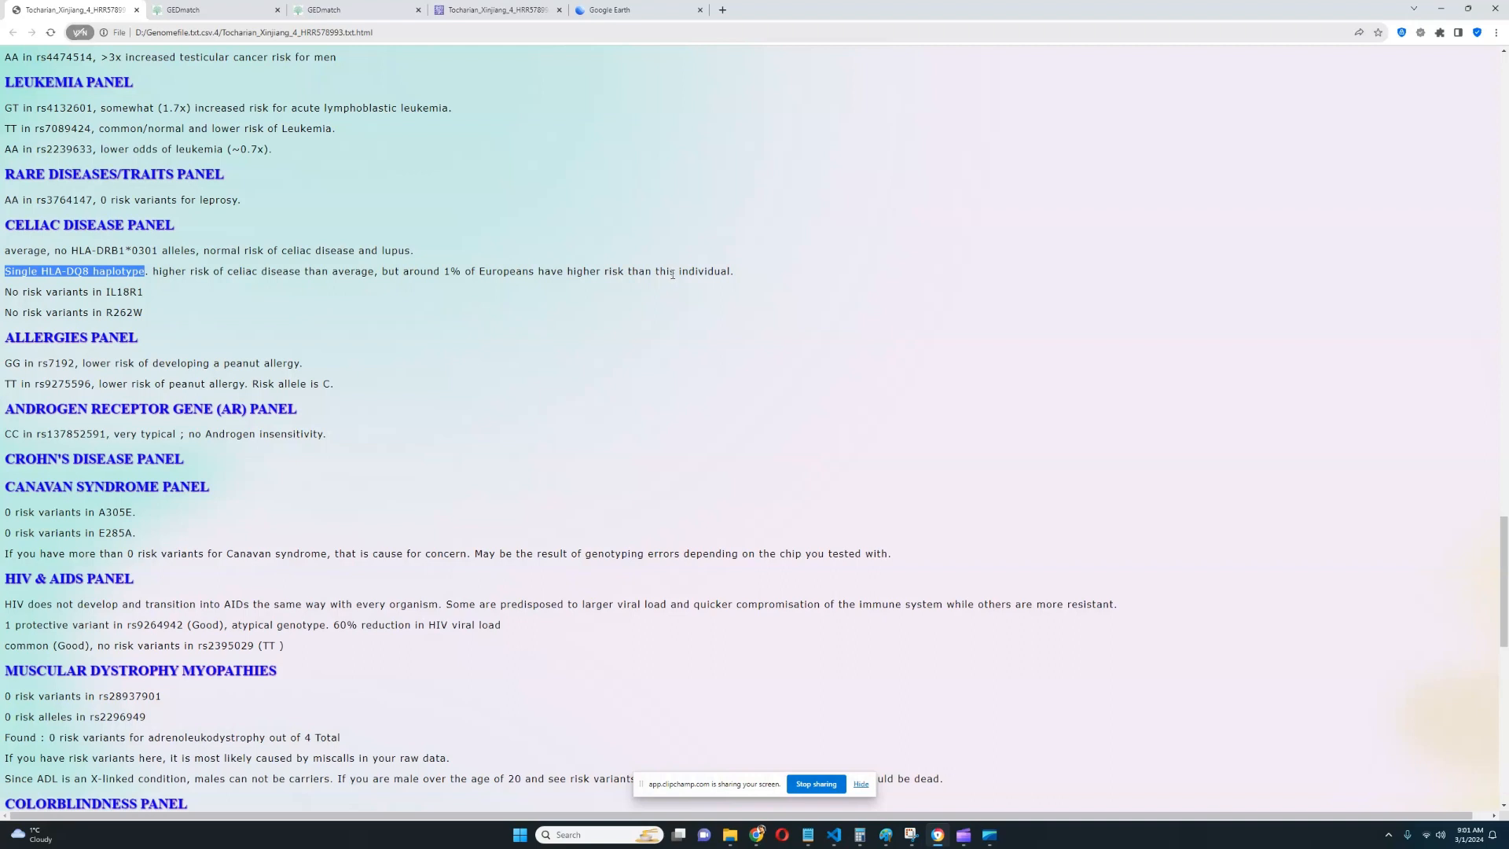
{"action": "mouse_move", "coordinate": [204, 312]}
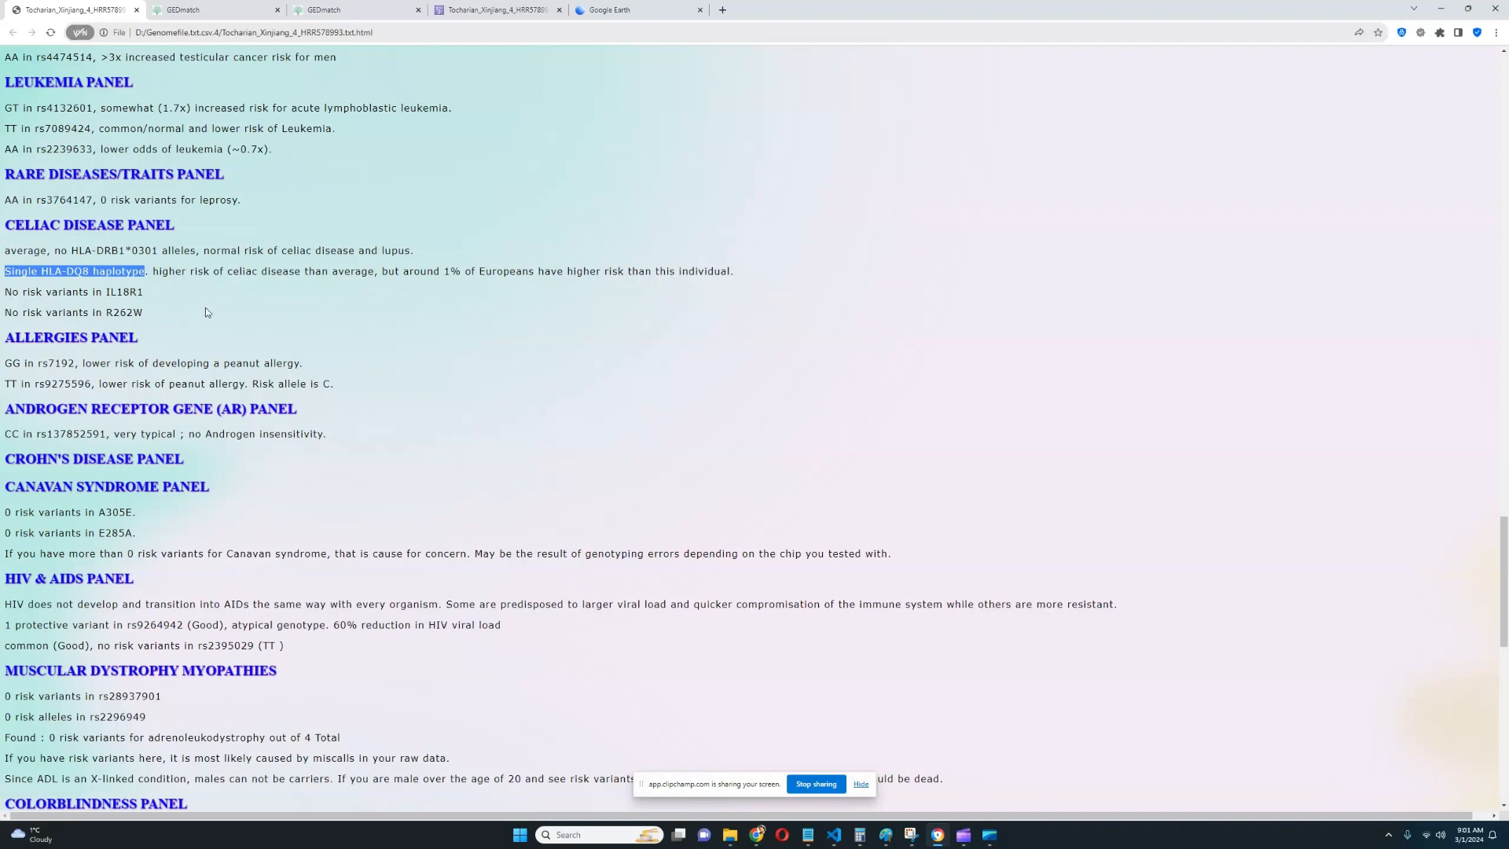
{"action": "mouse_move", "coordinate": [284, 336]}
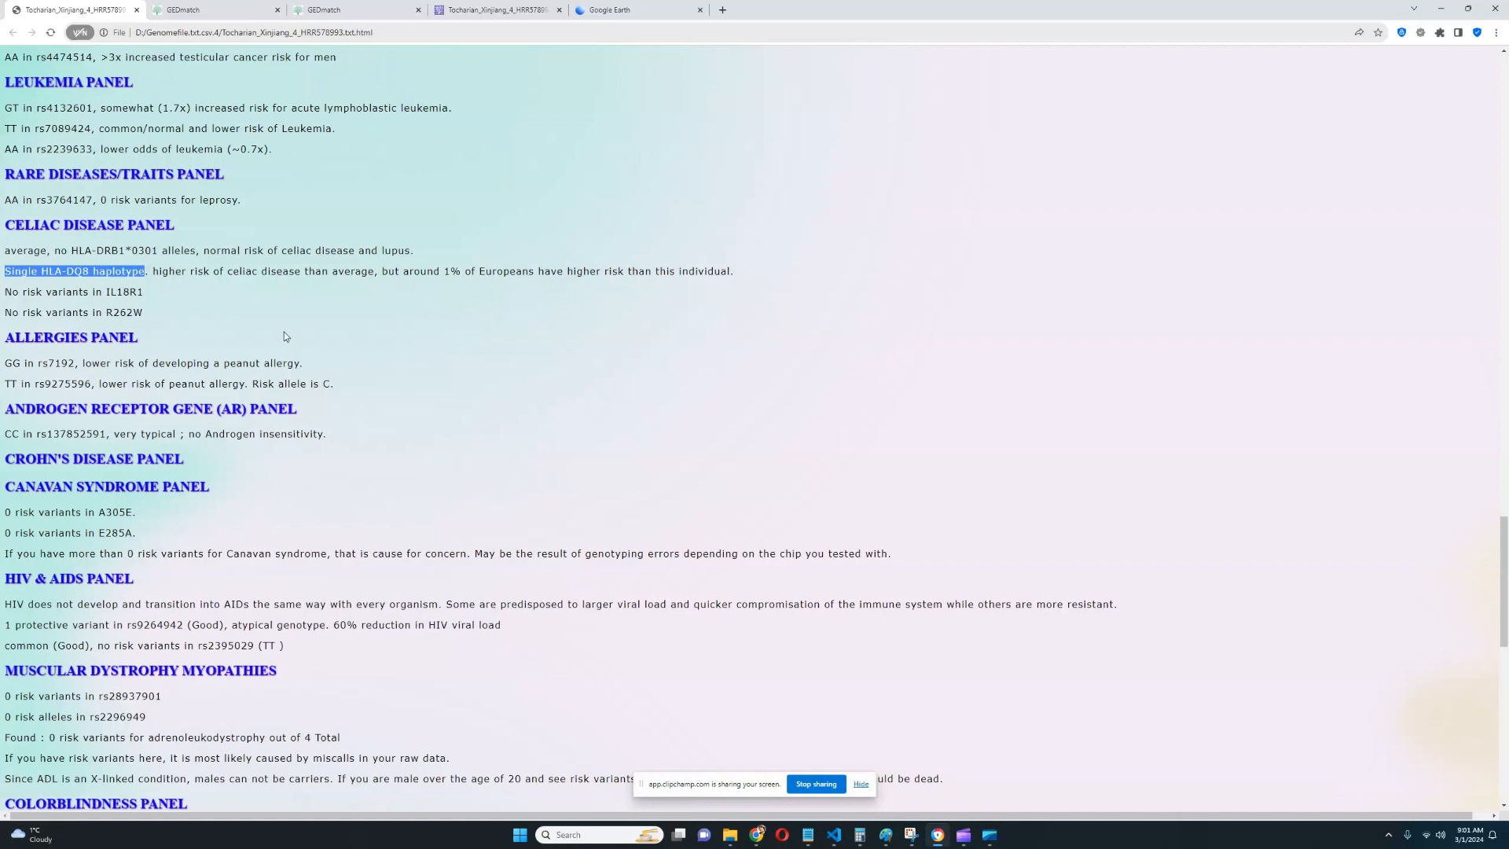
{"action": "scroll", "scroll_direction": "down", "scroll_amount": 3}
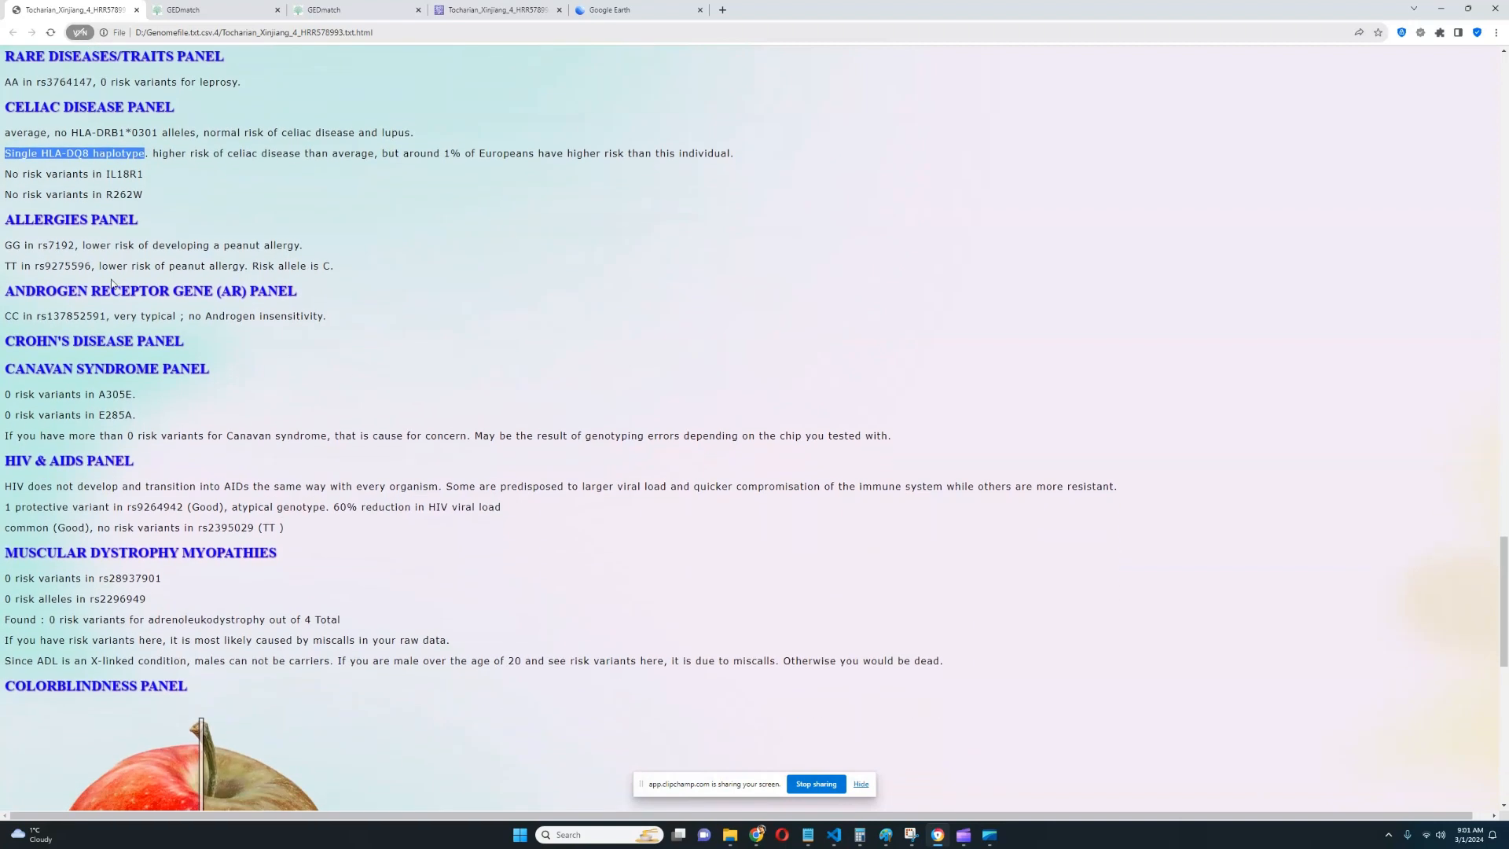
{"action": "mouse_move", "coordinate": [33, 306]}
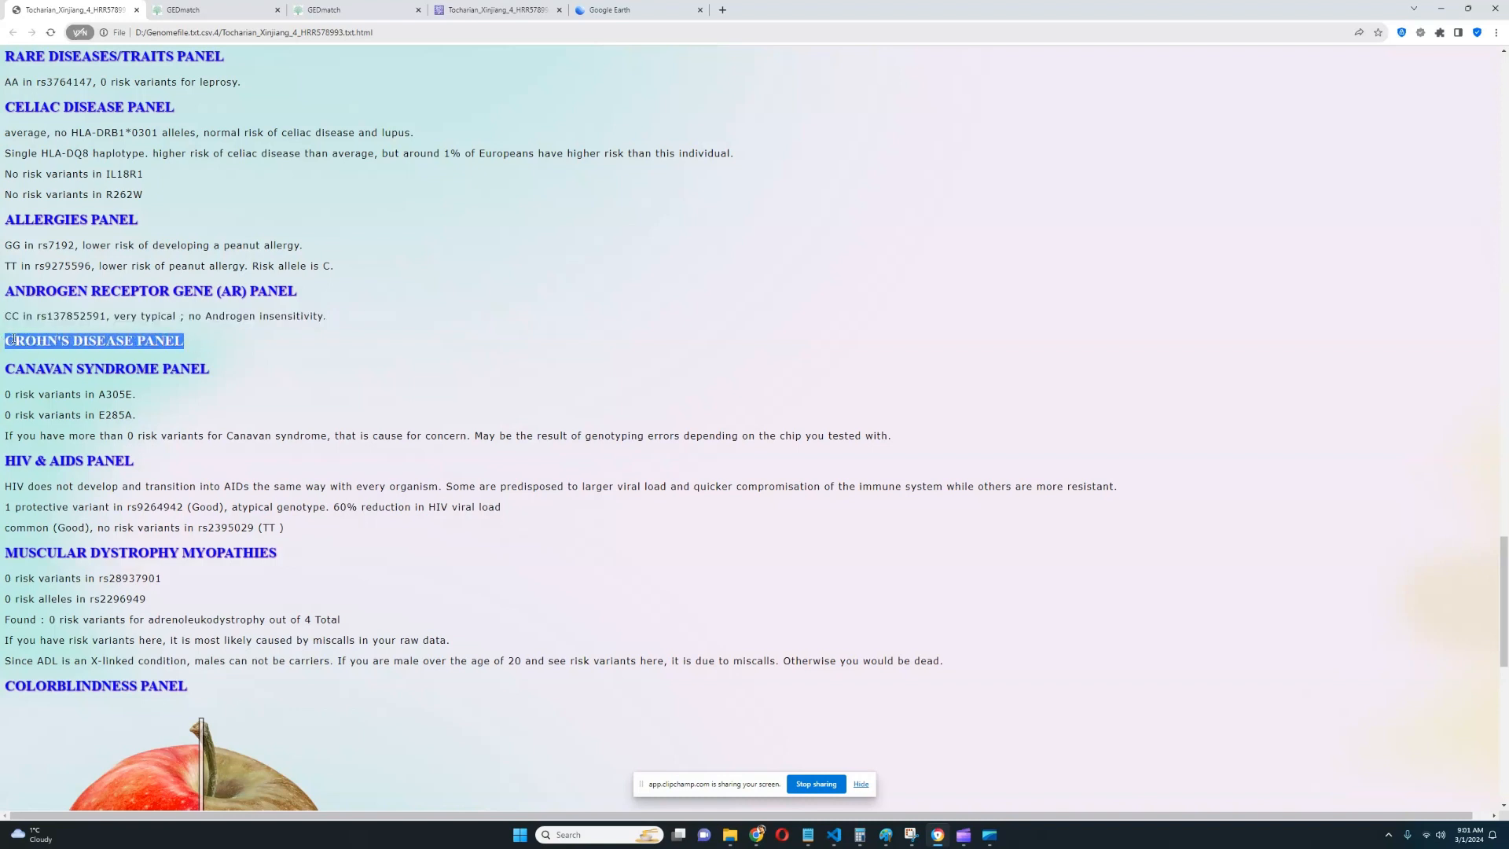
{"action": "mouse_move", "coordinate": [515, 344]}
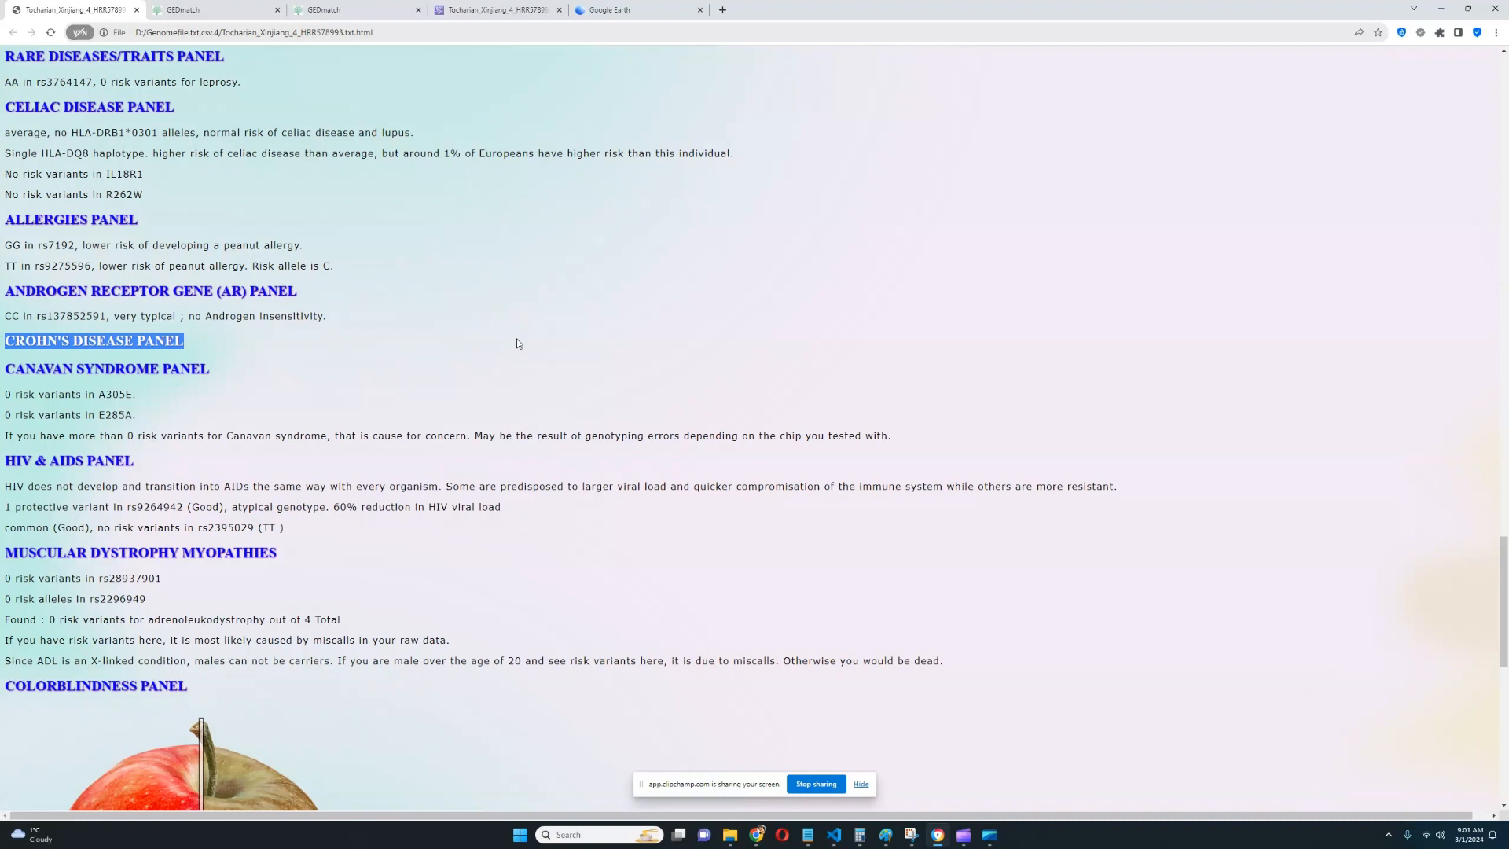
- Move from the Crohn's disease panel down to the colorblindness illustration
{"action": "scroll", "scroll_direction": "down", "scroll_amount": 3}
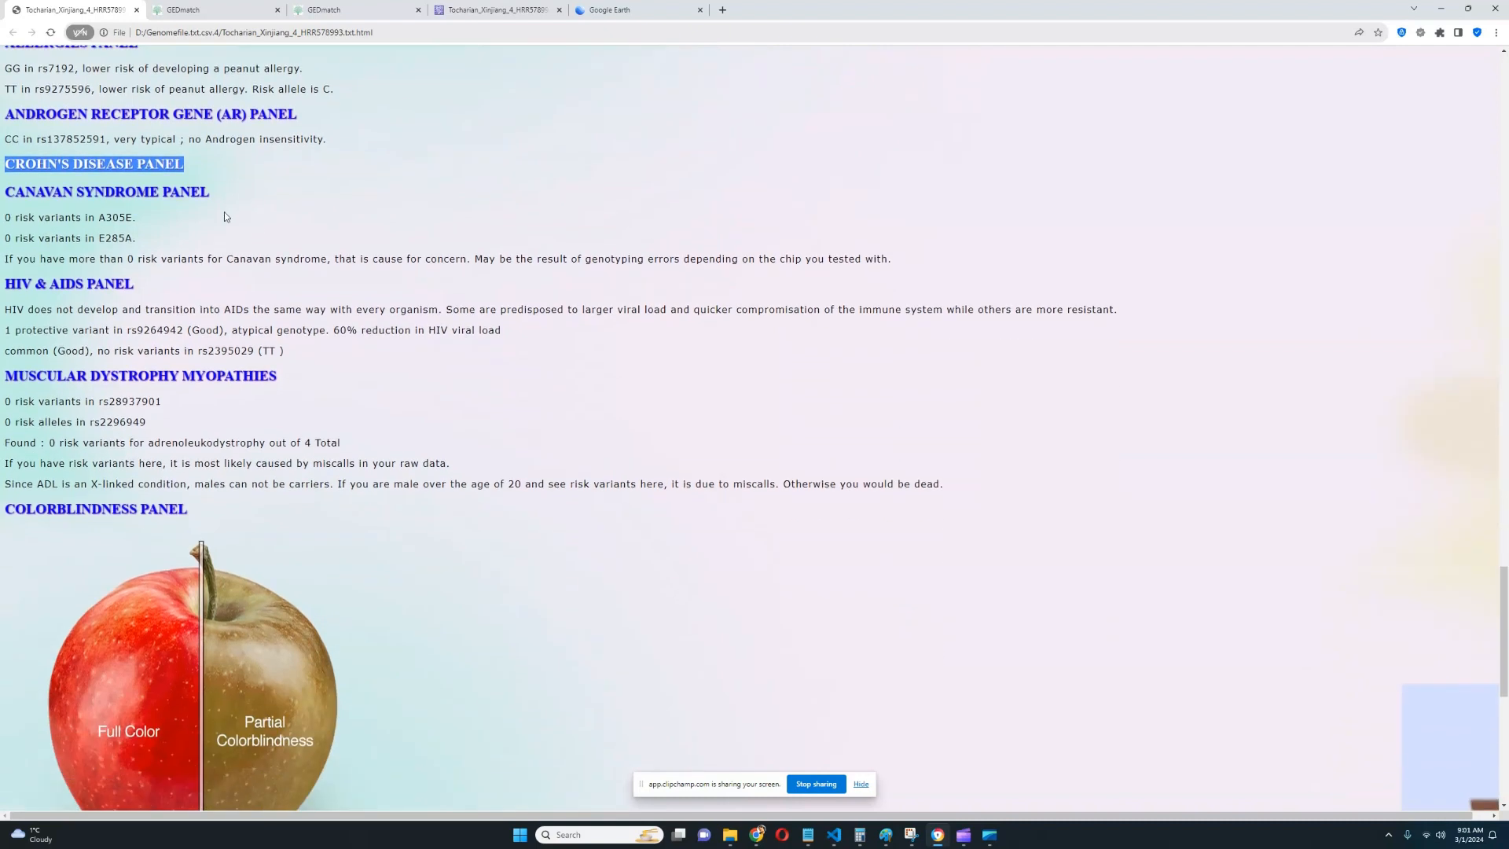
{"action": "mouse_move", "coordinate": [230, 218]}
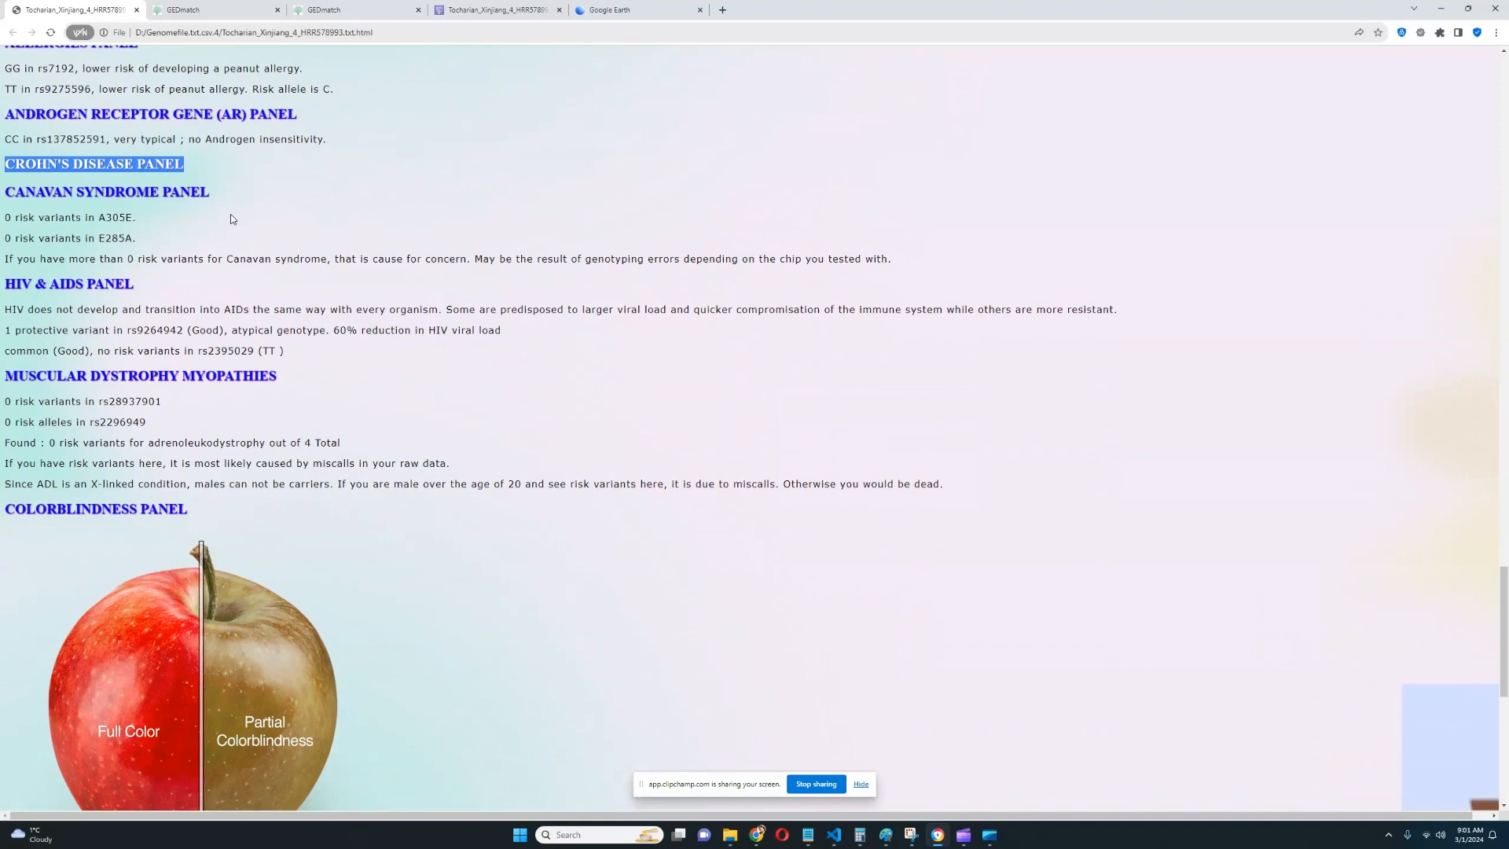
{"action": "mouse_move", "coordinate": [173, 242]}
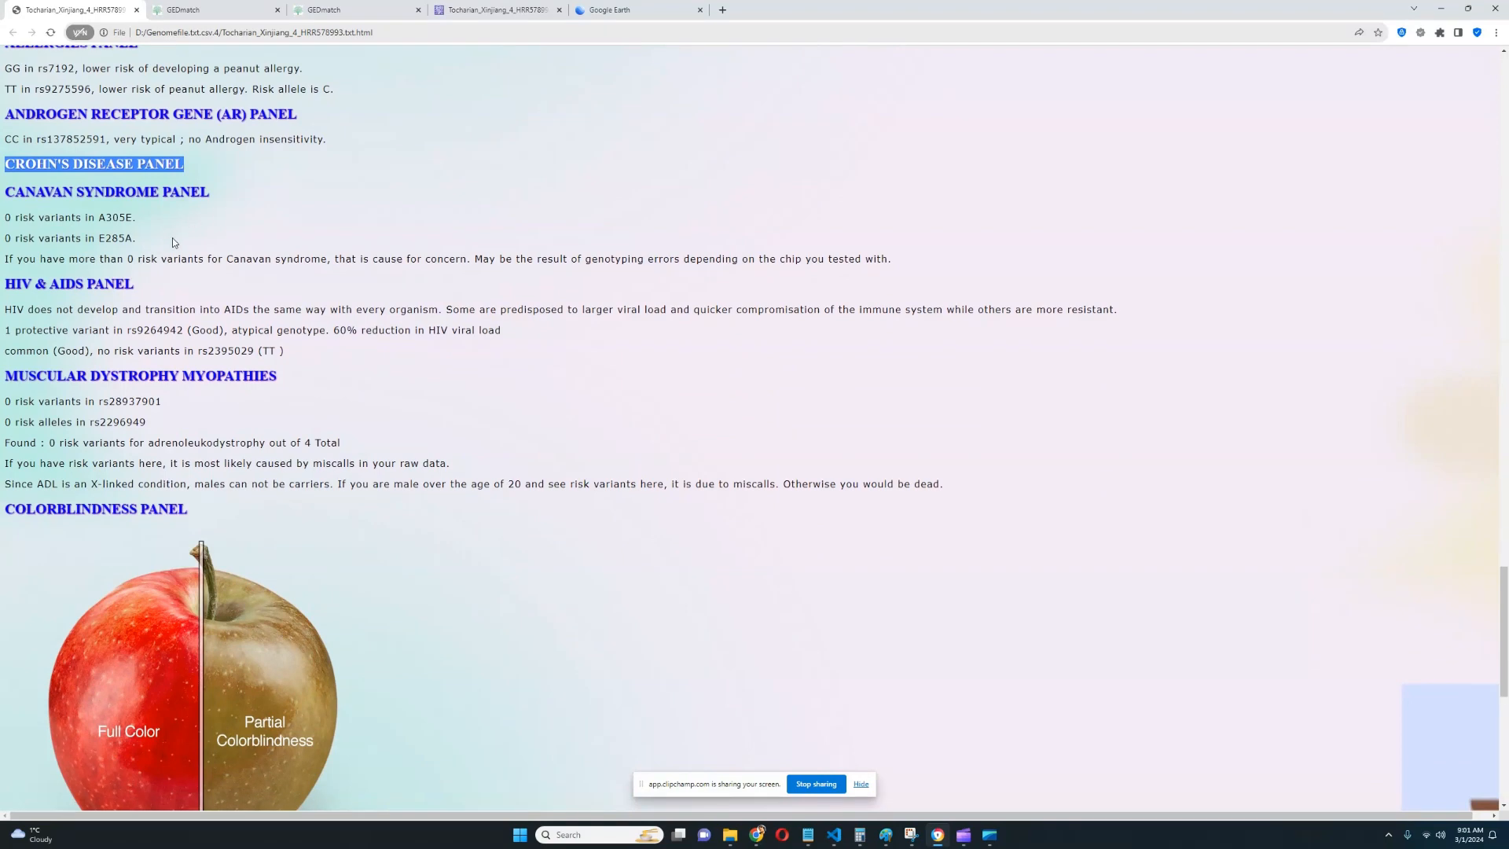
{"action": "scroll", "scroll_direction": "down", "scroll_amount": 3}
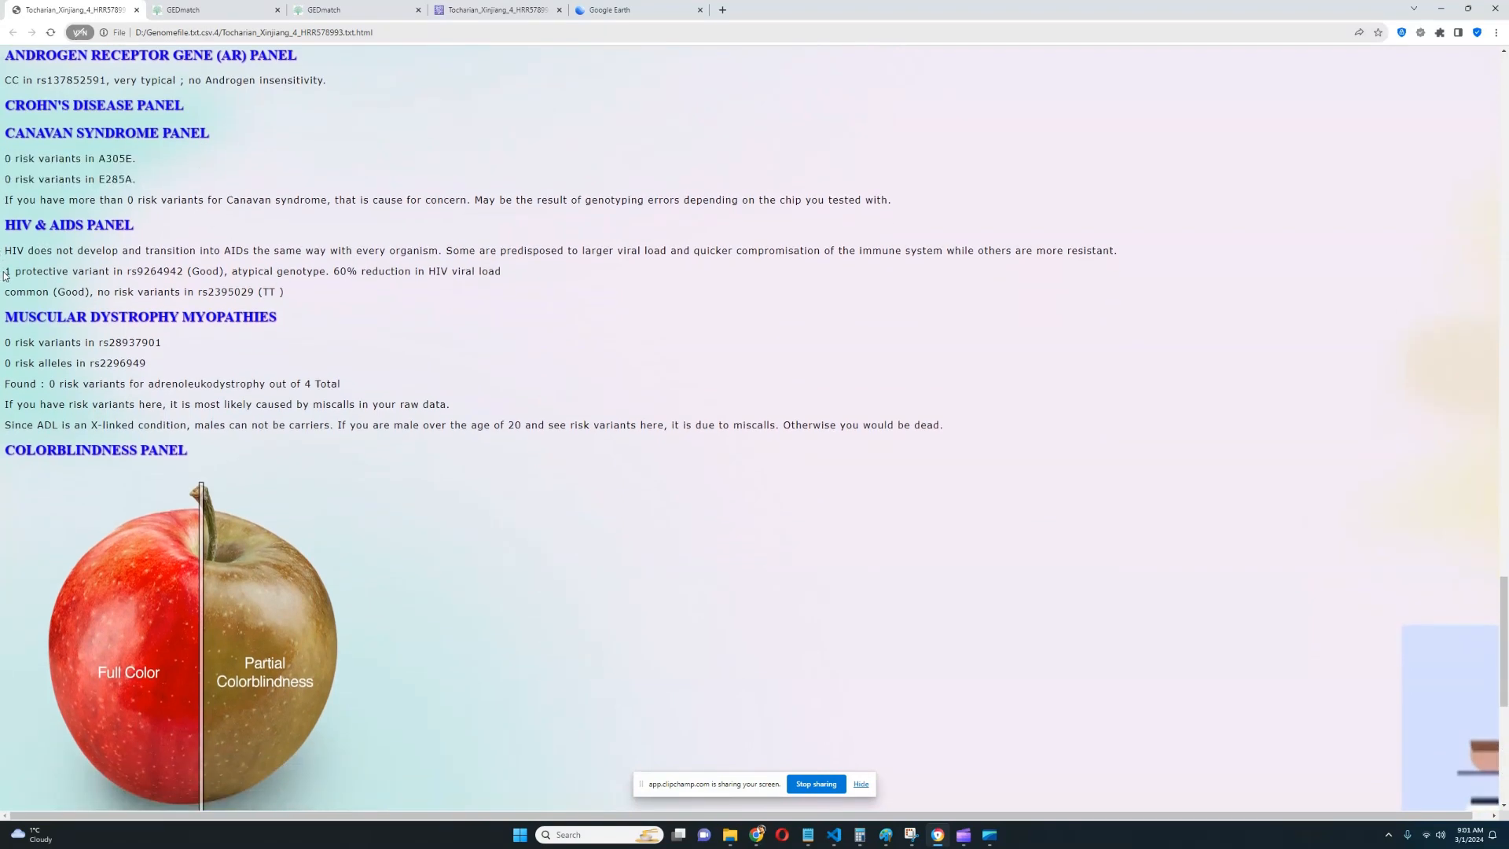
- Highlight the HIV protective viral load variant line, then move down past muscular dystrophy to the OPN1 results
{"action": "left_click_drag", "start_coordinate": [4, 270], "coordinate": [414, 271]}
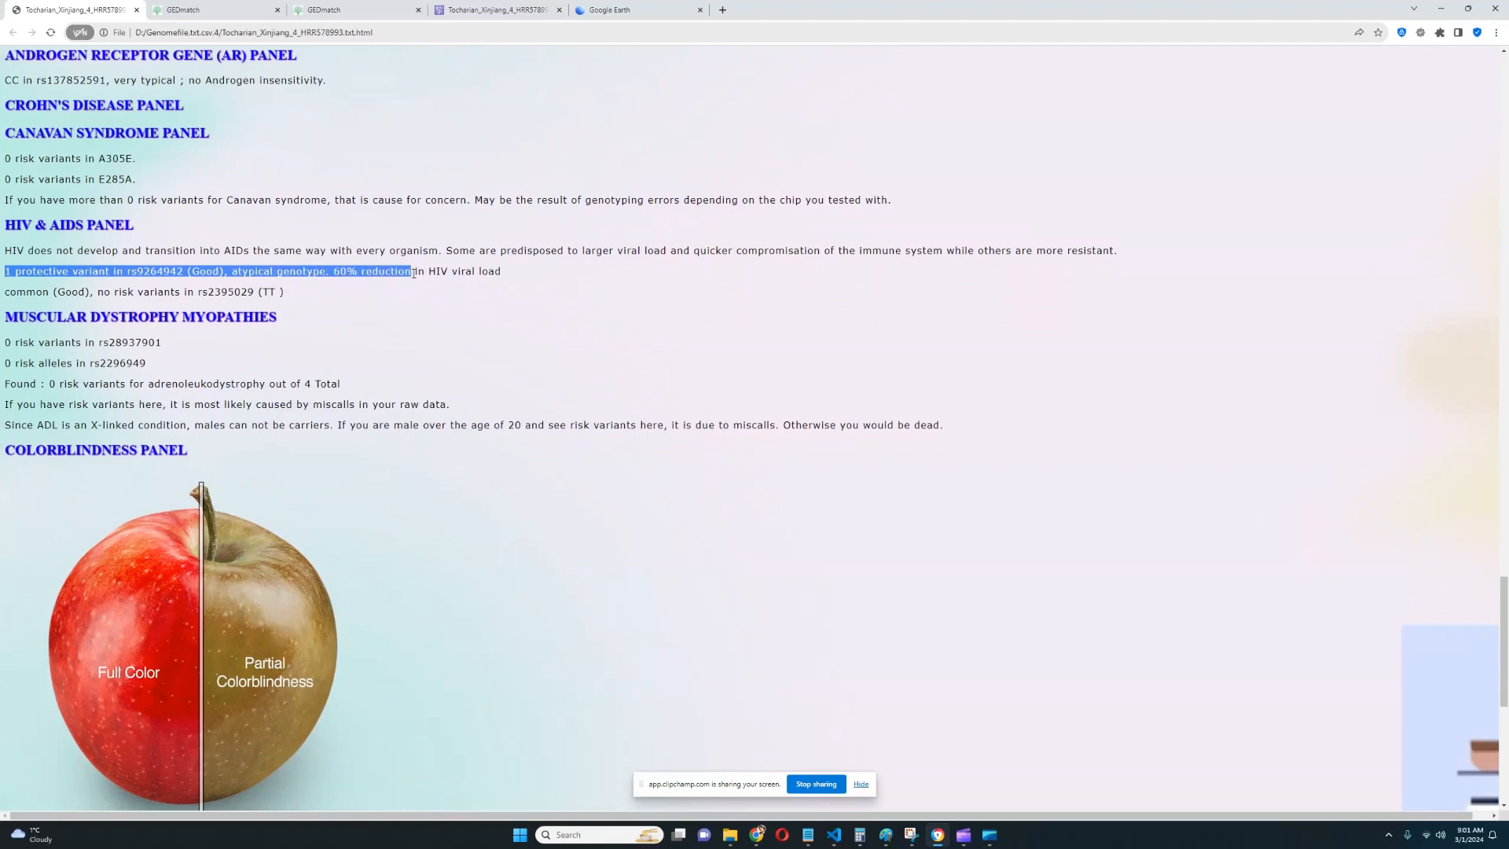
{"action": "left_click_drag", "start_coordinate": [412, 270], "coordinate": [503, 270]}
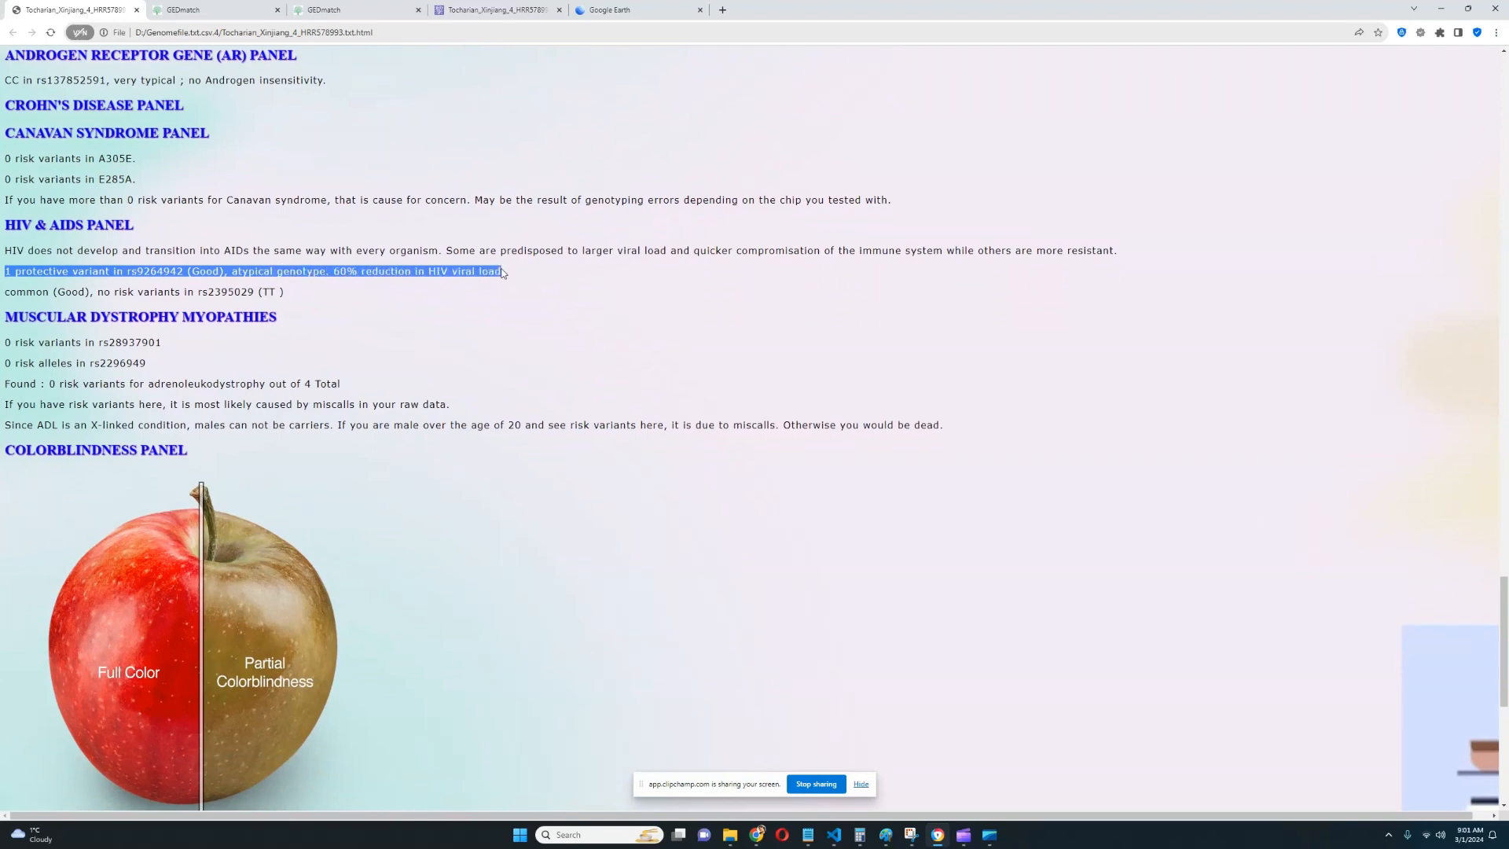
{"action": "mouse_move", "coordinate": [525, 285]}
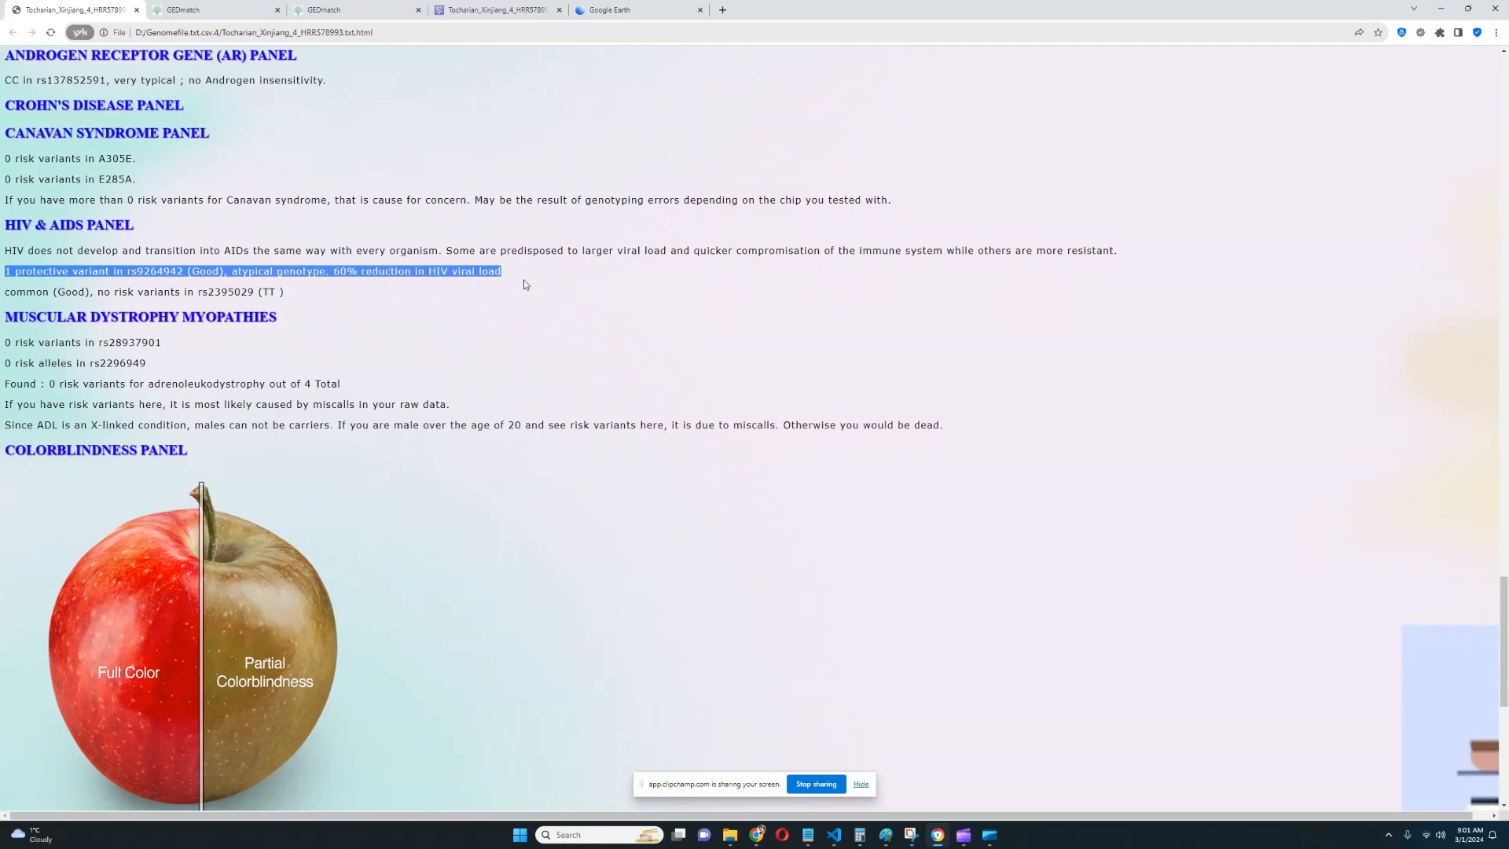
{"action": "scroll", "scroll_direction": "down", "scroll_amount": 3}
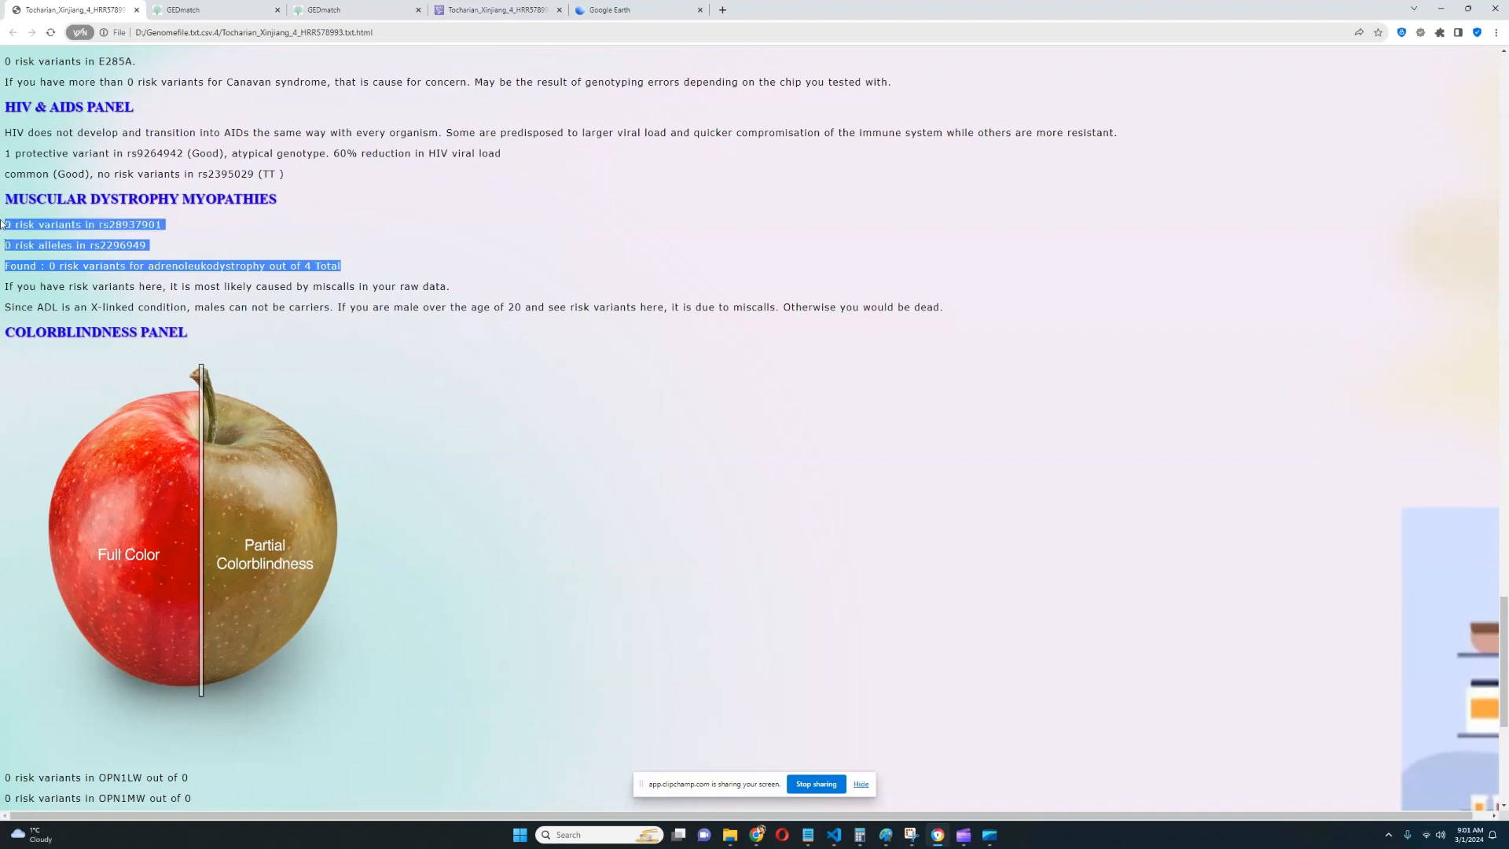
{"action": "mouse_move", "coordinate": [244, 264]}
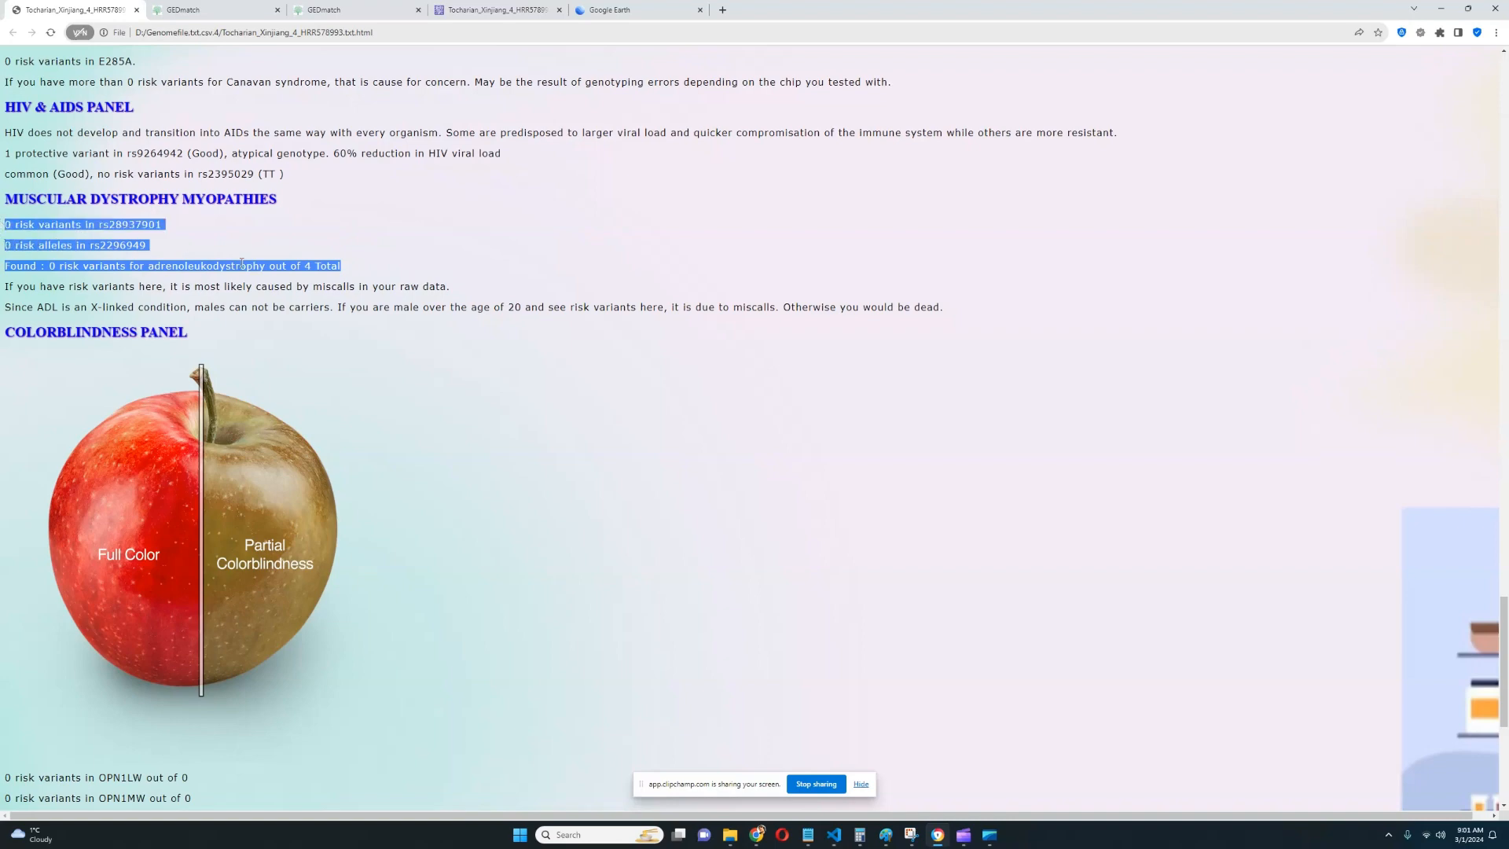
{"action": "scroll", "scroll_direction": "down", "scroll_amount": 3}
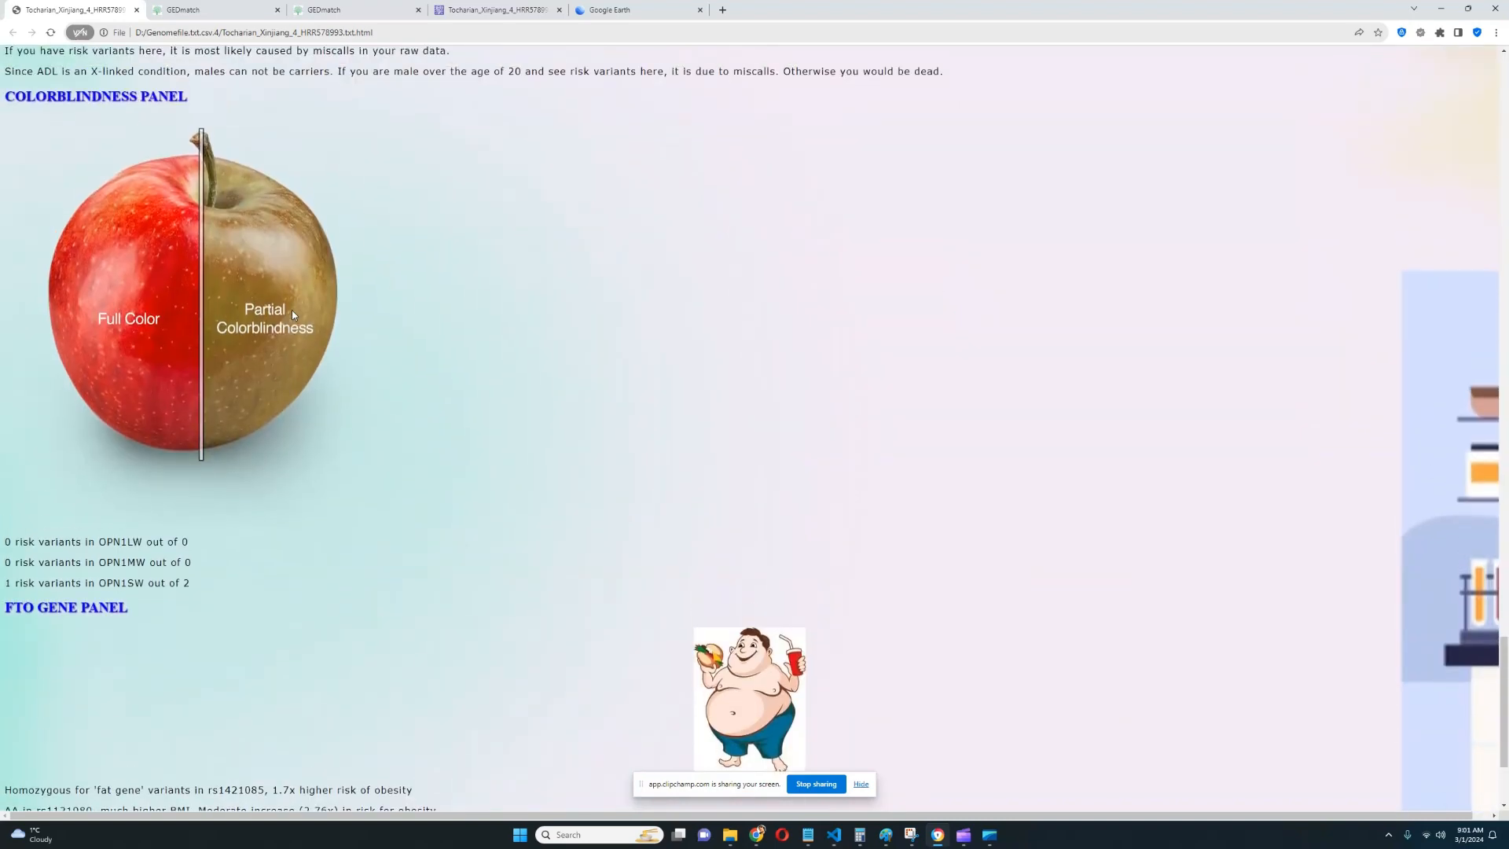
{"action": "mouse_move", "coordinate": [286, 303]}
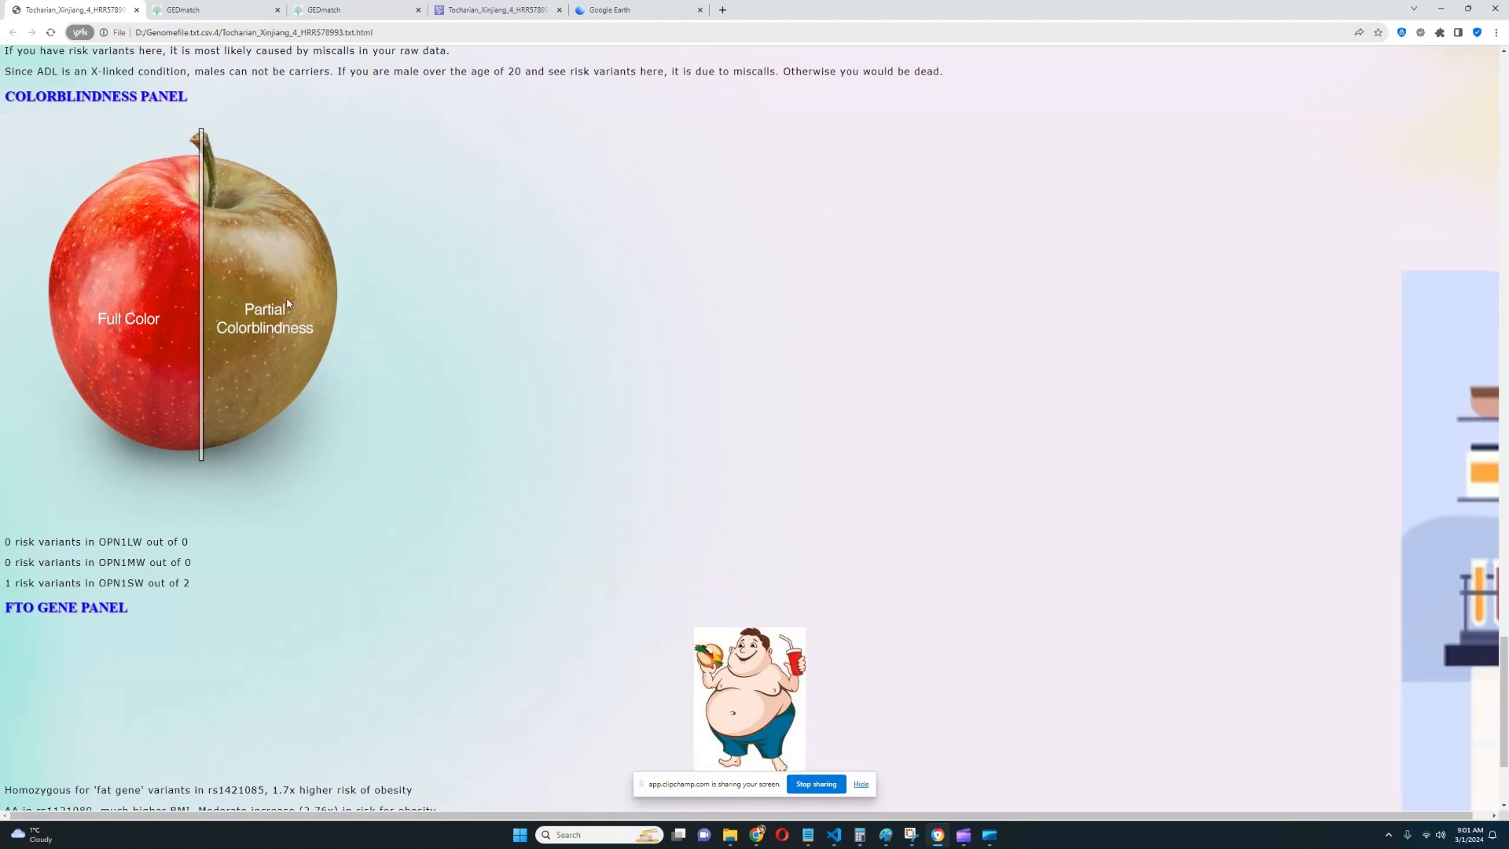
{"action": "mouse_move", "coordinate": [232, 502]}
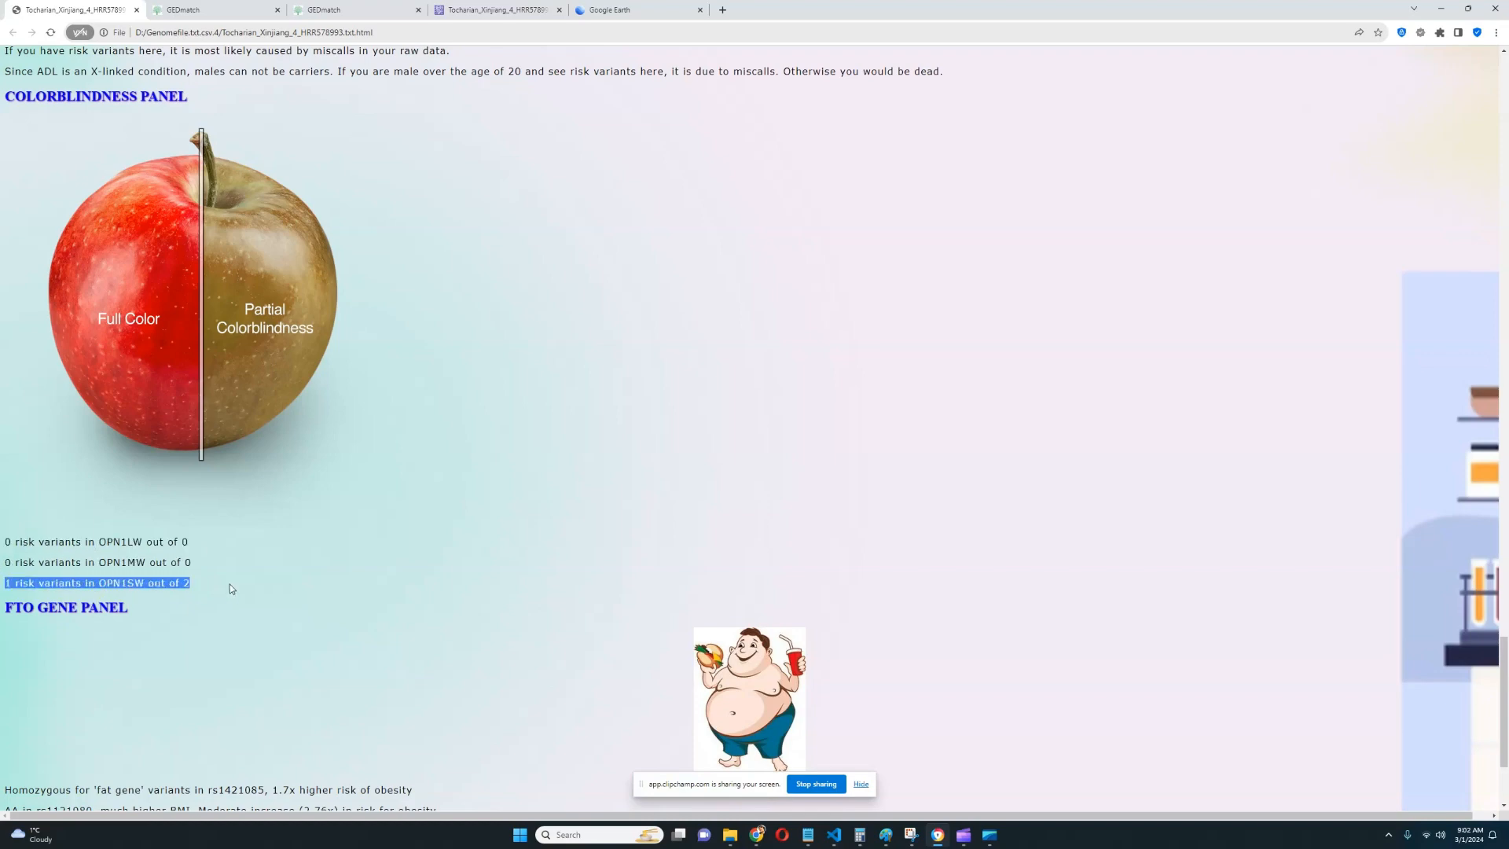
{"action": "mouse_move", "coordinate": [239, 607]}
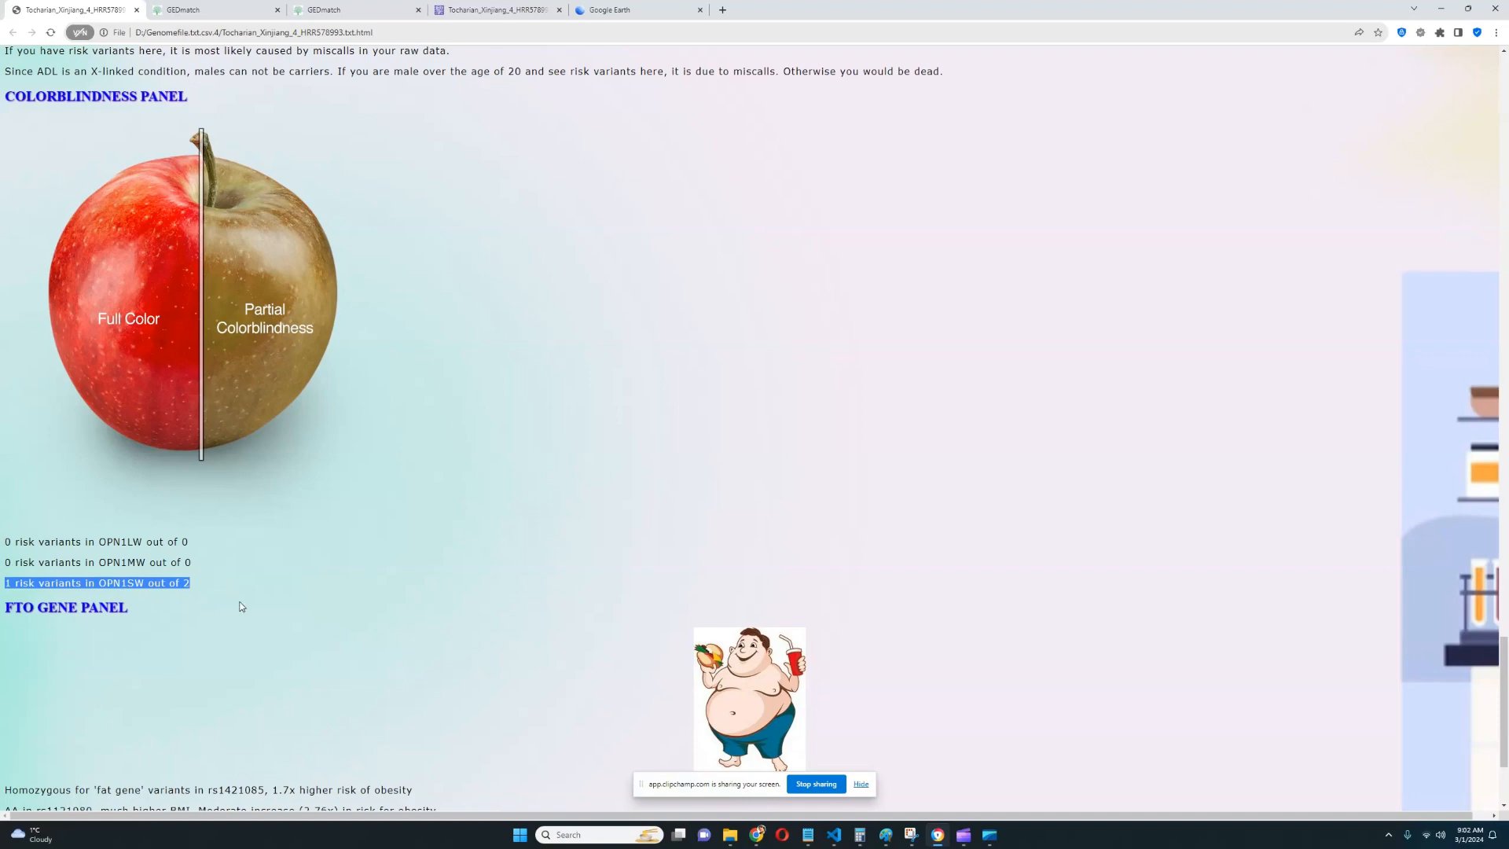
{"action": "mouse_move", "coordinate": [344, 525]}
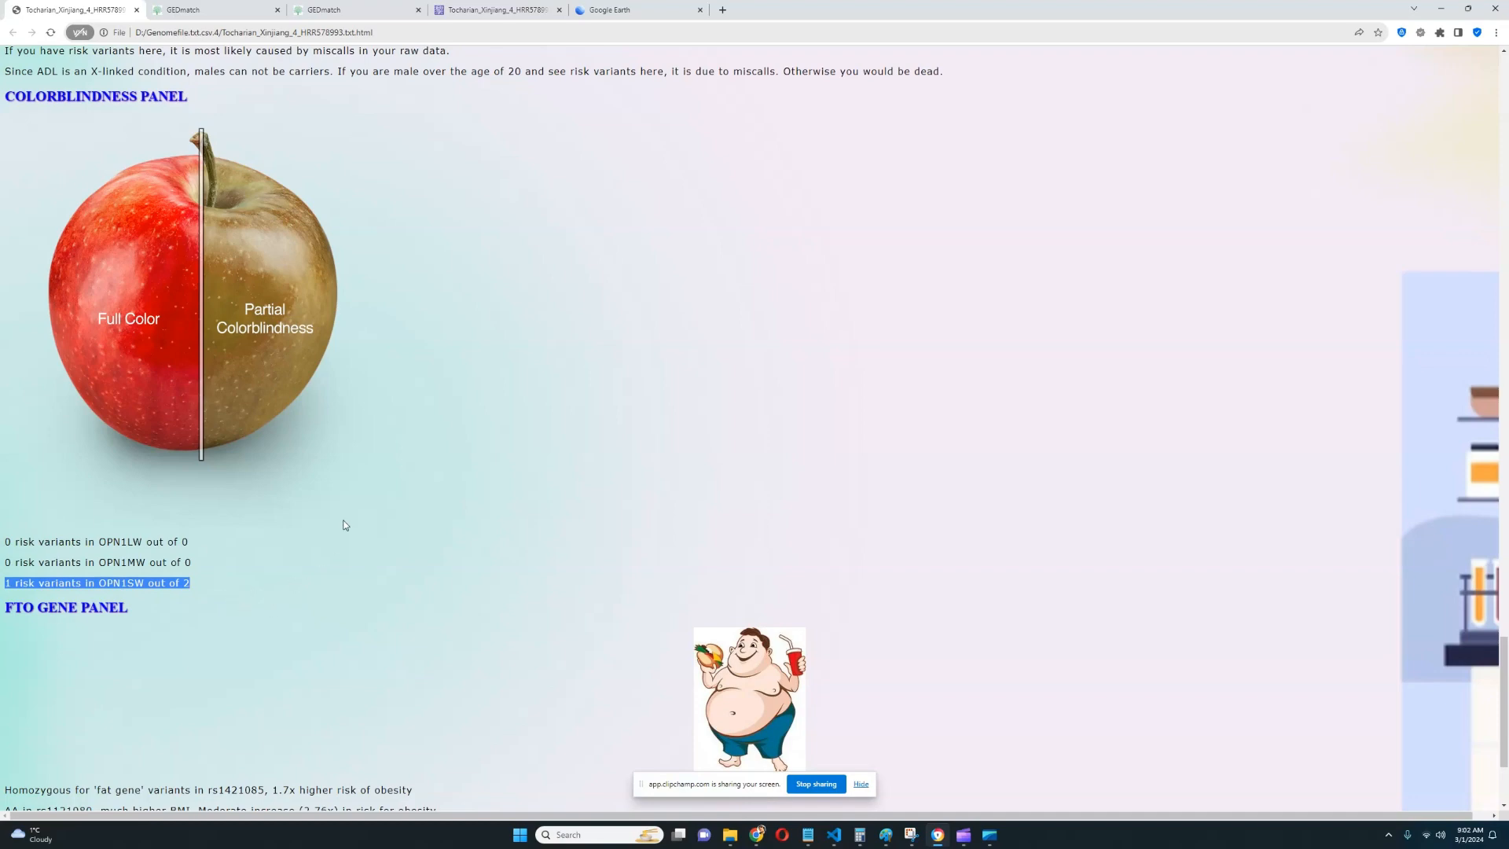
- Bring the FTO Gene and Bio Traits panels into view below the OPN1SW colorblindness result
{"action": "scroll", "scroll_direction": "down", "scroll_amount": 3}
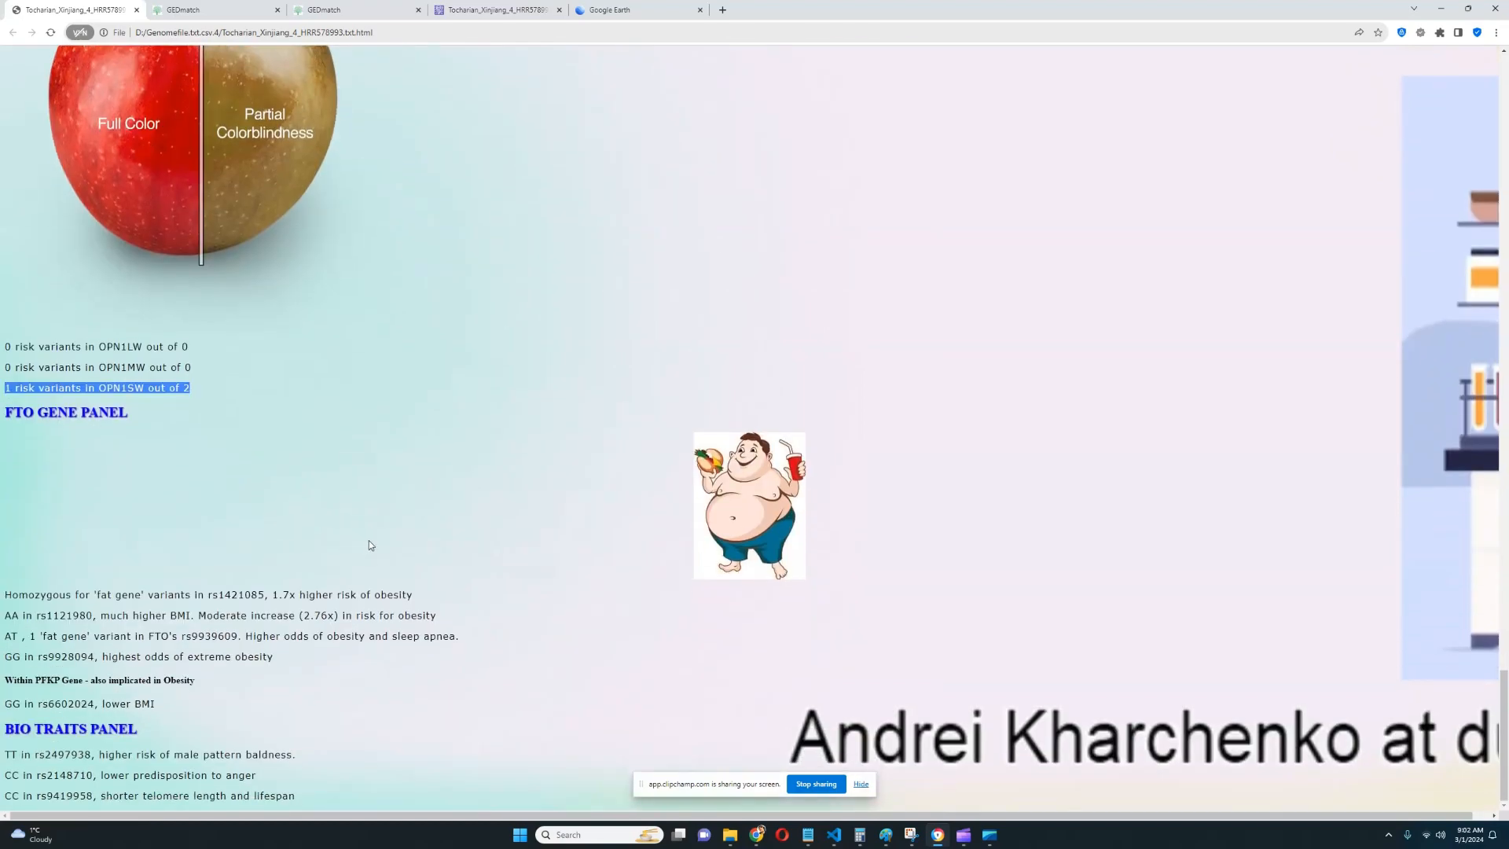
{"action": "mouse_move", "coordinate": [405, 572]}
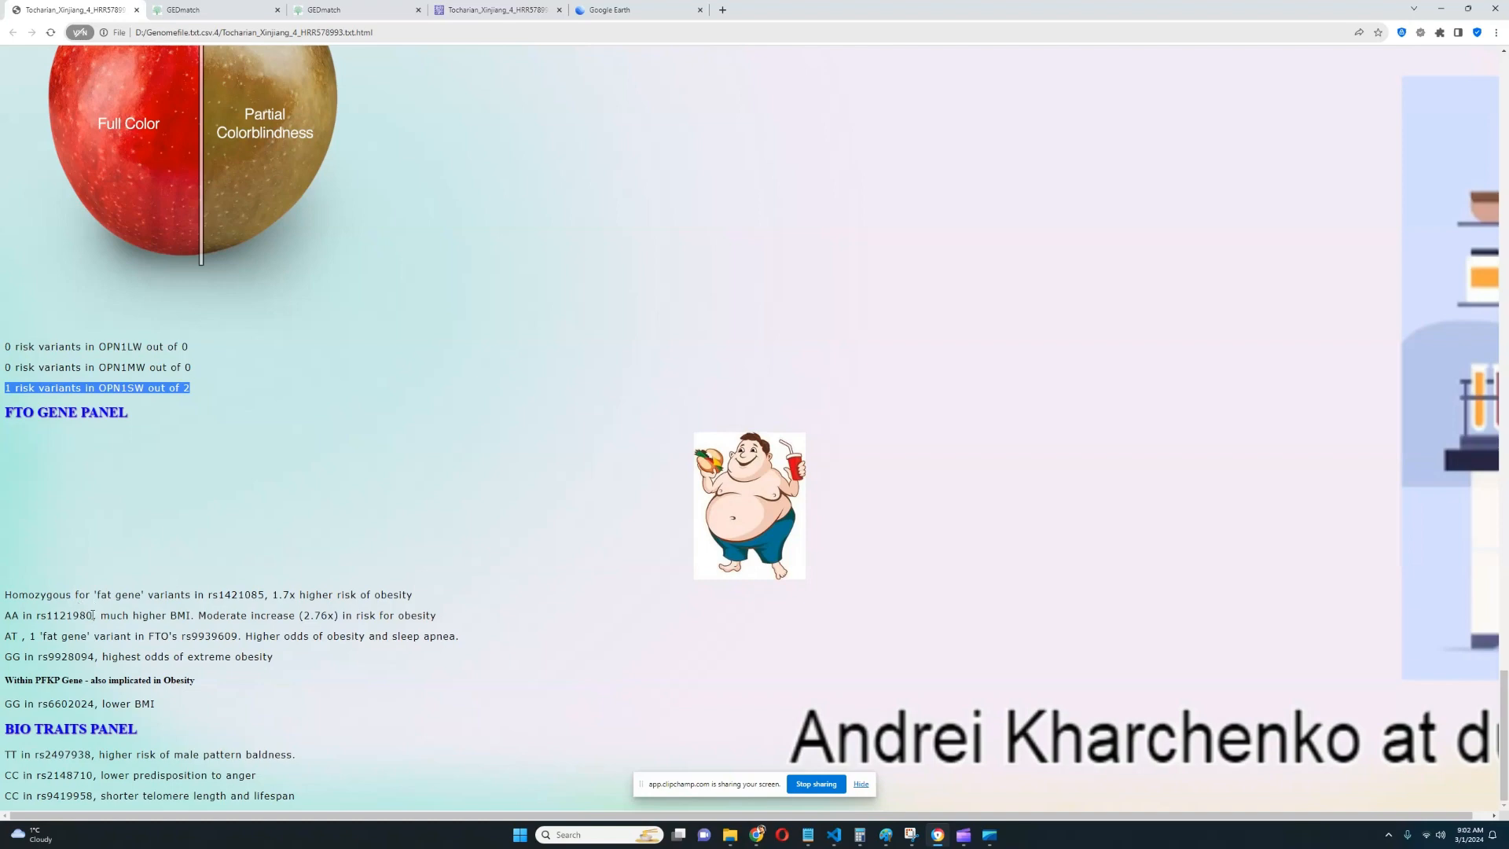
{"action": "mouse_move", "coordinate": [4, 597]}
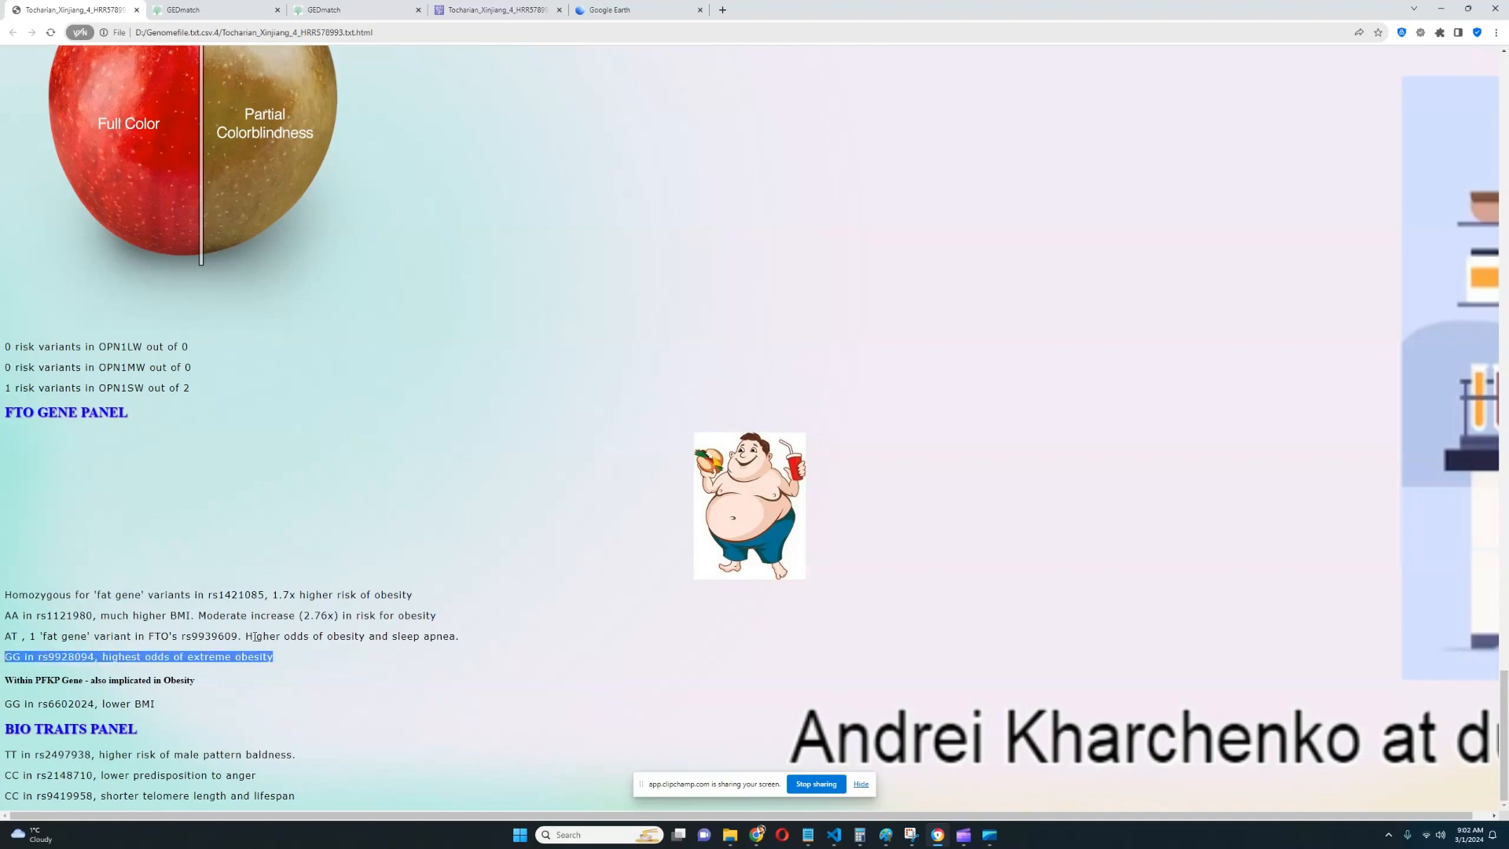
{"action": "mouse_move", "coordinate": [247, 736]}
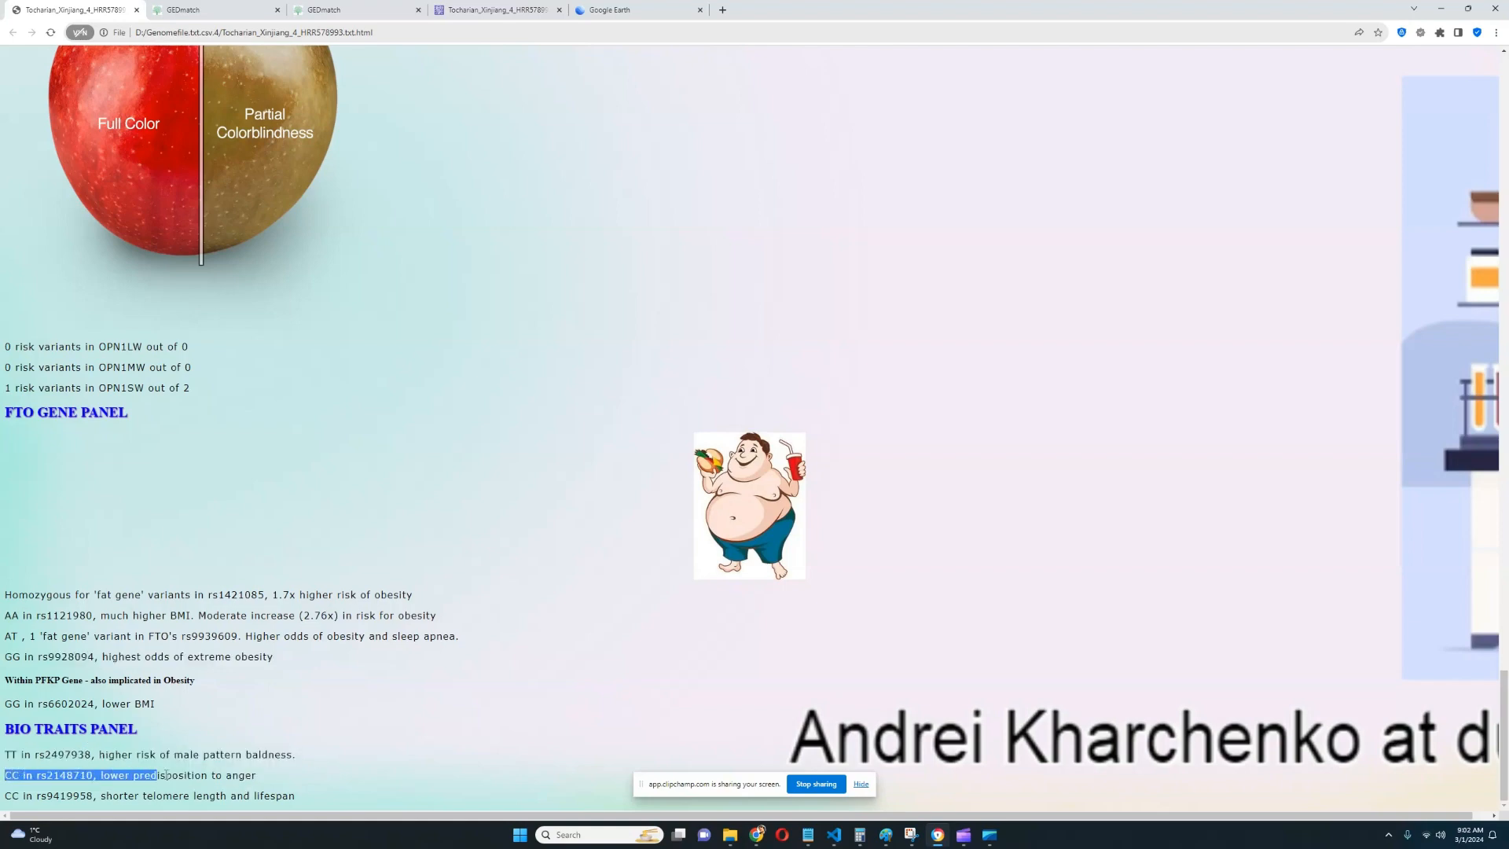
- Clear the highlights on the anger and telomere lines and head back up toward the Y-DNA summary
{"action": "left_click", "coordinate": [38, 795]}
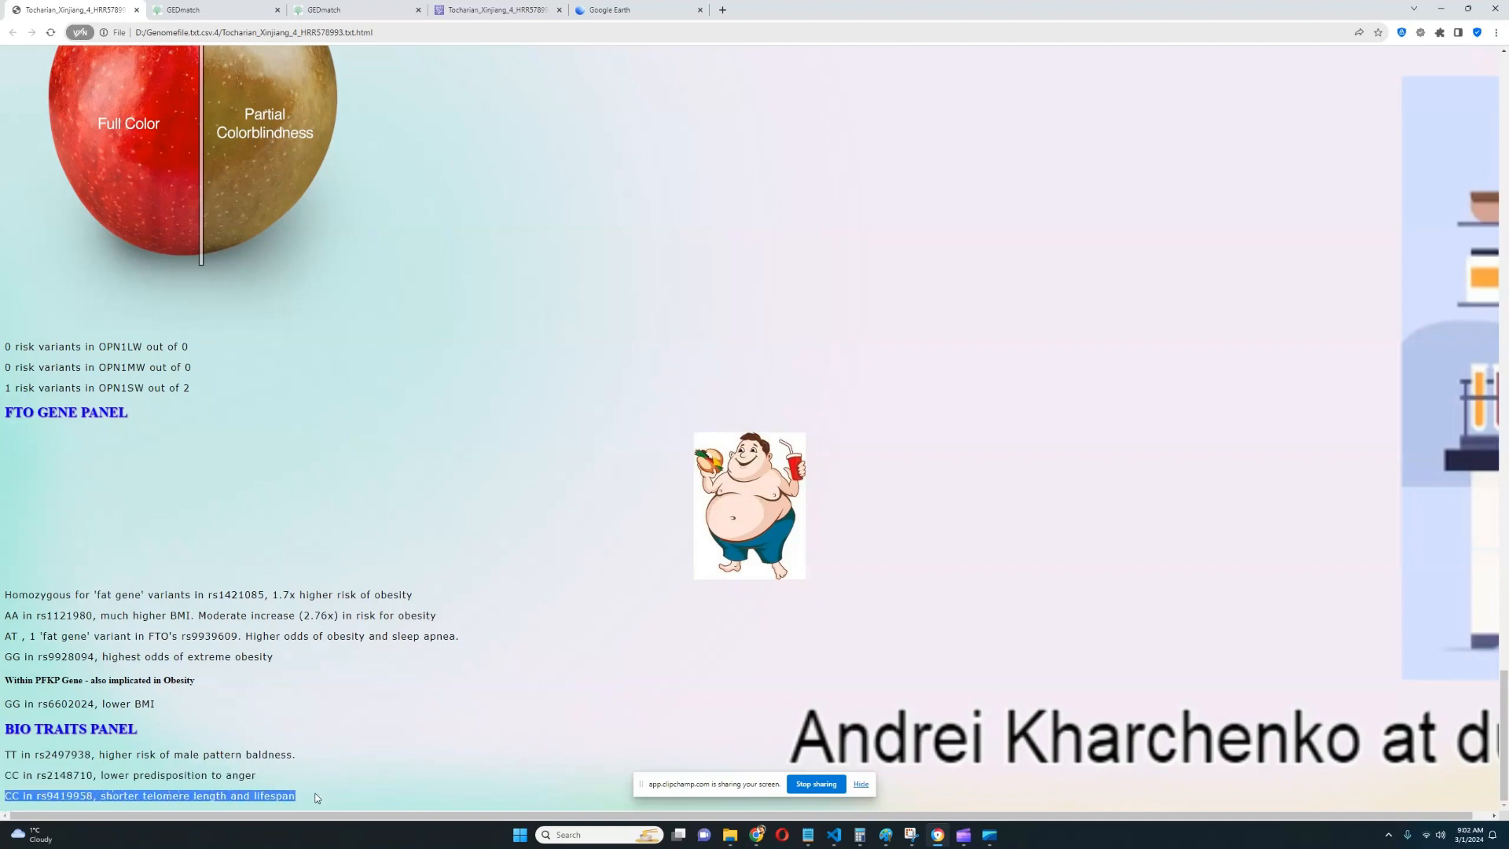
{"action": "left_click", "coordinate": [456, 694]}
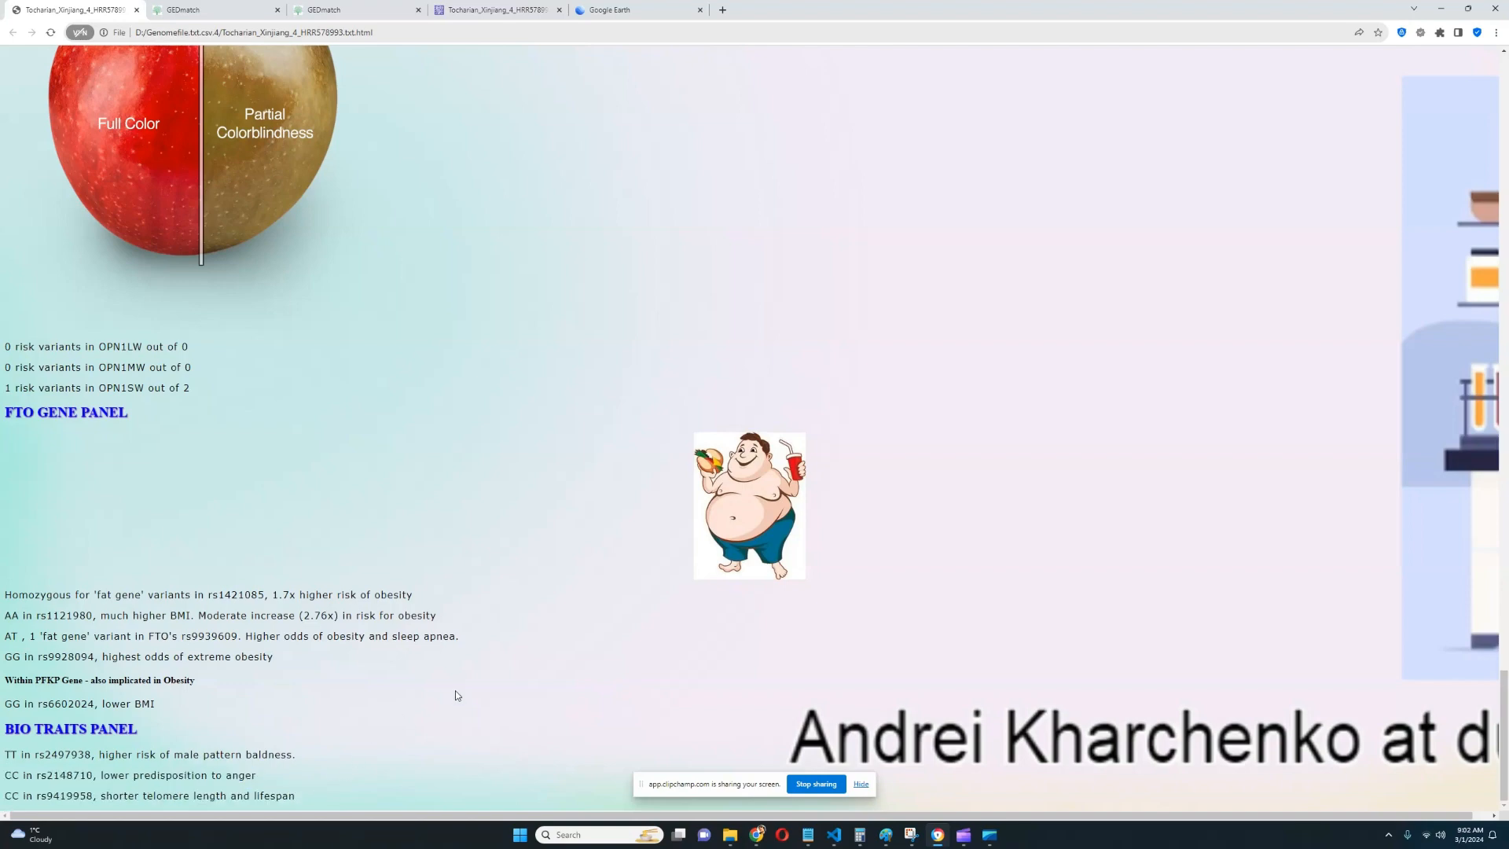
{"action": "scroll", "scroll_direction": "up", "scroll_amount": 3}
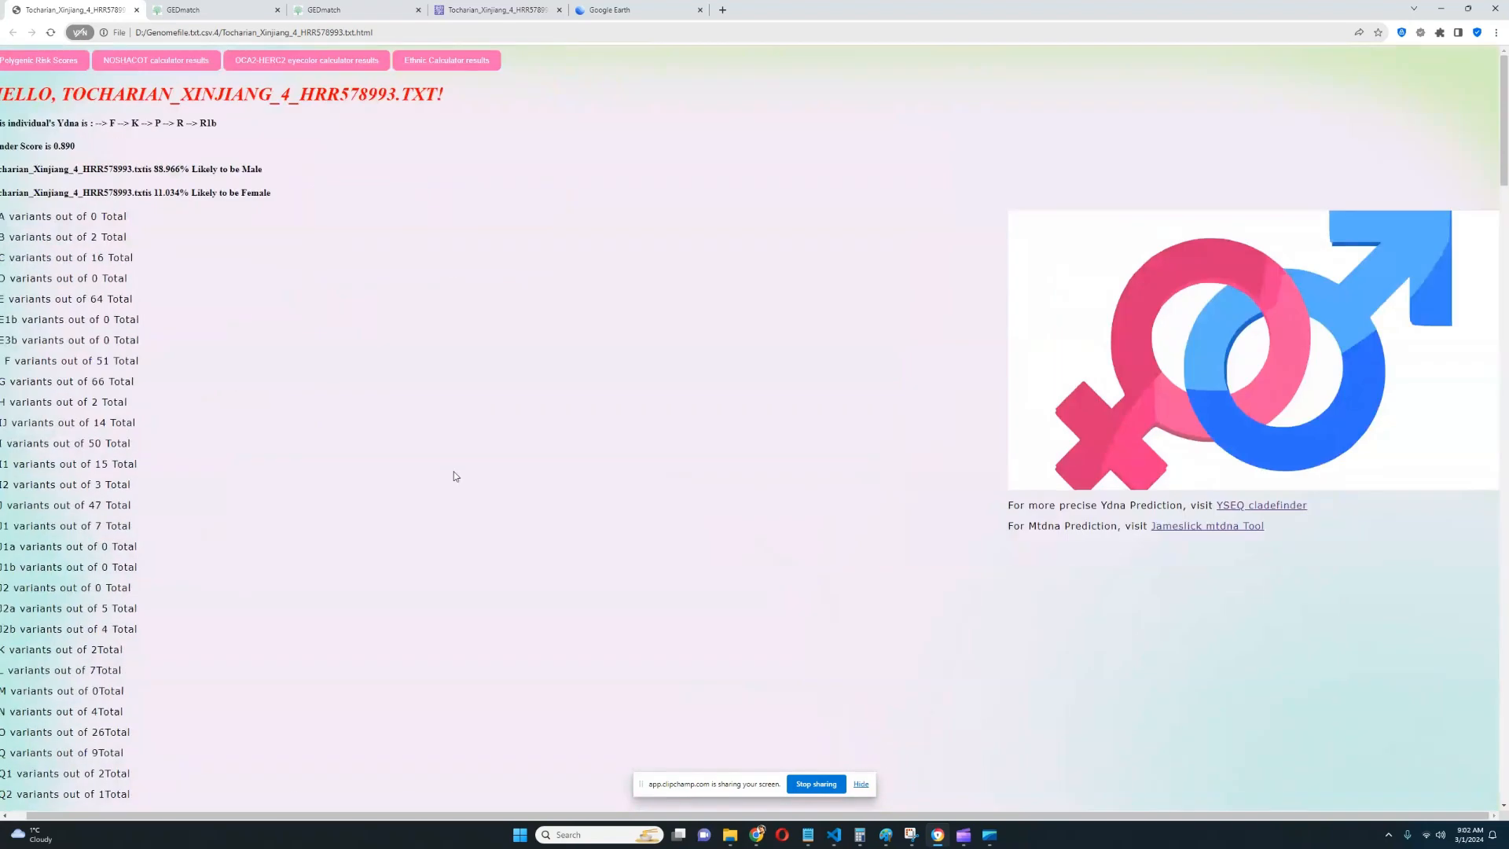
{"action": "mouse_move", "coordinate": [756, 492]}
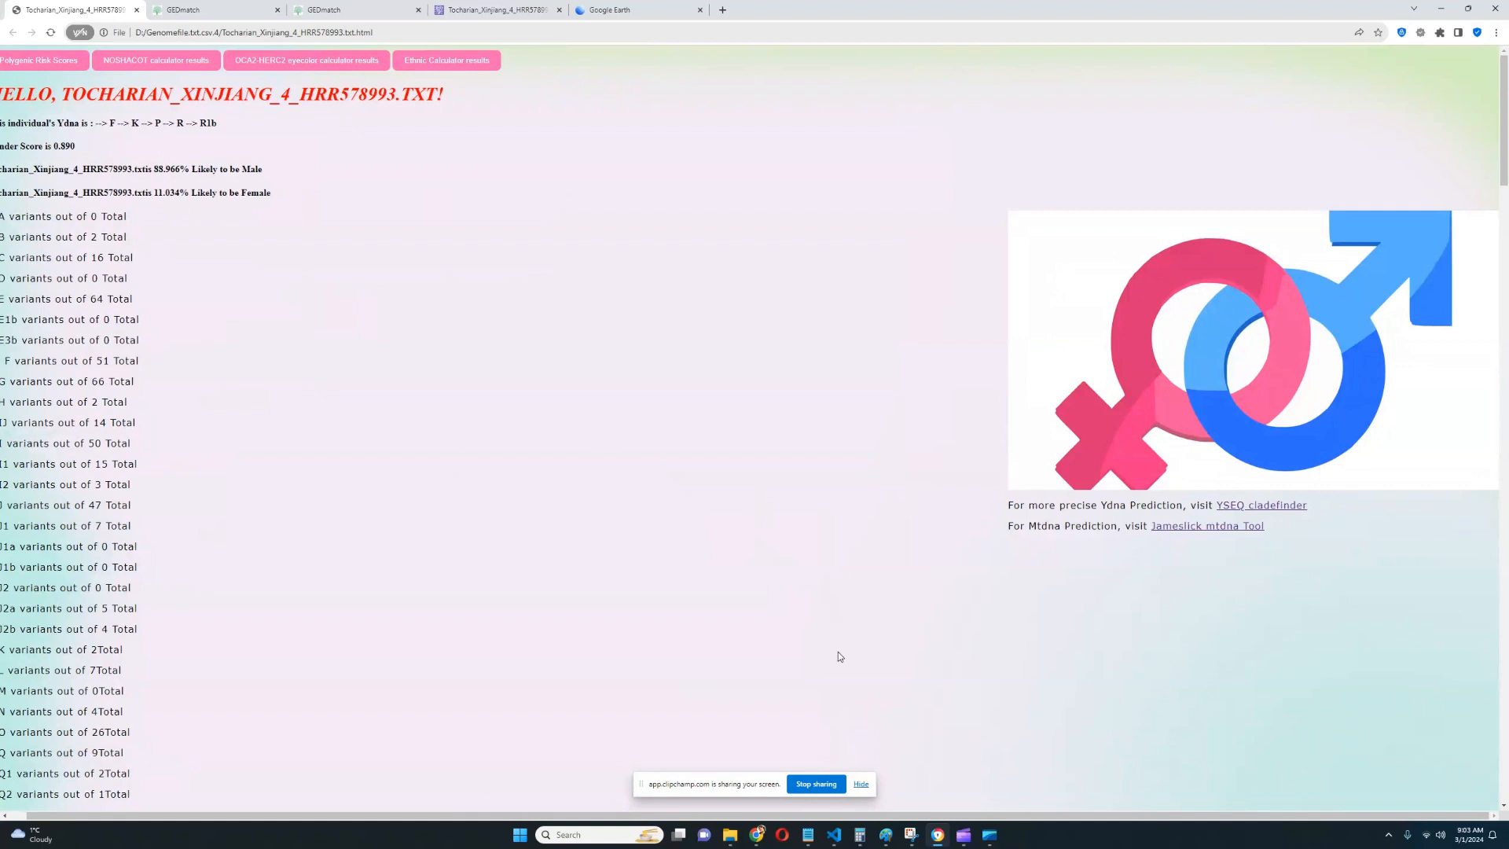
{"action": "mouse_move", "coordinate": [850, 721]}
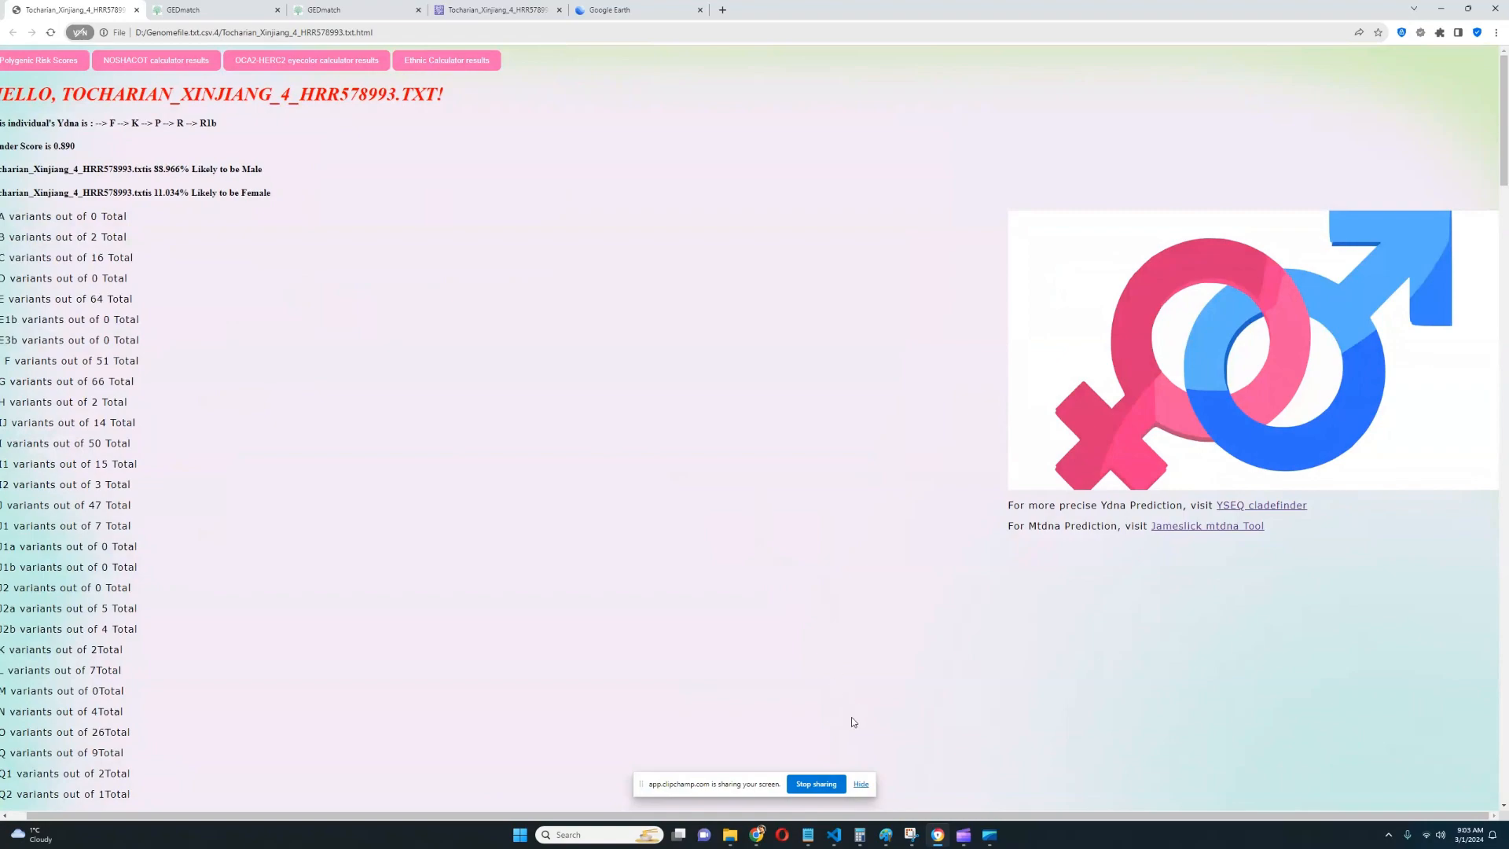